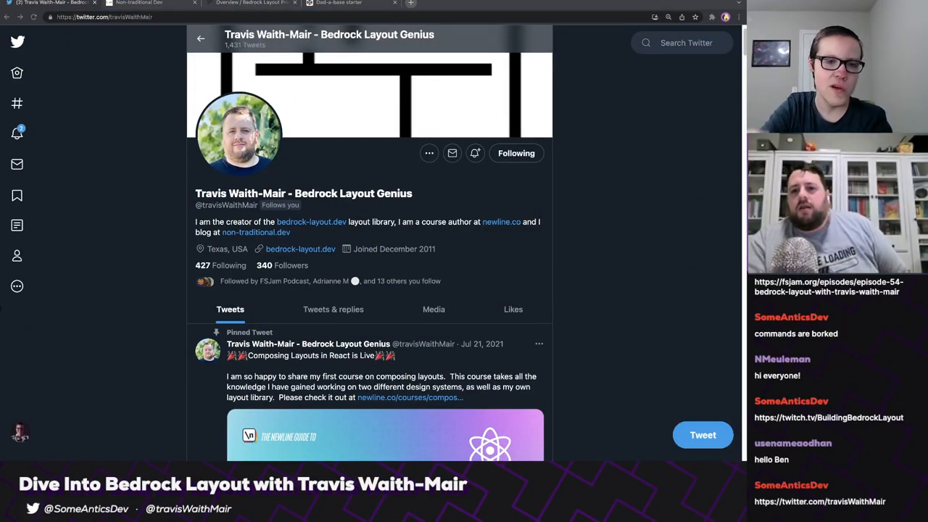
Follow the non-traditional.dev link in the Bedrock Layout creator's Twitter bio.
{"action": "left_click", "coordinate": [138, 3]}
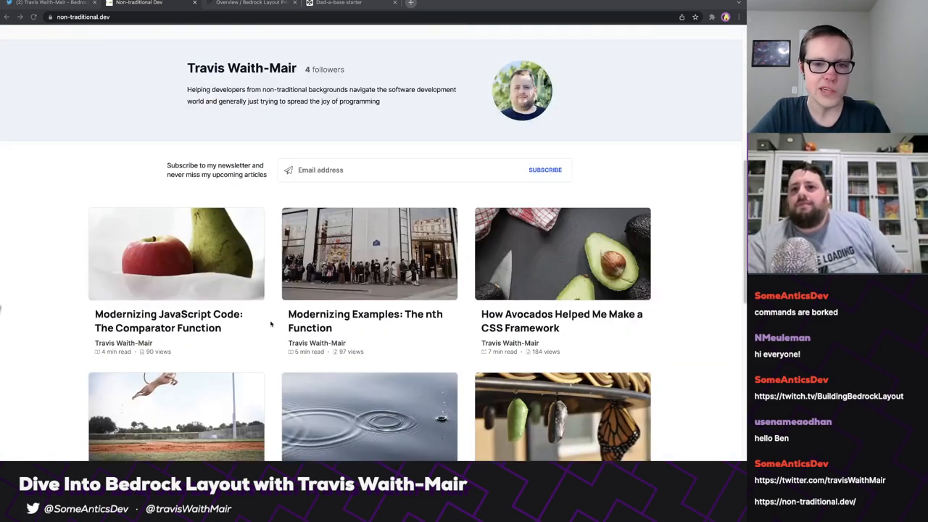
Scroll the Non-traditional Dev article list toward 'Finding Your Online Dev Community'.
{"action": "scroll", "scroll_direction": "down", "scroll_amount": 3}
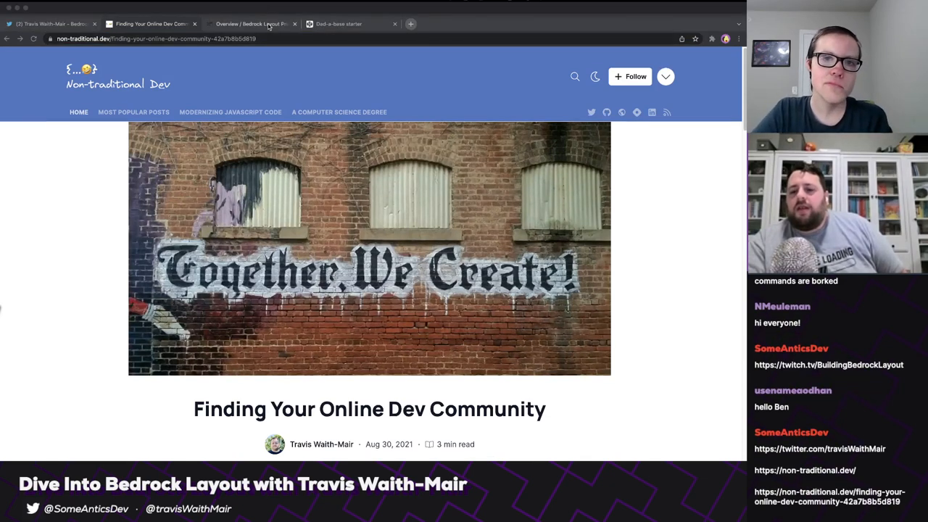
Switch to the Storybook tab showing the Bedrock Layout Primitives overview.
{"action": "left_click", "coordinate": [250, 4]}
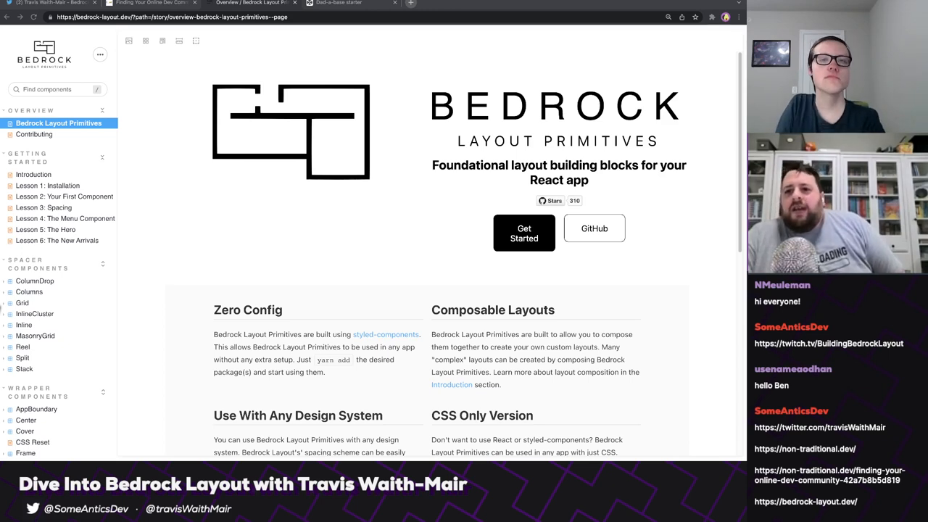
Google 'heydon pickering' in a new tab and open Every Layout's Composition article.
{"action": "left_click", "coordinate": [510, 3]}
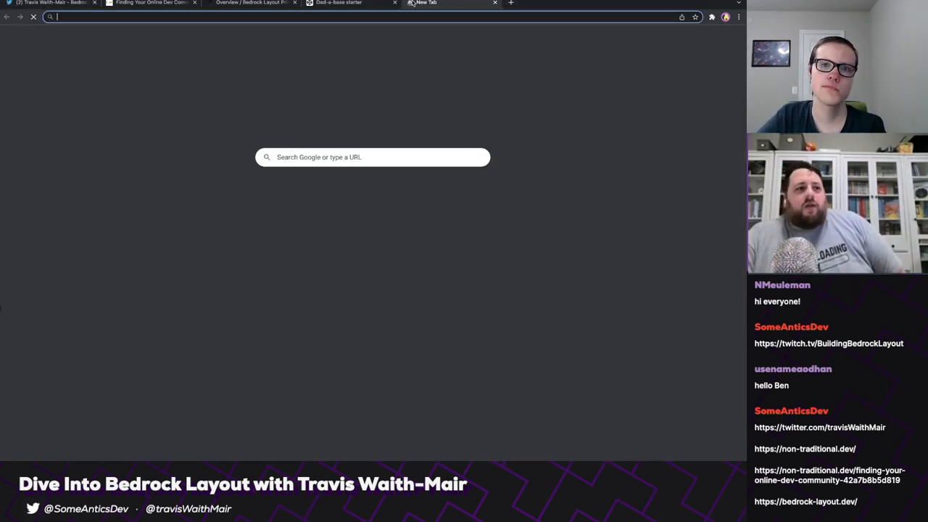
{"action": "type", "text": "heydon pickering composition"}
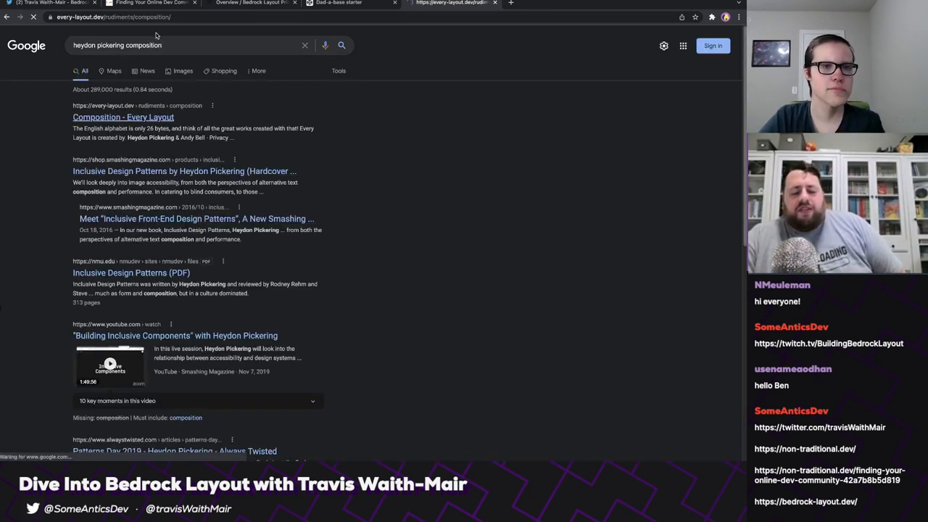
{"action": "left_click", "coordinate": [123, 116]}
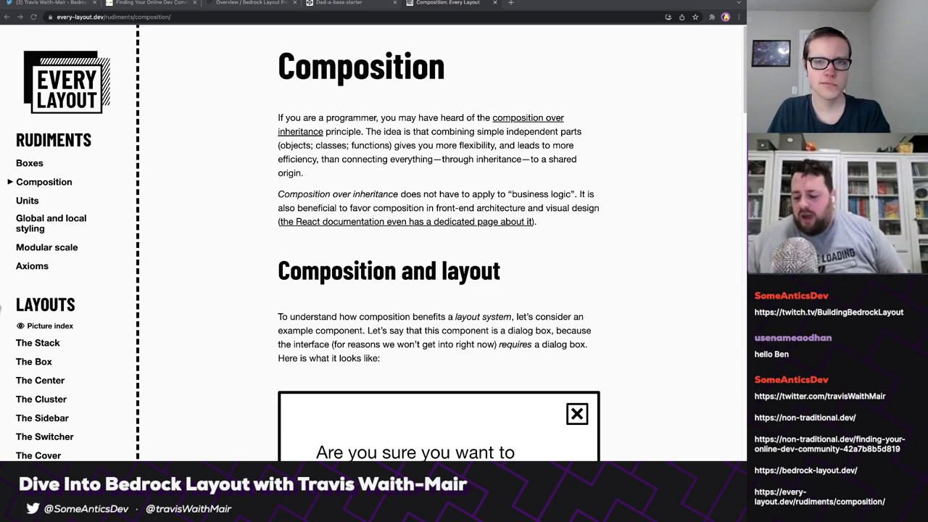
Google 'jen simmons compo' in a new tab and open the Designing Layouts talk page.
{"action": "left_click", "coordinate": [611, 2]}
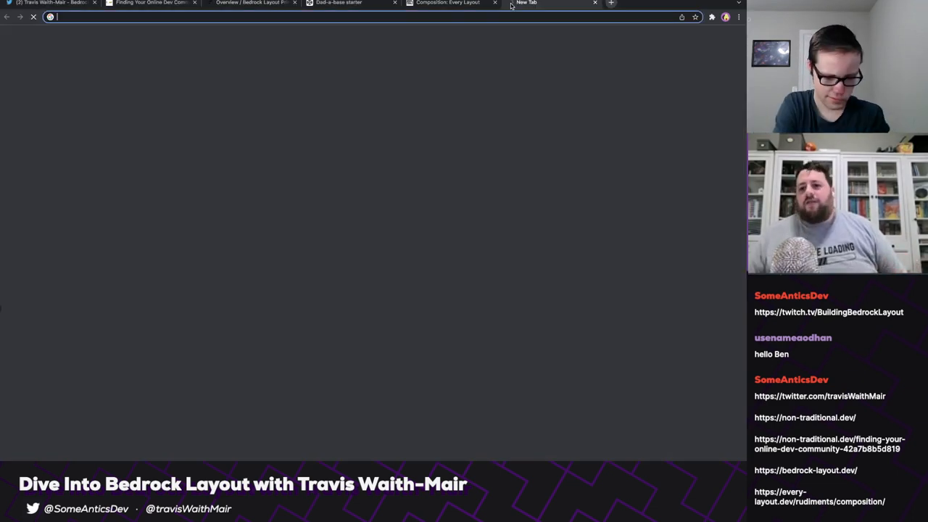
{"action": "type", "text": "jen simmons"}
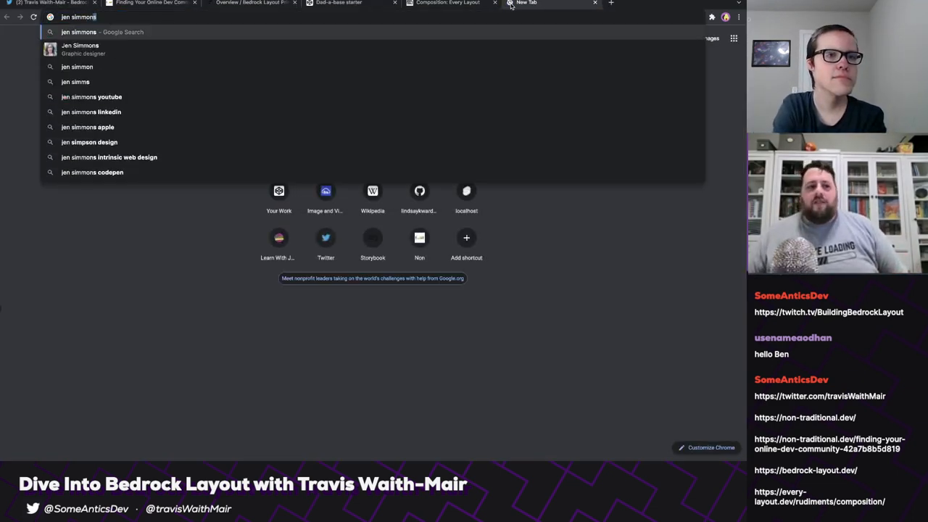
{"action": "type", "text": "compo"}
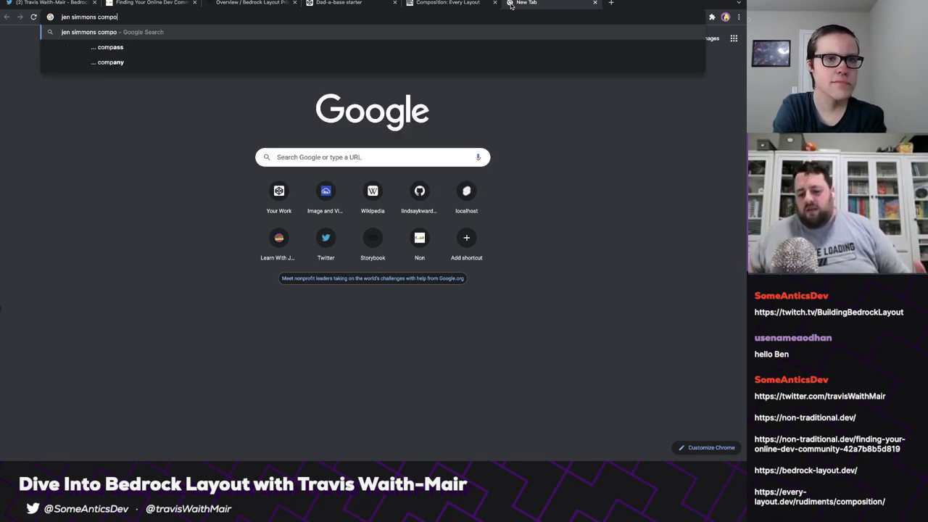
{"action": "key", "text": "Return"}
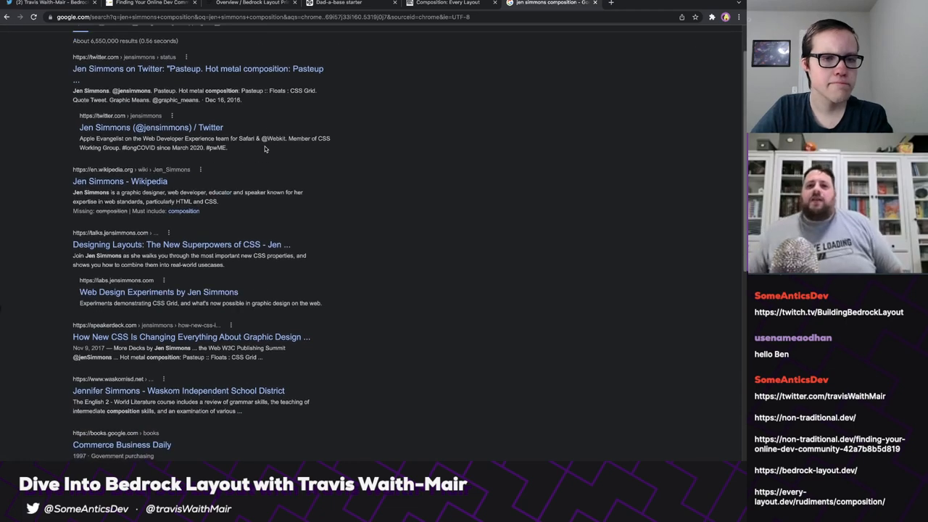
{"action": "left_click", "coordinate": [181, 244]}
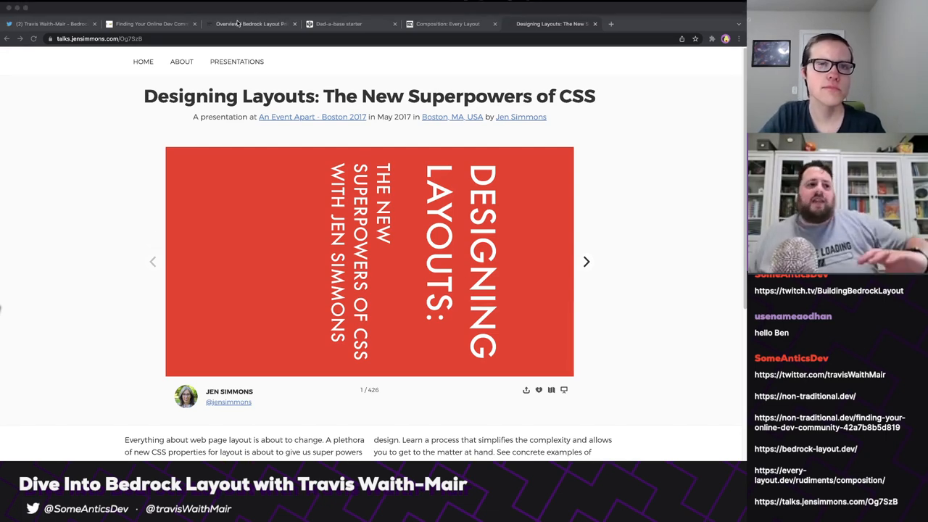
Return to the Bedrock Layout Primitives overview and scroll to its Zero Config and CSS Only sections.
{"action": "left_click", "coordinate": [252, 23]}
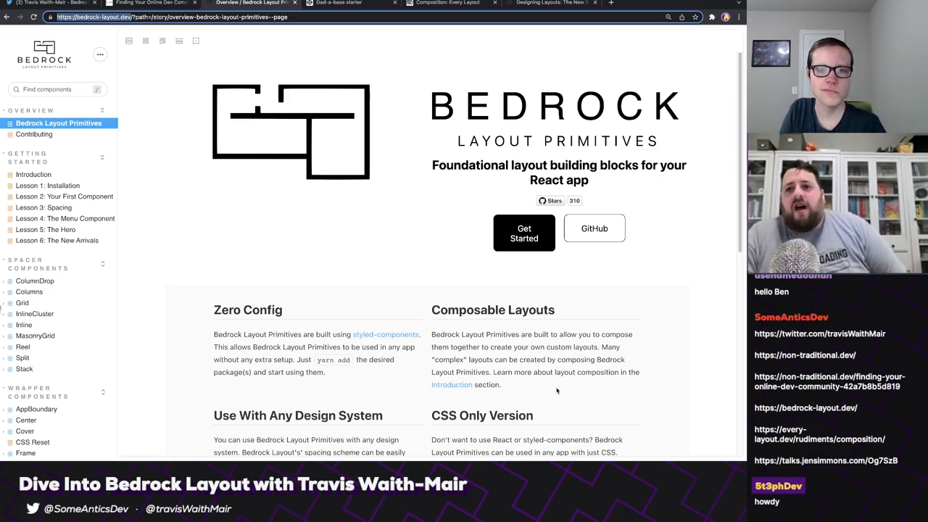
{"action": "scroll", "scroll_direction": "down", "scroll_amount": 3}
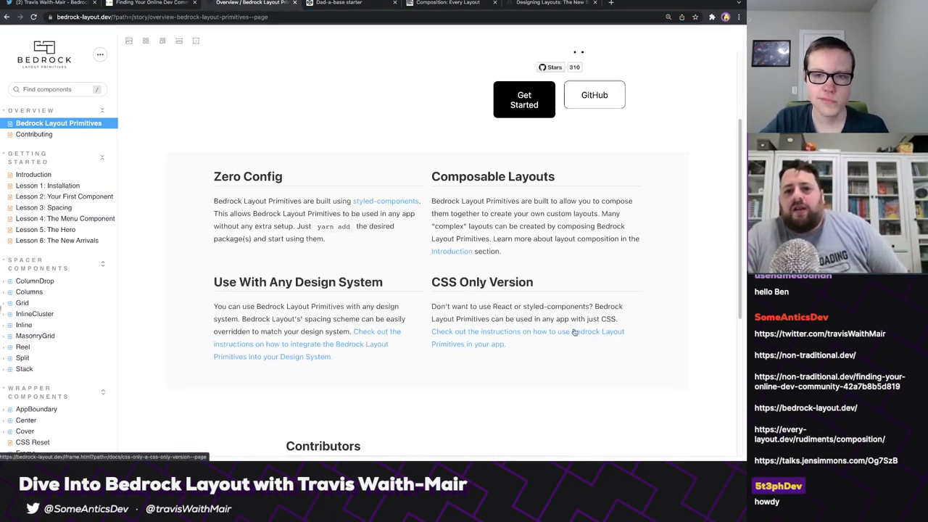
Open the CSS Only Version guide, then the 'AVO method of CSS' article in a new tab.
{"action": "left_click", "coordinate": [528, 337]}
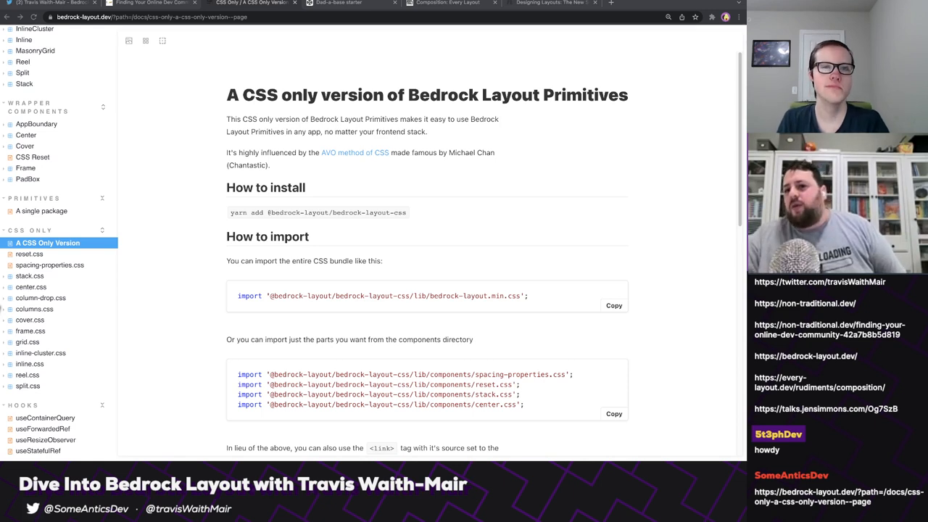
{"action": "mouse_move", "coordinate": [341, 421]}
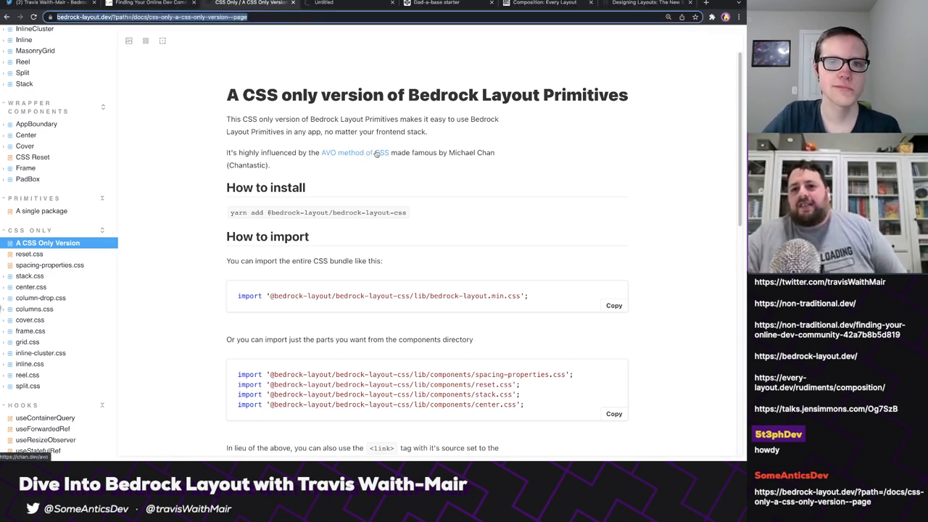
{"action": "left_click", "coordinate": [340, 152]}
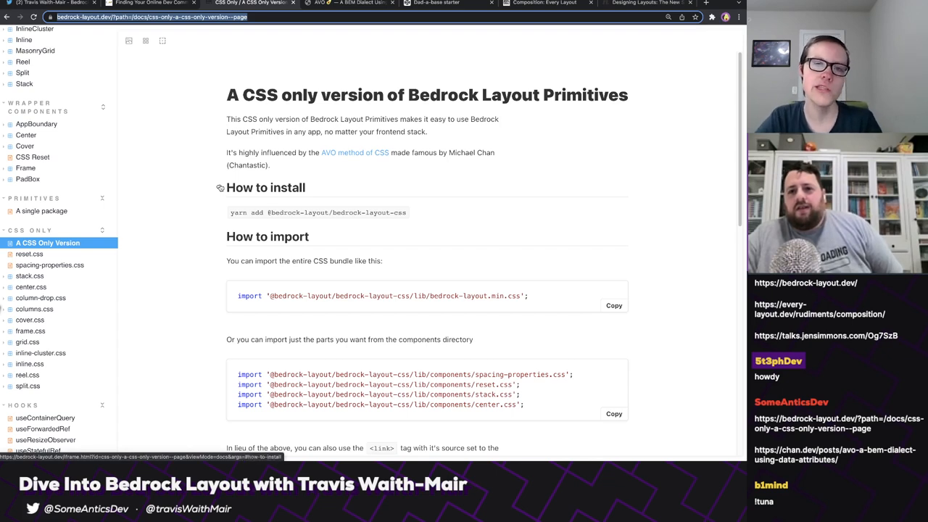
{"action": "mouse_move", "coordinate": [290, 232]}
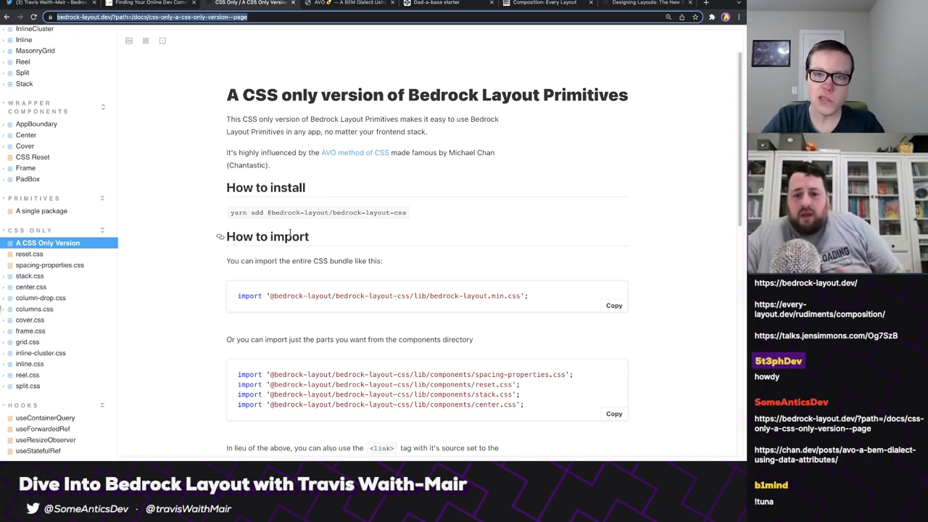
{"action": "mouse_move", "coordinate": [485, 138]}
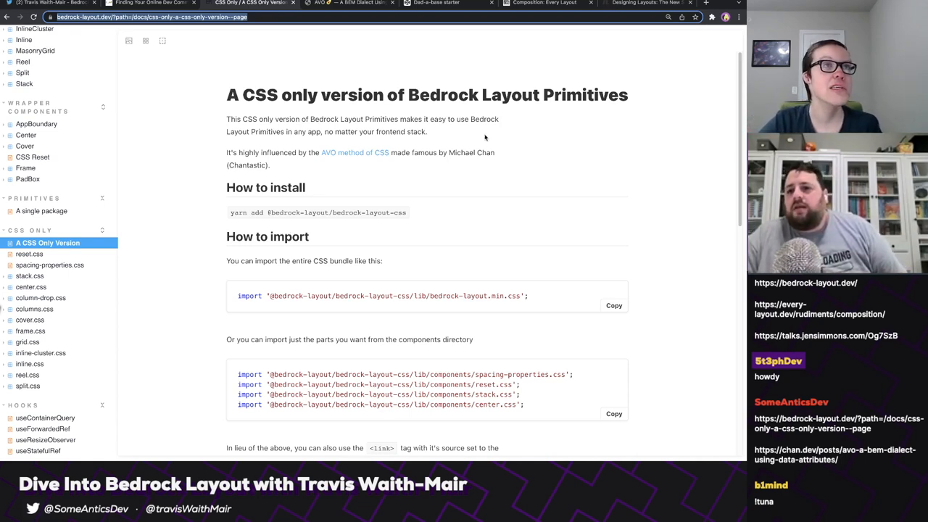
{"action": "mouse_move", "coordinate": [436, 3]}
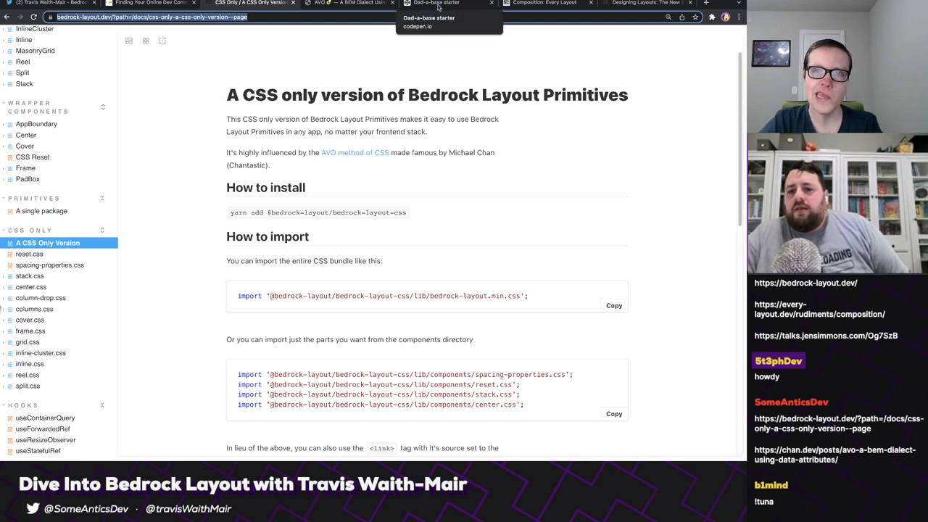
Switch back to the Dad-a-base starter pen tab in CodePen.
{"action": "left_click", "coordinate": [434, 3]}
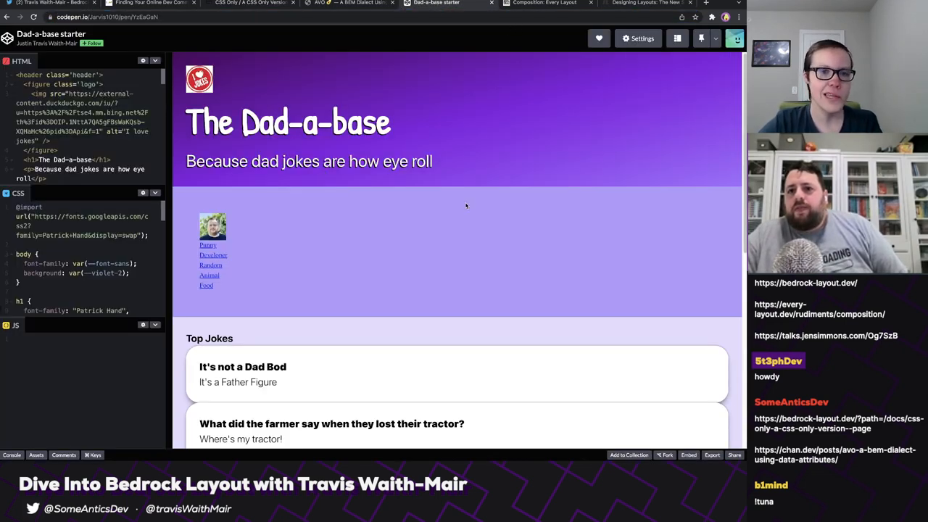
{"action": "mouse_move", "coordinate": [473, 172]}
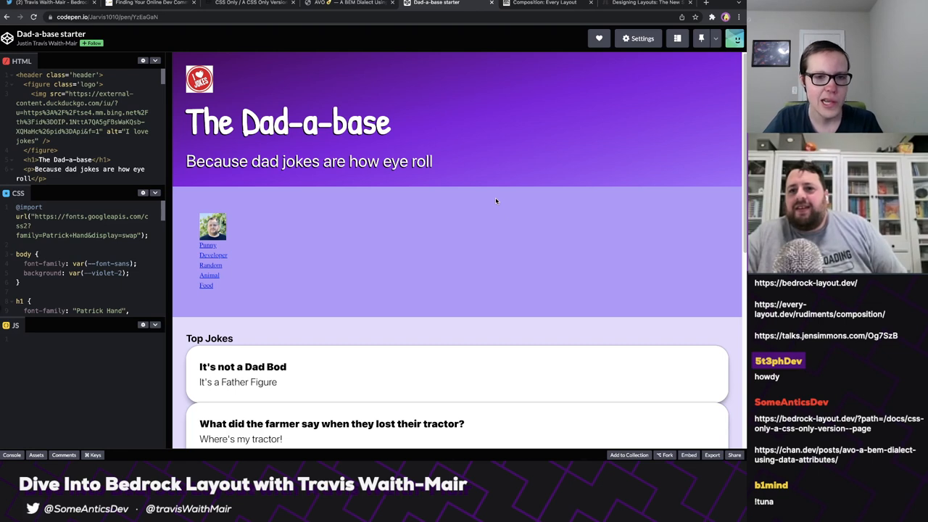
{"action": "mouse_move", "coordinate": [486, 205]}
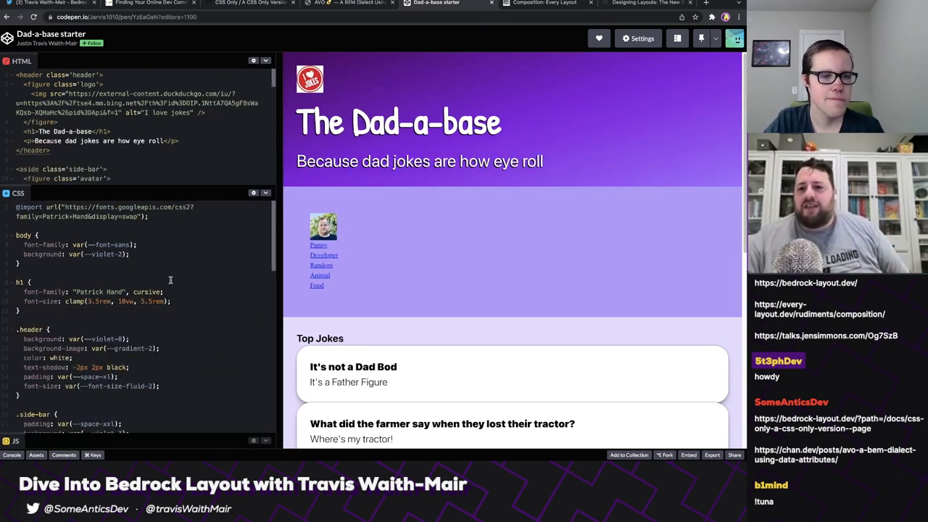
Scroll the preview down through the Top Jokes and Food Jokes cards and back up.
{"action": "scroll", "scroll_direction": "down", "scroll_amount": 3}
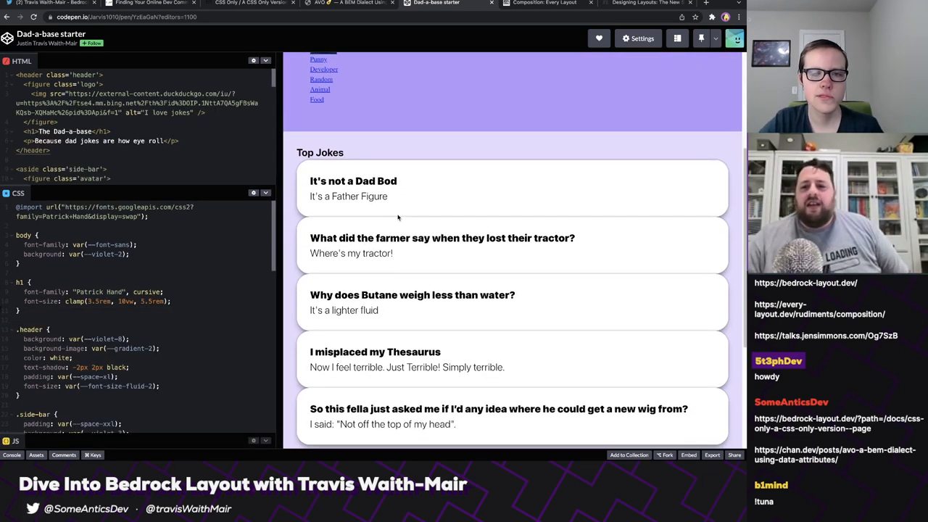
{"action": "scroll", "scroll_direction": "down", "scroll_amount": 3}
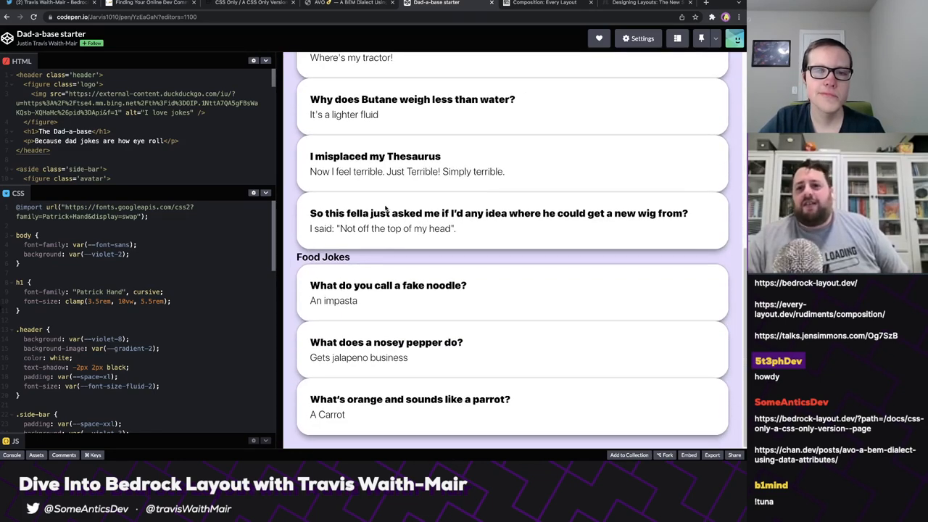
{"action": "scroll", "scroll_direction": "up", "scroll_amount": 3}
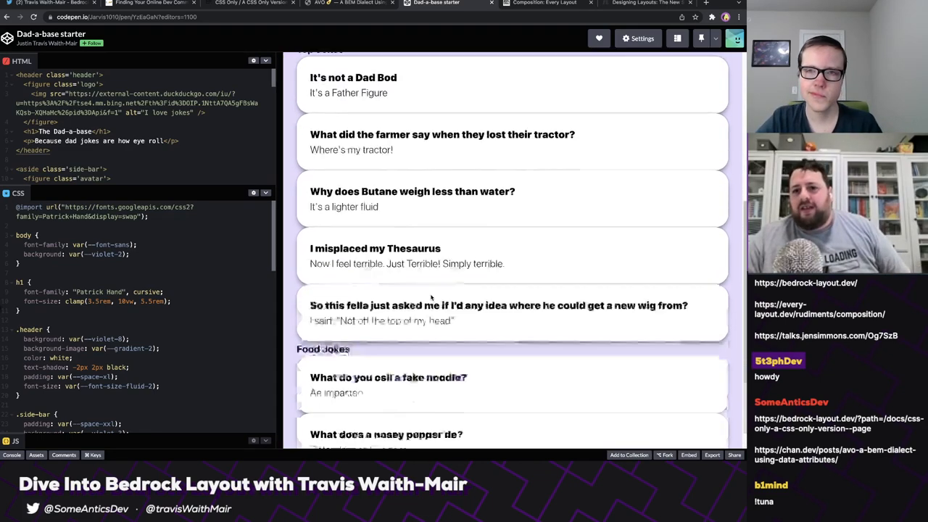
{"action": "scroll", "scroll_direction": "up", "scroll_amount": 3}
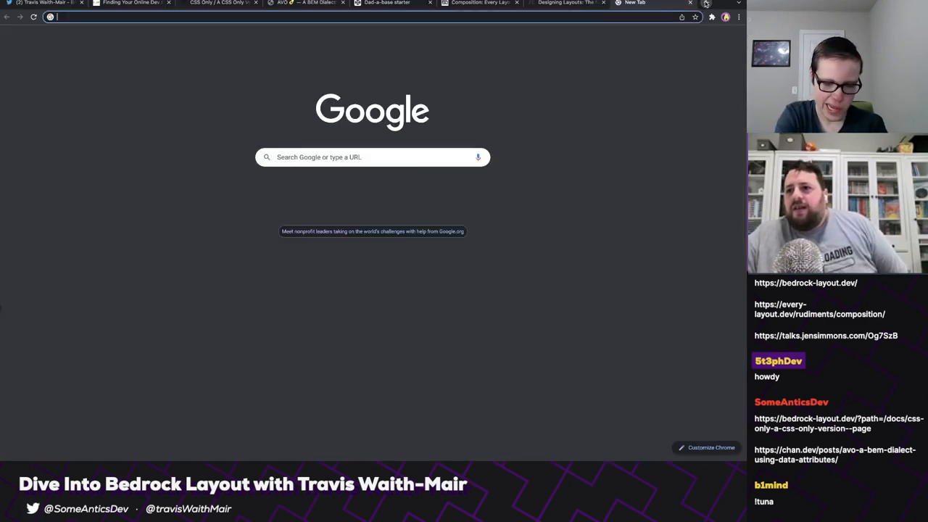
Load open-props.style and scroll through its CSS variables intro and Built with Open Props examples.
{"action": "type", "text": "open-props.style"}
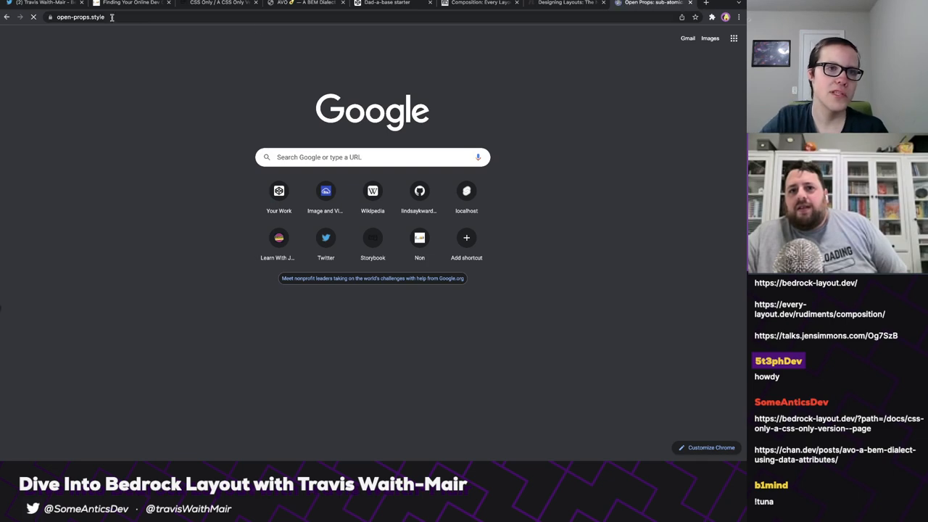
{"action": "key", "text": "Return"}
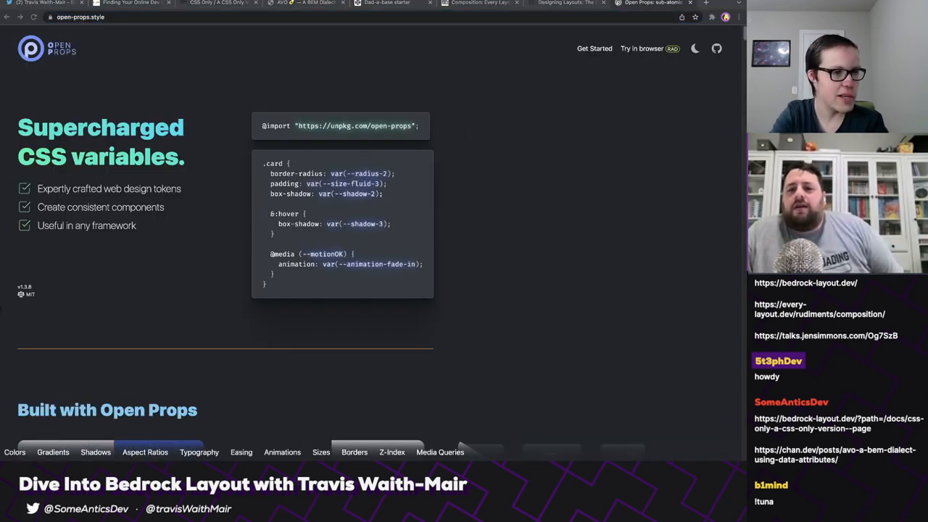
{"action": "scroll", "scroll_direction": "down", "scroll_amount": 3}
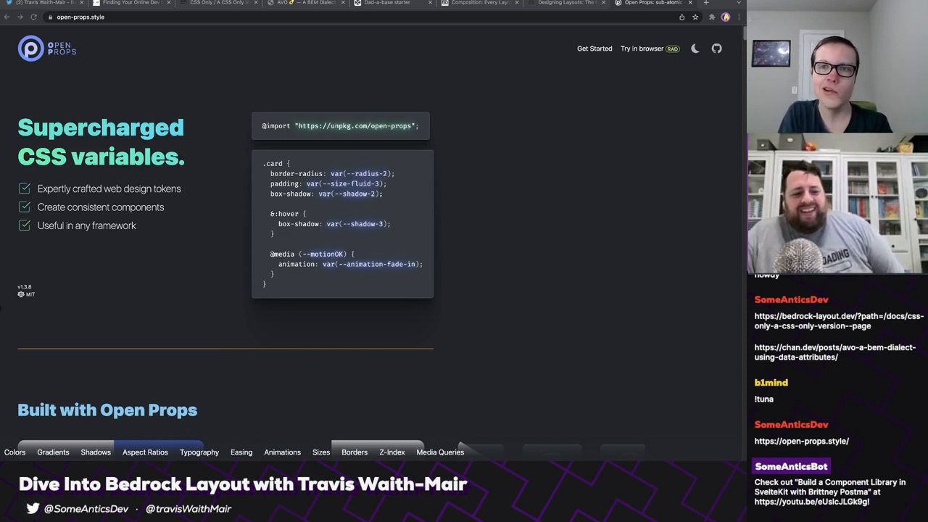
{"action": "scroll", "scroll_direction": "down", "scroll_amount": 3}
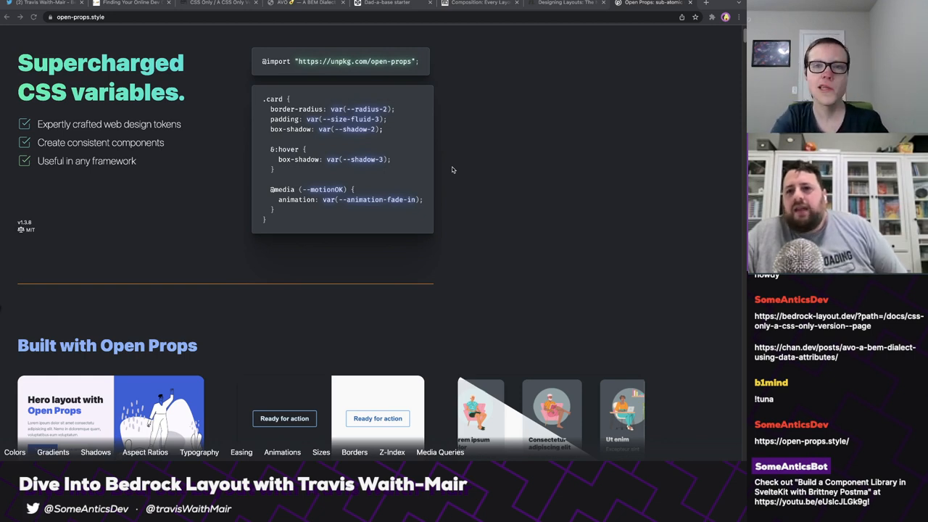
{"action": "scroll", "scroll_direction": "down", "scroll_amount": 3}
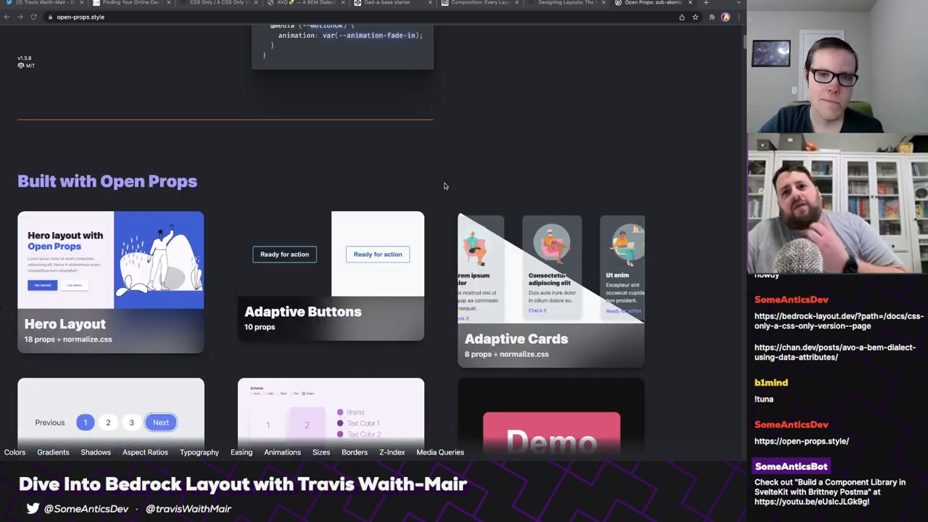
{"action": "scroll", "scroll_direction": "up", "scroll_amount": 3}
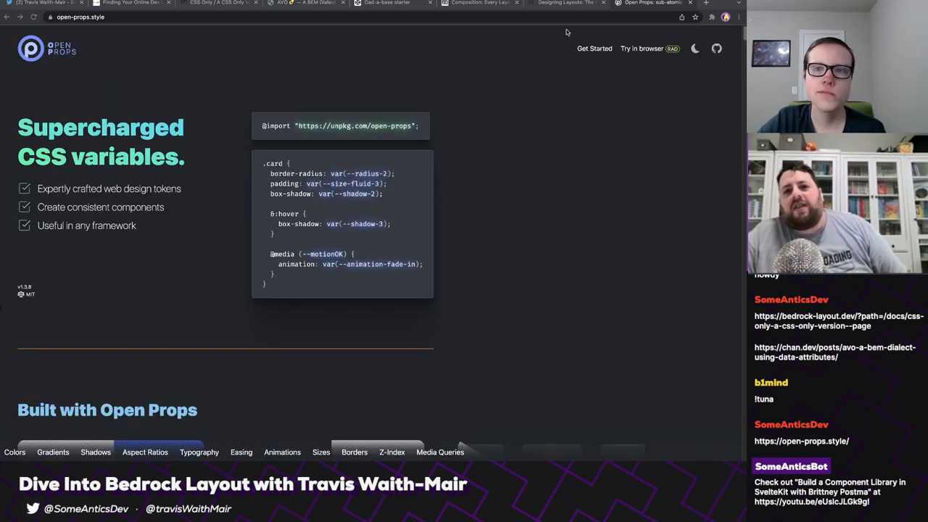
{"action": "mouse_move", "coordinate": [388, 4]}
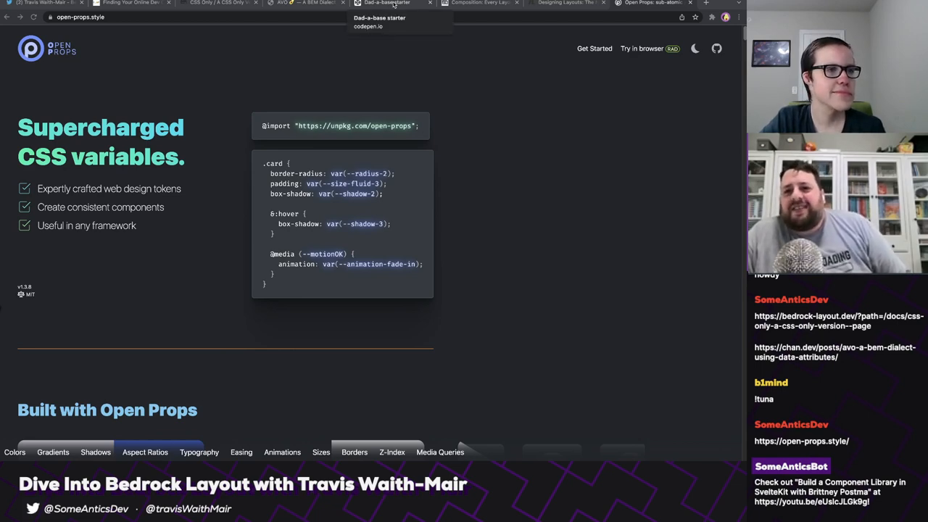
Return to the Dad-a-base pen and scroll through the widened dad jokes preview.
{"action": "left_click", "coordinate": [386, 4]}
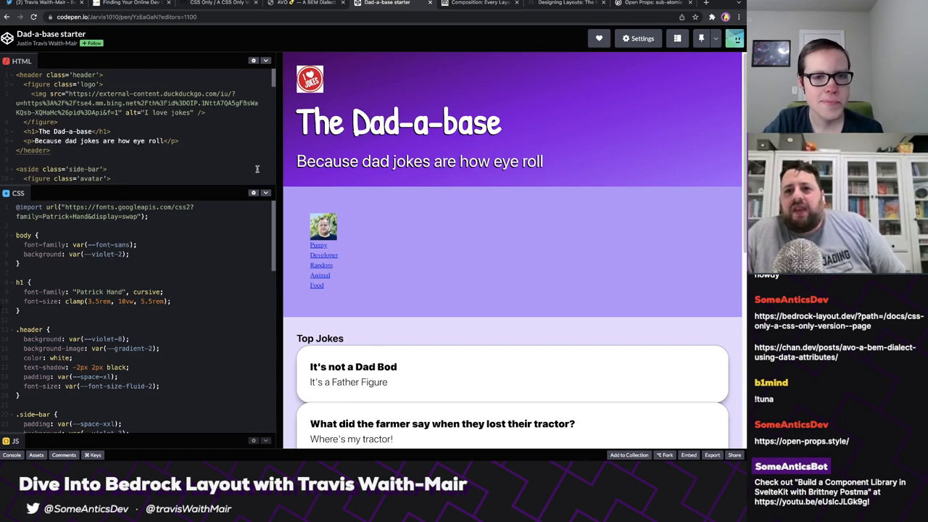
{"action": "mouse_move", "coordinate": [569, 205]}
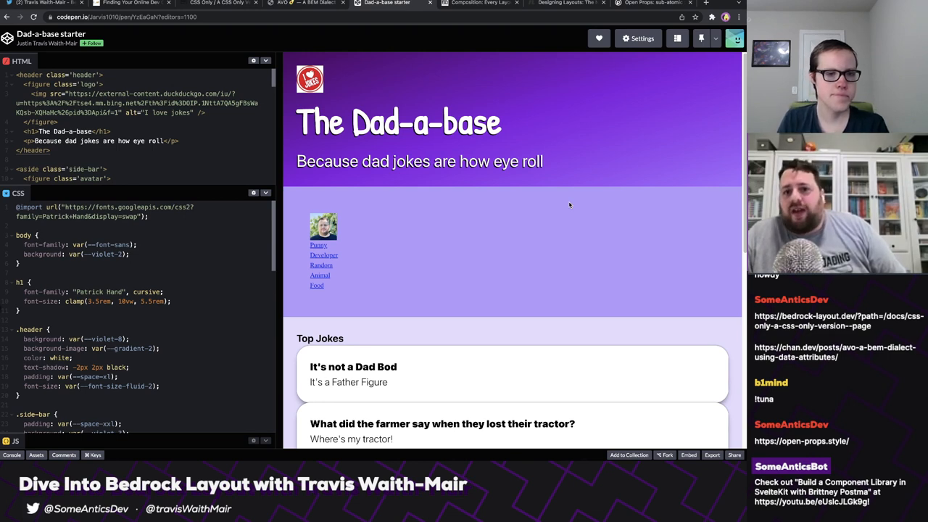
{"action": "mouse_move", "coordinate": [569, 199]}
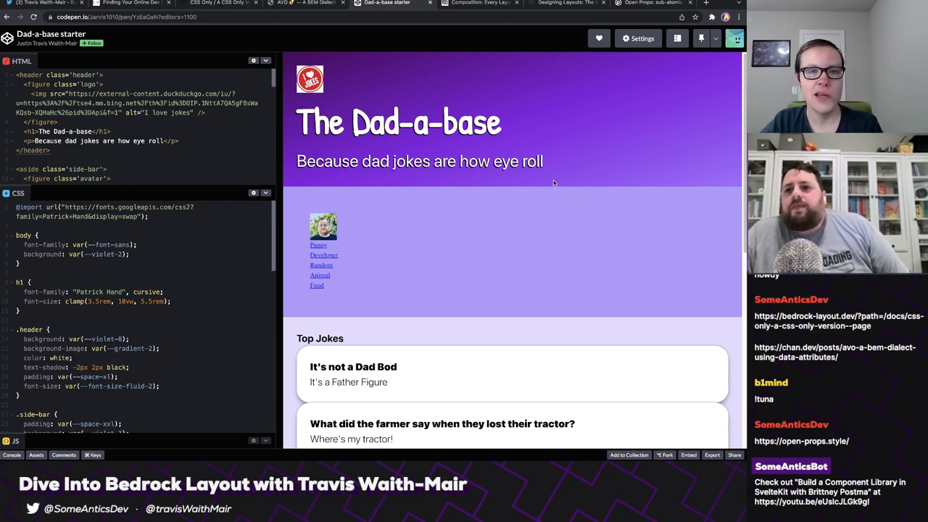
{"action": "mouse_move", "coordinate": [538, 209]}
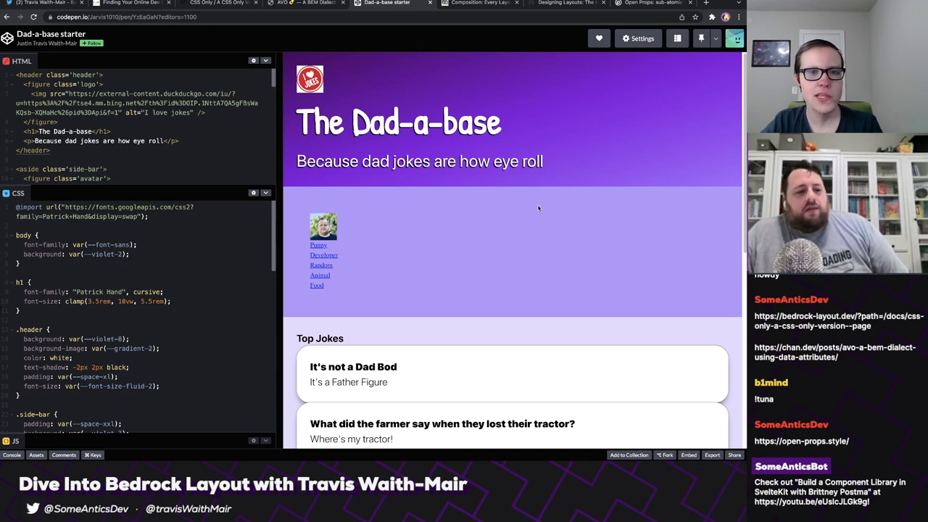
{"action": "mouse_move", "coordinate": [346, 180]}
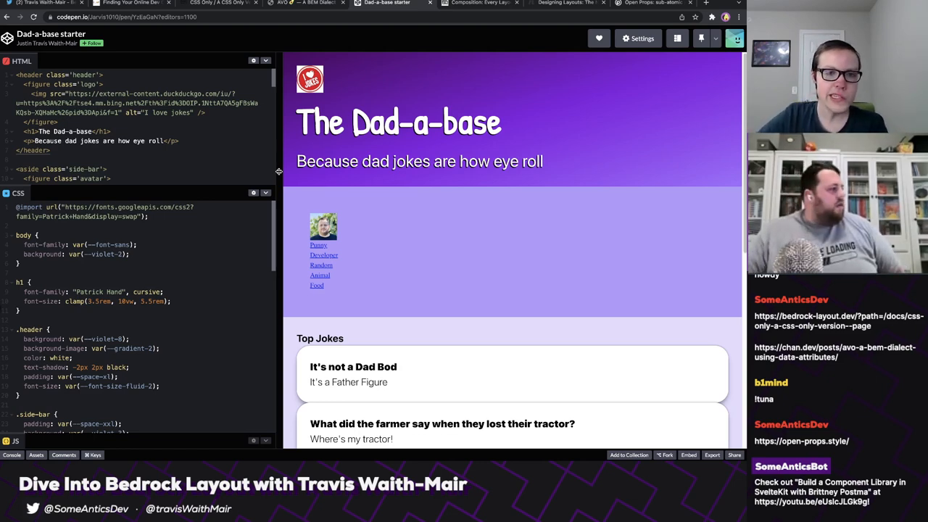
{"action": "scroll", "scroll_direction": "down", "scroll_amount": 3}
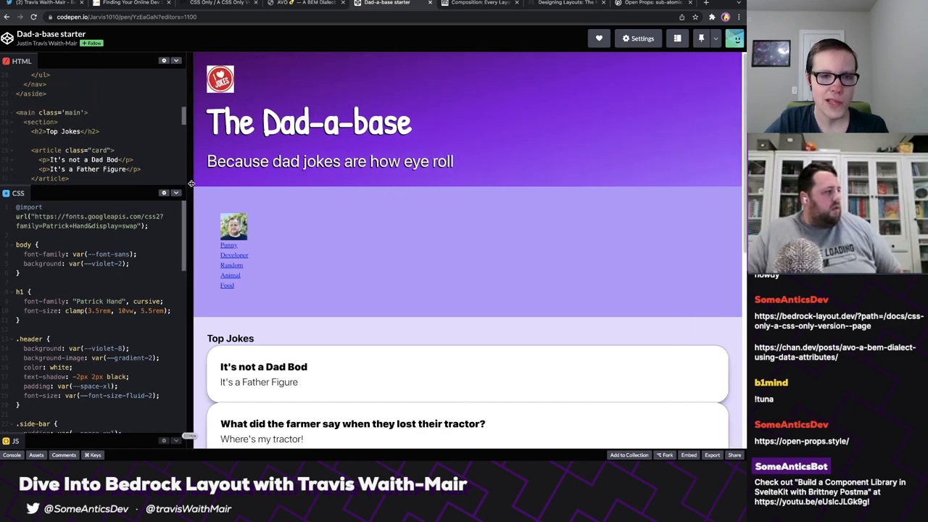
{"action": "scroll", "scroll_direction": "down", "scroll_amount": 3}
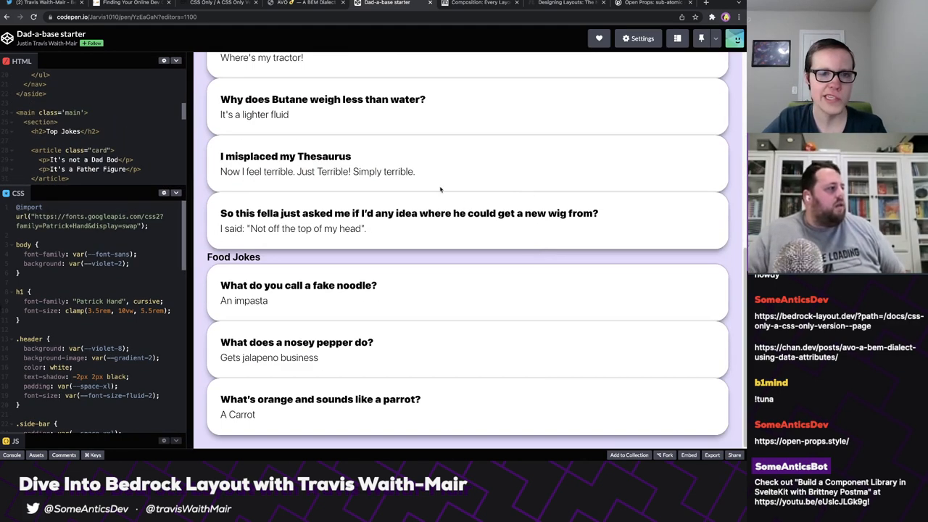
{"action": "scroll", "scroll_direction": "up", "scroll_amount": 3}
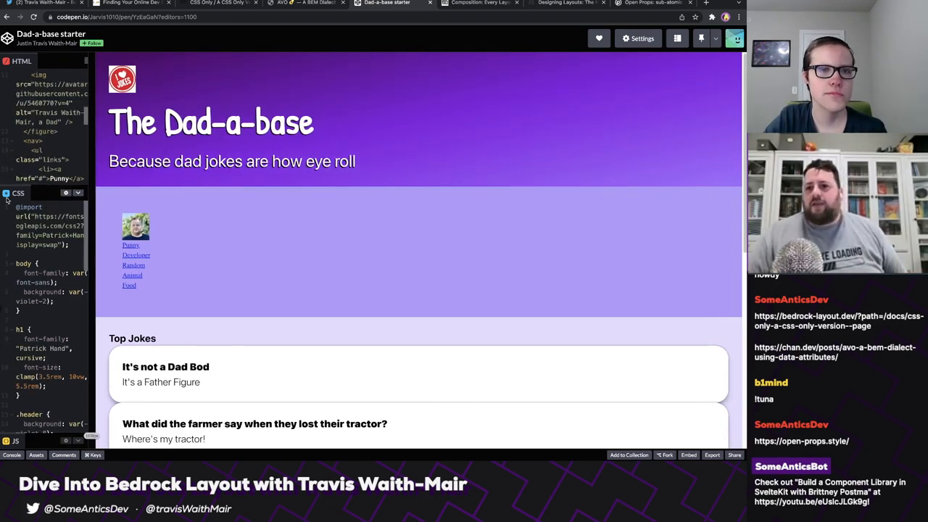
{"action": "scroll", "scroll_direction": "down", "scroll_amount": 3}
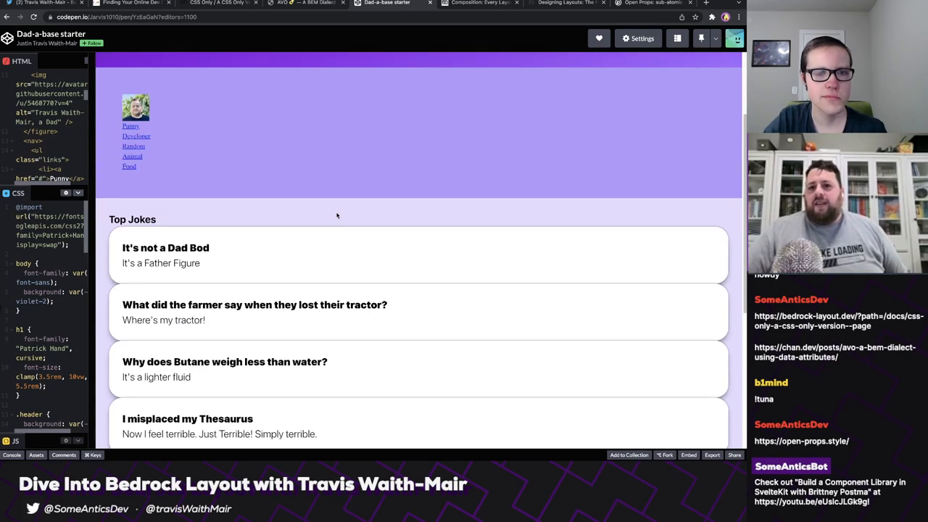
{"action": "scroll", "scroll_direction": "down", "scroll_amount": 3}
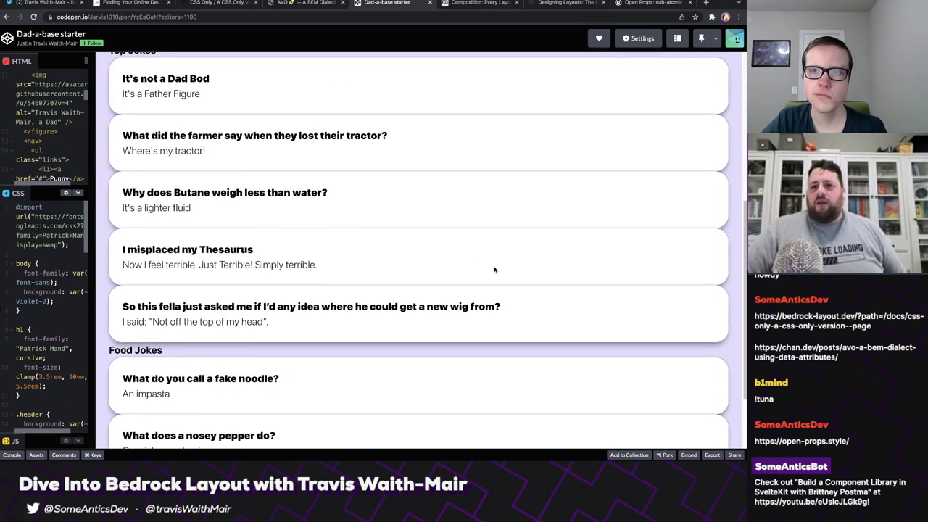
{"action": "scroll", "scroll_direction": "up", "scroll_amount": 3}
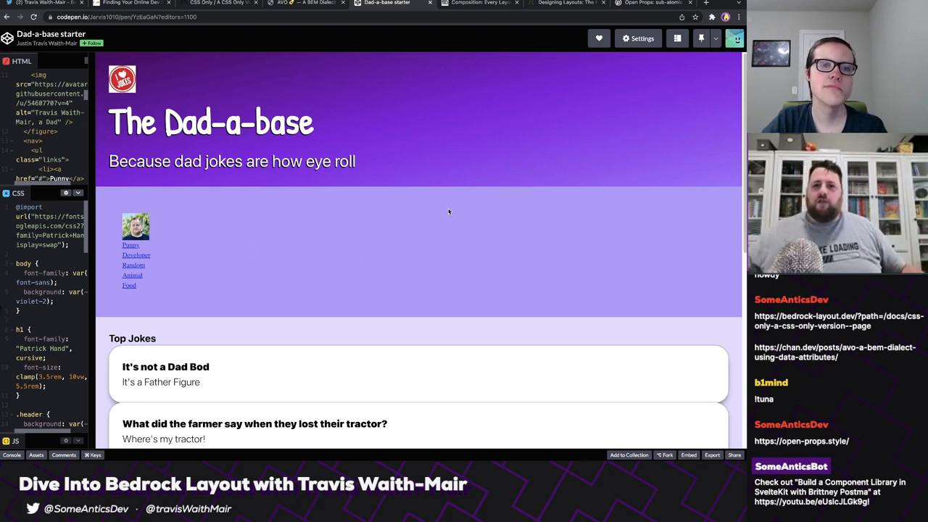
{"action": "mouse_move", "coordinate": [440, 203]}
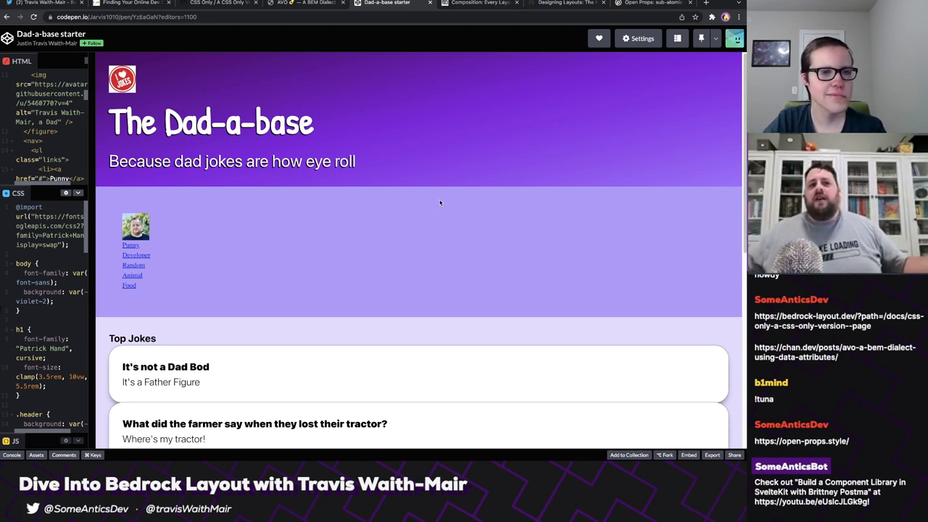
{"action": "mouse_move", "coordinate": [404, 225]}
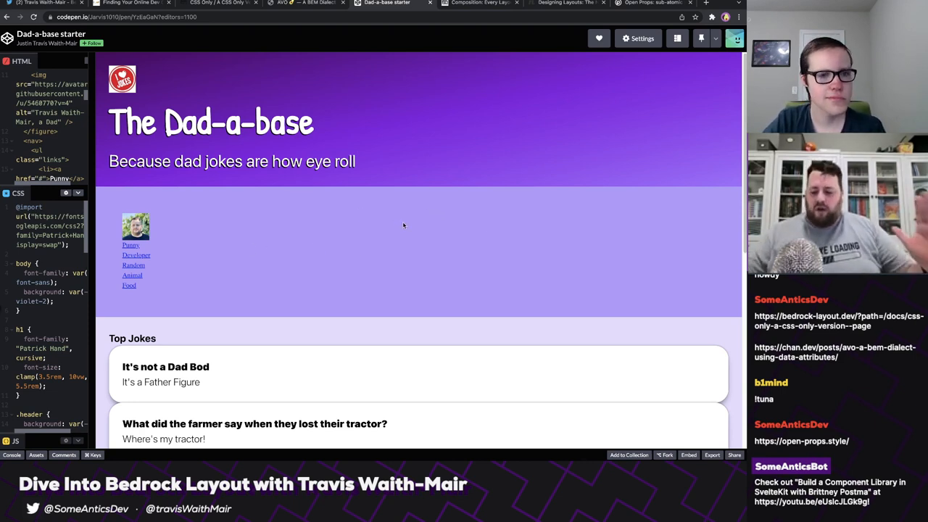
{"action": "mouse_move", "coordinate": [418, 256]}
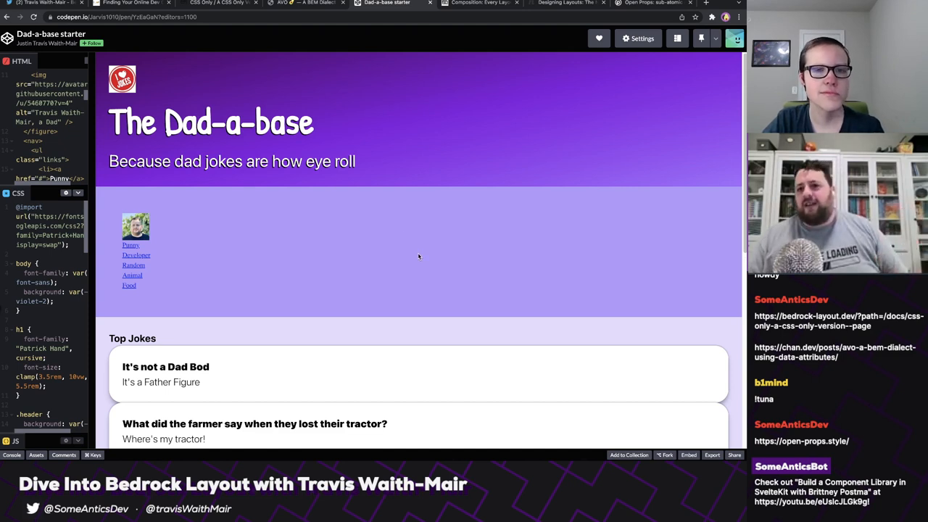
{"action": "mouse_move", "coordinate": [435, 268]}
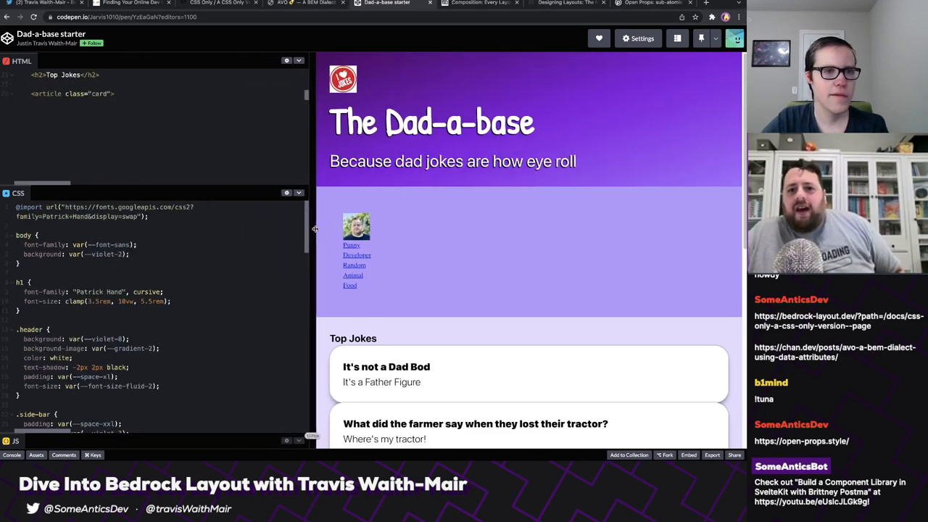
Scroll the HTML panel and begin a top wrapper div with a data-bedr… attribute.
{"action": "scroll", "scroll_direction": "up", "scroll_amount": 3}
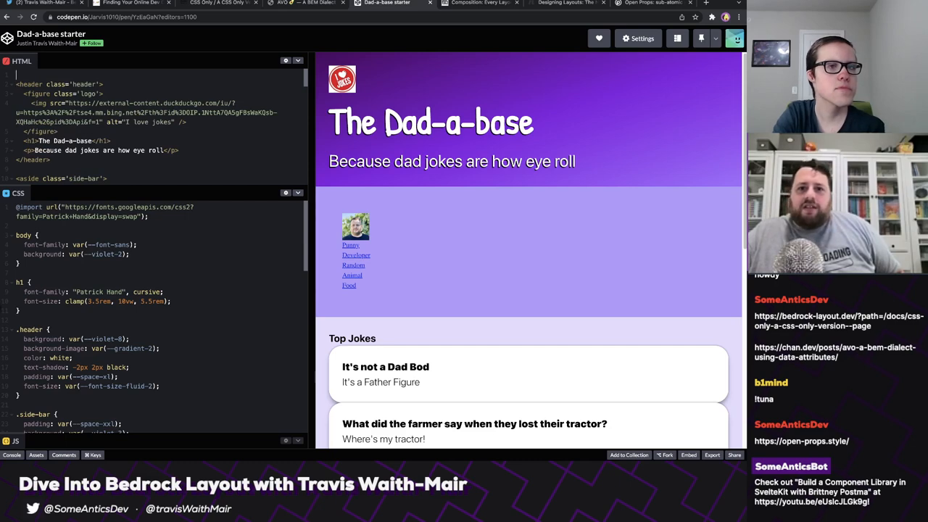
{"action": "scroll", "scroll_direction": "down", "scroll_amount": 3}
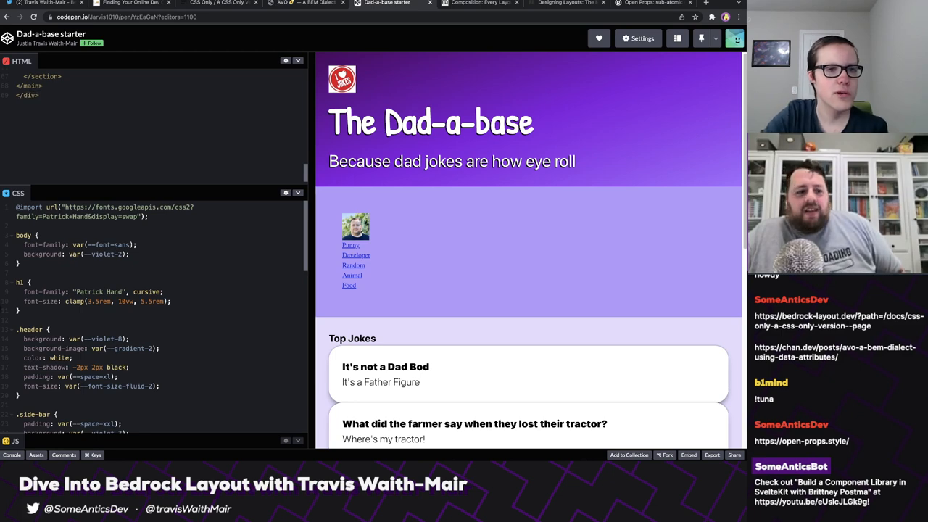
{"action": "scroll", "scroll_direction": "up", "scroll_amount": 3}
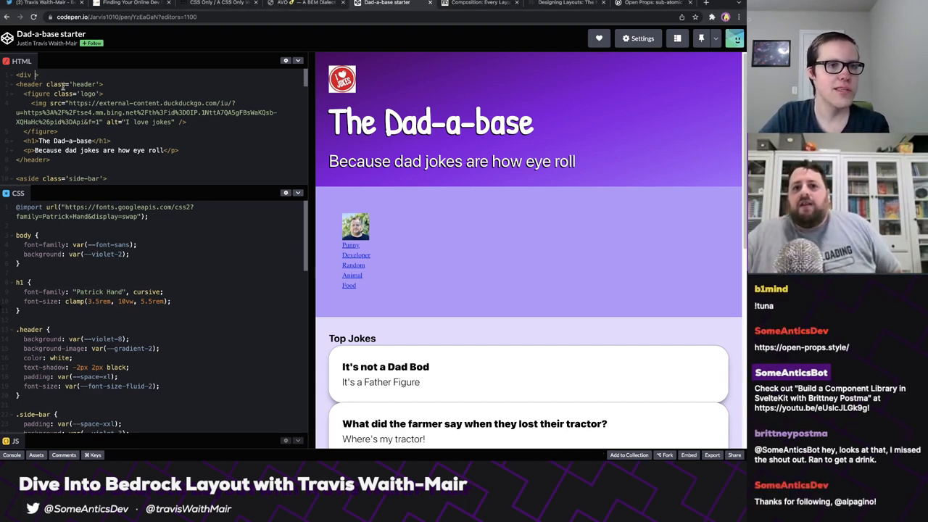
{"action": "type", "text": "data-bedr"}
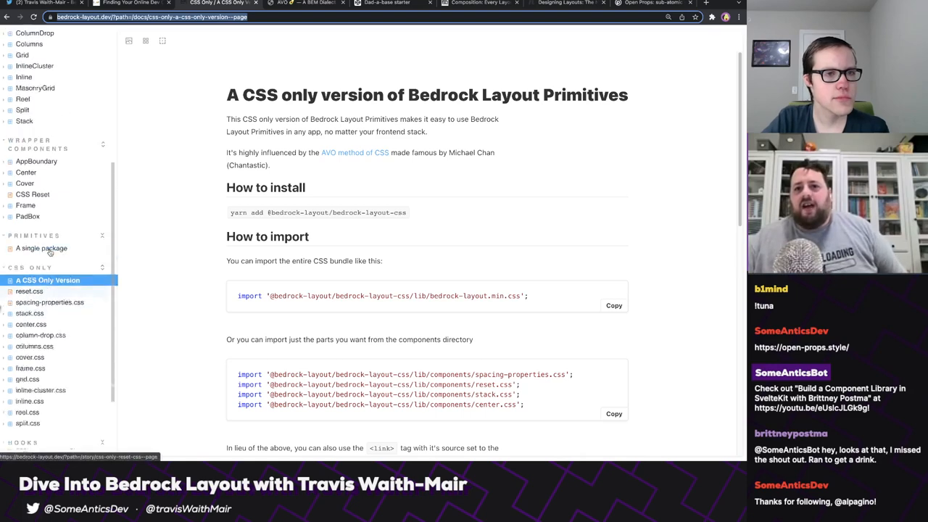
Browse the Center component API docs, then open the CSS-only center.css page.
{"action": "left_click", "coordinate": [29, 273]}
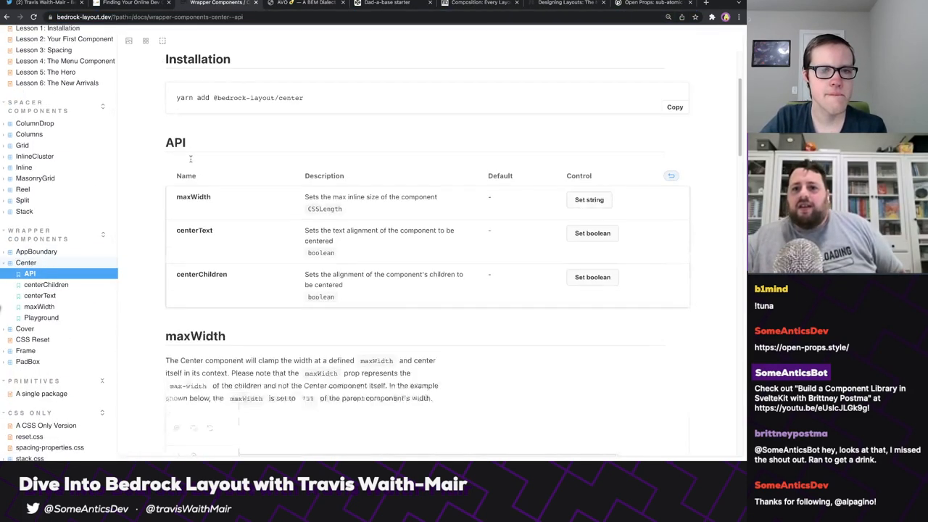
{"action": "scroll", "scroll_direction": "down", "scroll_amount": 3}
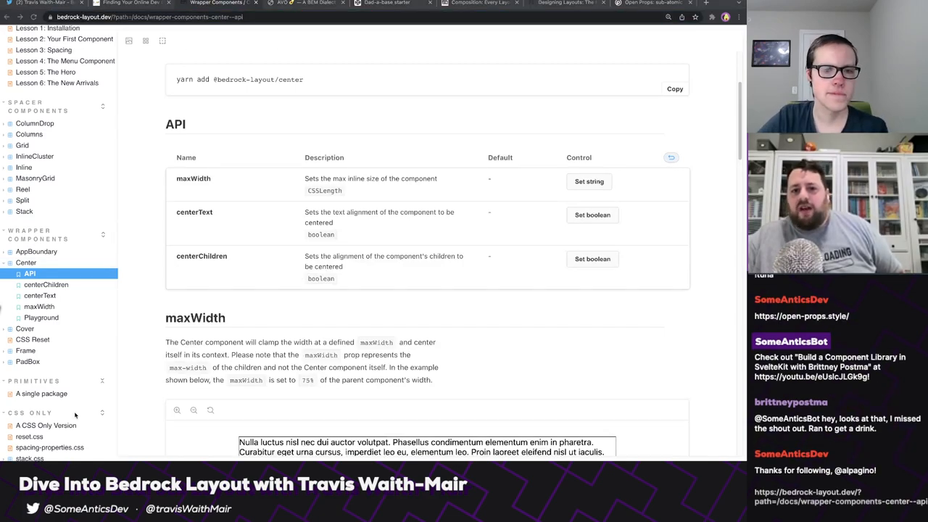
{"action": "scroll", "scroll_direction": "down", "scroll_amount": 3}
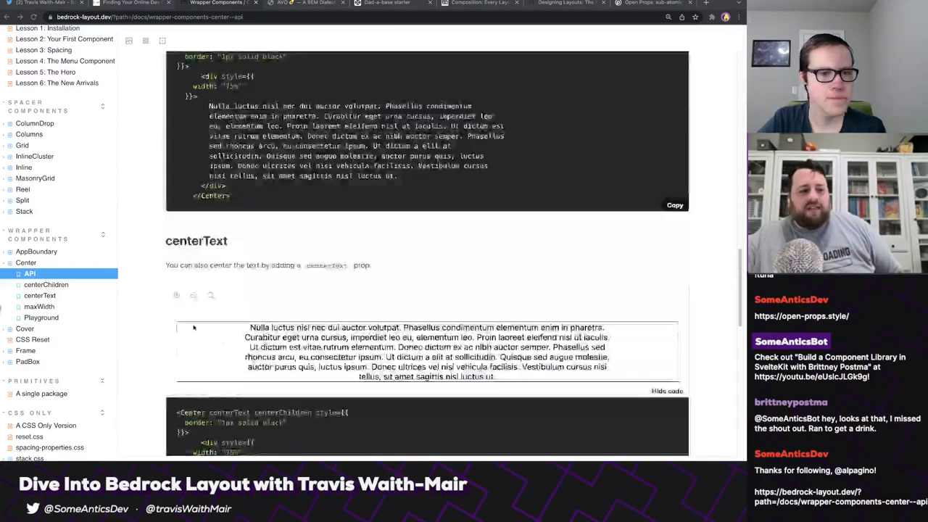
{"action": "scroll", "scroll_direction": "down", "scroll_amount": 3}
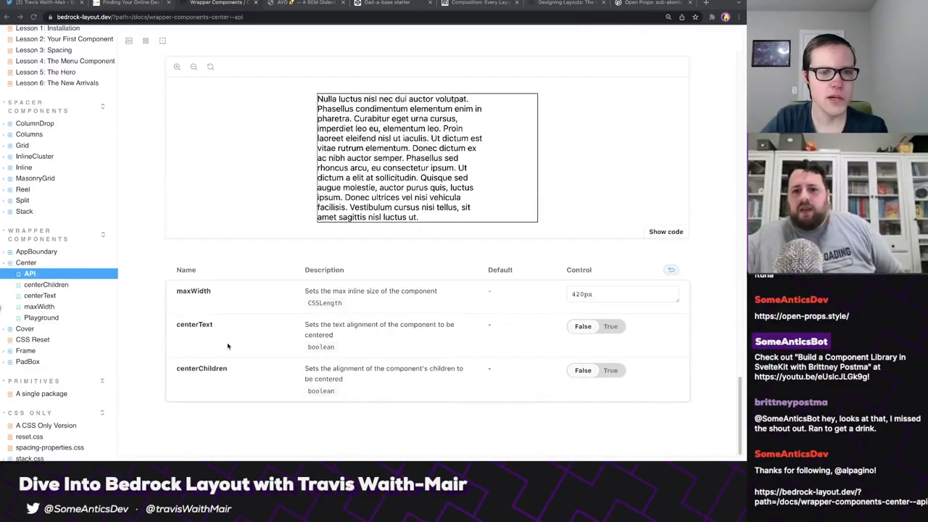
{"action": "scroll", "scroll_direction": "down", "scroll_amount": 3}
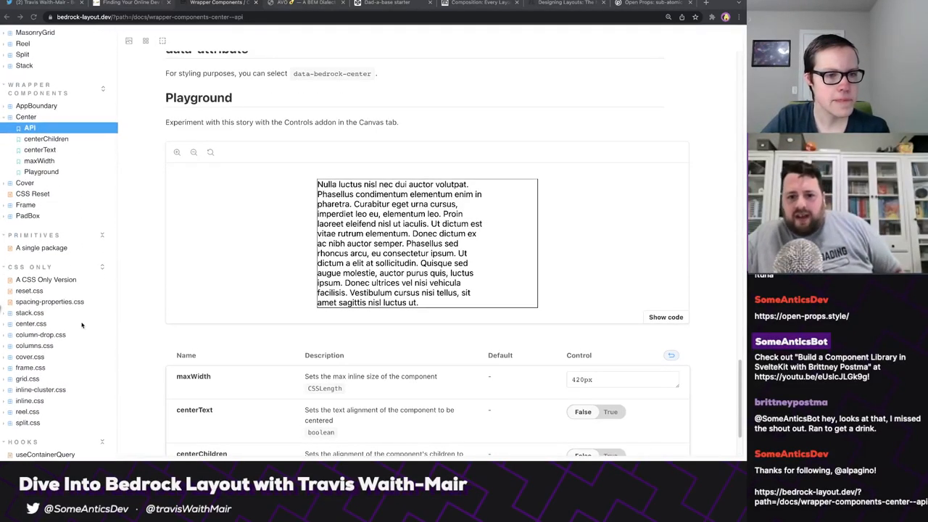
{"action": "left_click", "coordinate": [30, 323]}
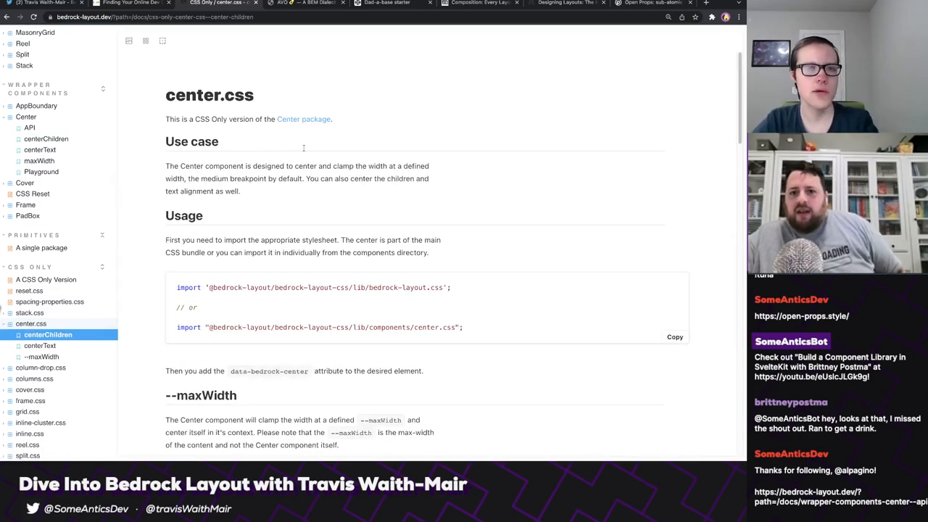
Scroll center.css to the --maxWidth section showing the 75% example and code.
{"action": "scroll", "scroll_direction": "down", "scroll_amount": 3}
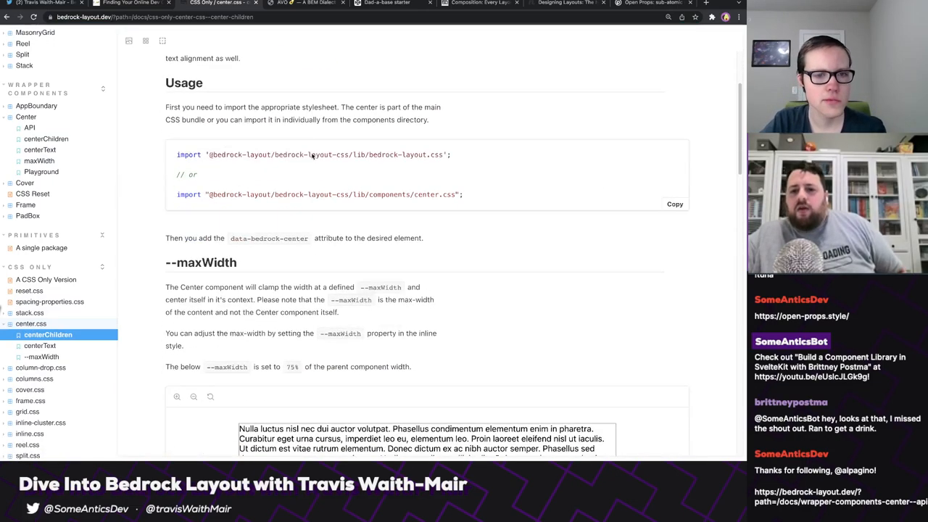
{"action": "mouse_move", "coordinate": [244, 280]}
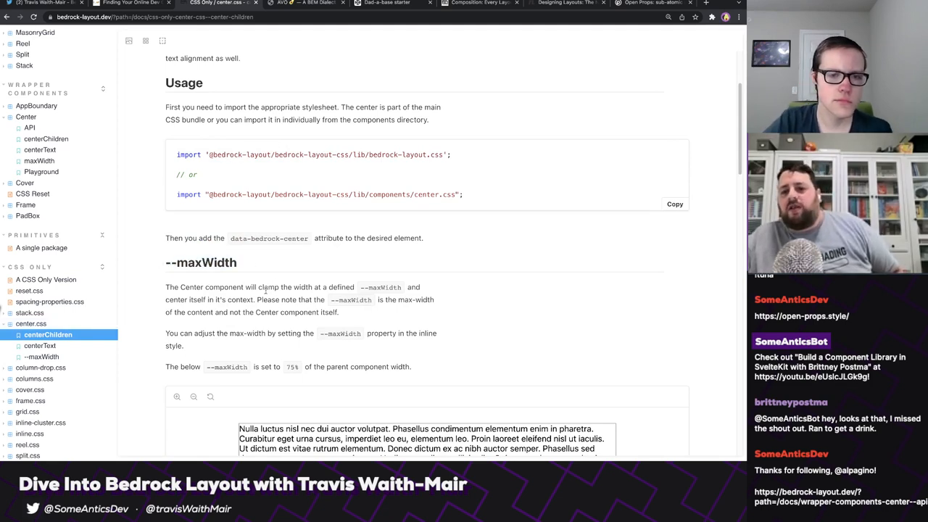
{"action": "scroll", "scroll_direction": "down", "scroll_amount": 3}
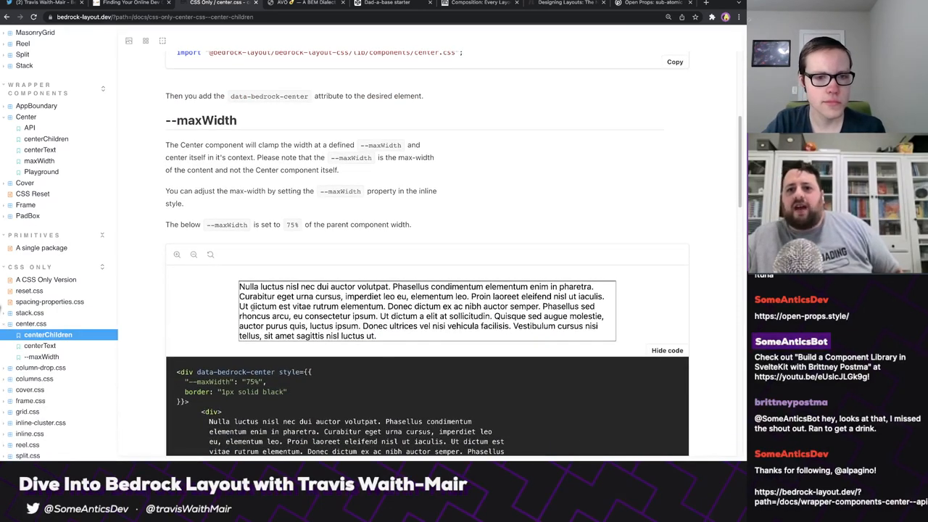
{"action": "mouse_move", "coordinate": [474, 4]}
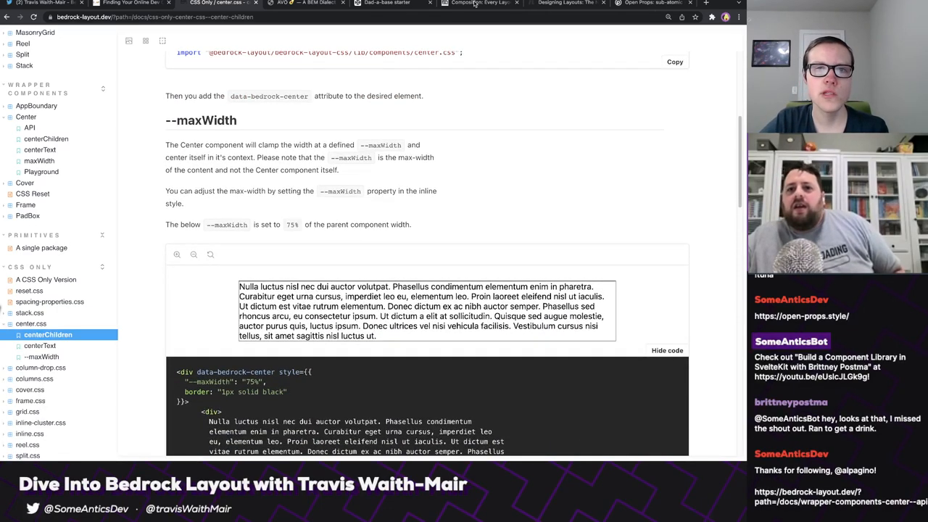
Give the data-bedrock-center div style --maxWidth: var(--size-large), after first trying 40ch.
{"action": "left_click", "coordinate": [387, 3]}
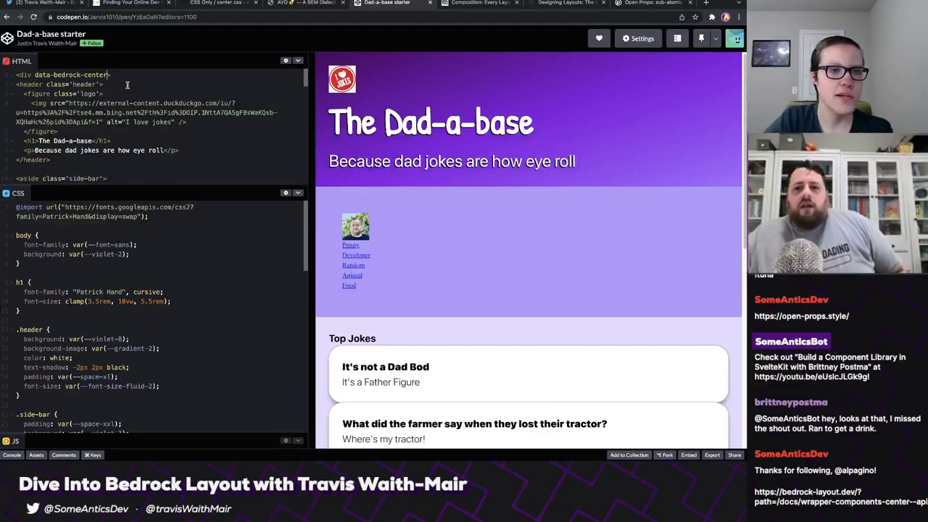
{"action": "type", "text": "style=\"--maxWidth: \">"}
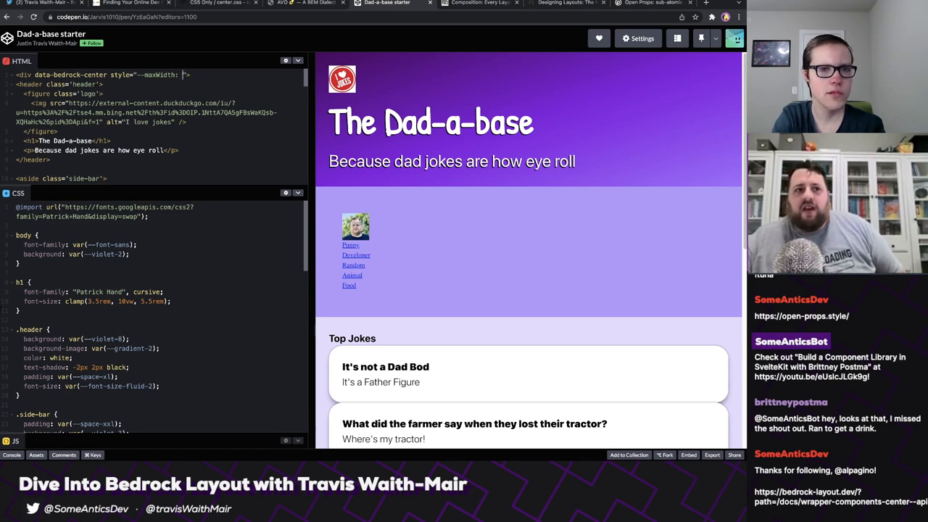
{"action": "type", "text": "40ch"}
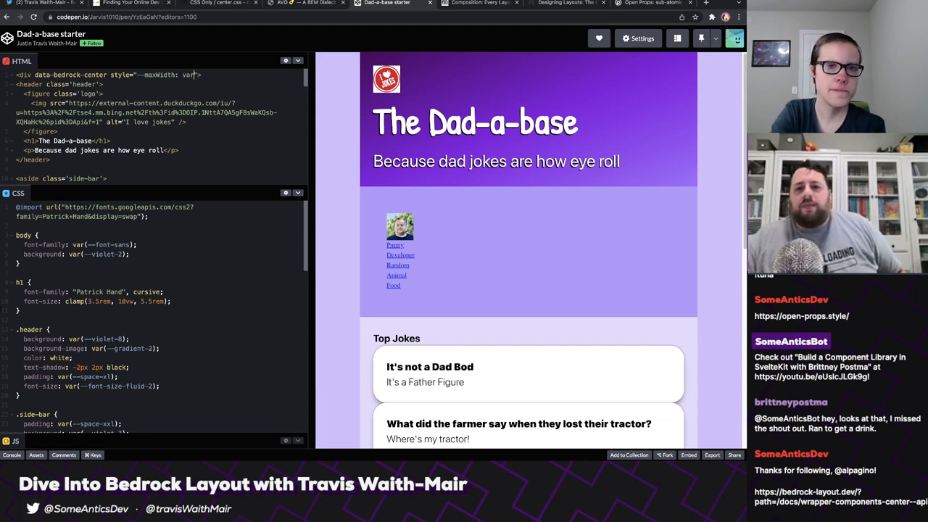
{"action": "type", "text": "--size)"}
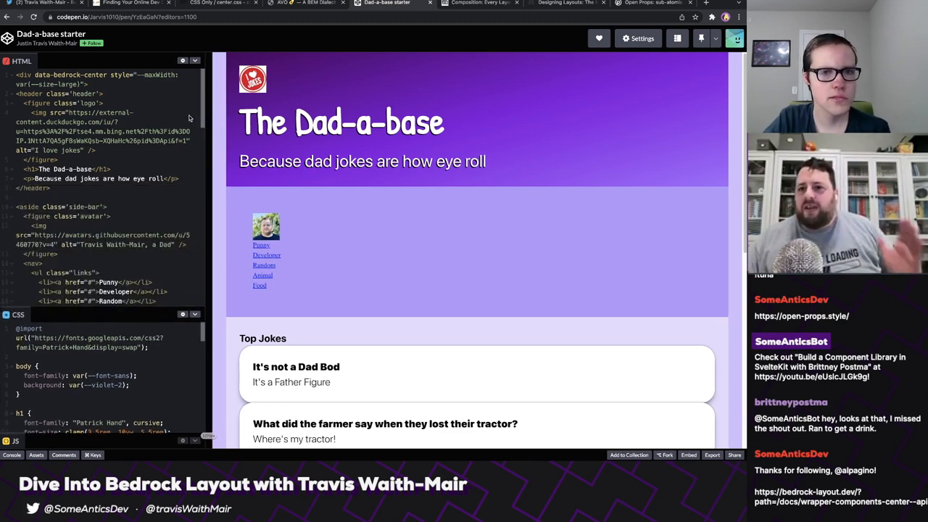
{"action": "left_click_drag", "start_coordinate": [212, 254], "coordinate": [111, 254]}
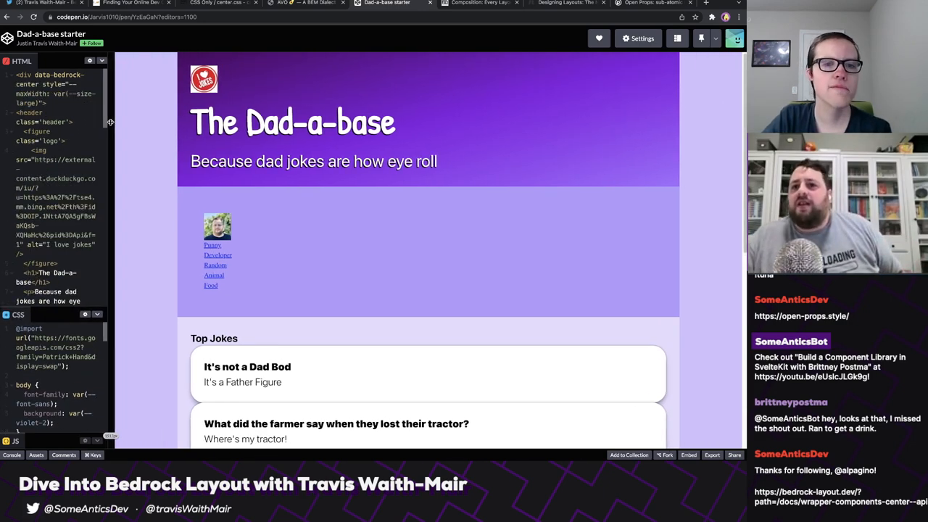
{"action": "left_click_drag", "start_coordinate": [111, 121], "coordinate": [227, 116]}
{"action": "type", "text": "small"}
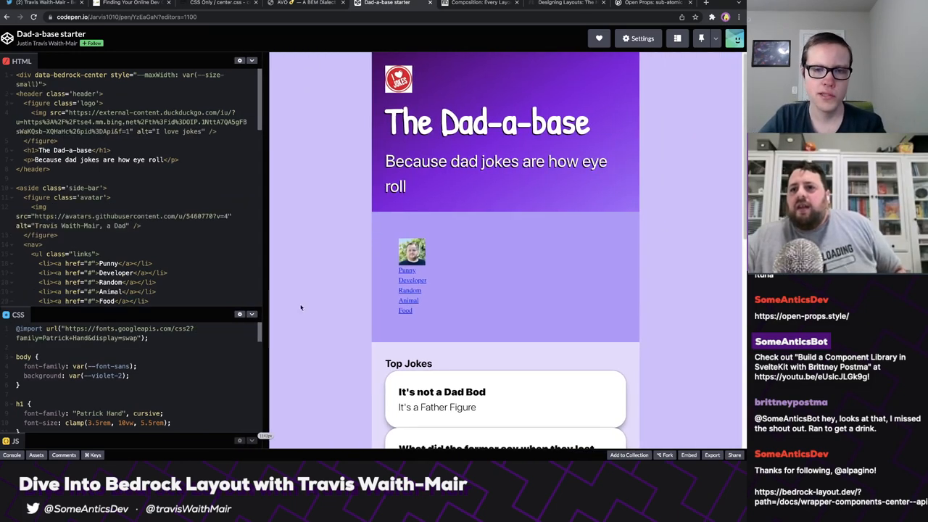
{"action": "mouse_move", "coordinate": [352, 282]}
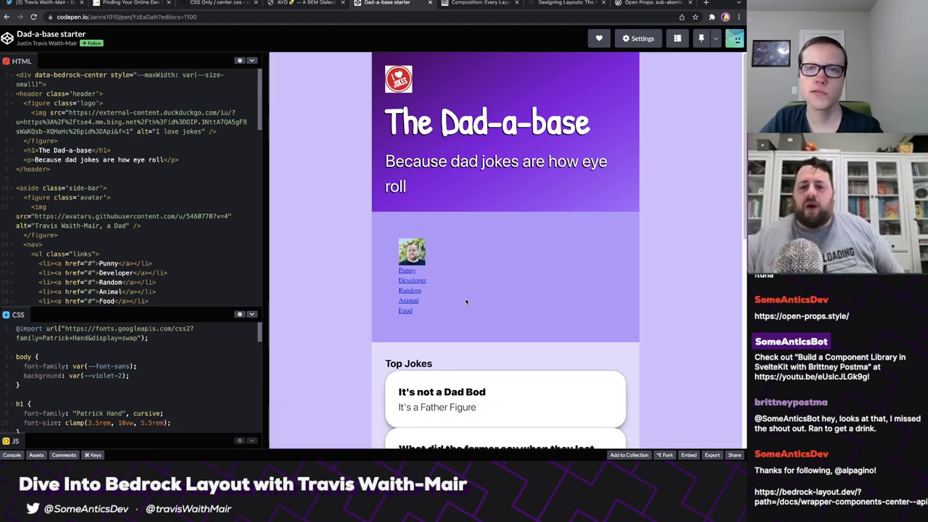
{"action": "mouse_move", "coordinate": [440, 301]}
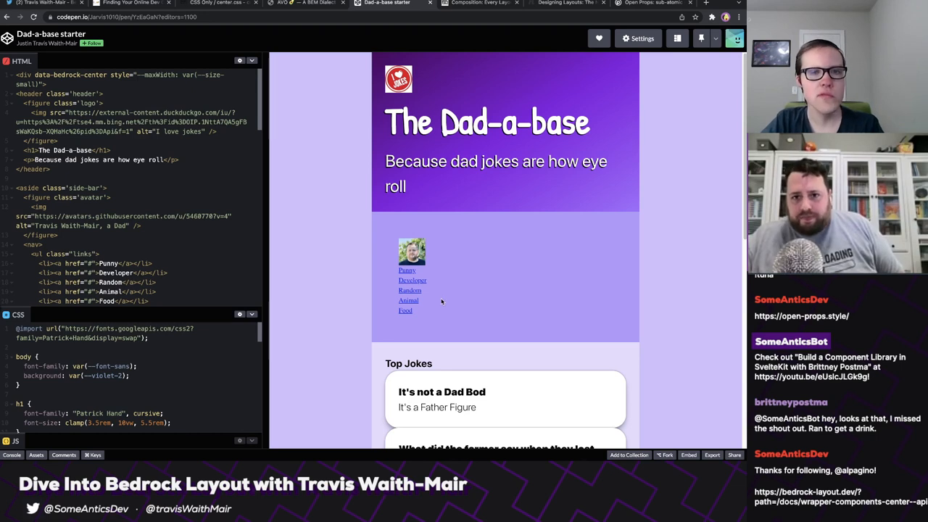
{"action": "mouse_move", "coordinate": [372, 199]}
{"action": "type", "text": "large"}
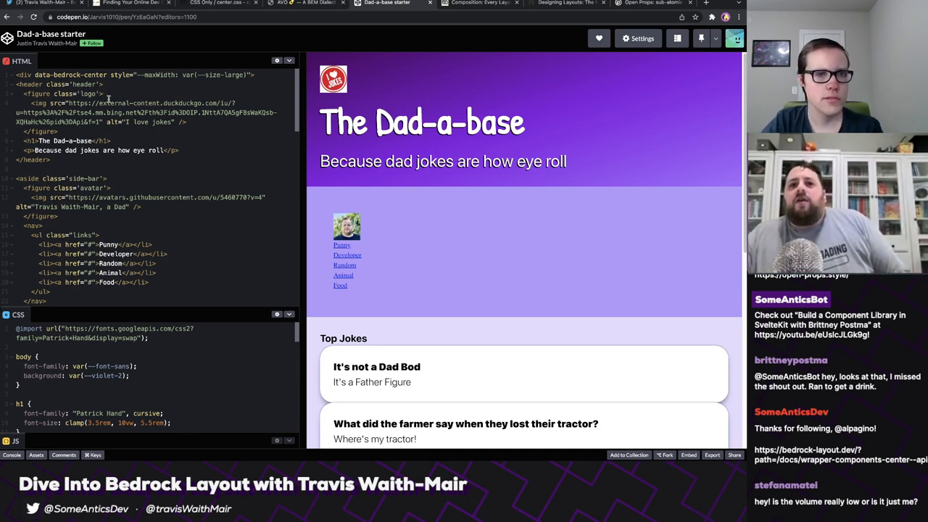
{"action": "mouse_move", "coordinate": [152, 103]}
{"action": "type", "text": " data-bedrock-"}
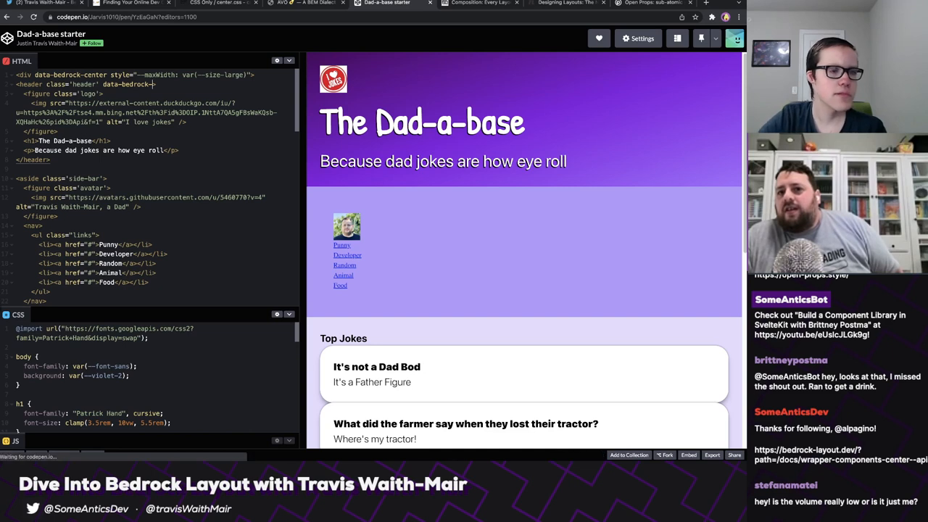
Add the data-bedrock-cover attribute to the Dad-a-base header element.
{"action": "type", "text": "cover="}
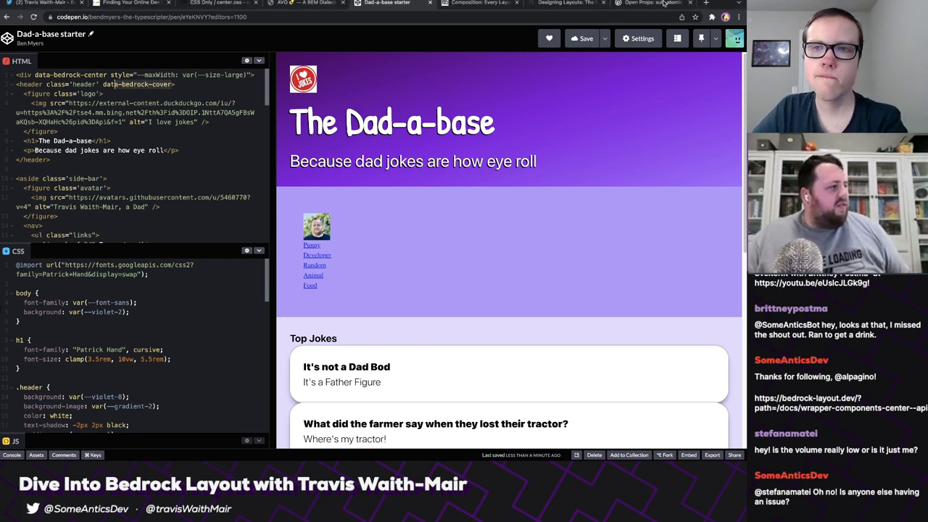
Review cover.css's data-bedrock-cover-centered examples and code, then return to the Dad-a-base pen.
{"action": "left_click", "coordinate": [480, 3]}
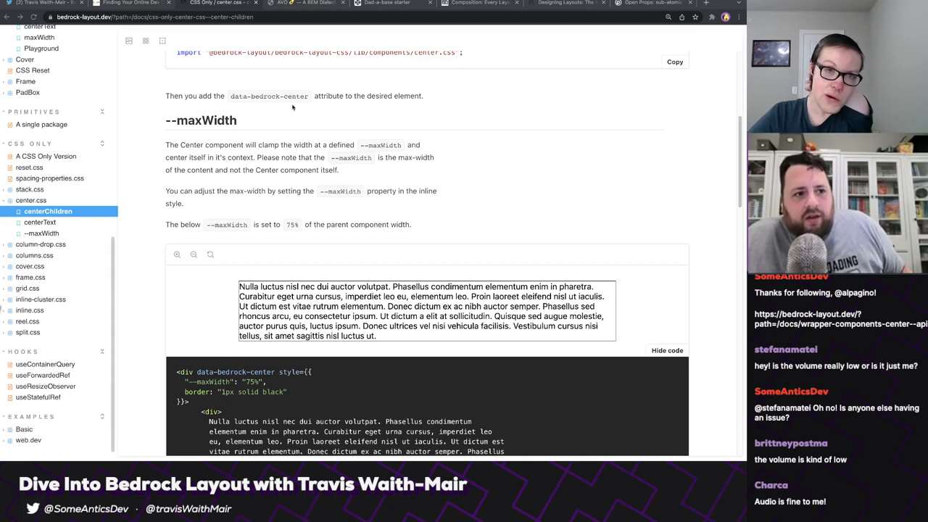
{"action": "mouse_move", "coordinate": [194, 218]}
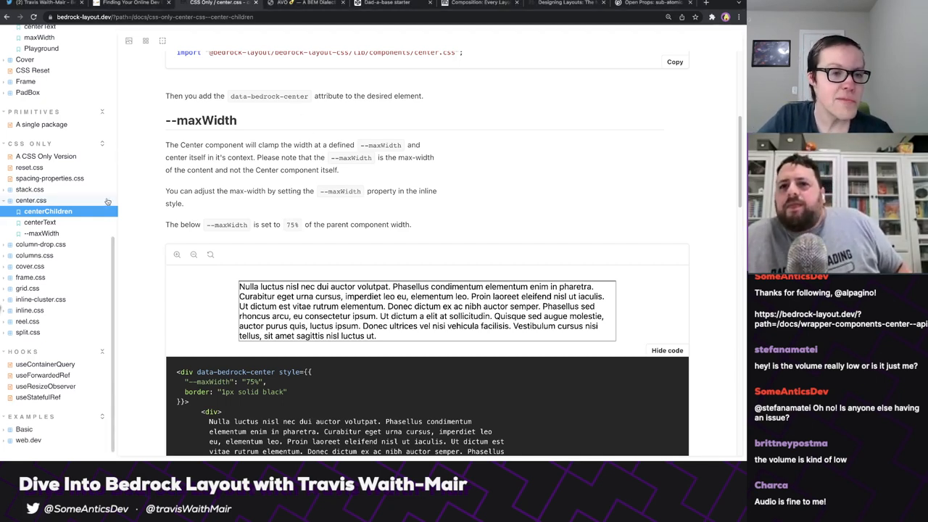
{"action": "left_click", "coordinate": [57, 281]}
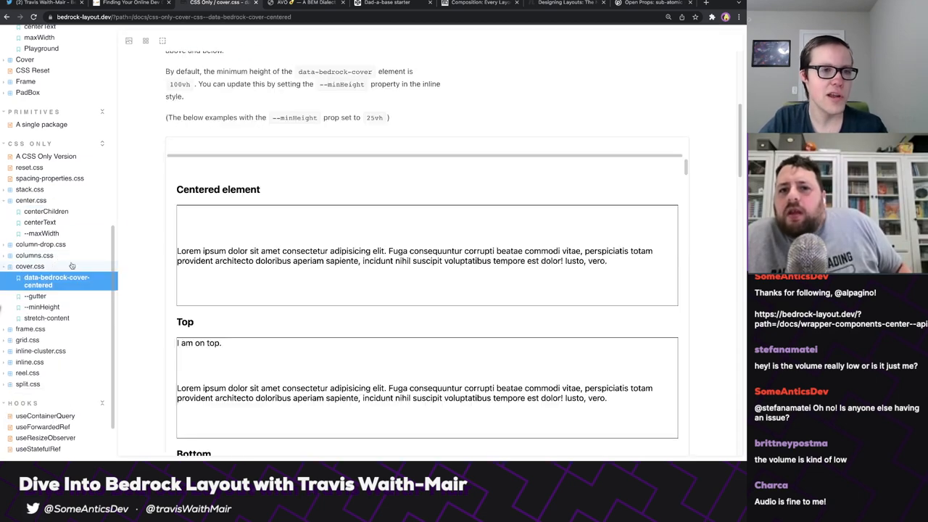
{"action": "scroll", "scroll_direction": "up", "scroll_amount": 3}
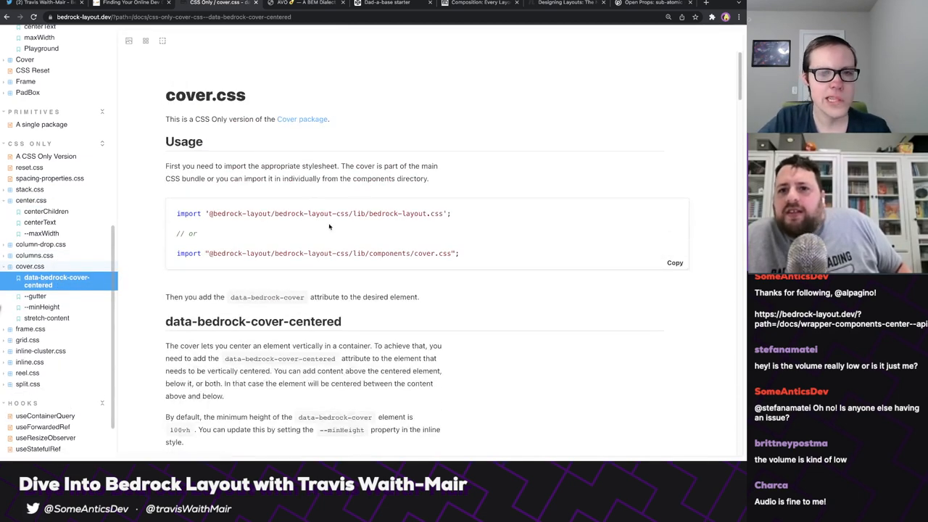
{"action": "scroll", "scroll_direction": "down", "scroll_amount": 3}
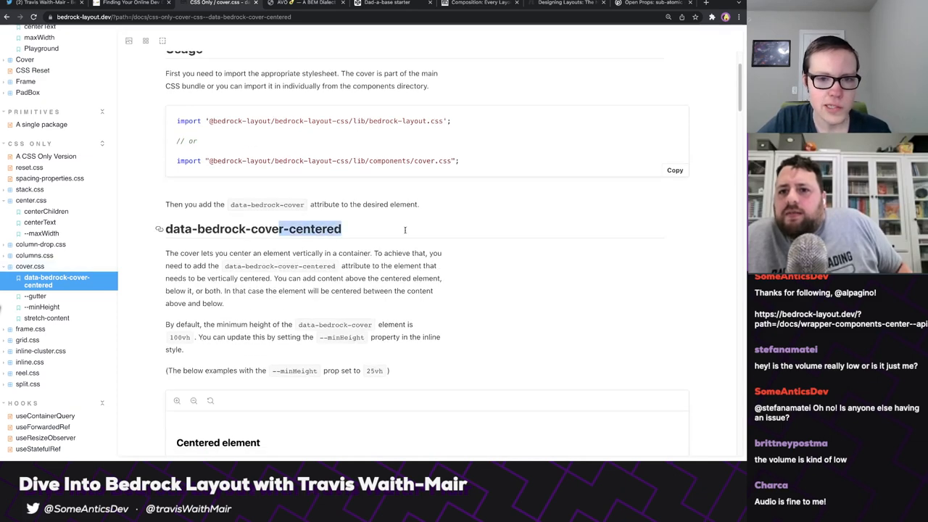
{"action": "scroll", "scroll_direction": "down", "scroll_amount": 3}
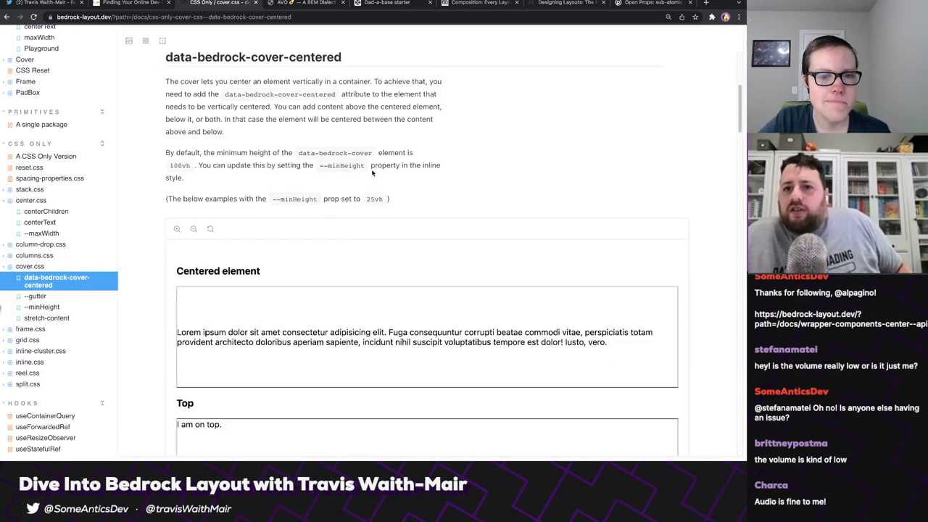
{"action": "scroll", "scroll_direction": "up", "scroll_amount": 3}
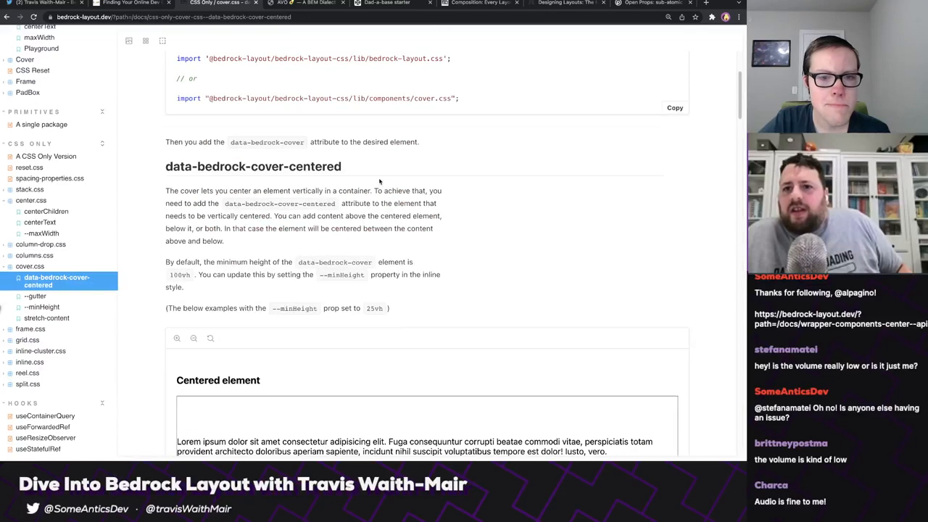
{"action": "scroll", "scroll_direction": "down", "scroll_amount": 3}
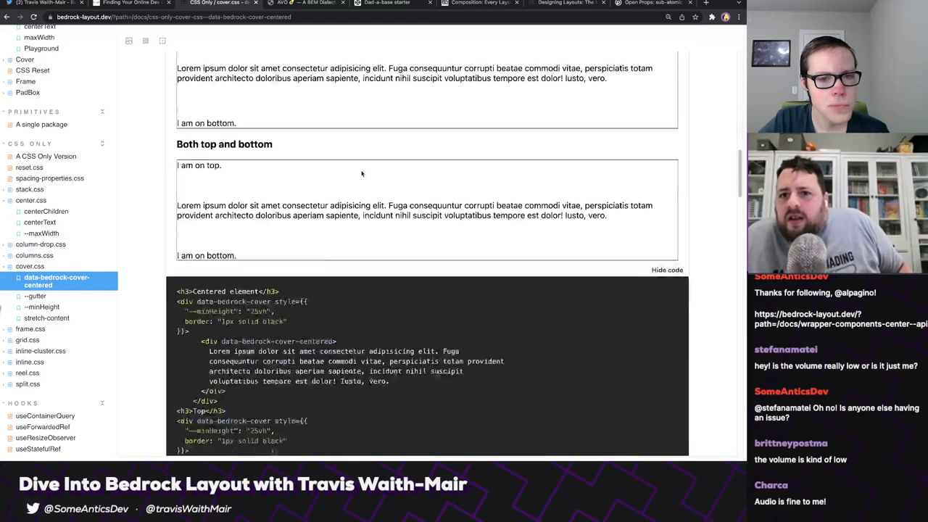
{"action": "scroll", "scroll_direction": "down", "scroll_amount": 3}
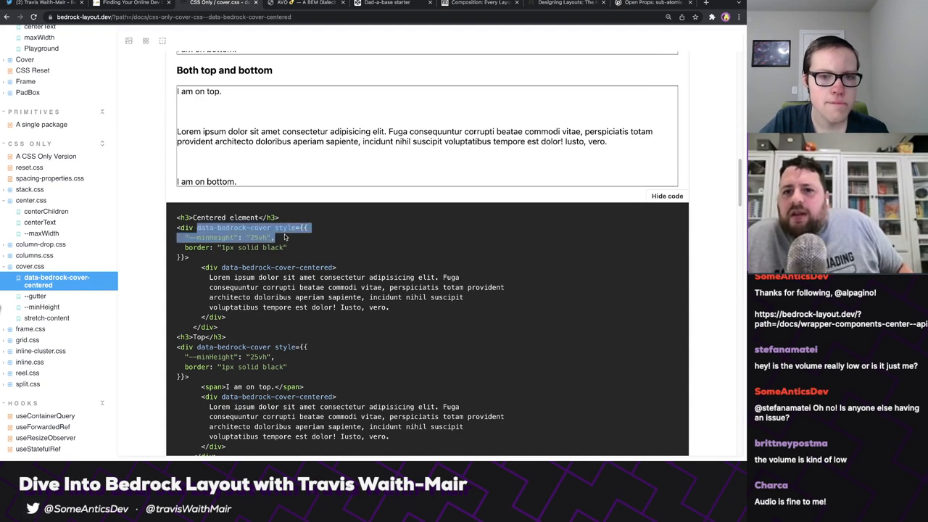
{"action": "left_click", "coordinate": [326, 263]}
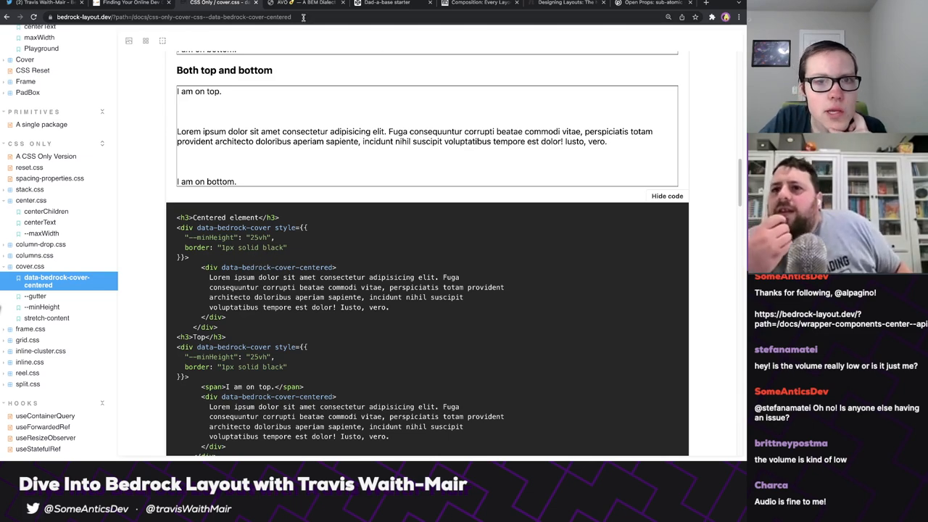
{"action": "left_click", "coordinate": [391, 3]}
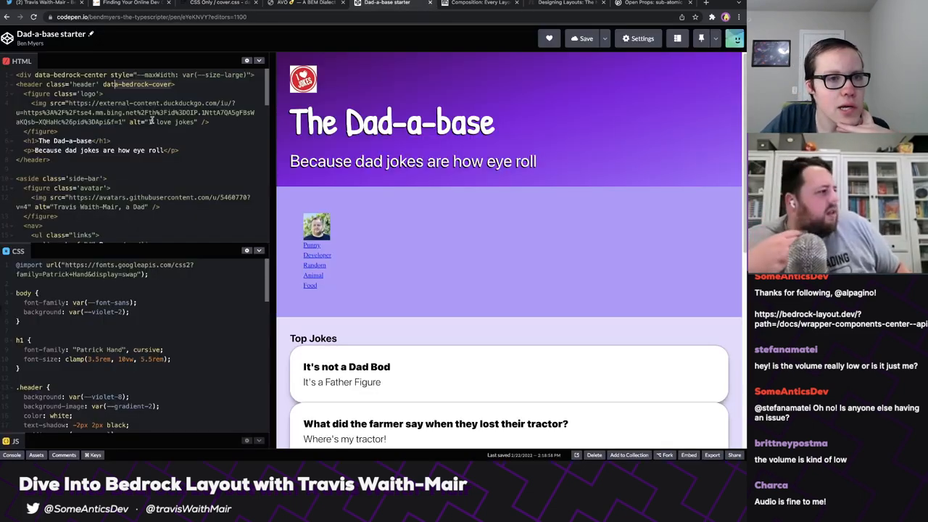
Inspect the preview title to reach the header's h1 in the DevTools Elements panel.
{"action": "right_click", "coordinate": [399, 112]}
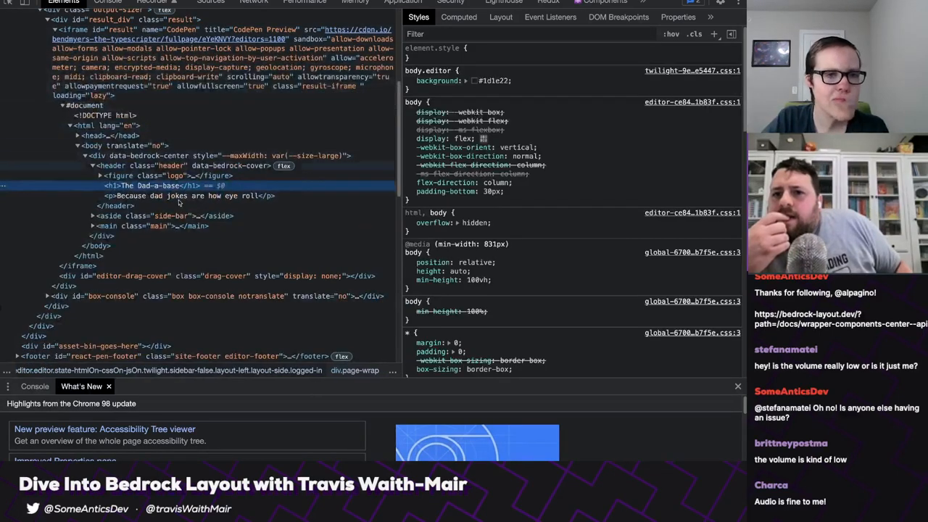
{"action": "left_click", "coordinate": [171, 165]}
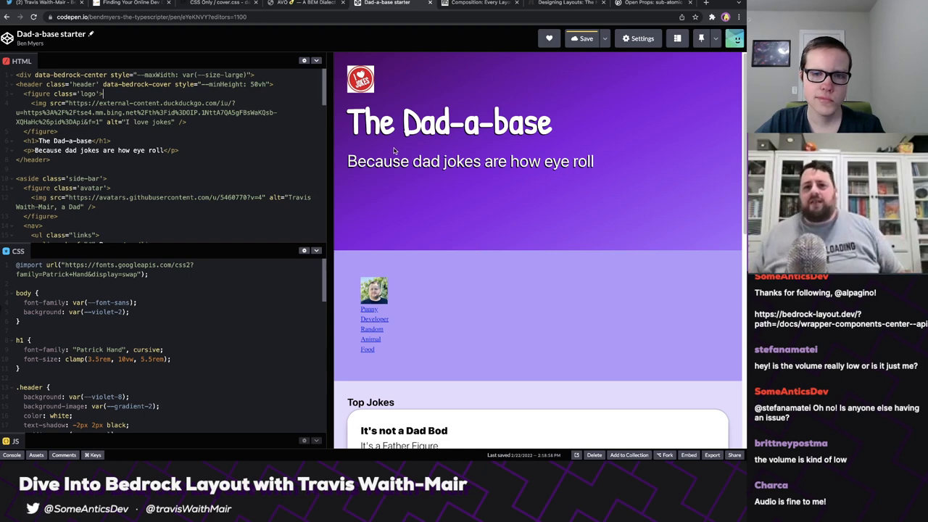
{"action": "mouse_move", "coordinate": [366, 151]}
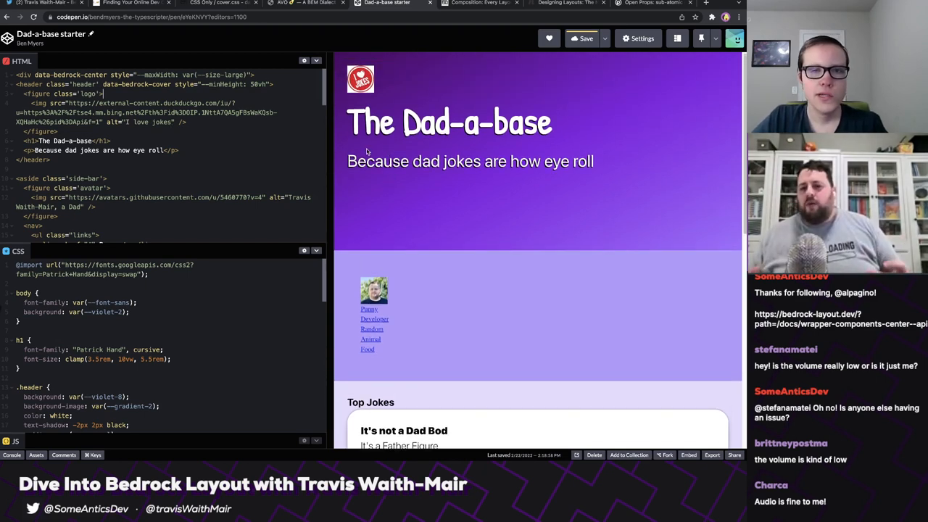
{"action": "mouse_move", "coordinate": [409, 153]}
{"action": "type", "text": "<div data-bedrock-cover-centered data-bedrock-center>"}
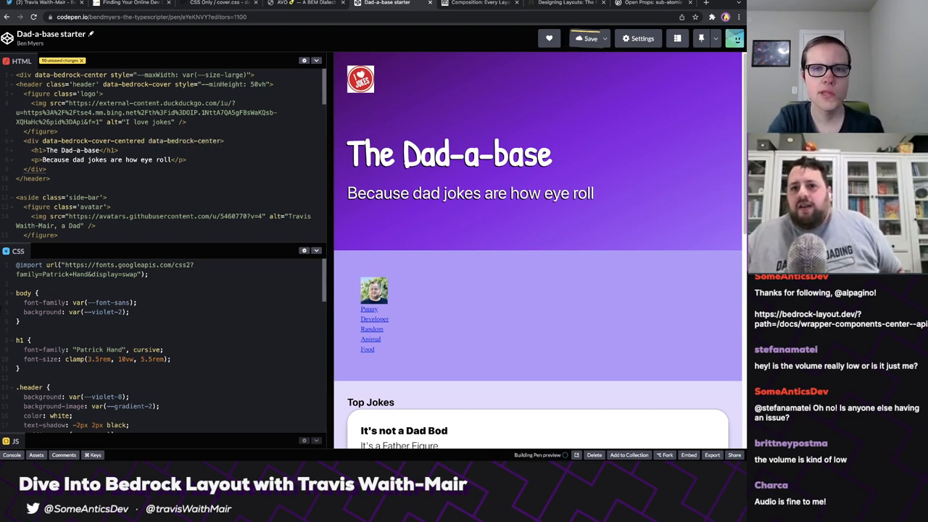
{"action": "left_click", "coordinate": [584, 39]}
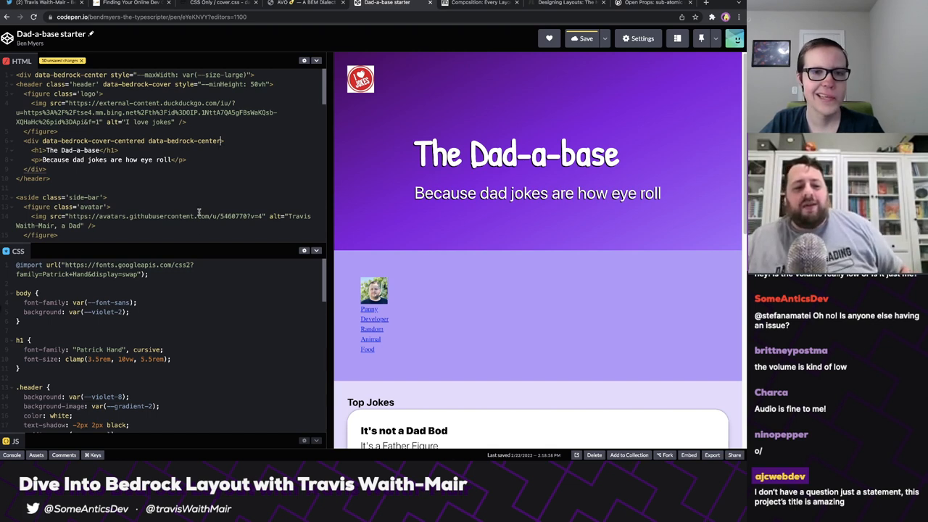
{"action": "mouse_move", "coordinate": [187, 216]}
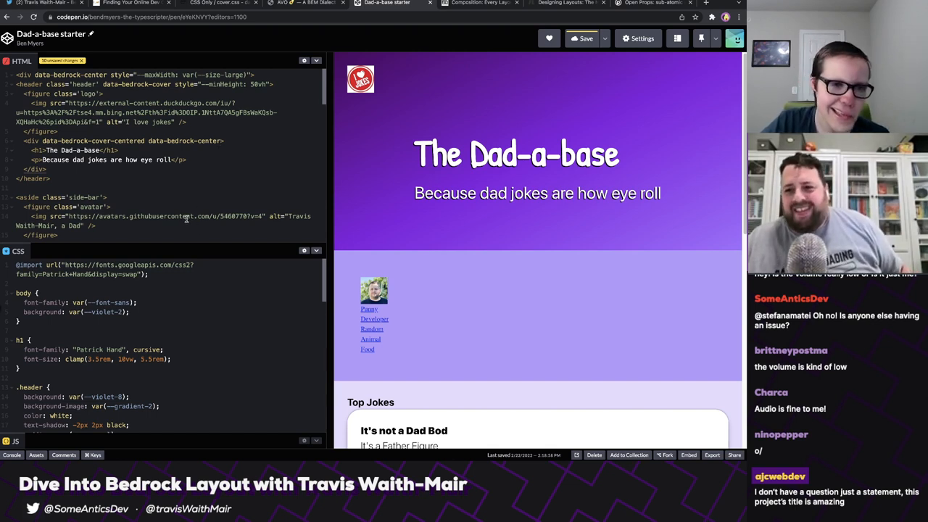
{"action": "scroll", "scroll_direction": "up", "scroll_amount": 3}
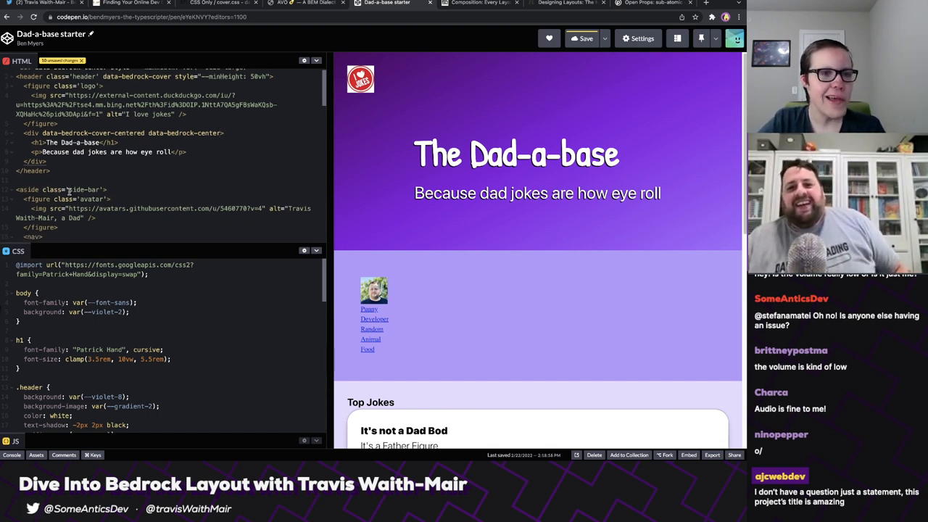
{"action": "scroll", "scroll_direction": "down", "scroll_amount": 3}
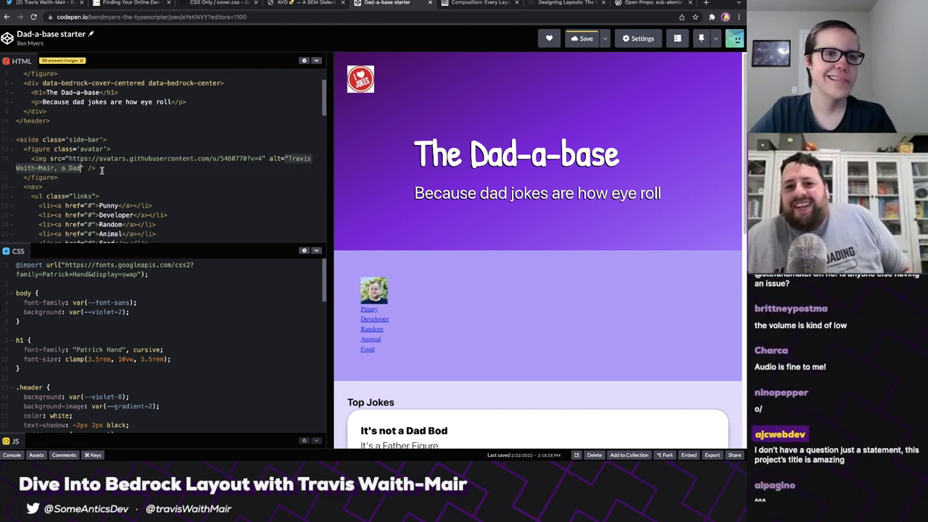
{"action": "scroll", "scroll_direction": "down", "scroll_amount": 3}
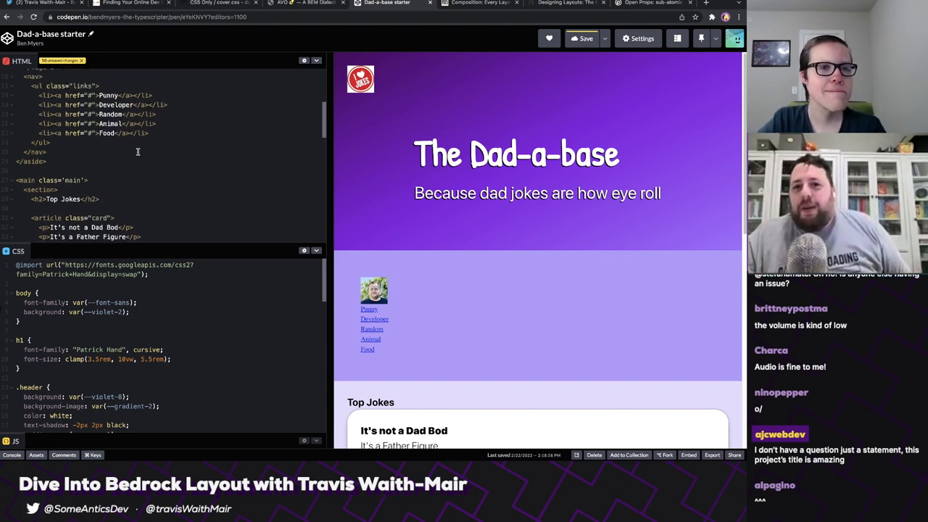
{"action": "scroll", "scroll_direction": "down", "scroll_amount": 3}
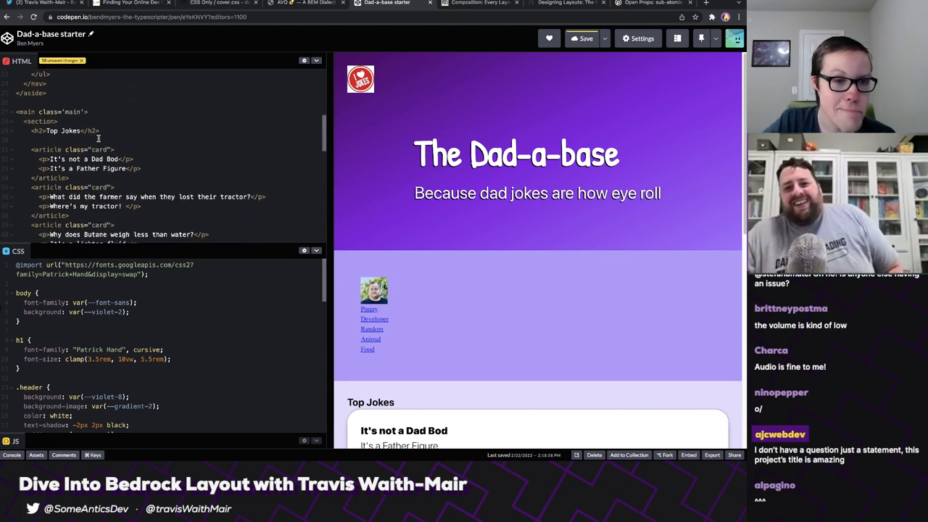
{"action": "scroll", "scroll_direction": "down", "scroll_amount": 3}
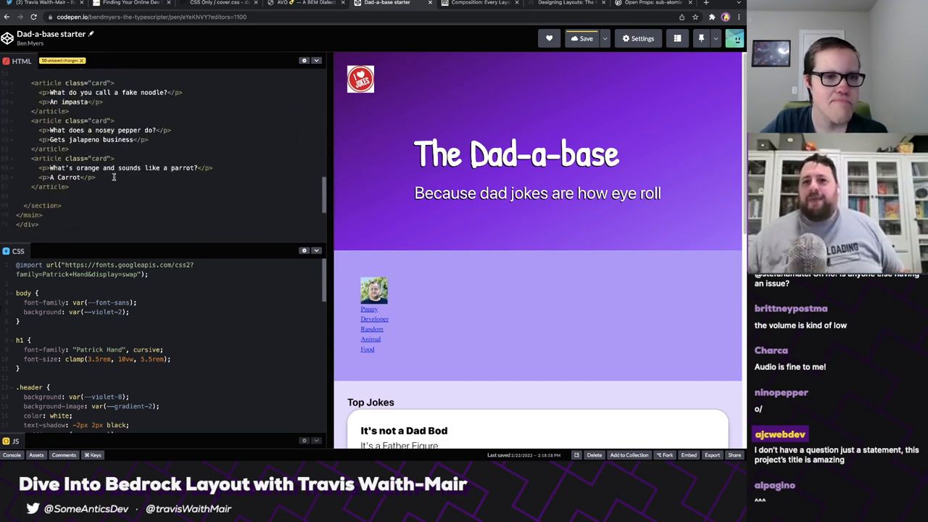
{"action": "scroll", "scroll_direction": "up", "scroll_amount": 3}
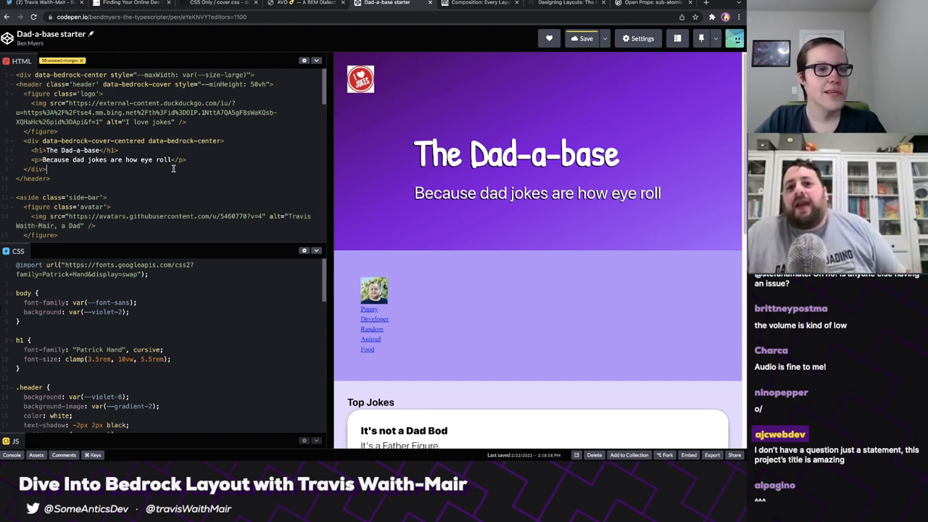
{"action": "scroll", "scroll_direction": "down", "scroll_amount": 3}
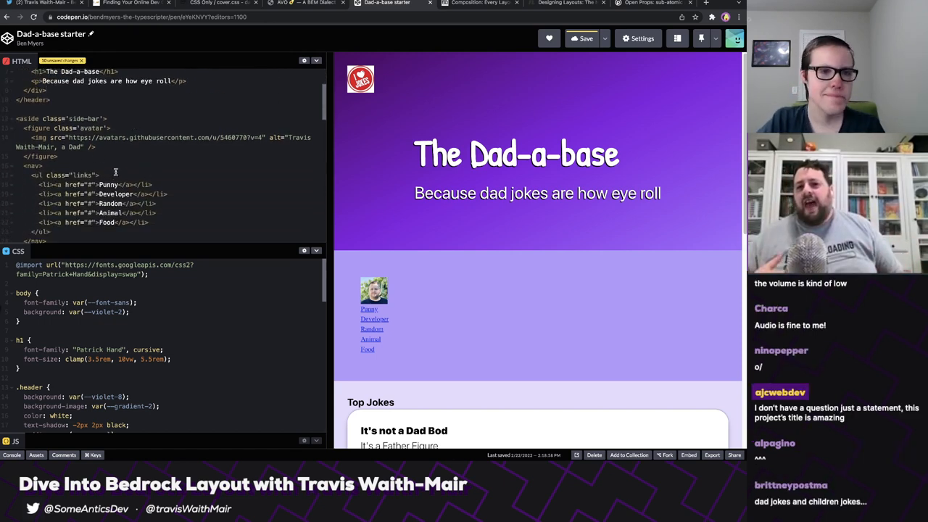
{"action": "scroll", "scroll_direction": "down", "scroll_amount": 3}
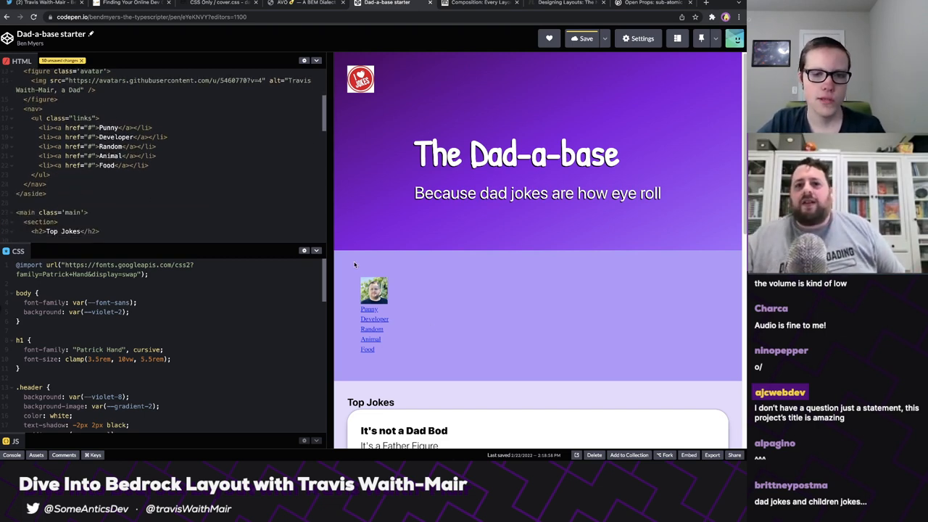
{"action": "scroll", "scroll_direction": "up", "scroll_amount": 3}
{"action": "type", "text": "<div>"}
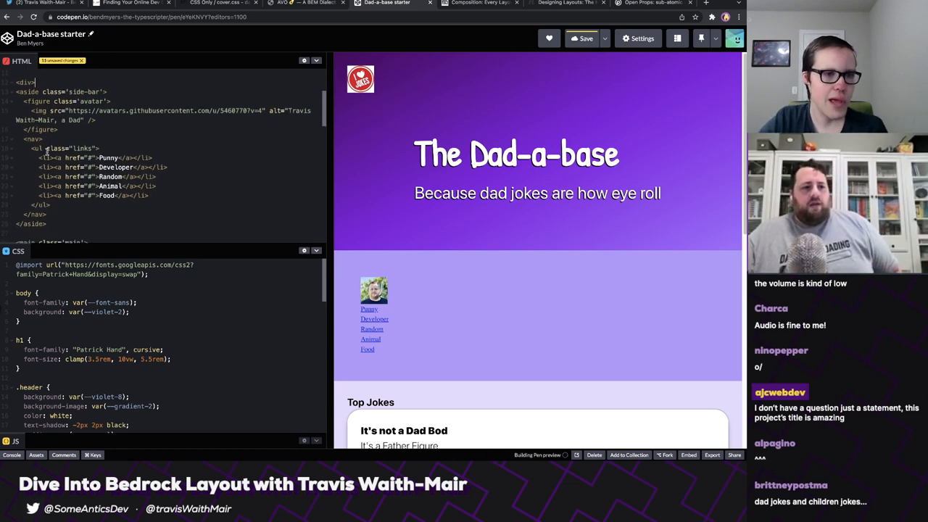
Scroll the HTML panel to aside class='side-bar' to start a div before it.
{"action": "scroll", "scroll_direction": "down", "scroll_amount": 3}
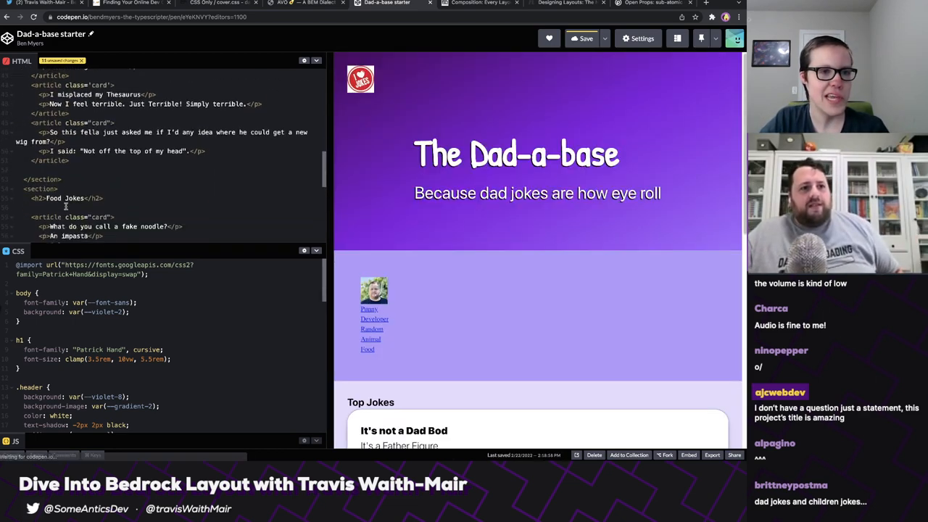
{"action": "scroll", "scroll_direction": "down", "scroll_amount": 3}
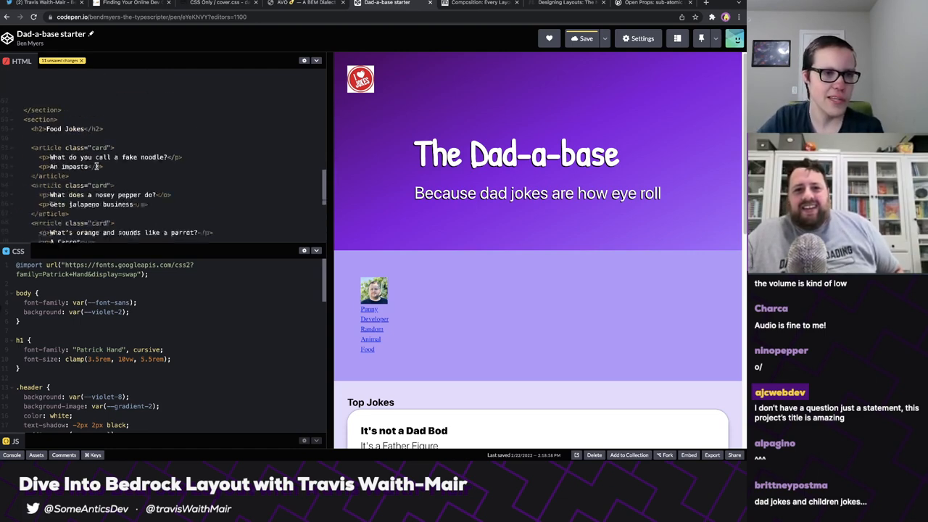
{"action": "scroll", "scroll_direction": "up", "scroll_amount": 3}
{"action": "type", "text": "<div"}
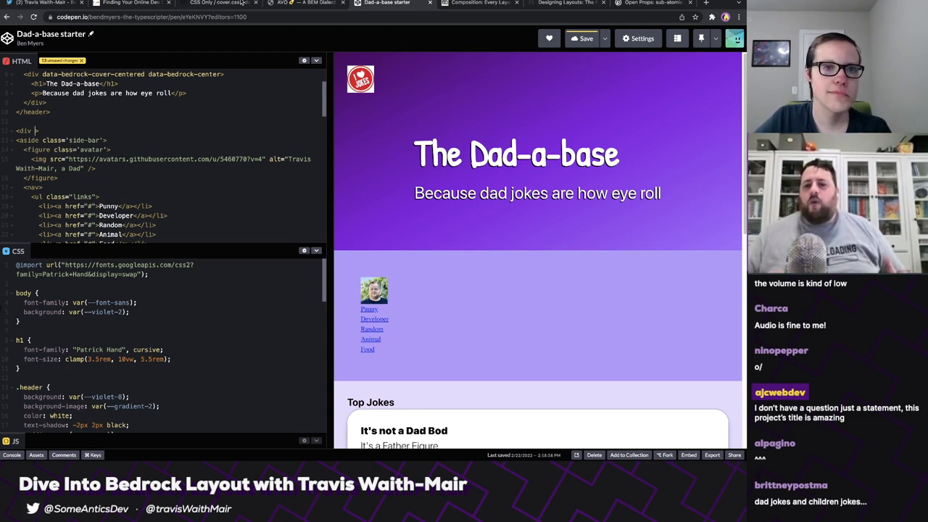
Open the CSS-only inline.css docs page and select its page address.
{"action": "left_click", "coordinate": [218, 3]}
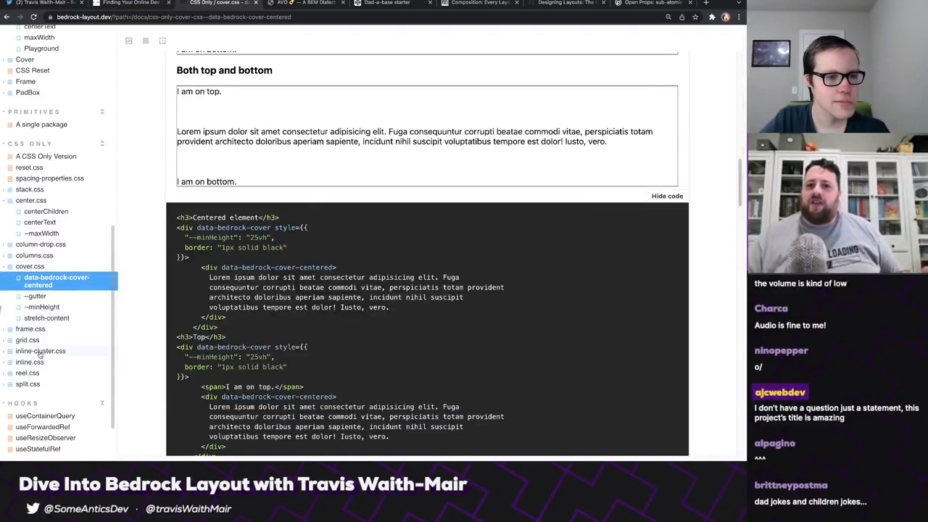
{"action": "left_click", "coordinate": [32, 364]}
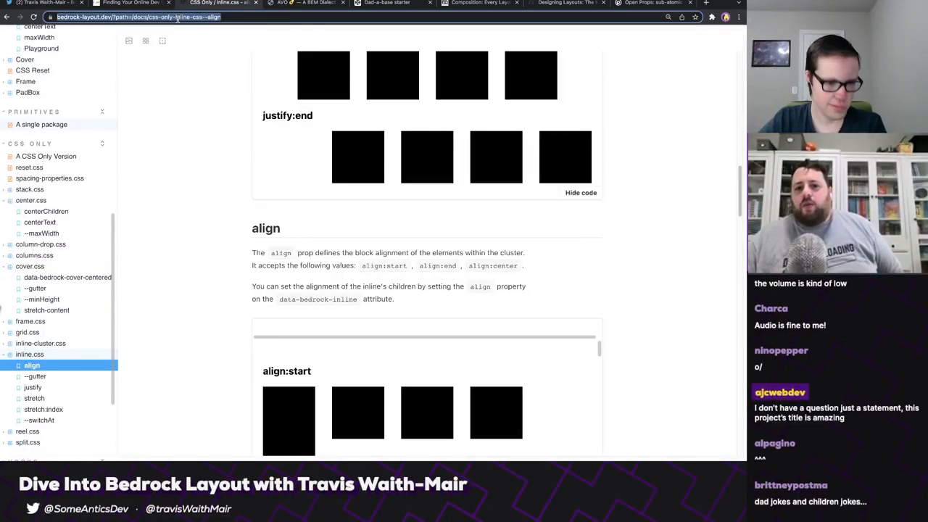
{"action": "left_click", "coordinate": [581, 192]}
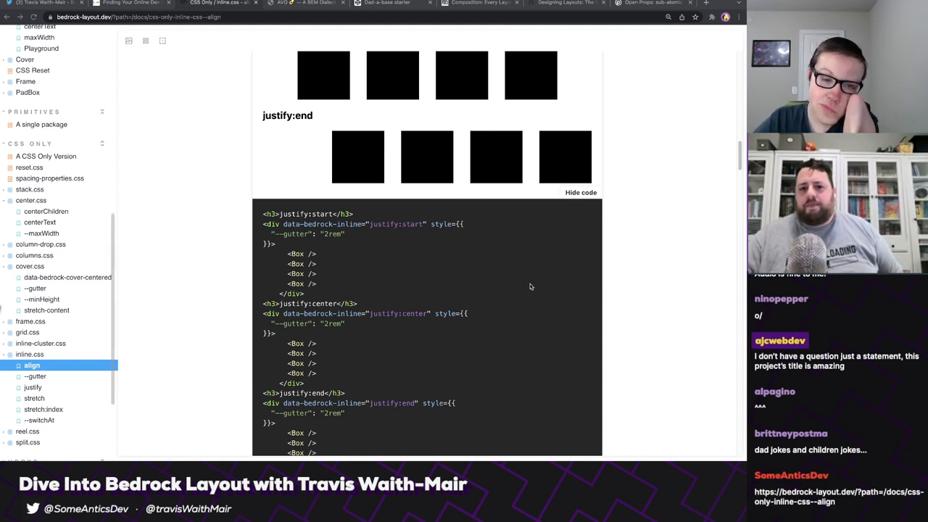
{"action": "scroll", "scroll_direction": "up", "scroll_amount": 3}
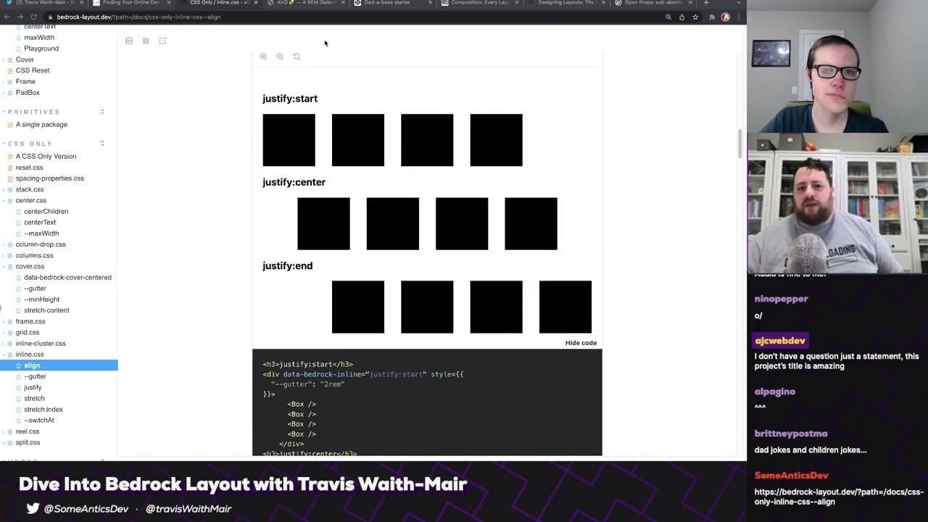
{"action": "scroll", "scroll_direction": "down", "scroll_amount": 3}
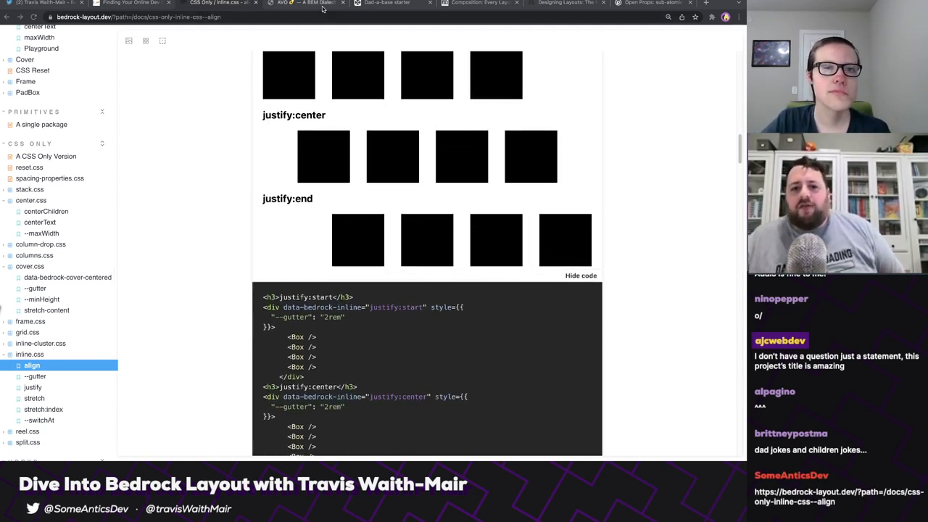
Glance at the Dad-a-base pen, then scroll inline.css to its --gutter examples.
{"action": "left_click", "coordinate": [386, 3]}
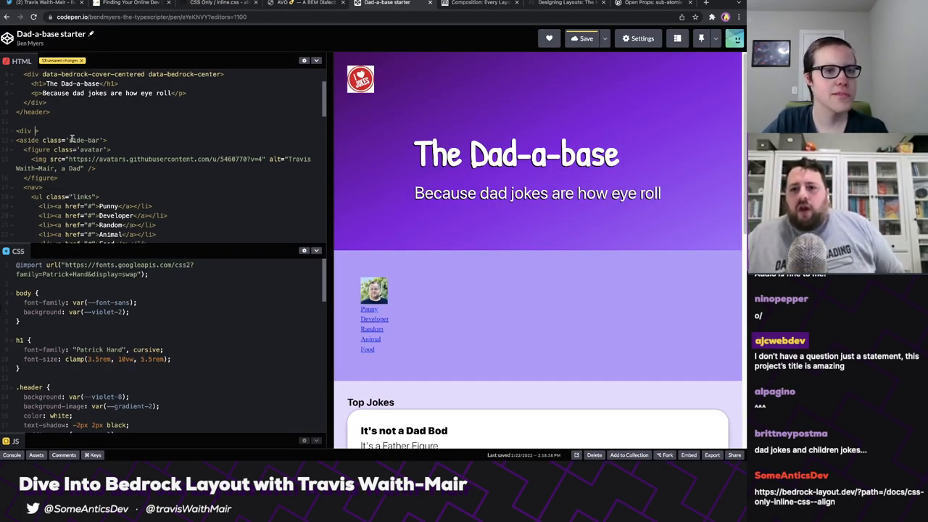
{"action": "left_click", "coordinate": [217, 3]}
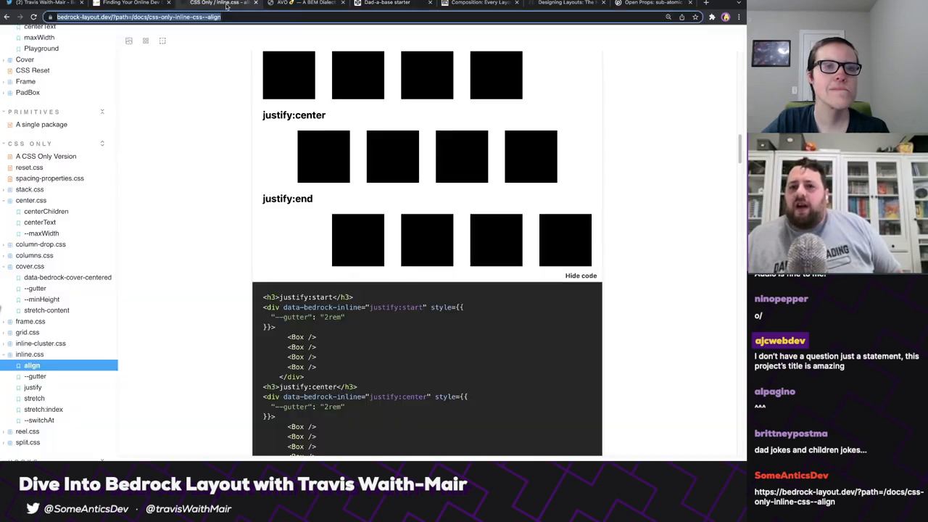
{"action": "scroll", "scroll_direction": "up", "scroll_amount": 3}
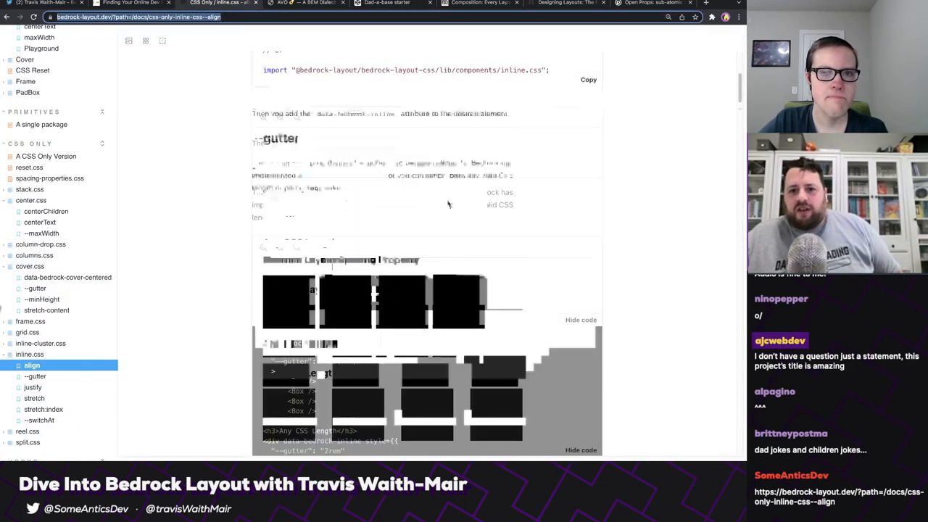
{"action": "scroll", "scroll_direction": "down", "scroll_amount": 3}
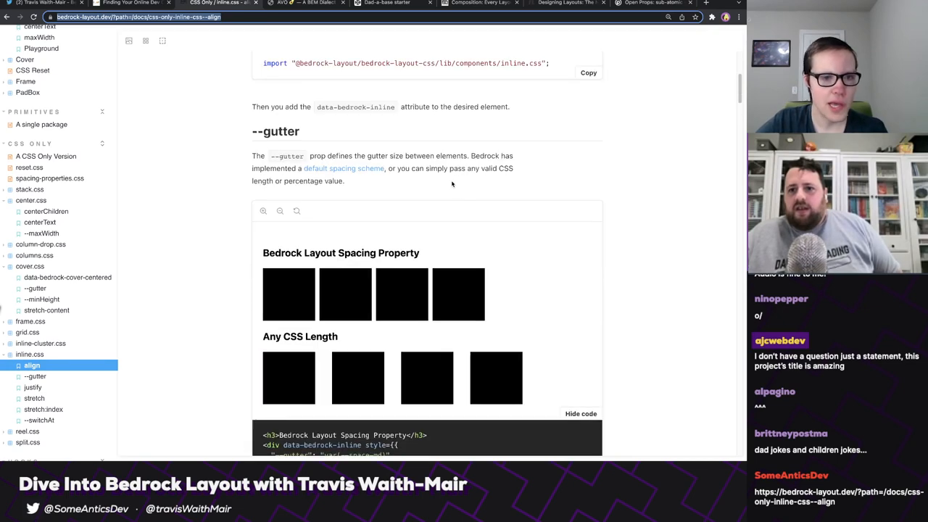
Scroll the Bedrock Layout docs down to the inline.css stretch:index story.
{"action": "left_click", "coordinate": [36, 398]}
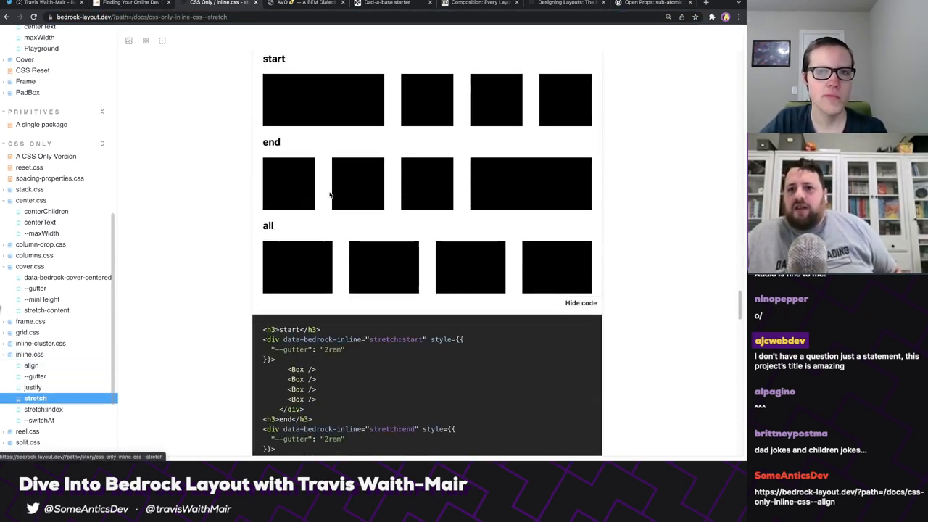
{"action": "scroll", "scroll_direction": "up", "scroll_amount": 3}
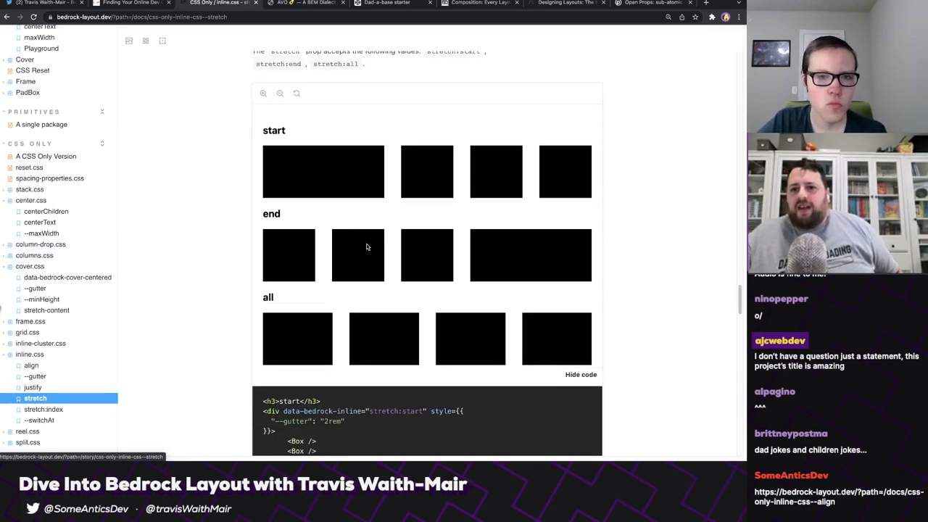
{"action": "scroll", "scroll_direction": "up", "scroll_amount": 3}
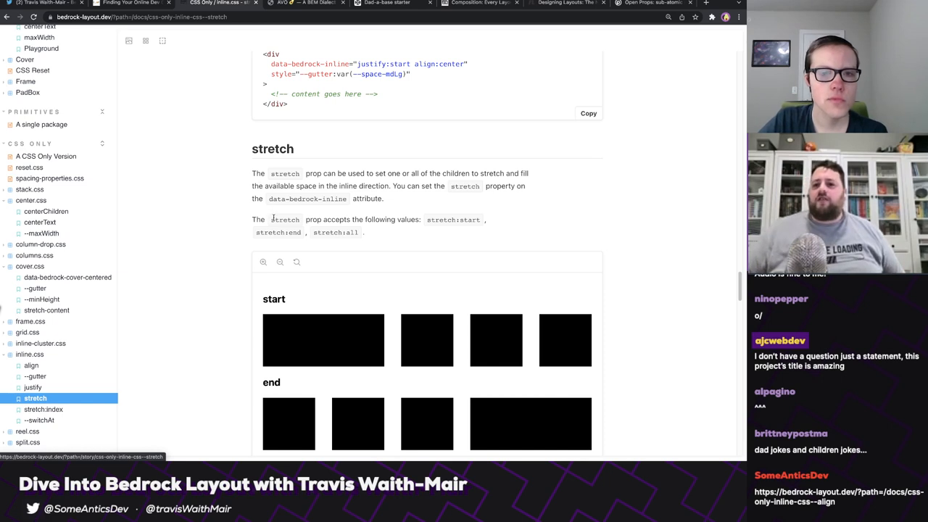
{"action": "mouse_move", "coordinate": [250, 251]}
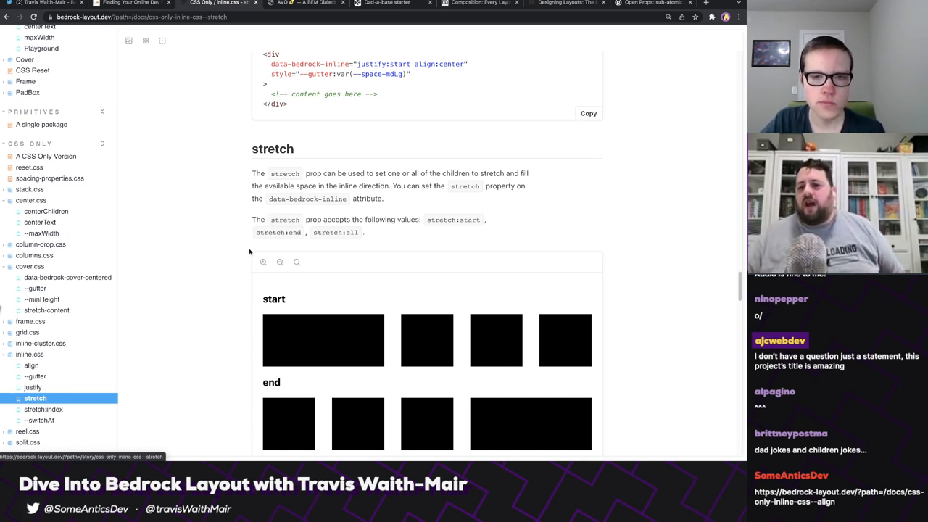
{"action": "scroll", "scroll_direction": "down", "scroll_amount": 3}
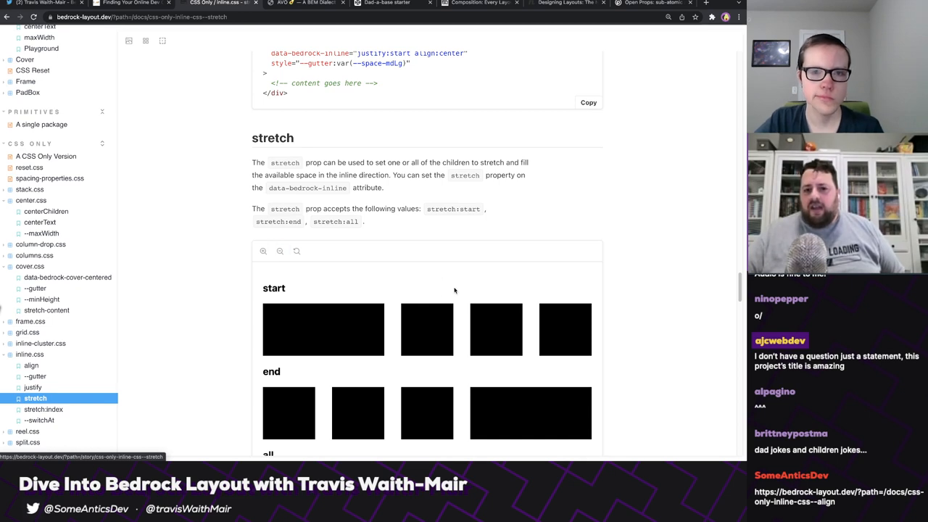
{"action": "scroll", "scroll_direction": "down", "scroll_amount": 3}
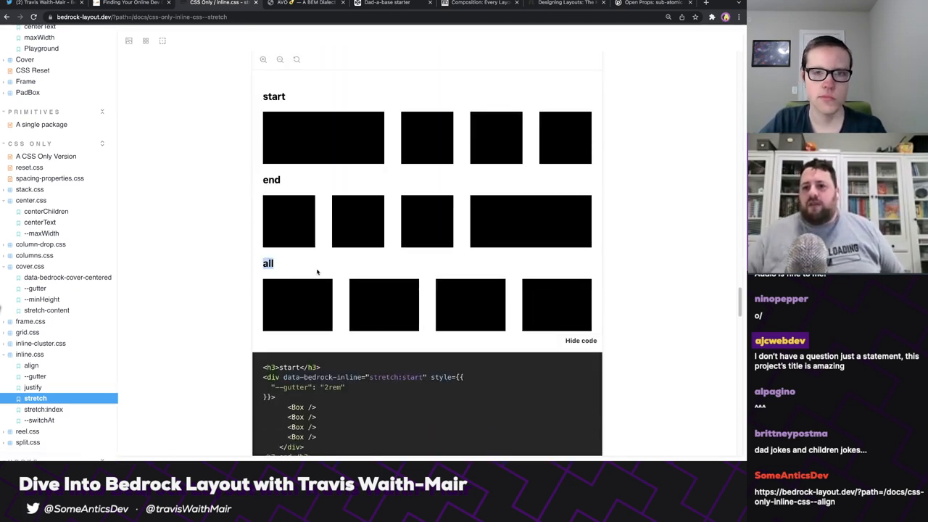
{"action": "mouse_move", "coordinate": [368, 294]}
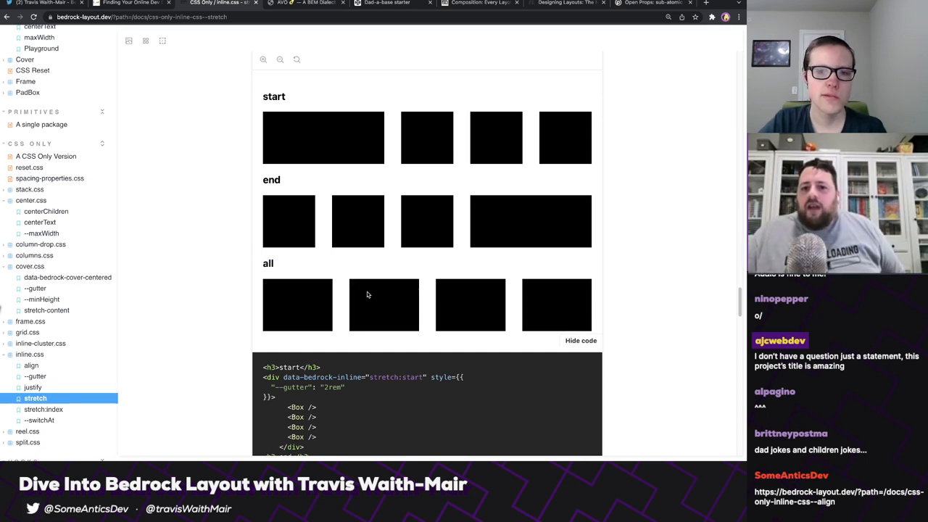
{"action": "scroll", "scroll_direction": "up", "scroll_amount": 3}
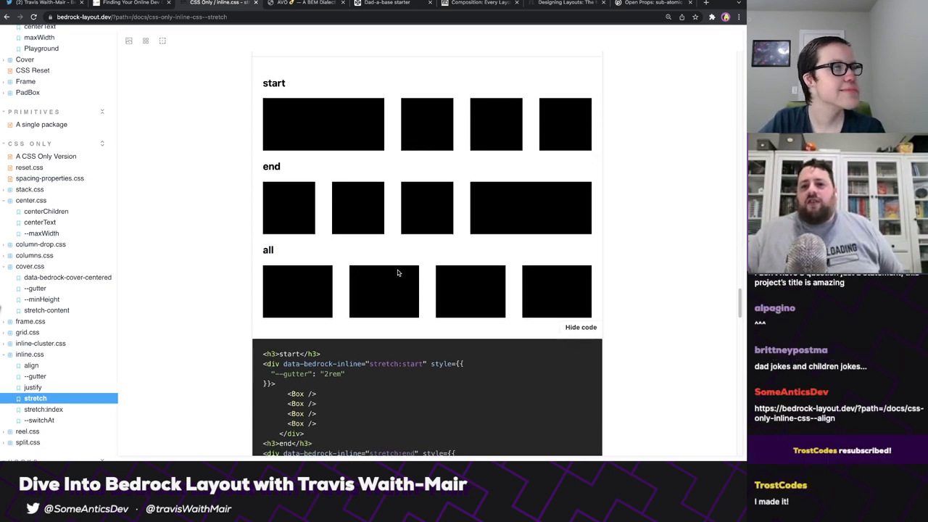
{"action": "mouse_move", "coordinate": [304, 326]}
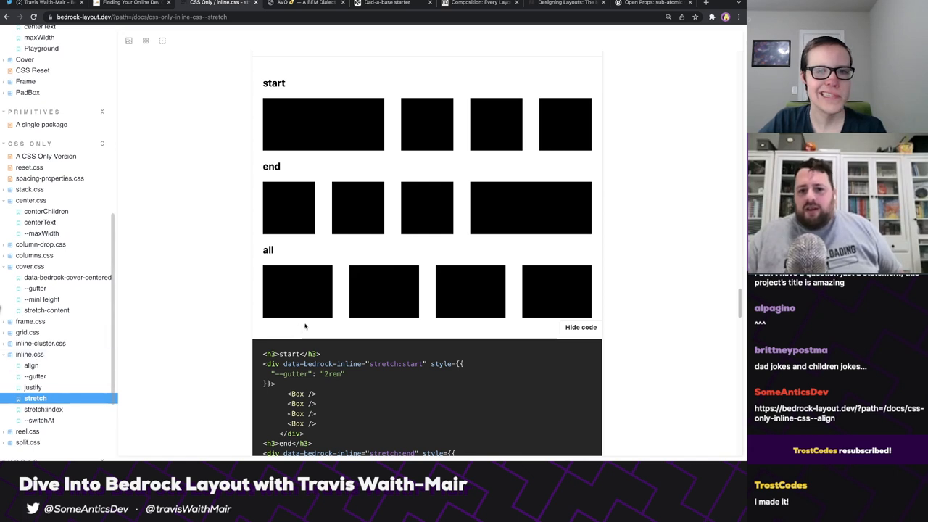
{"action": "scroll", "scroll_direction": "down", "scroll_amount": 3}
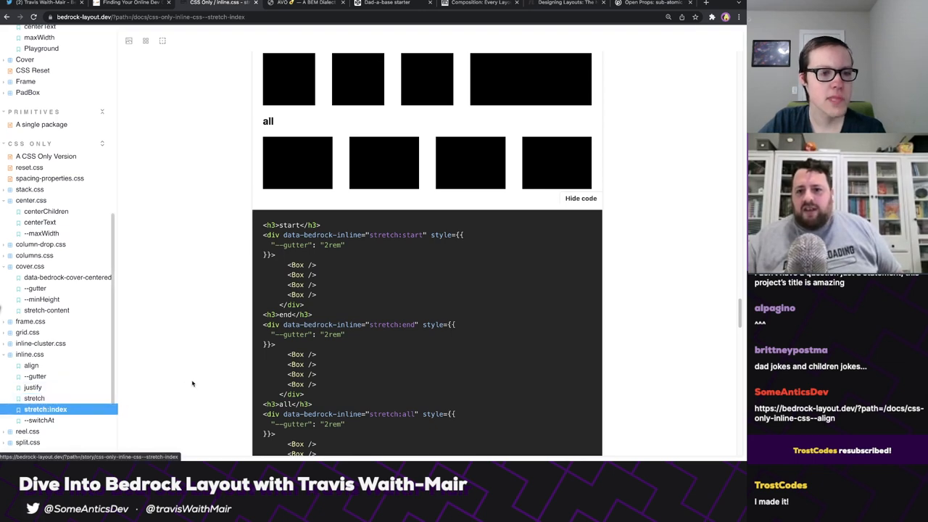
{"action": "scroll", "scroll_direction": "down", "scroll_amount": 3}
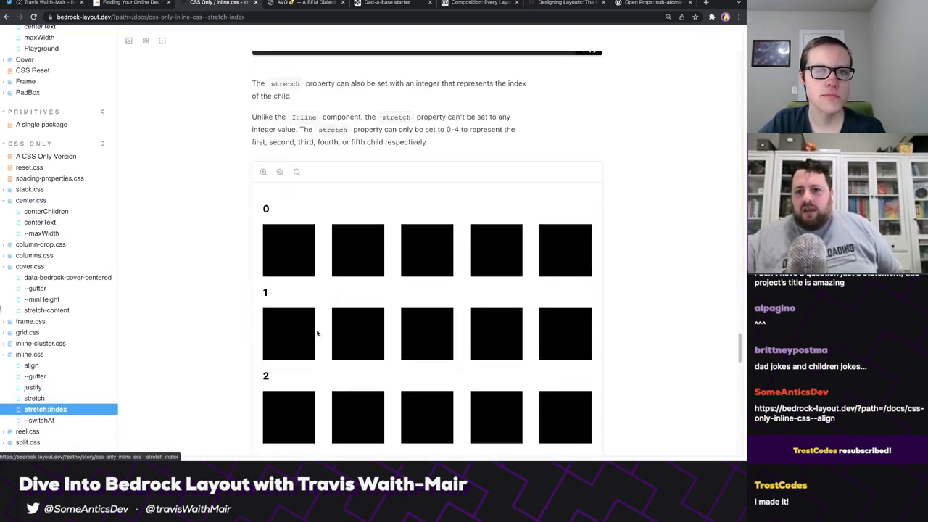
{"action": "scroll", "scroll_direction": "down", "scroll_amount": 3}
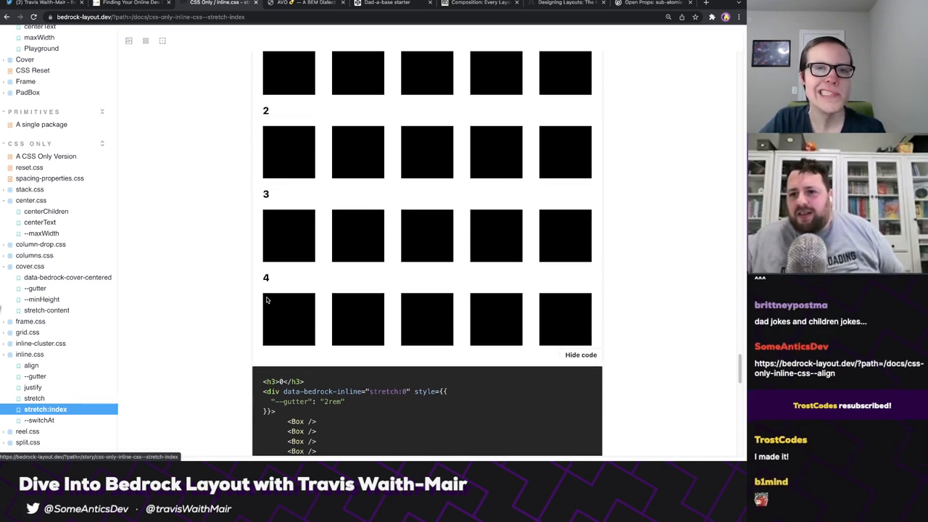
{"action": "scroll", "scroll_direction": "down", "scroll_amount": 3}
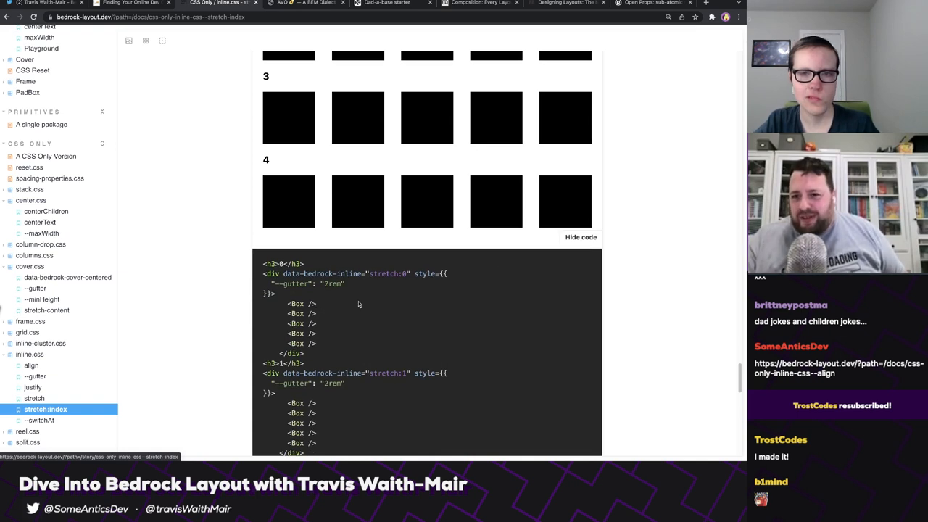
{"action": "scroll", "scroll_direction": "down", "scroll_amount": 3}
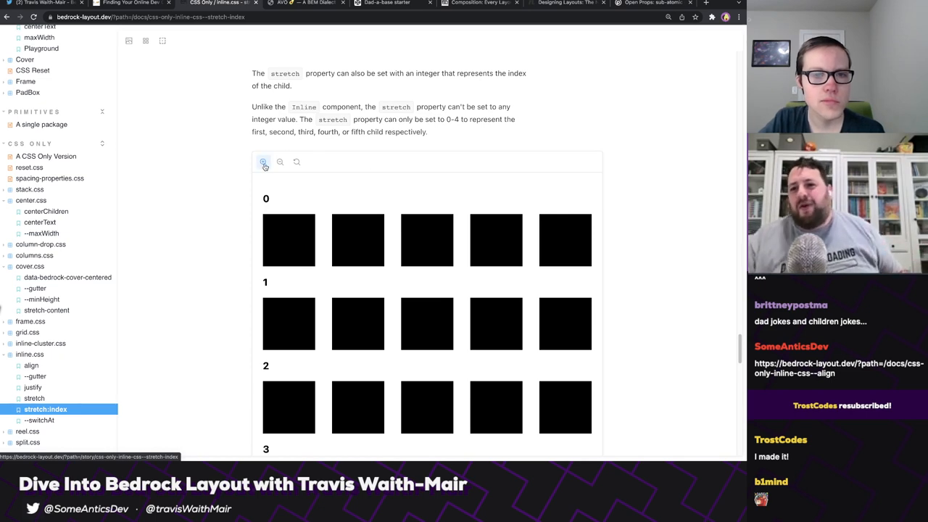
Zoom the stretch:index preview in and out and review its code examples.
{"action": "left_click", "coordinate": [221, 162]}
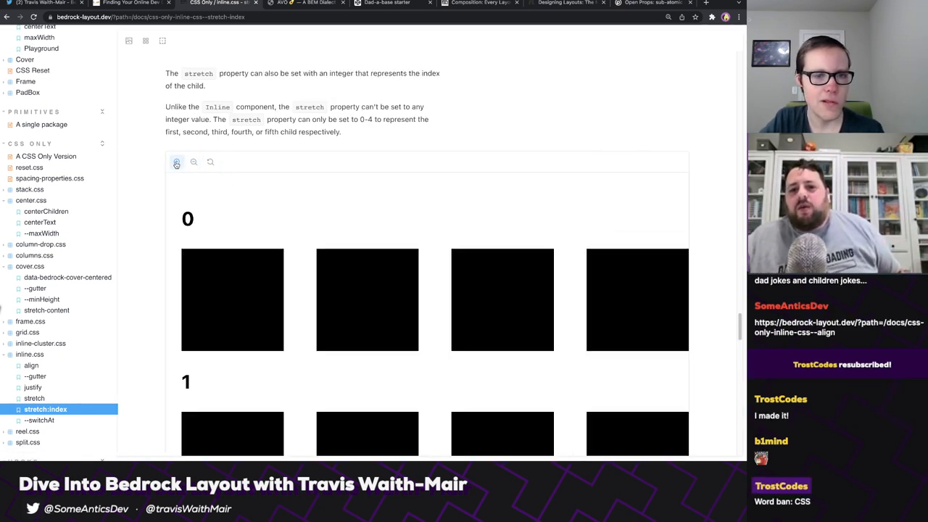
{"action": "left_click", "coordinate": [176, 162]}
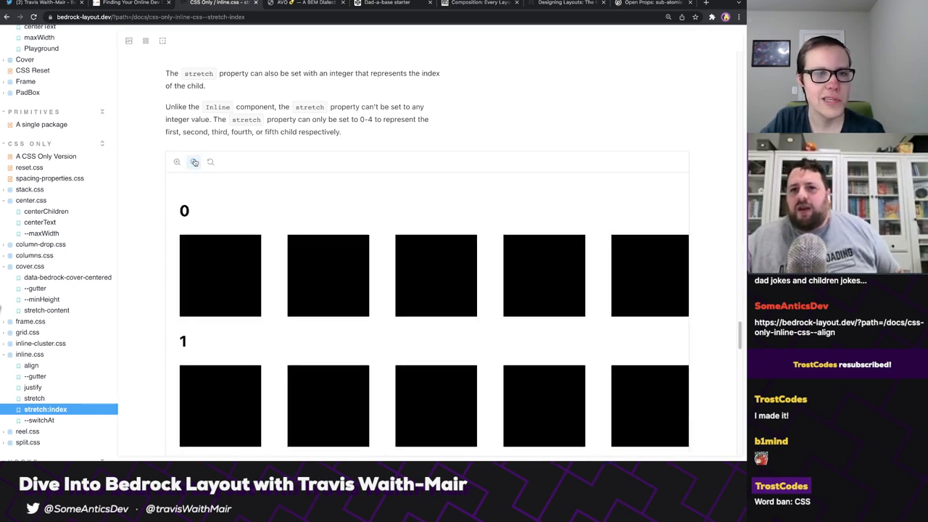
{"action": "left_click", "coordinate": [195, 161]}
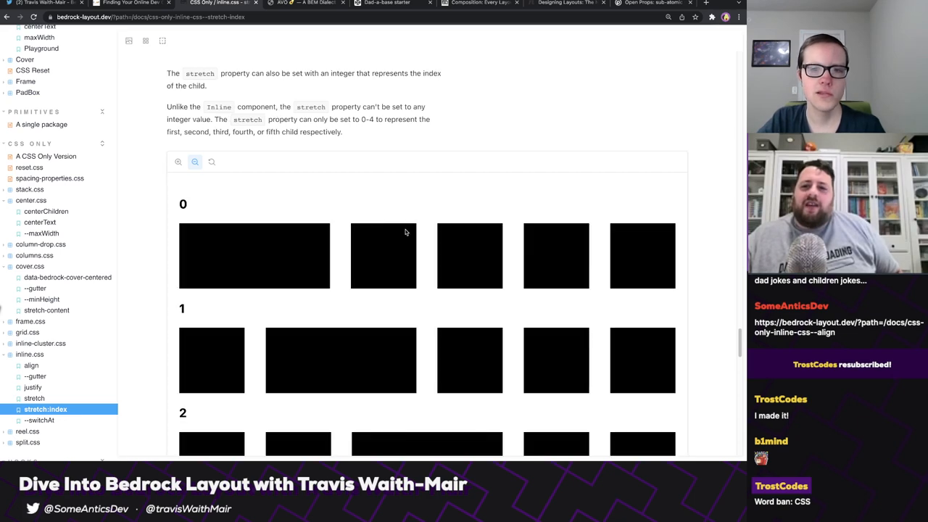
{"action": "scroll", "scroll_direction": "down", "scroll_amount": 3}
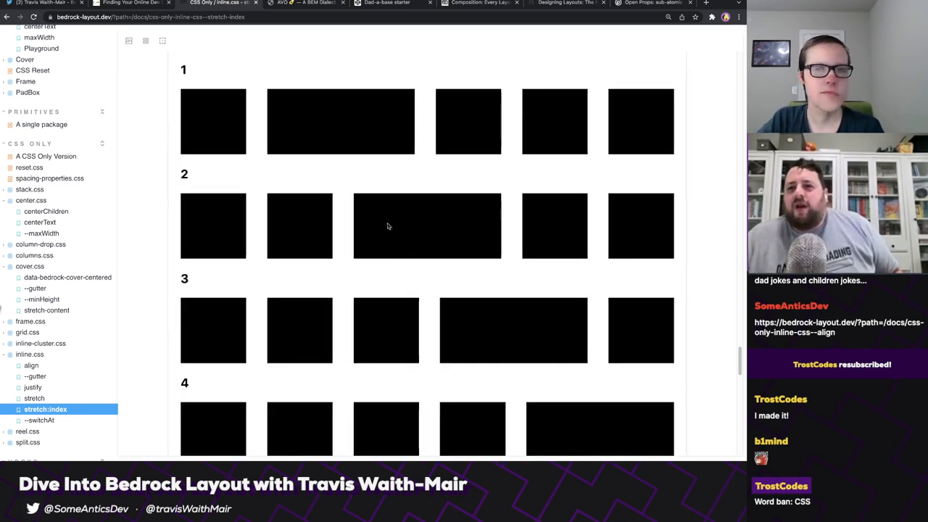
{"action": "scroll", "scroll_direction": "up", "scroll_amount": 3}
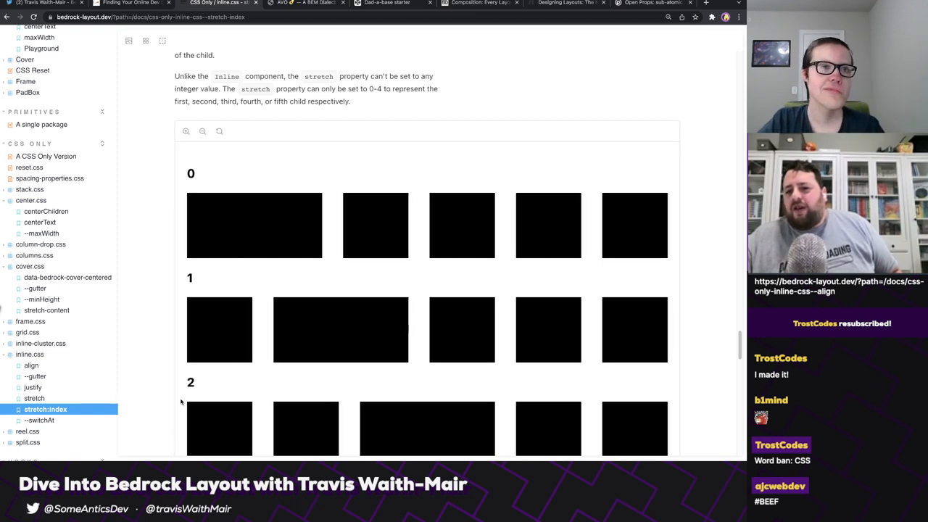
{"action": "scroll", "scroll_direction": "down", "scroll_amount": 3}
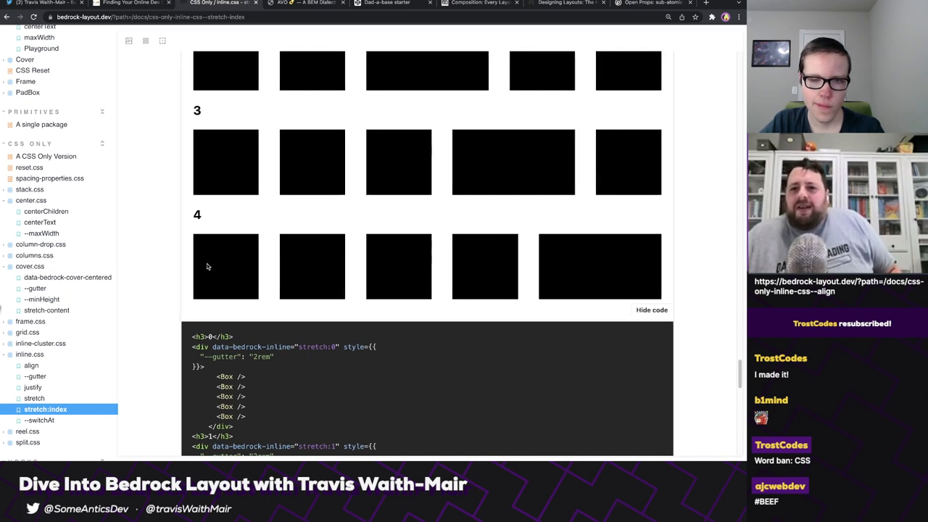
{"action": "scroll", "scroll_direction": "down", "scroll_amount": 3}
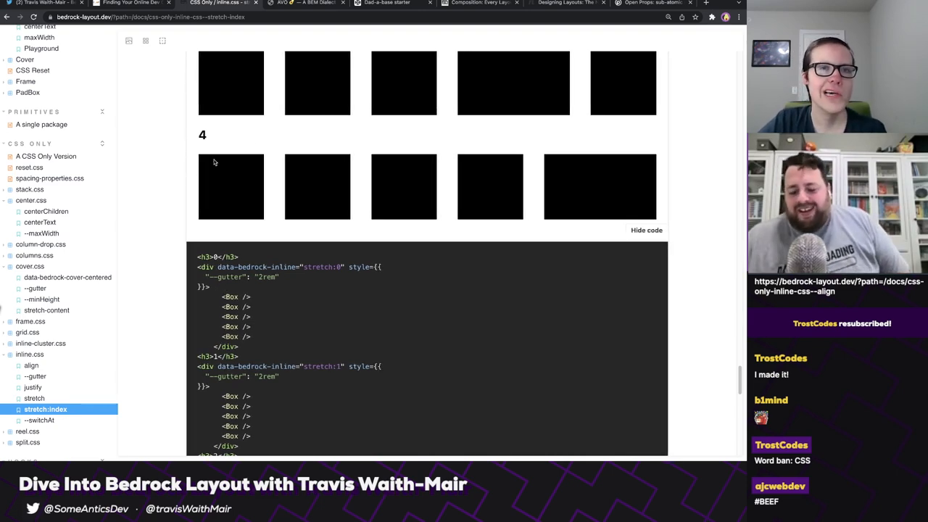
{"action": "left_click", "coordinate": [387, 2]}
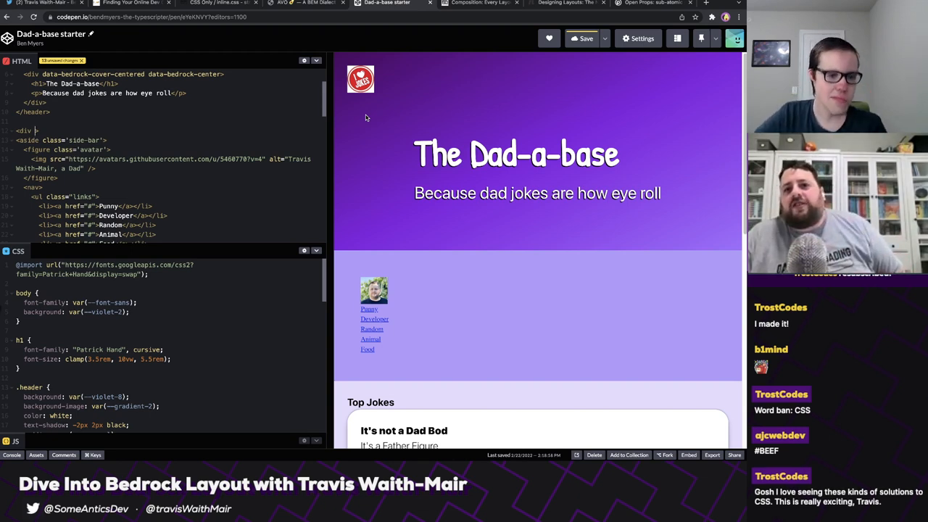
Add data-bedrock-inline="stretch:end" to the div wrapping the aside and main content.
{"action": "type", "text": "data-bedrock-inline=\"stretch:"}
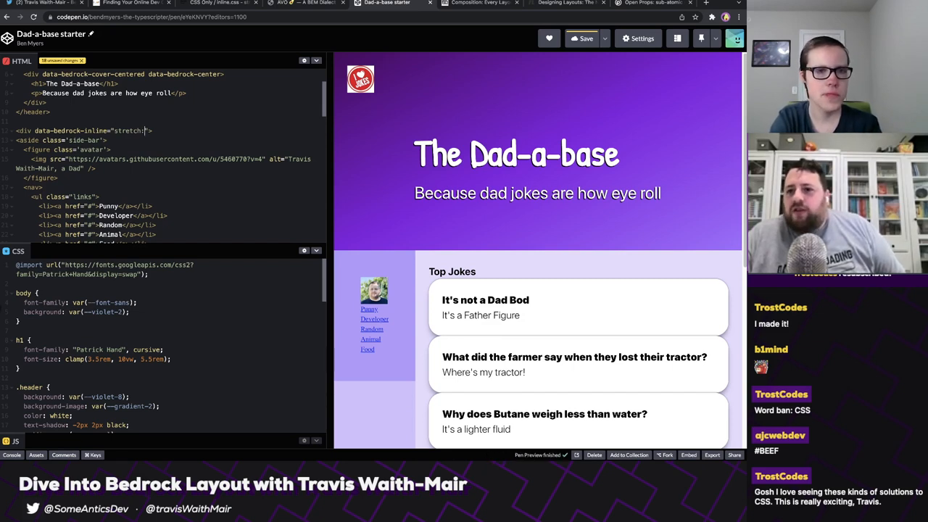
{"action": "type", "text": "end"}
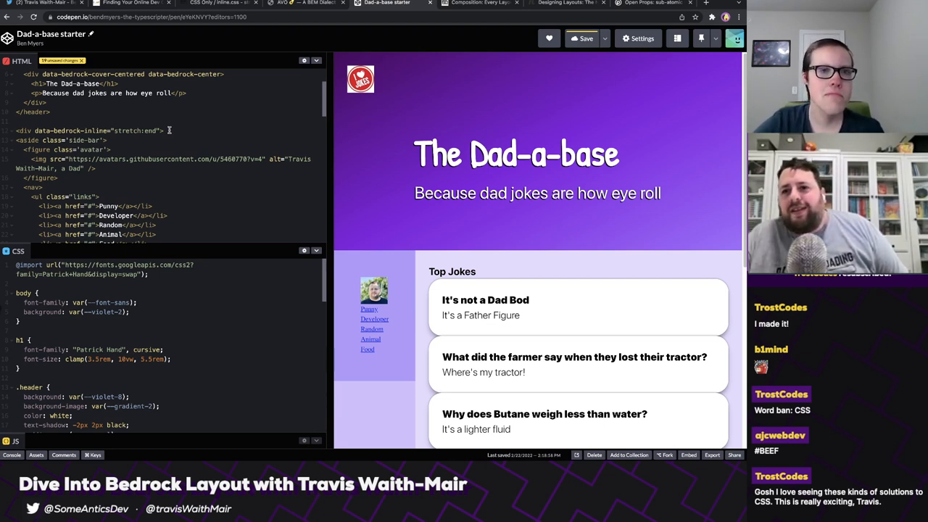
{"action": "left_click", "coordinate": [217, 3]}
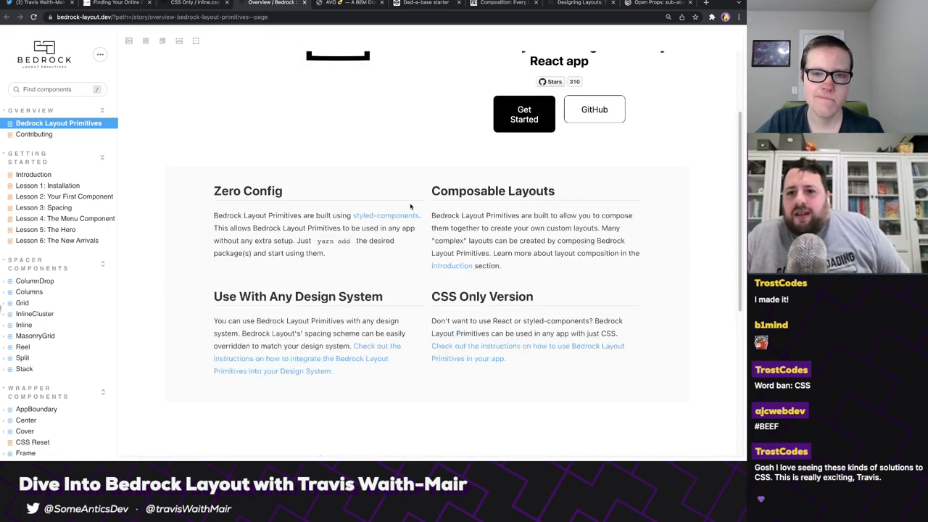
Scroll to Contributors, visit a contributor's GitHub profile, then return to the docs.
{"action": "scroll", "scroll_direction": "down", "scroll_amount": 3}
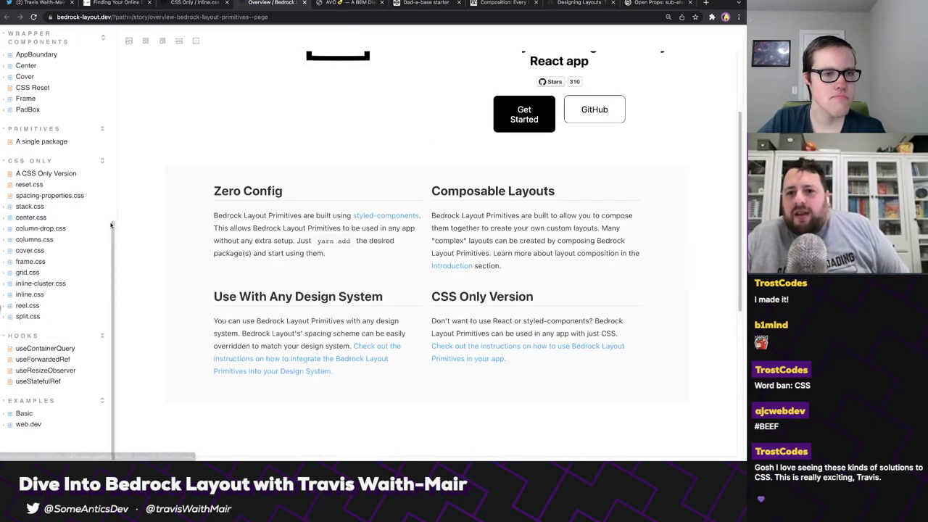
{"action": "scroll", "scroll_direction": "down", "scroll_amount": 3}
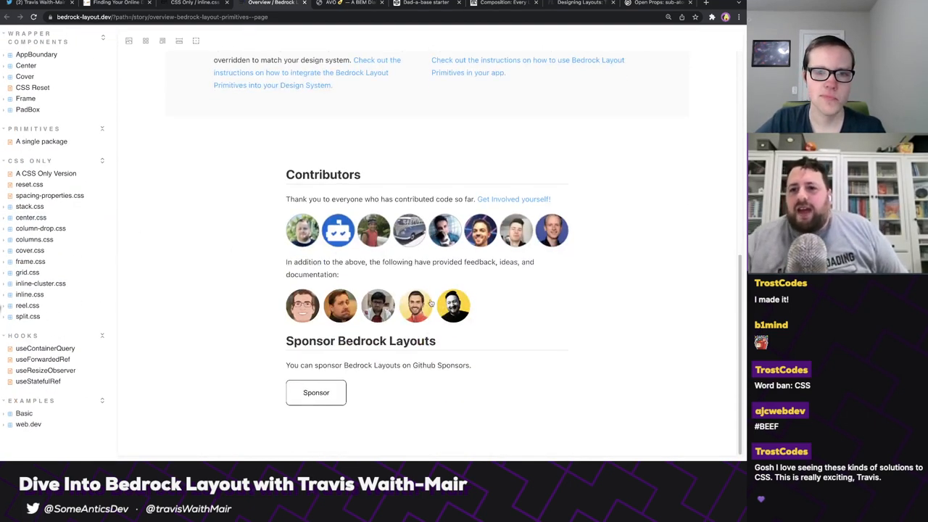
{"action": "mouse_move", "coordinate": [415, 305]}
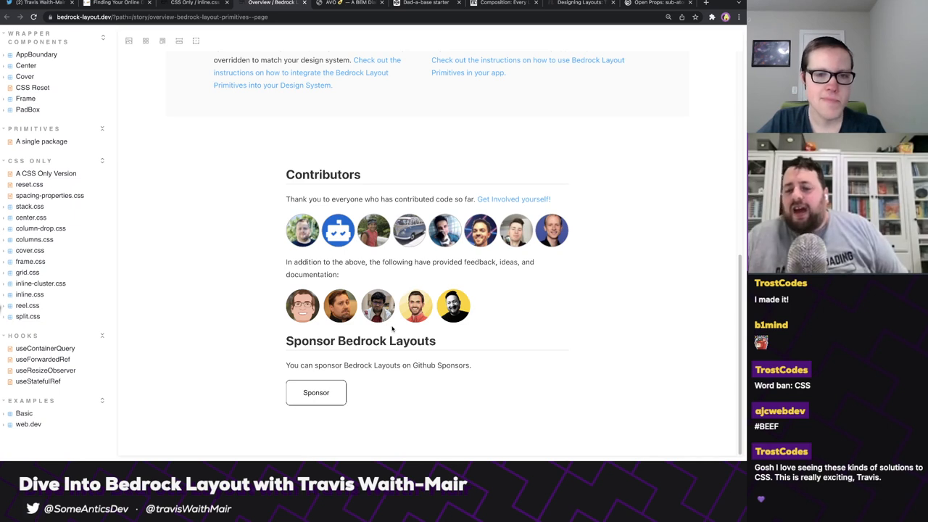
{"action": "mouse_move", "coordinate": [426, 327]}
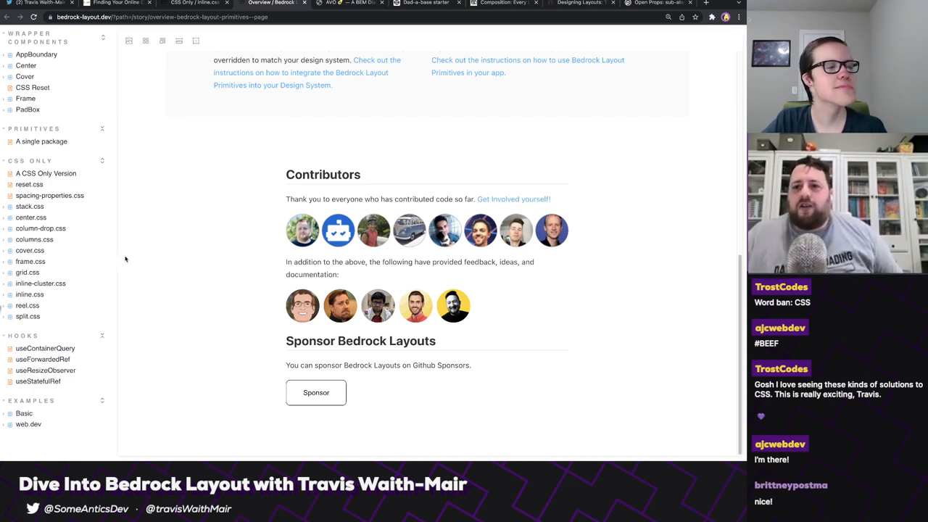
{"action": "mouse_move", "coordinate": [167, 356]}
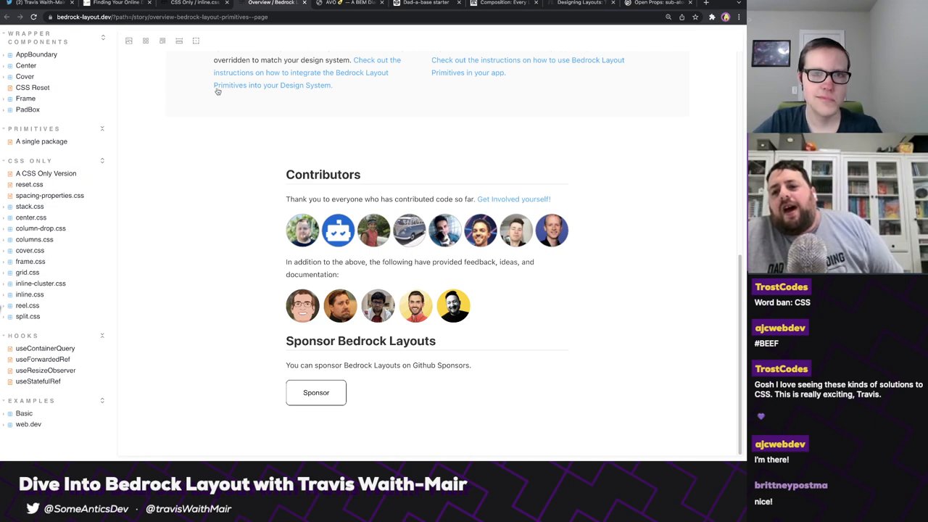
{"action": "mouse_move", "coordinate": [301, 90]}
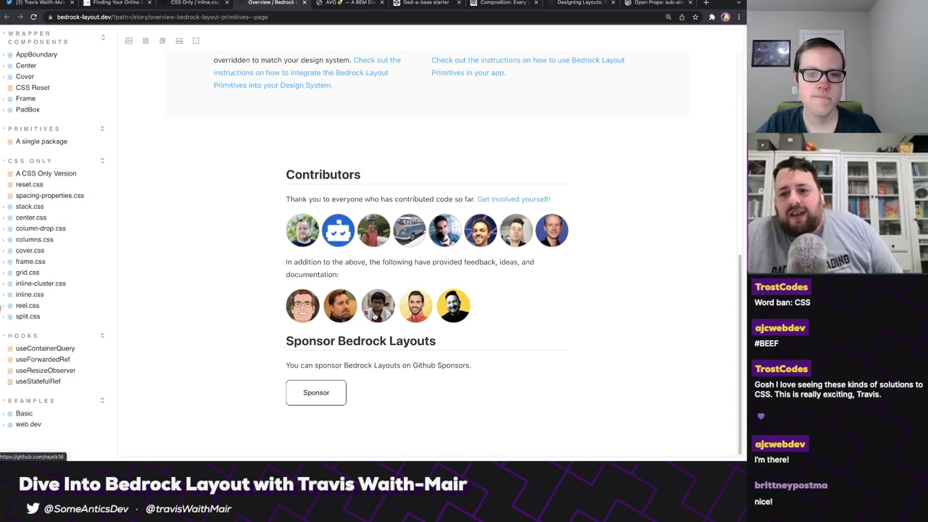
{"action": "left_click", "coordinate": [377, 305]}
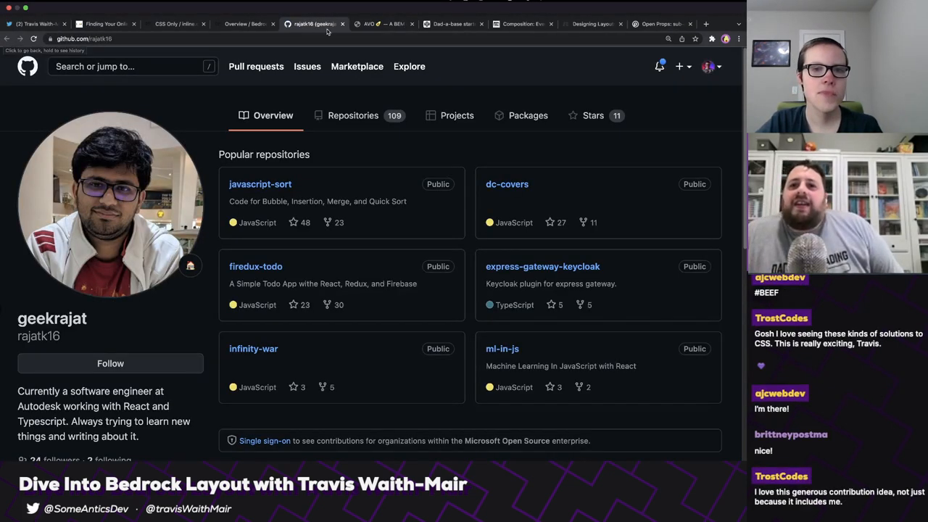
{"action": "left_click", "coordinate": [247, 24]}
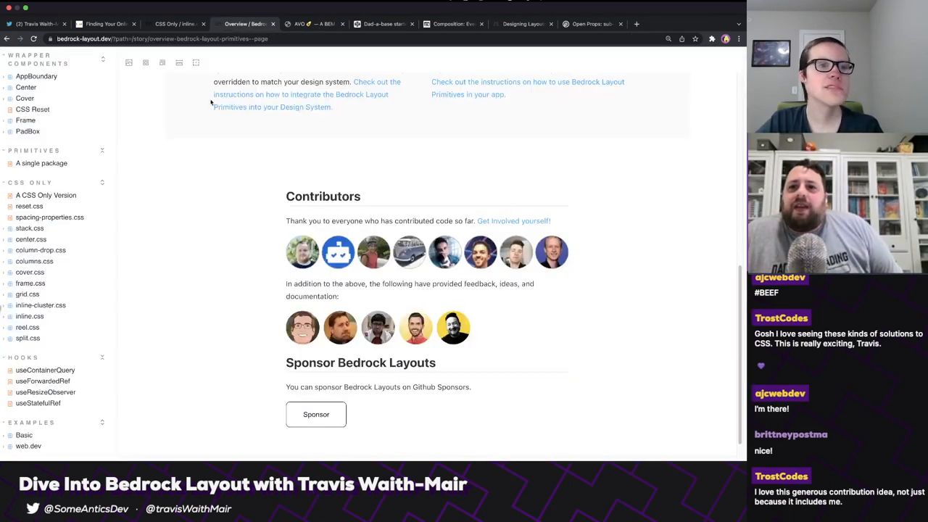
{"action": "scroll", "scroll_direction": "down", "scroll_amount": 3}
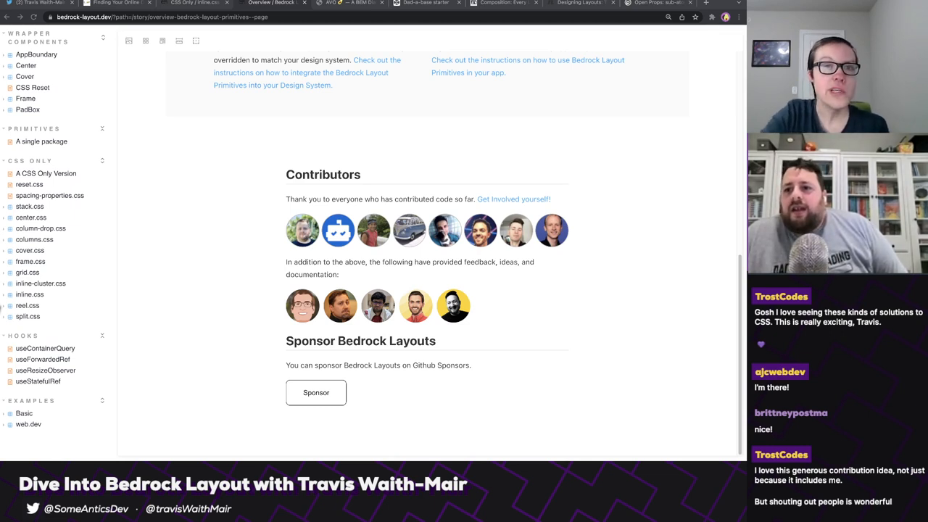
{"action": "left_click", "coordinate": [425, 3]}
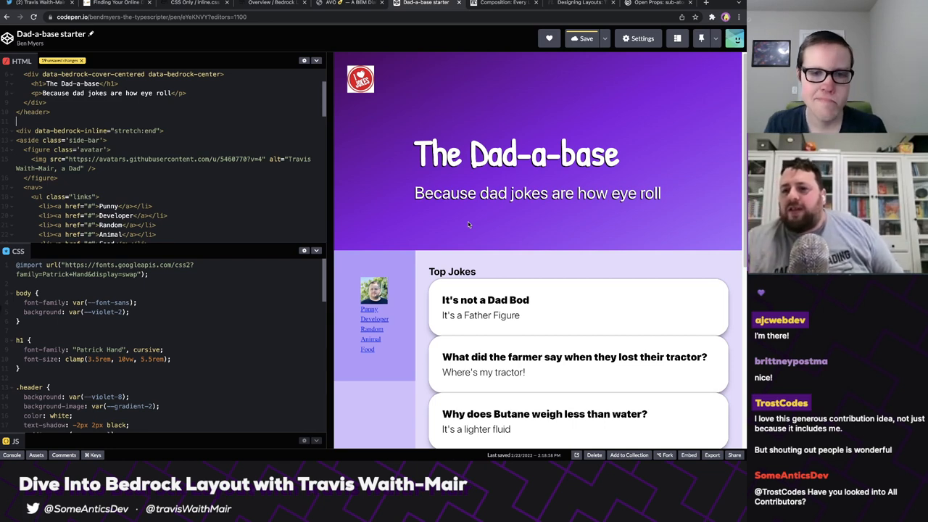
{"action": "mouse_move", "coordinate": [385, 247]}
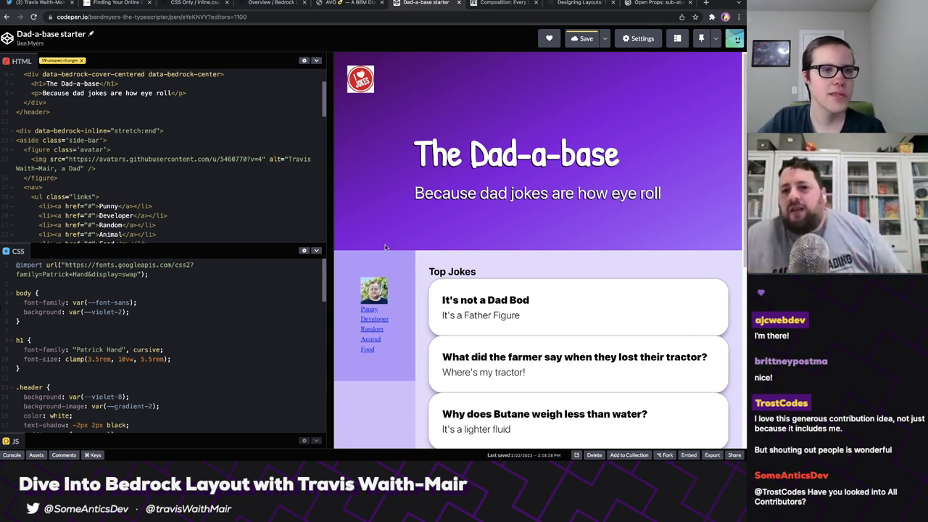
{"action": "mouse_move", "coordinate": [439, 265]}
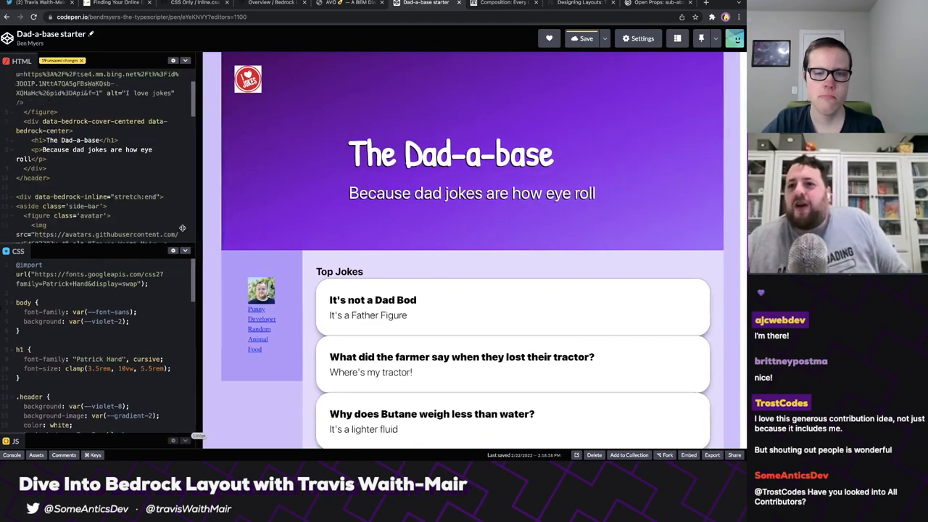
Narrow the code editors to widen the CodePen preview.
{"action": "left_click_drag", "start_coordinate": [202, 225], "coordinate": [303, 225]}
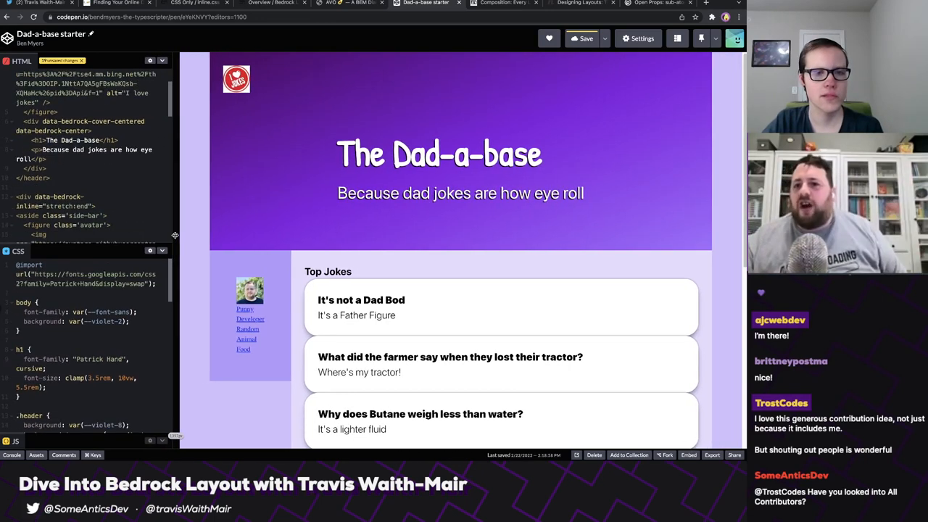
{"action": "left_click_drag", "start_coordinate": [176, 236], "coordinate": [251, 238]}
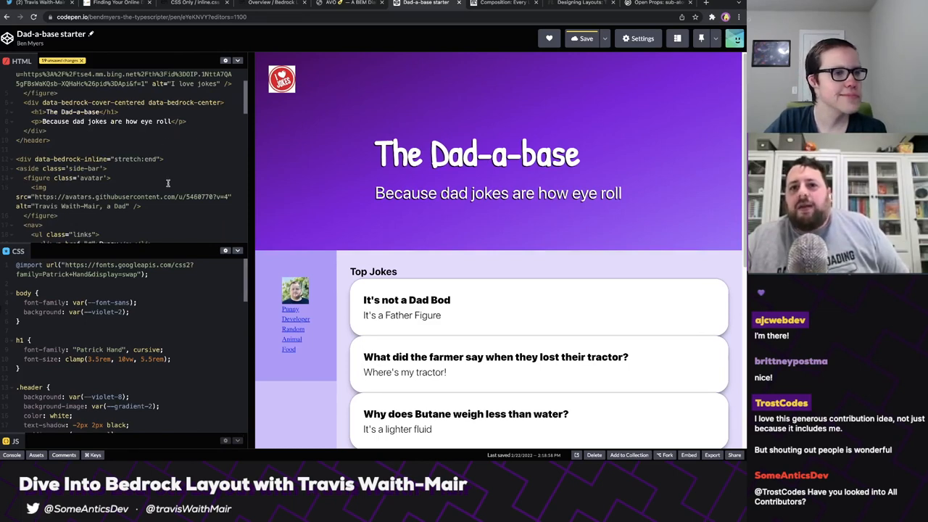
{"action": "scroll", "scroll_direction": "down", "scroll_amount": 3}
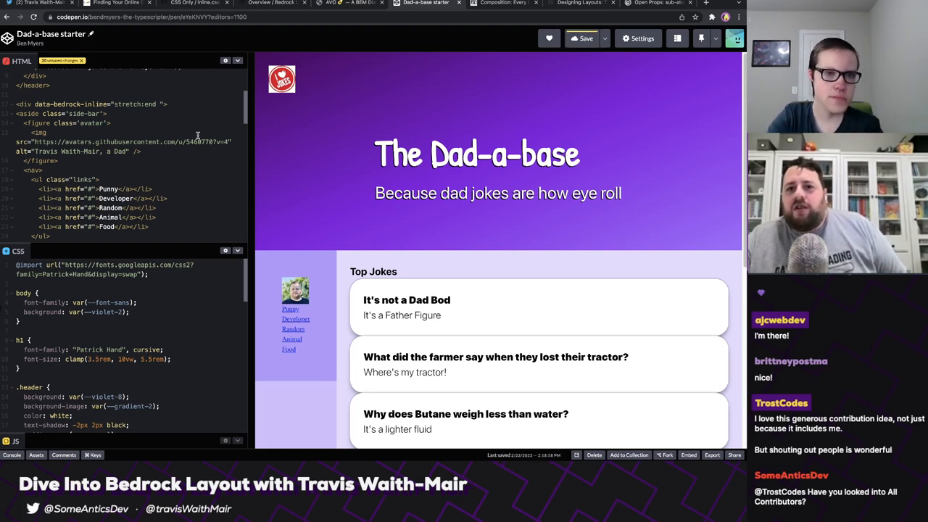
Append align:stretch to the sidebar div's data-bedrock-inline attribute.
{"action": "type", "text": "align:\""}
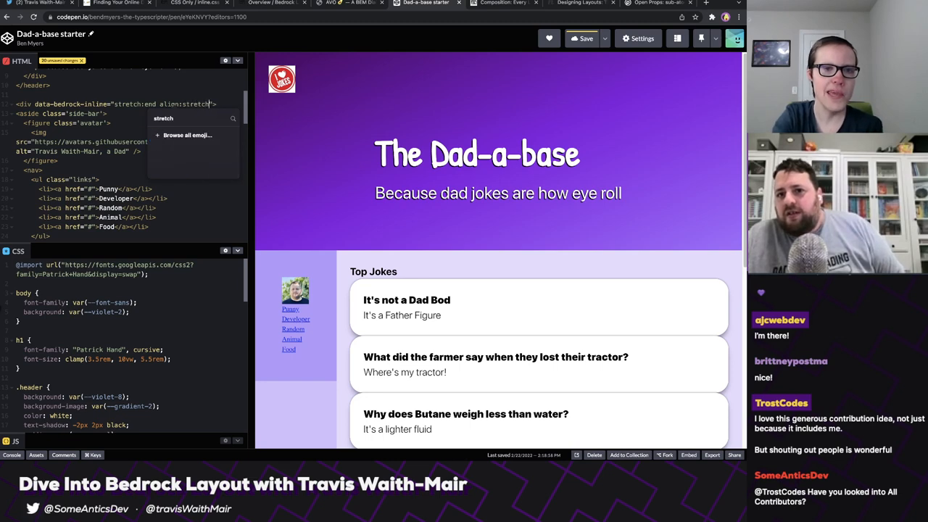
{"action": "scroll", "scroll_direction": "down", "scroll_amount": 3}
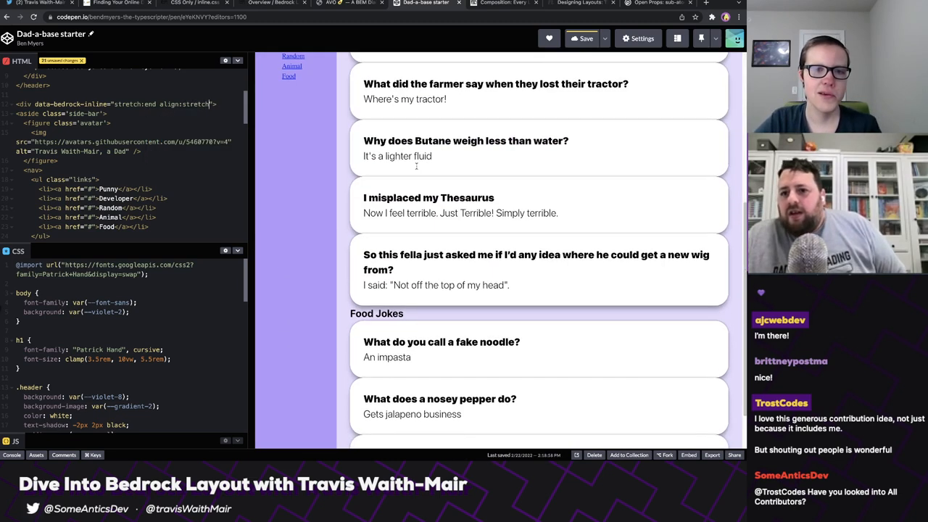
{"action": "scroll", "scroll_direction": "up", "scroll_amount": 3}
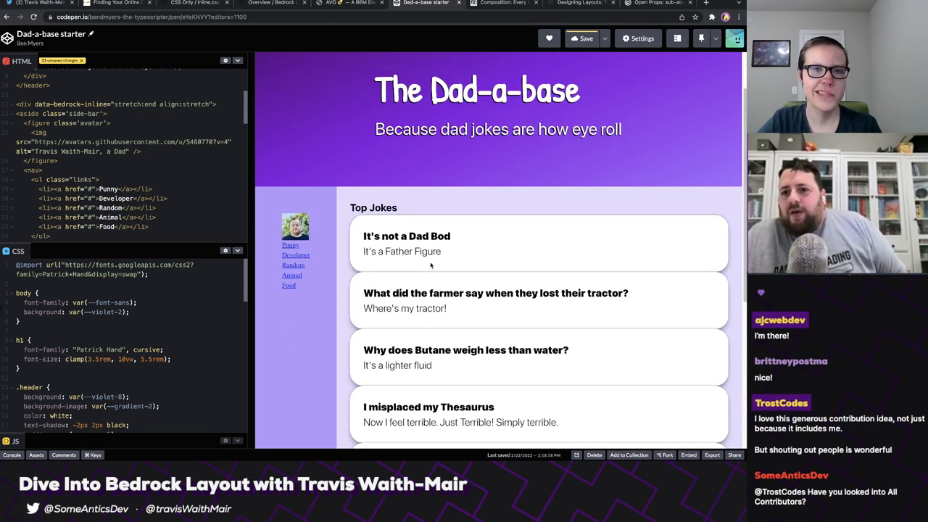
{"action": "scroll", "scroll_direction": "up", "scroll_amount": 3}
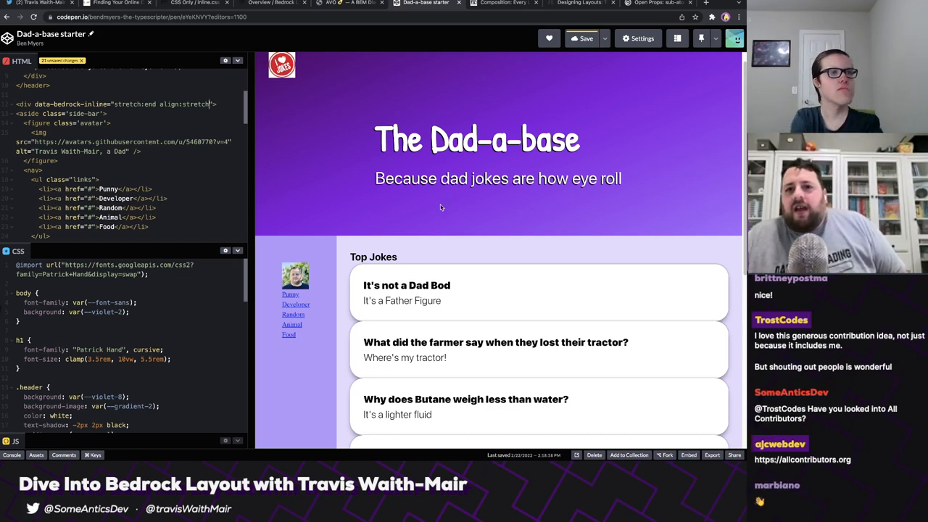
{"action": "scroll", "scroll_direction": "down", "scroll_amount": 3}
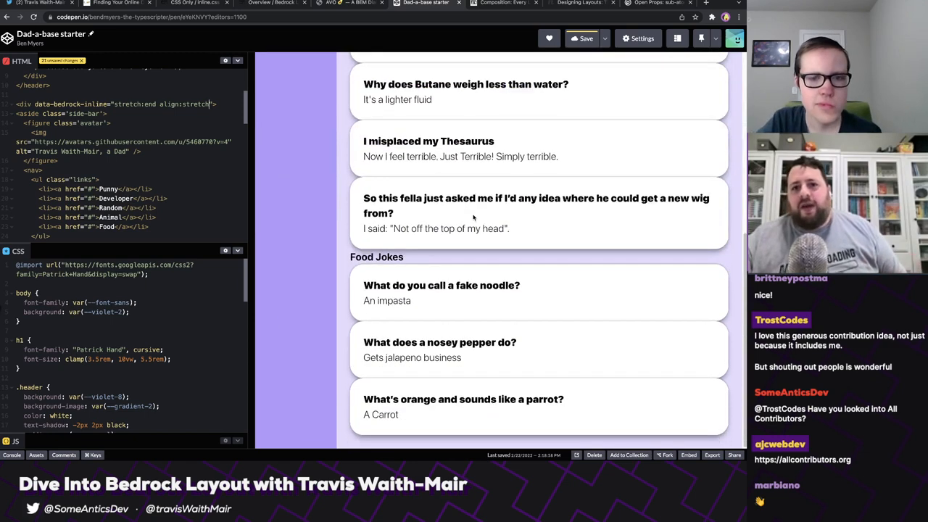
{"action": "scroll", "scroll_direction": "up", "scroll_amount": 3}
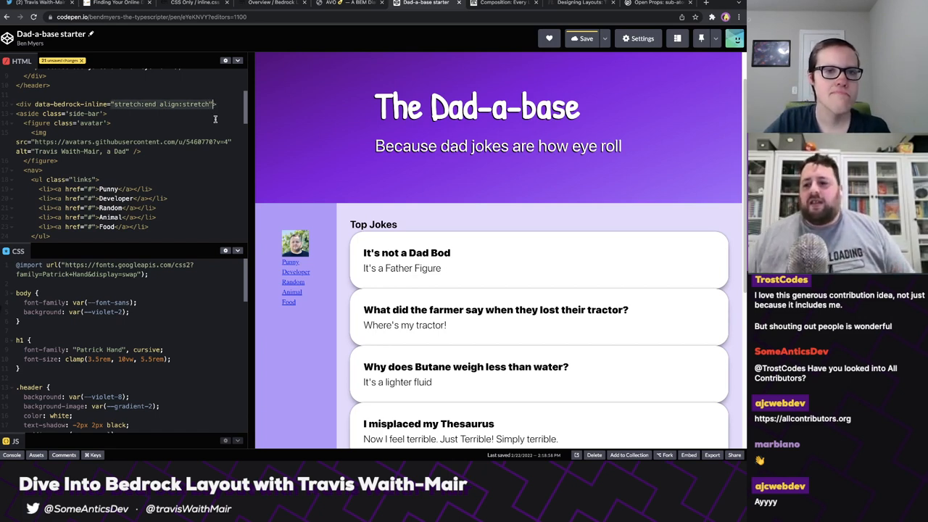
{"action": "mouse_move", "coordinate": [443, 183]}
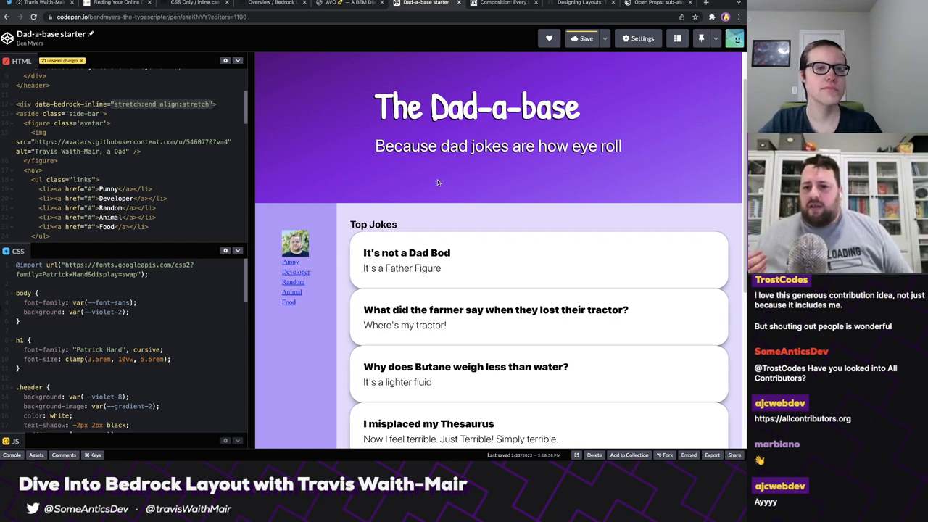
{"action": "mouse_move", "coordinate": [354, 198]}
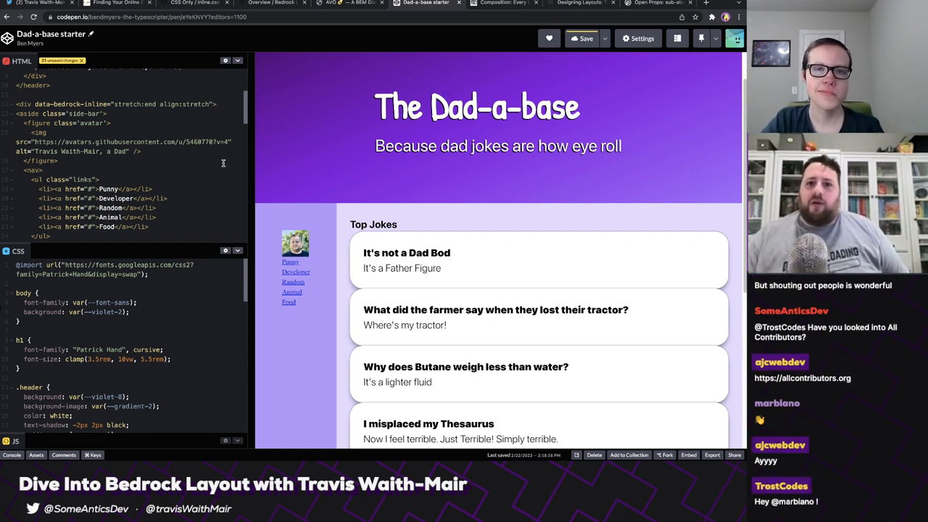
{"action": "mouse_move", "coordinate": [286, 145]}
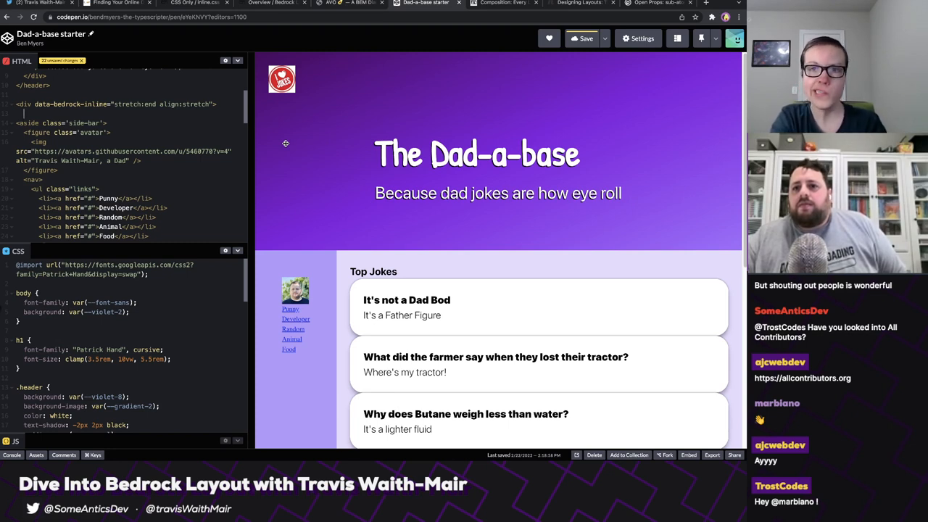
Insert a comment listing bedrock-inline-stretch, bedrock-inline-stretch-end and bedrock-align-stretch.
{"action": "type", "text": "<!--  -->"}
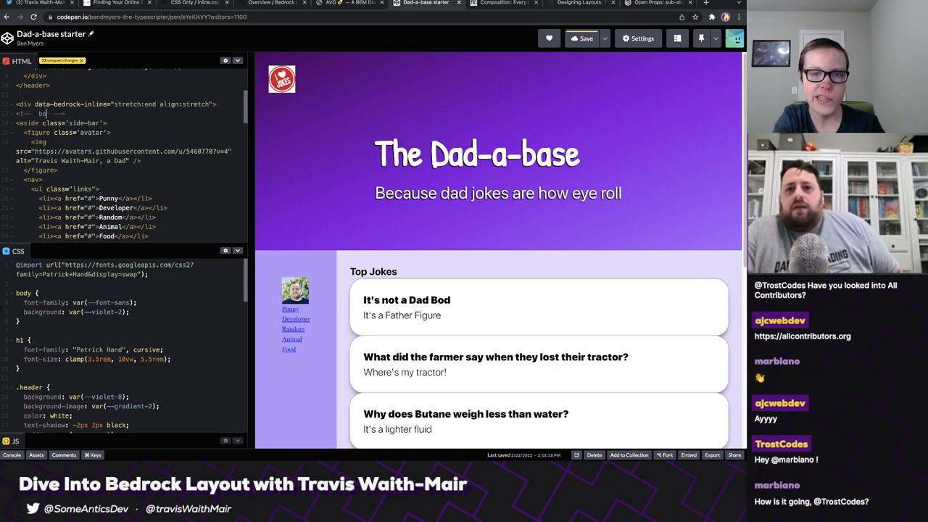
{"action": "type", "text": "bedrock"}
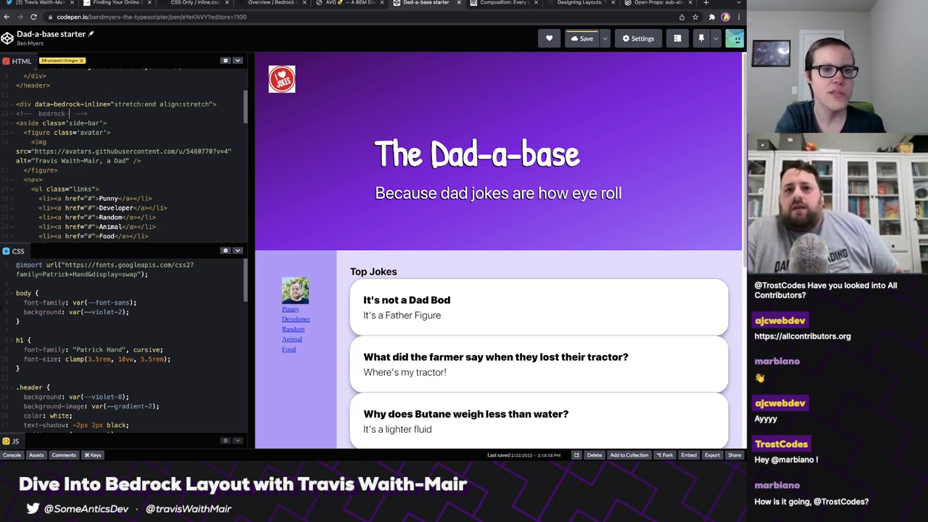
{"action": "type", "text": "-inline-stretch"}
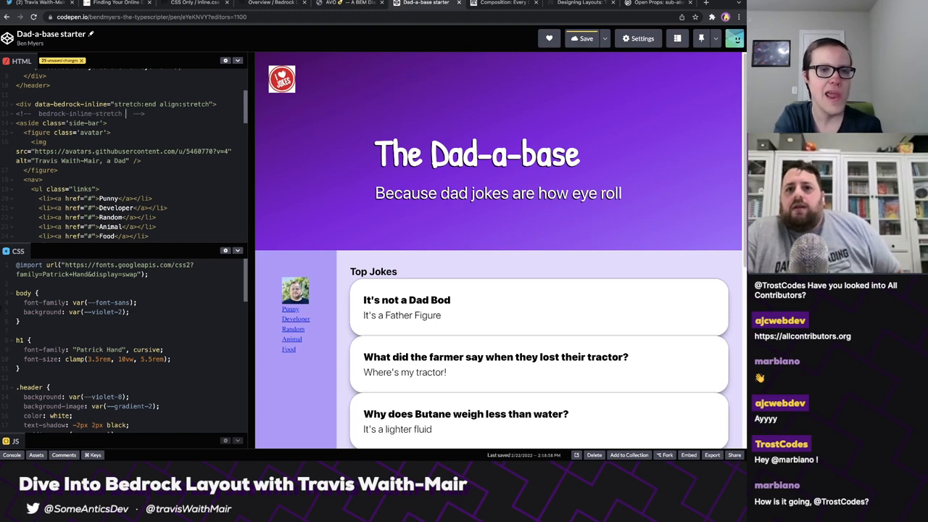
{"action": "type", "text": "bedrock-inline-stretch-end bedrock-align-stretch"}
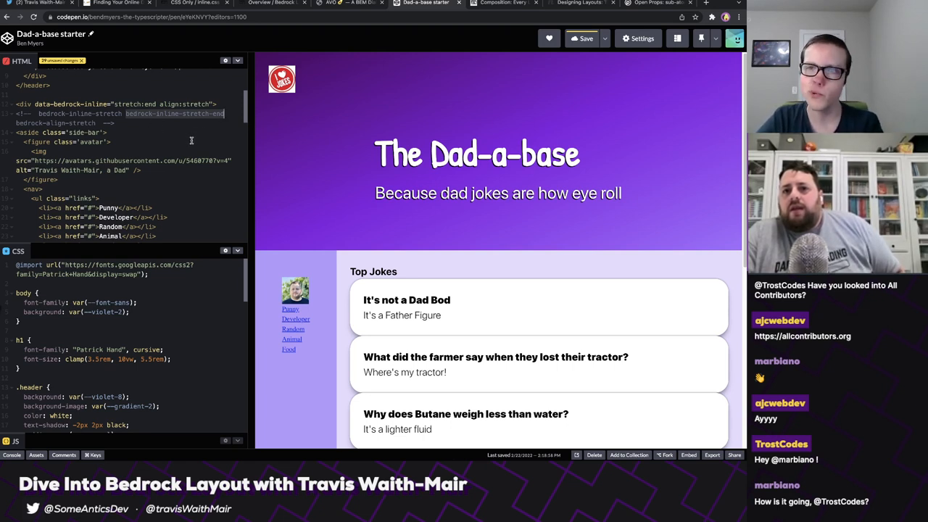
{"action": "mouse_move", "coordinate": [134, 121]}
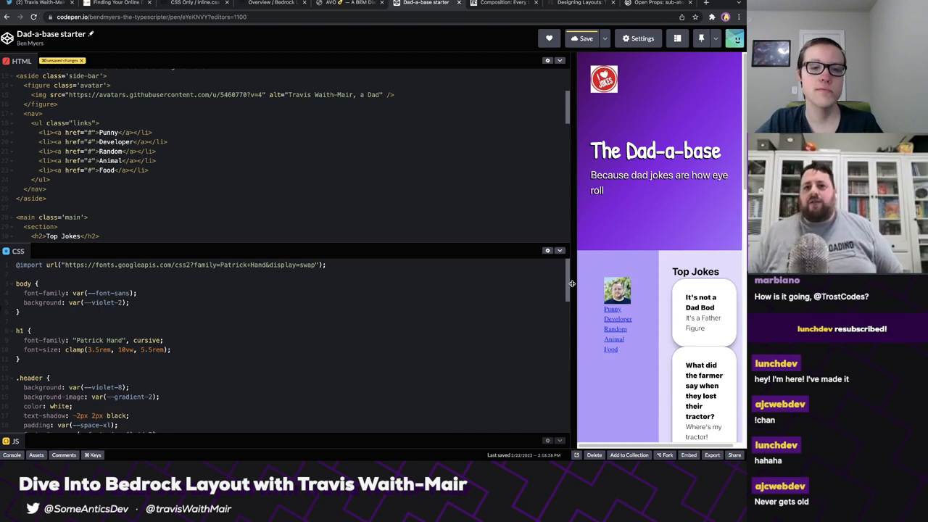
Widen the preview and give the inline div style="--switchAt: 800px".
{"action": "left_click_drag", "start_coordinate": [573, 282], "coordinate": [287, 283]}
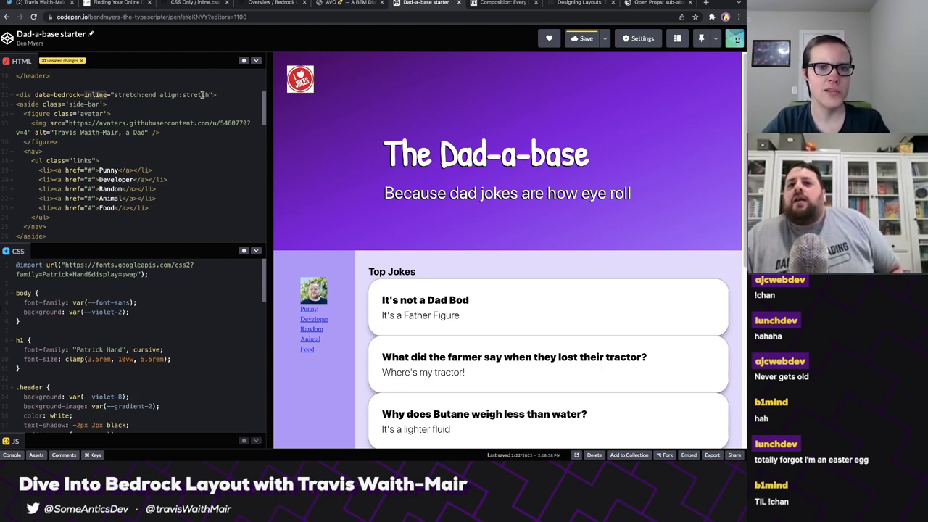
{"action": "type", "text": "style=\"--switchAt:"}
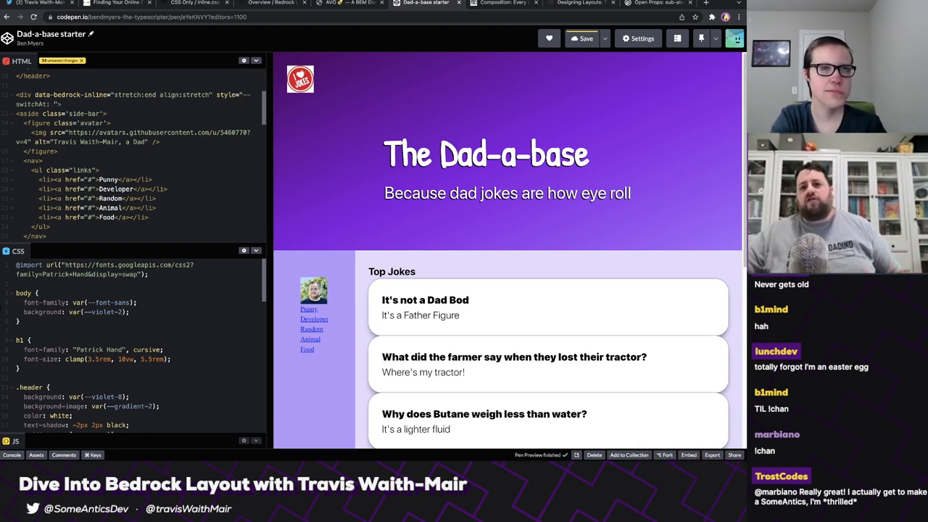
{"action": "left_click", "coordinate": [584, 38]}
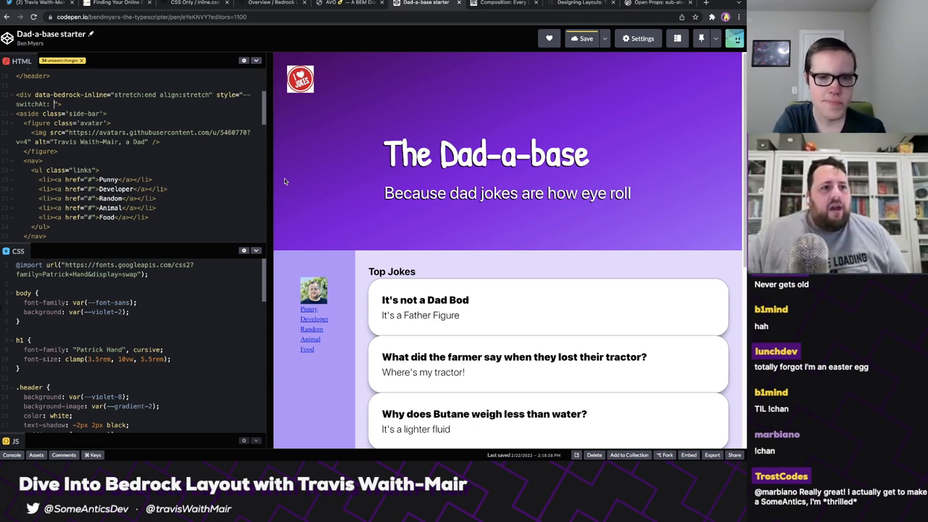
{"action": "type", "text": "500px"}
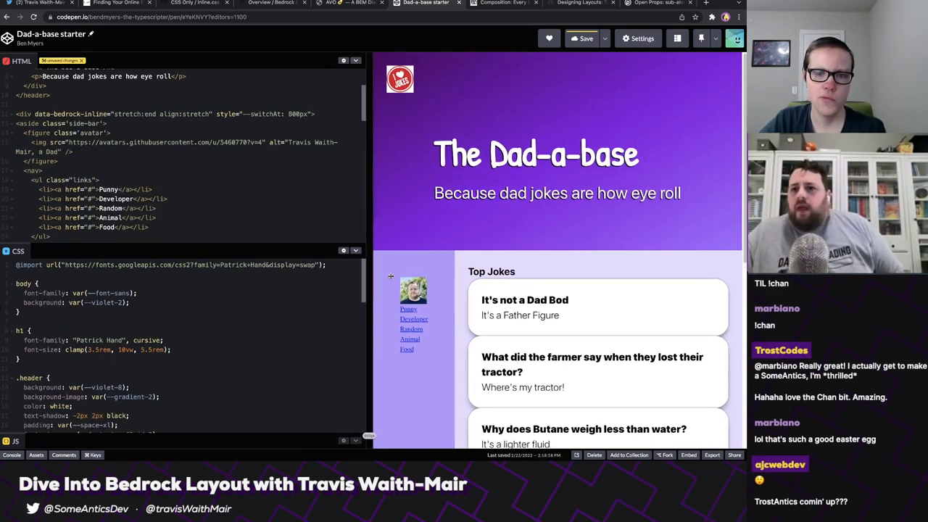
{"action": "left_click_drag", "start_coordinate": [371, 282], "coordinate": [553, 283]}
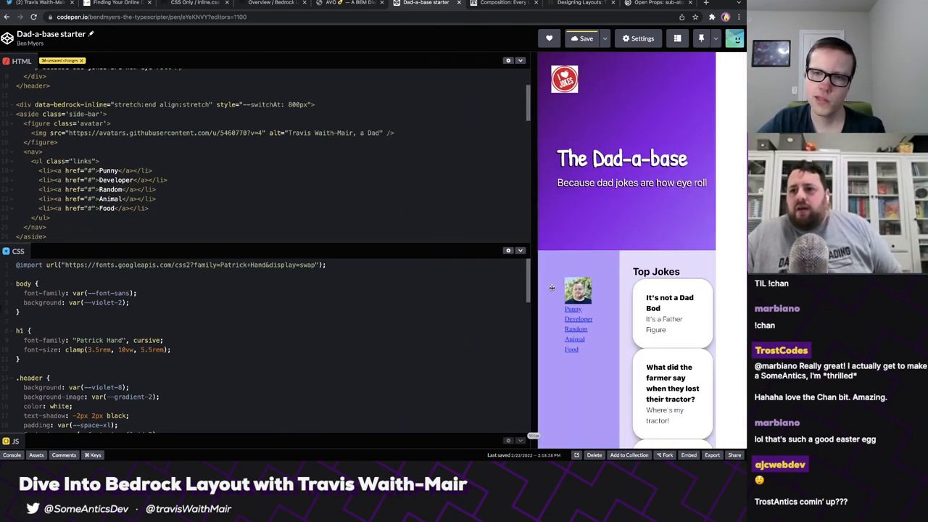
{"action": "left_click_drag", "start_coordinate": [533, 290], "coordinate": [586, 290]}
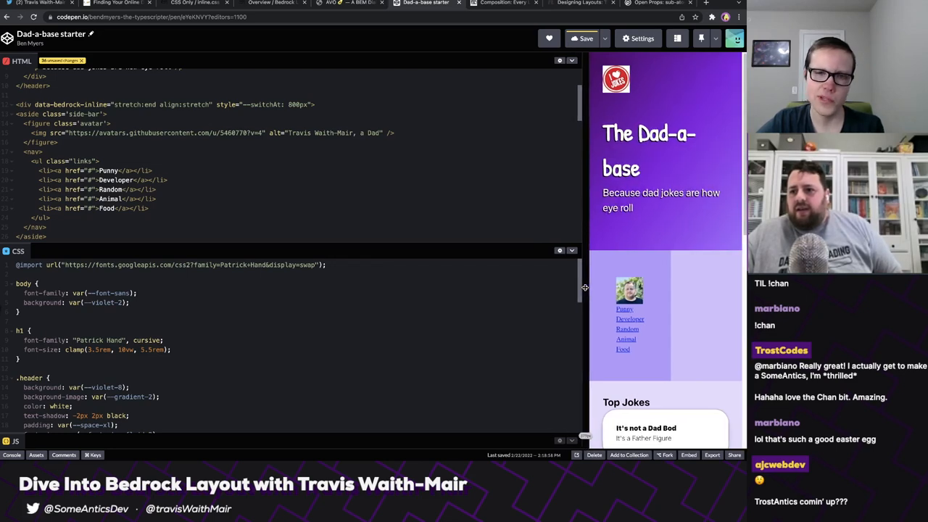
{"action": "left_click_drag", "start_coordinate": [585, 290], "coordinate": [555, 290]}
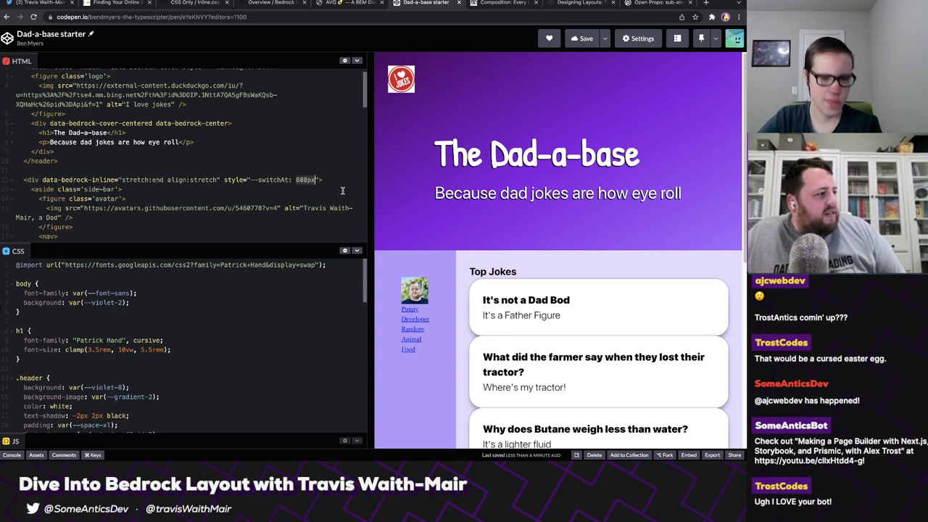
Set --switchAt to var(--size-medium) and open DevTools on the preview.
{"action": "type", "text": "var(--size-medium"}
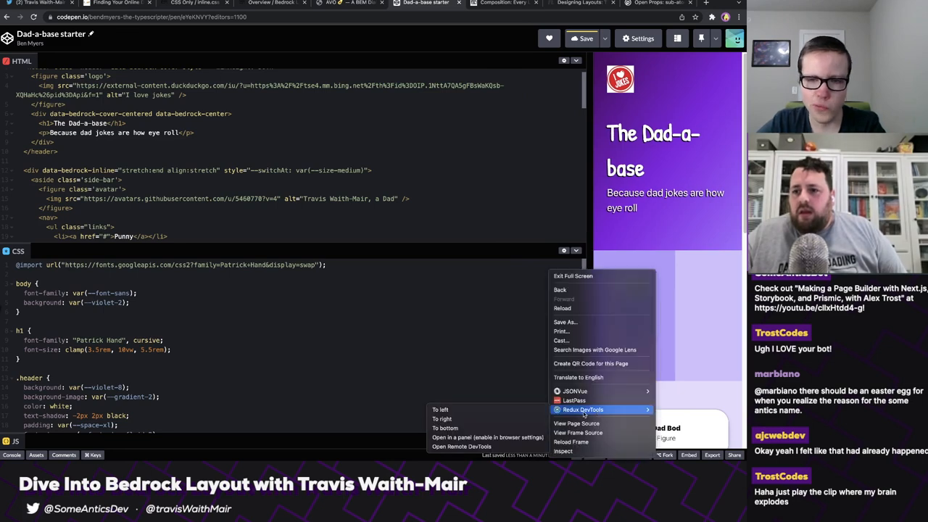
{"action": "left_click", "coordinate": [445, 163]}
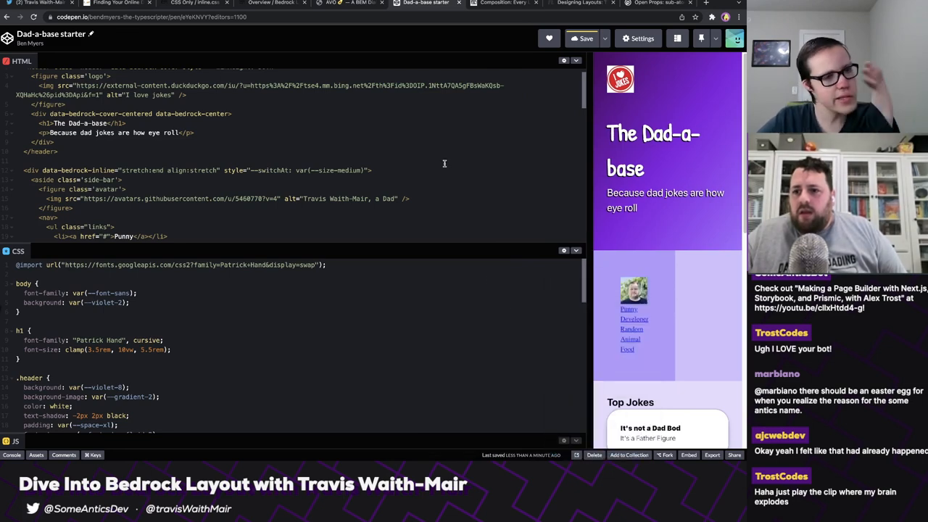
{"action": "key", "text": "F12"}
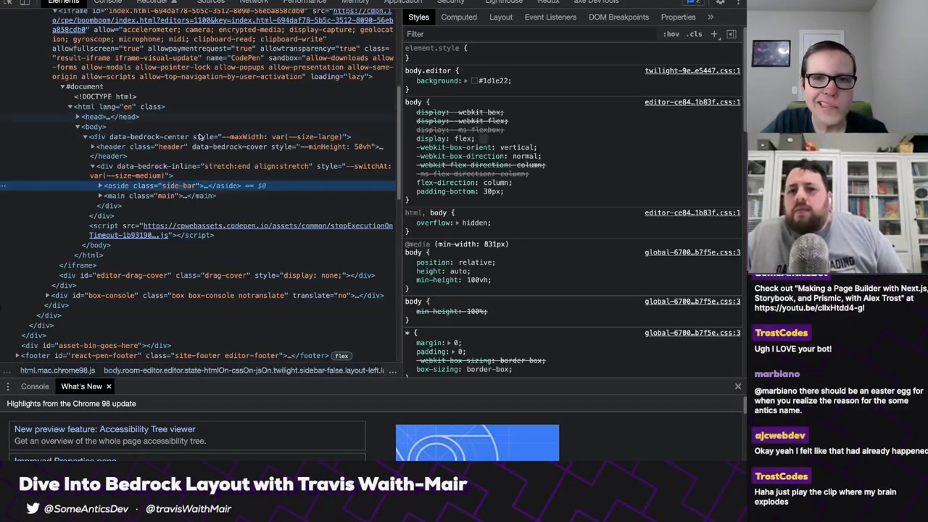
Inspect the aside.side-bar element in the Elements panel.
{"action": "left_click", "coordinate": [174, 185]}
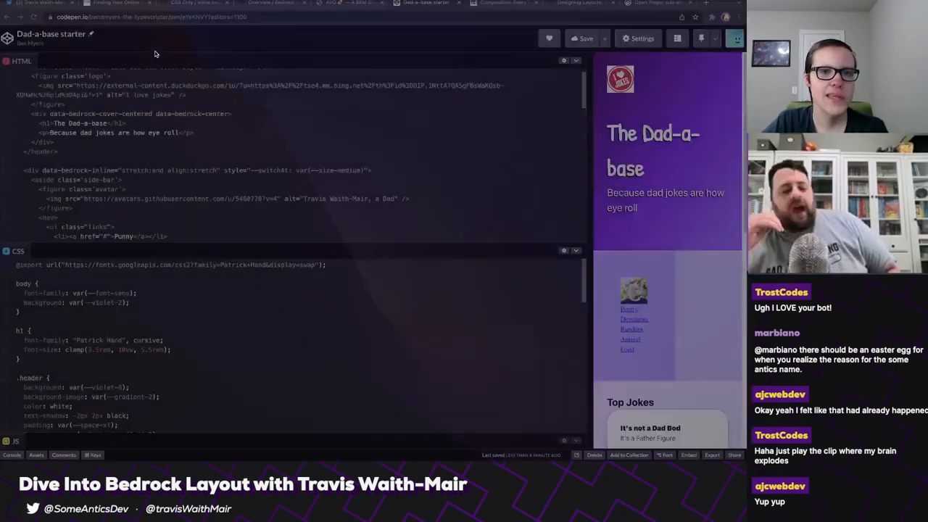
Add --gutter: 2em to the inline div's style before --switchAt.
{"action": "scroll", "scroll_direction": "up", "scroll_amount": 3}
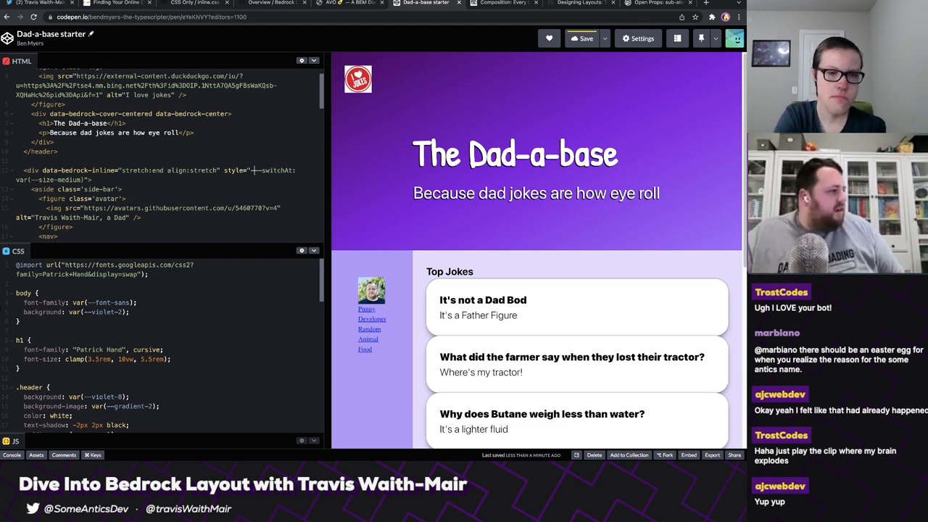
{"action": "type", "text": "--gutter: ; --switchAt: var(--size-medium)\""}
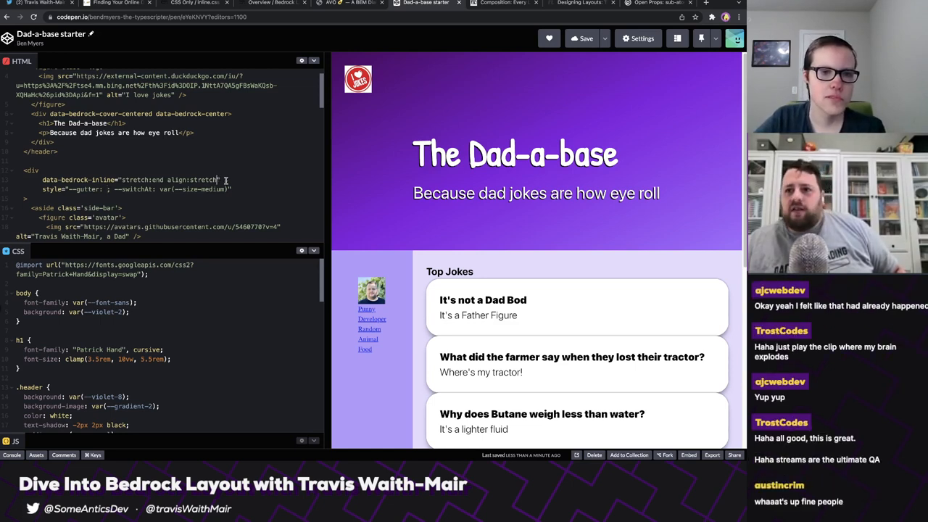
{"action": "left_click", "coordinate": [94, 189]}
{"action": "type", "text": "2em"}
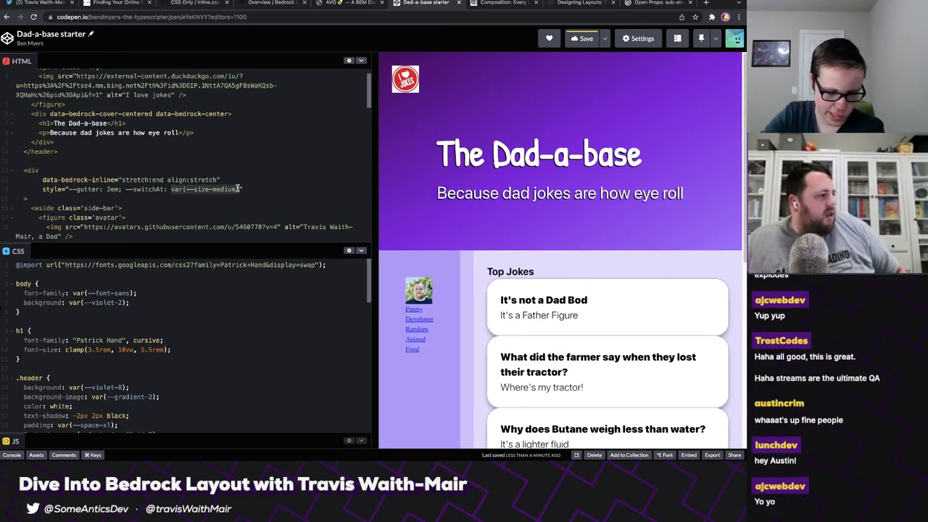
Test --switchAt 800px on a narrower preview, then restore var(--size-medium) with gutter 0.
{"action": "type", "text": "800px"}
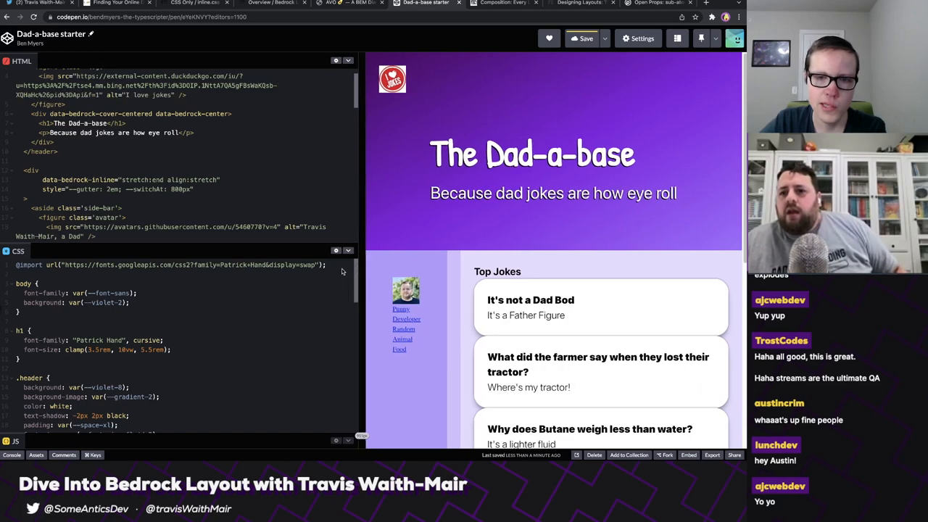
{"action": "left_click_drag", "start_coordinate": [364, 254], "coordinate": [551, 254]}
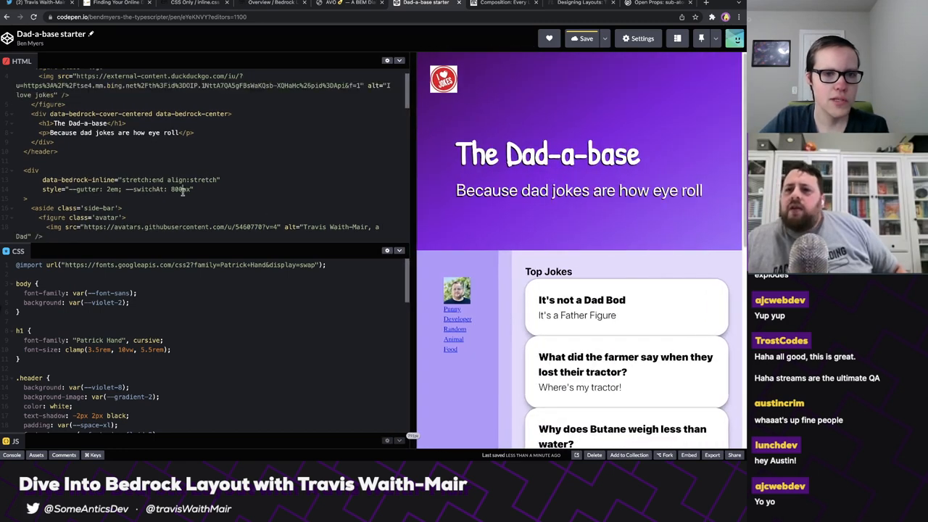
{"action": "type", "text": "var(--size-medium)"}
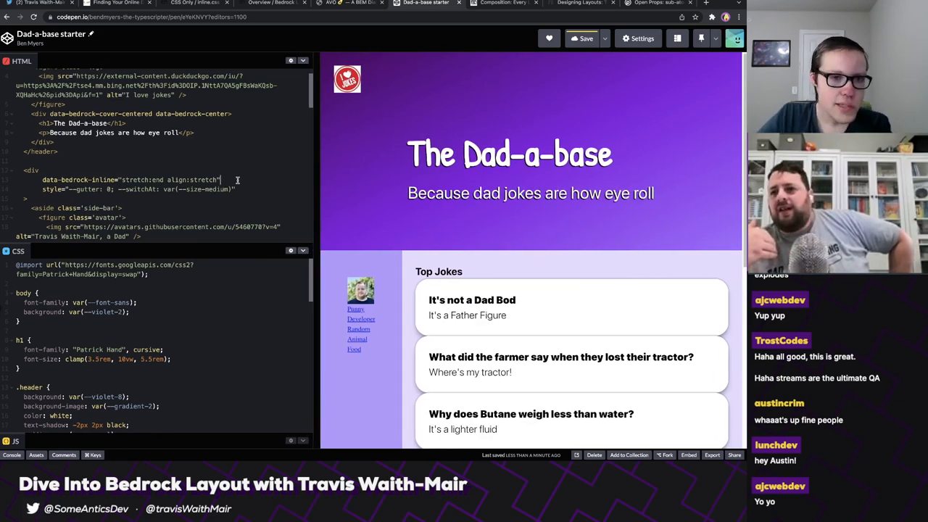
{"action": "mouse_move", "coordinate": [315, 185]}
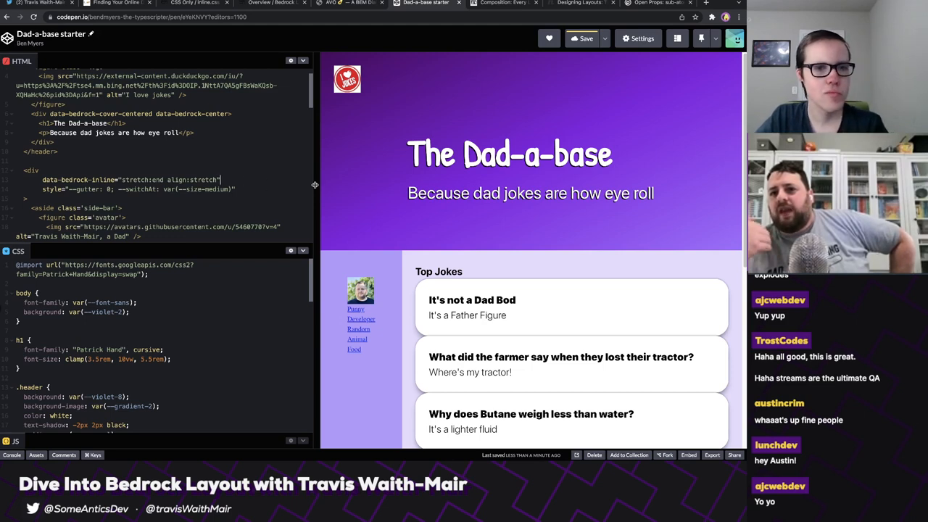
{"action": "mouse_move", "coordinate": [268, 193]}
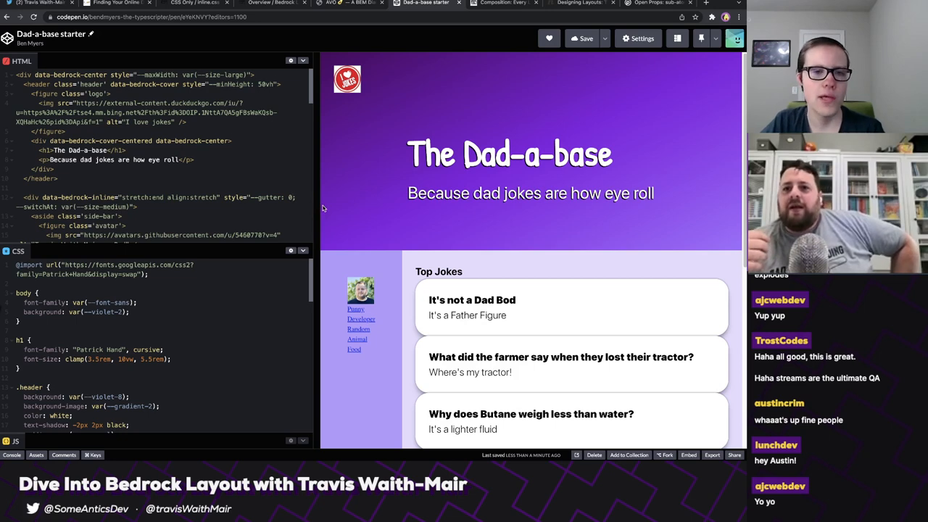
Resize the preview to check the sidebar stacking, then format the Dad-a-base HTML.
{"action": "scroll", "scroll_direction": "down", "scroll_amount": 3}
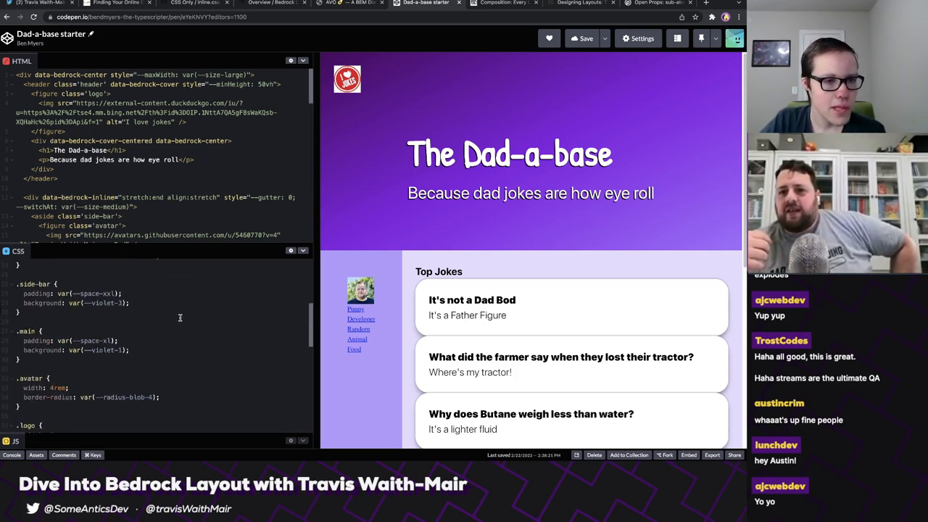
{"action": "scroll", "scroll_direction": "up", "scroll_amount": 3}
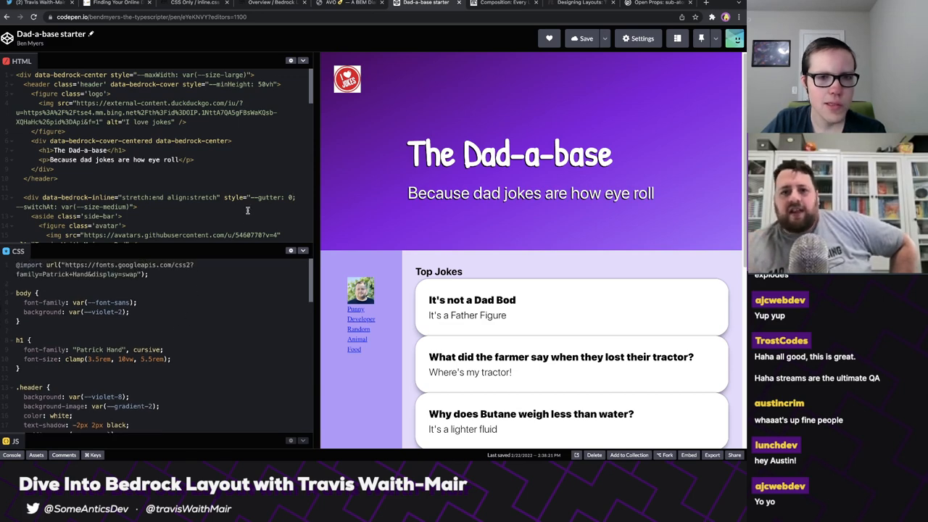
{"action": "mouse_move", "coordinate": [317, 240]}
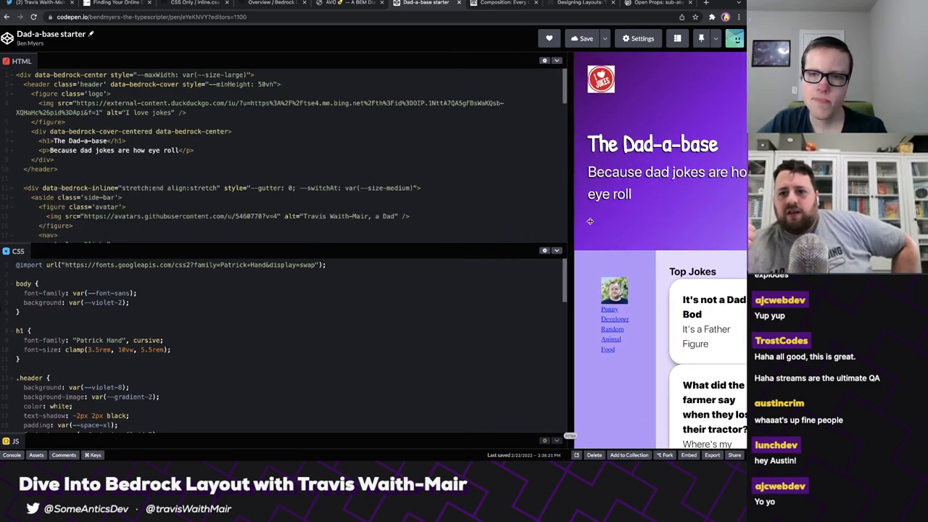
{"action": "left_click_drag", "start_coordinate": [575, 218], "coordinate": [609, 217]}
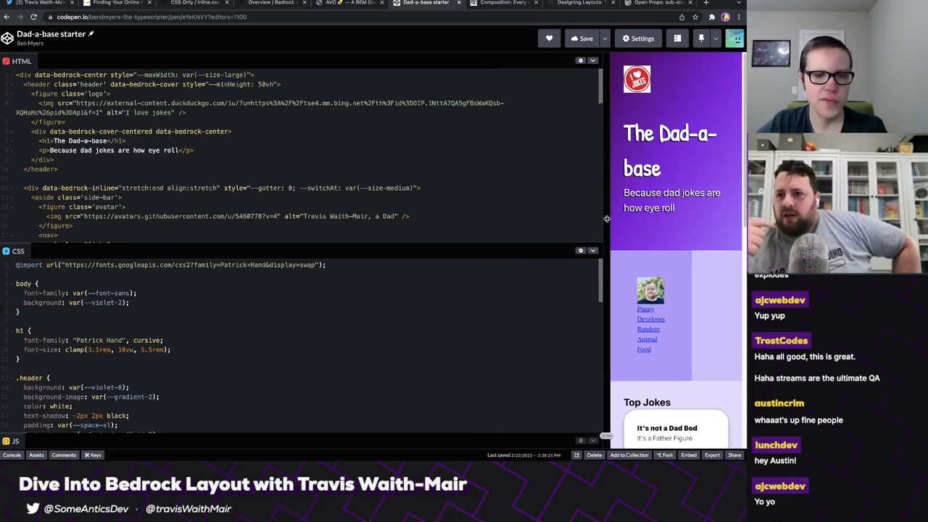
{"action": "left_click_drag", "start_coordinate": [607, 220], "coordinate": [593, 220]}
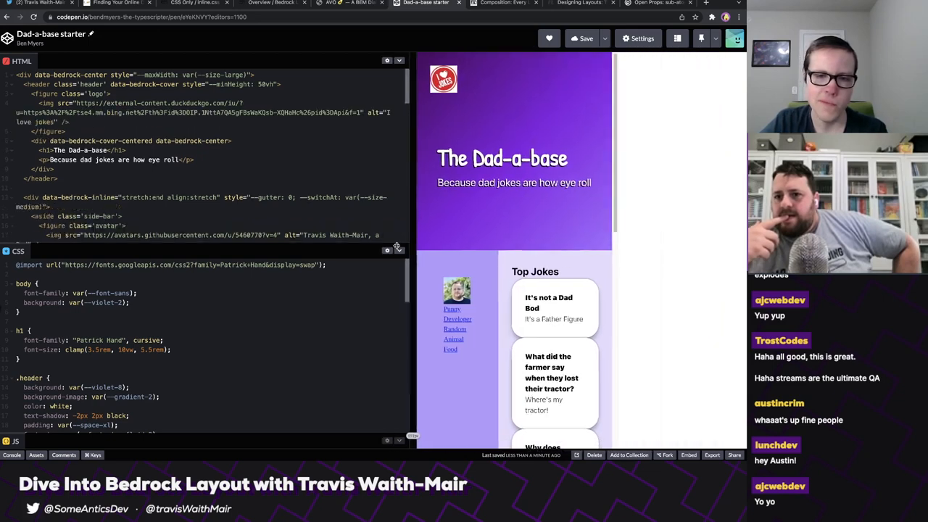
{"action": "left_click_drag", "start_coordinate": [410, 254], "coordinate": [272, 254]}
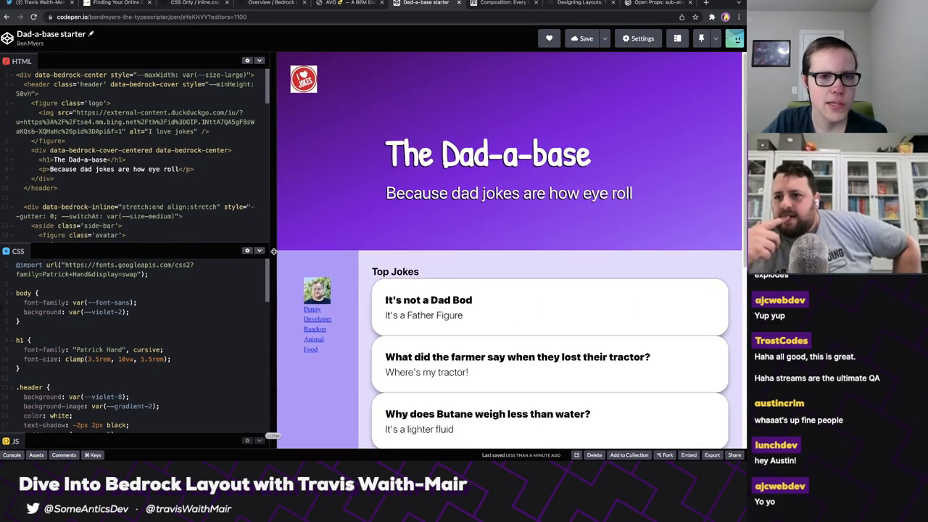
{"action": "scroll", "scroll_direction": "down", "scroll_amount": 3}
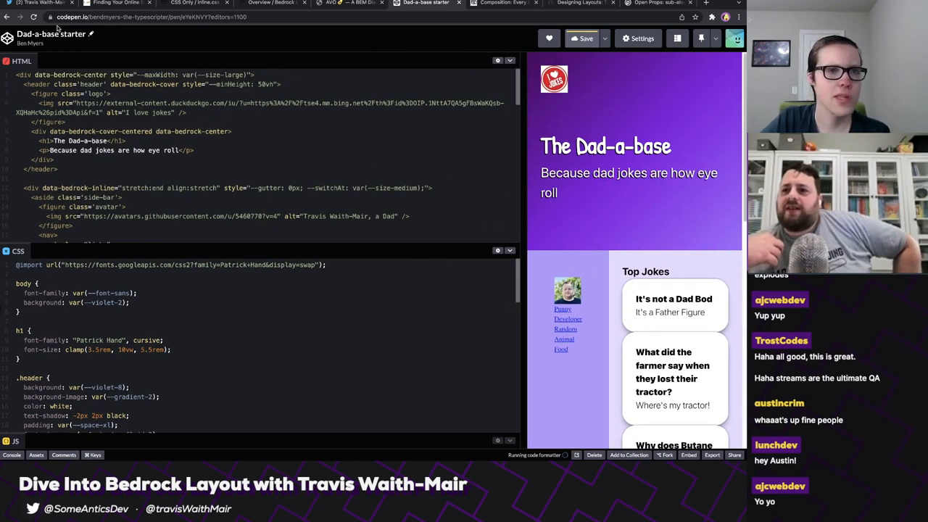
{"action": "left_click", "coordinate": [582, 38]}
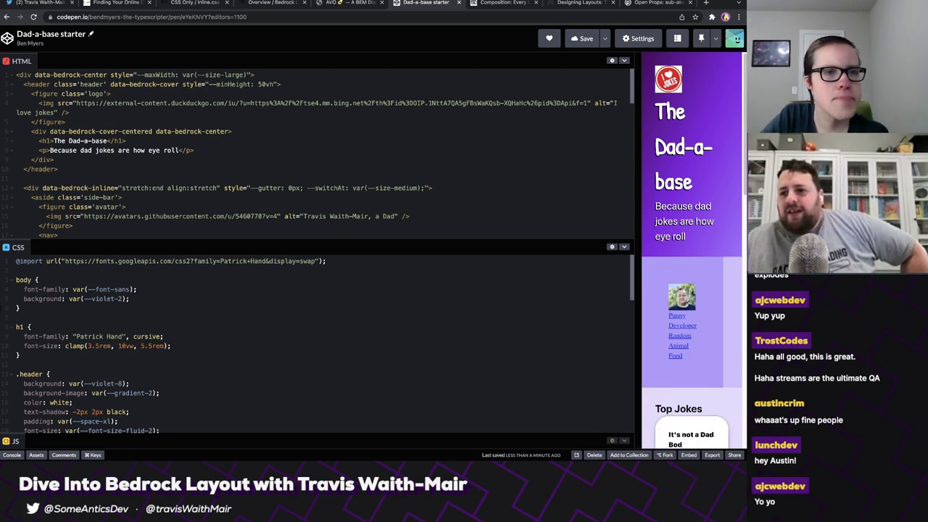
Inspect the sidebar's flex-basis calc rule using --switchAt and --gutter in DevTools.
{"action": "key", "text": "F12"}
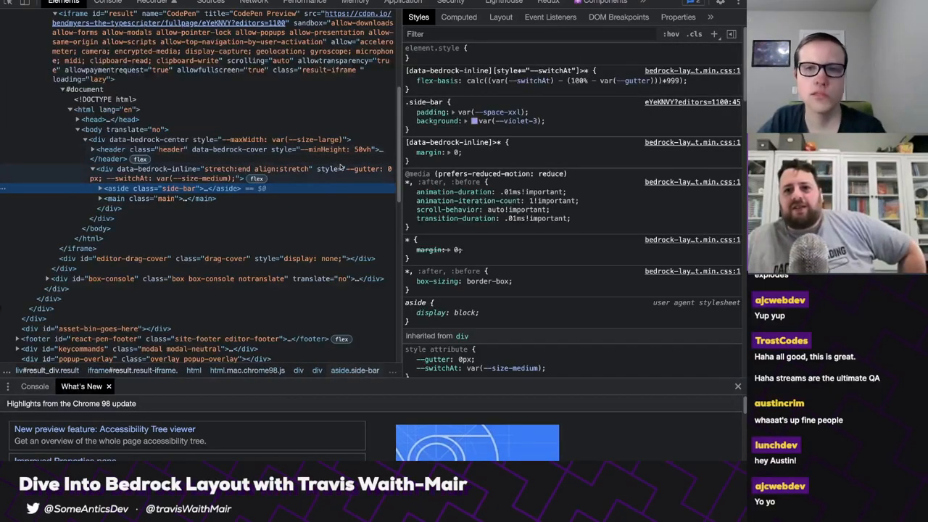
{"action": "mouse_move", "coordinate": [284, 209]}
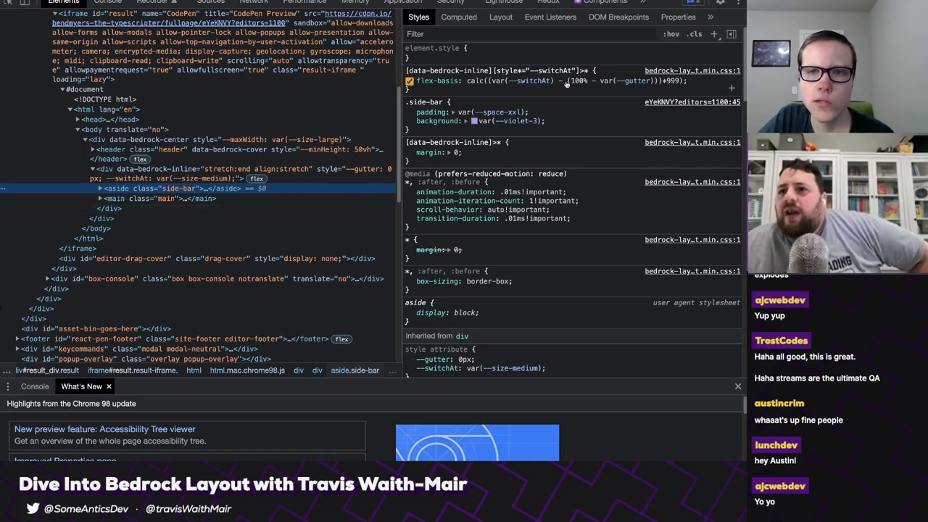
{"action": "left_click", "coordinate": [410, 80]}
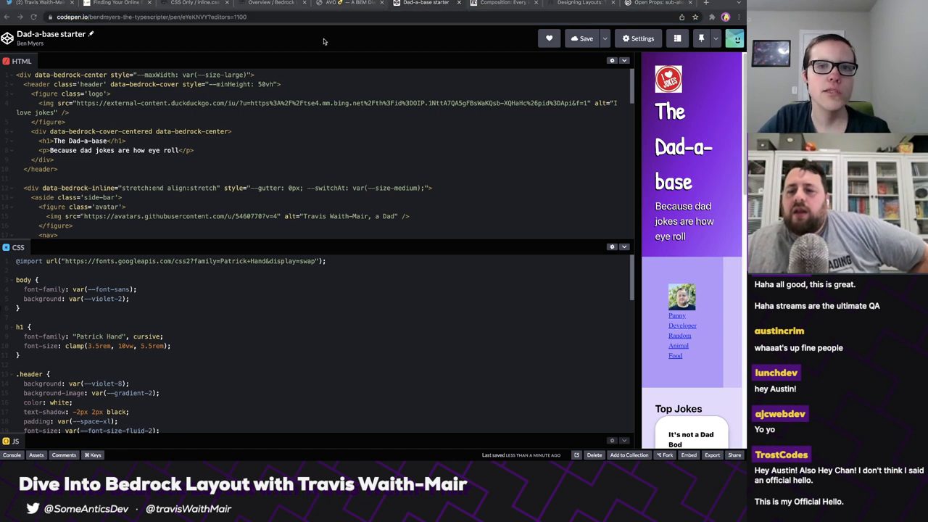
{"action": "mouse_move", "coordinate": [385, 15]}
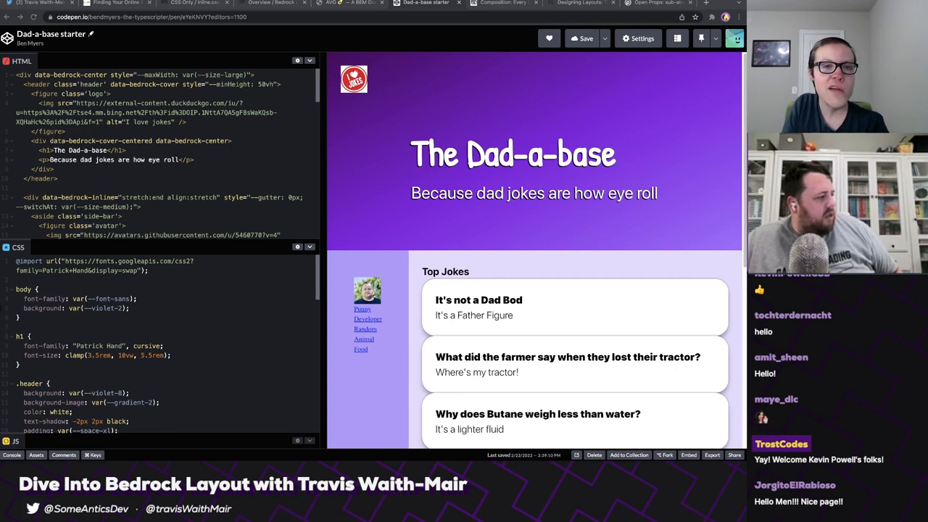
{"action": "left_click", "coordinate": [193, 3]}
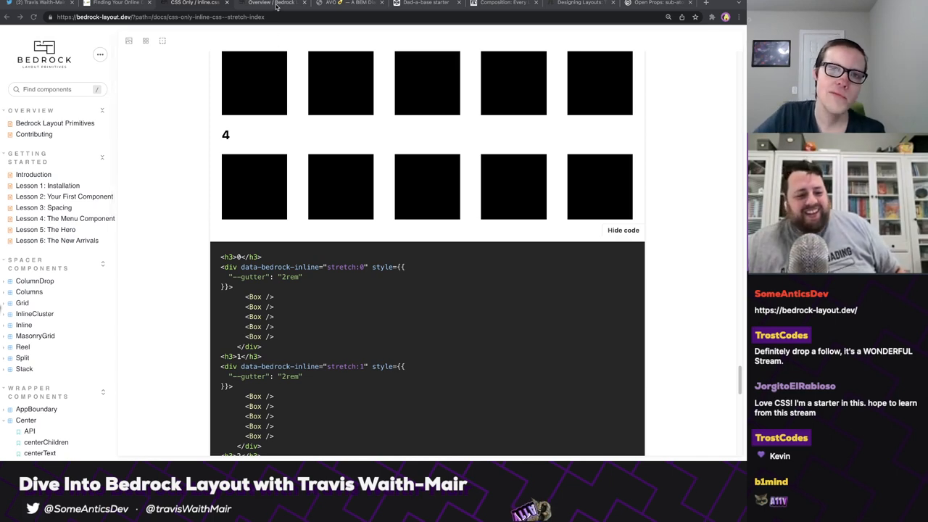
View the Bedrock Layout Overview tab, then return to the Dad-a-base pen.
{"action": "left_click", "coordinate": [271, 3]}
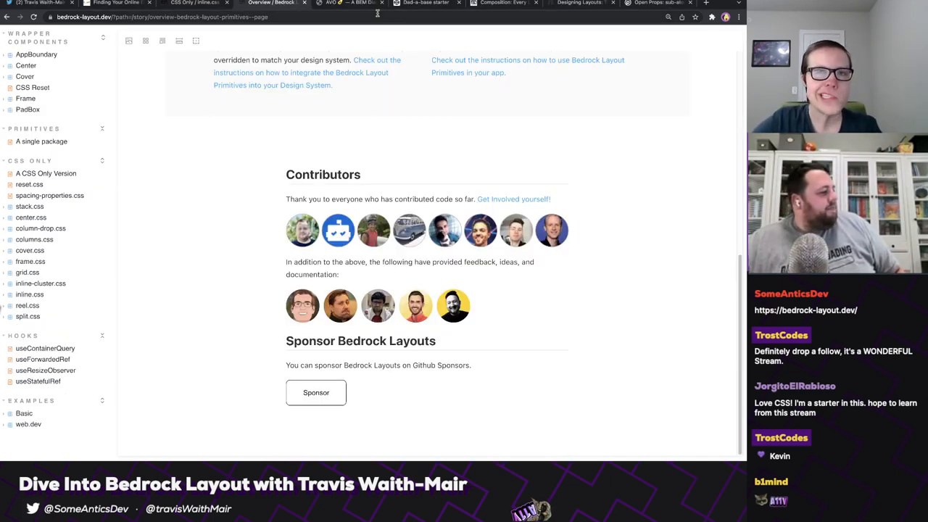
{"action": "left_click", "coordinate": [426, 3]}
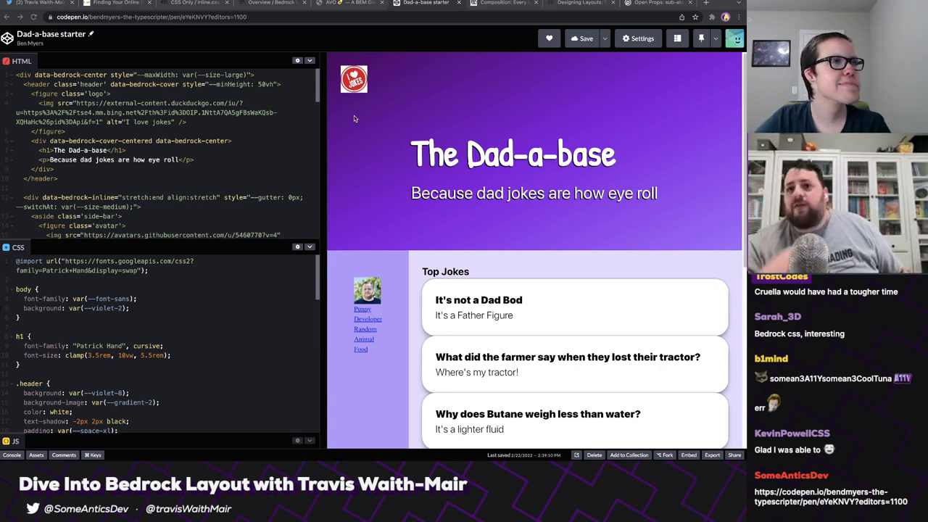
{"action": "scroll", "scroll_direction": "down", "scroll_amount": 3}
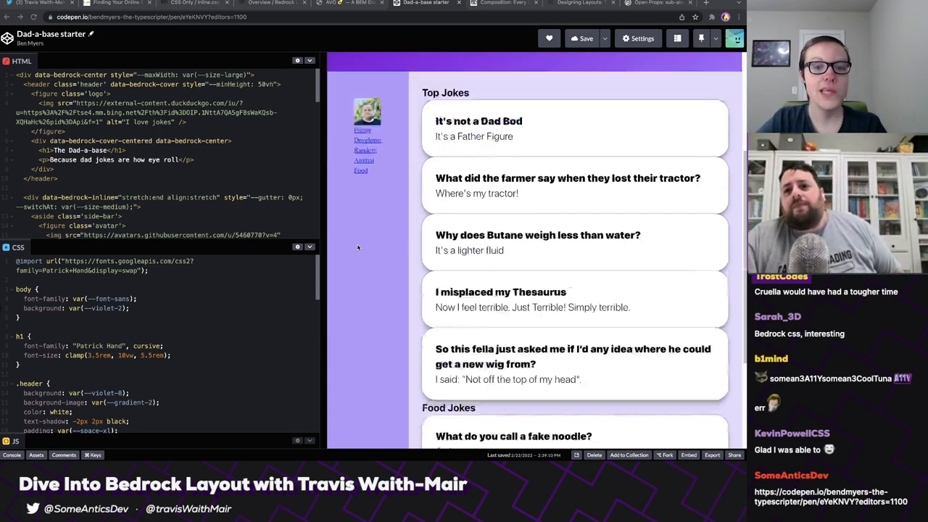
{"action": "scroll", "scroll_direction": "up", "scroll_amount": 3}
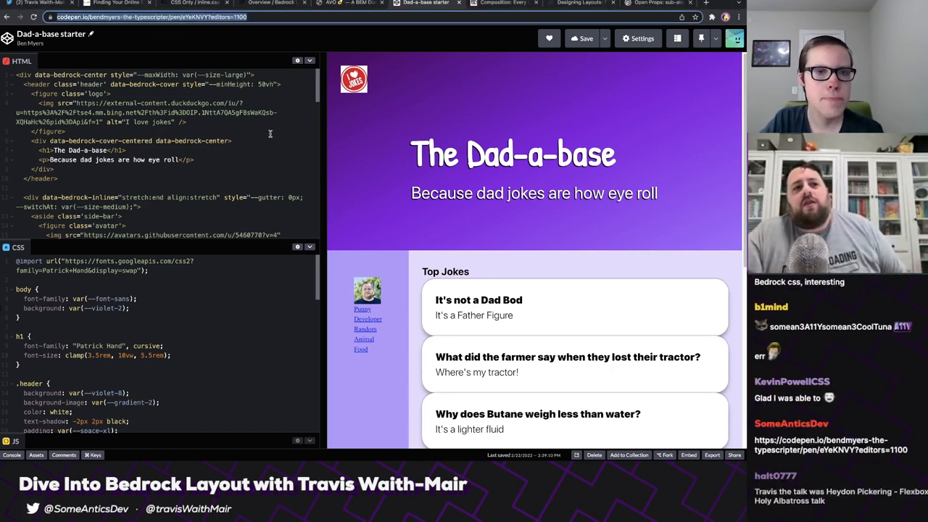
{"action": "mouse_move", "coordinate": [225, 128]}
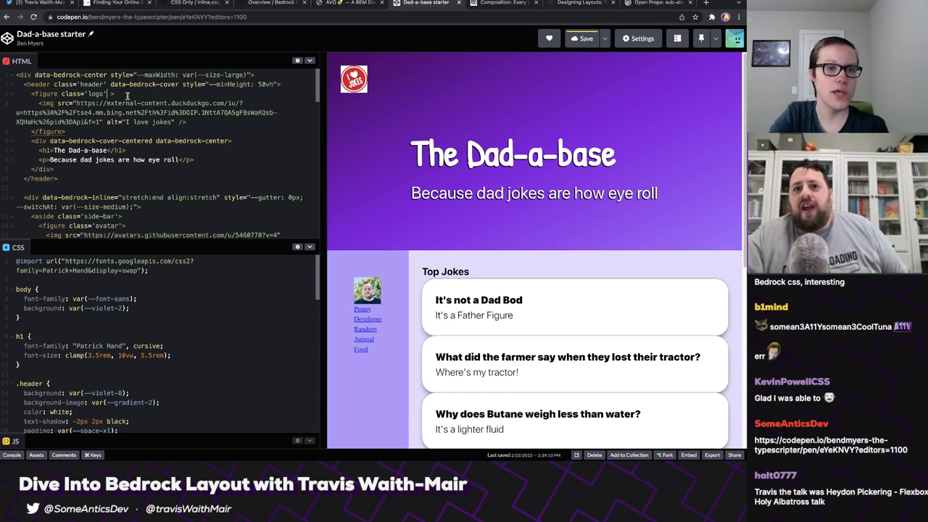
Add data-bedrock-frame with style "--ratio: 1 / 1;" to the logo figure.
{"action": "type", "text": "data-bedrock-frame"}
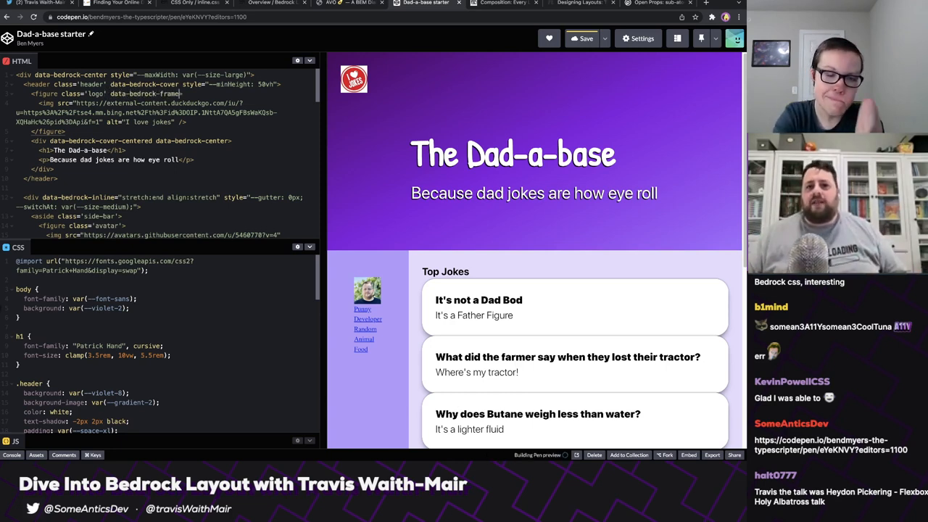
{"action": "left_click", "coordinate": [583, 38]}
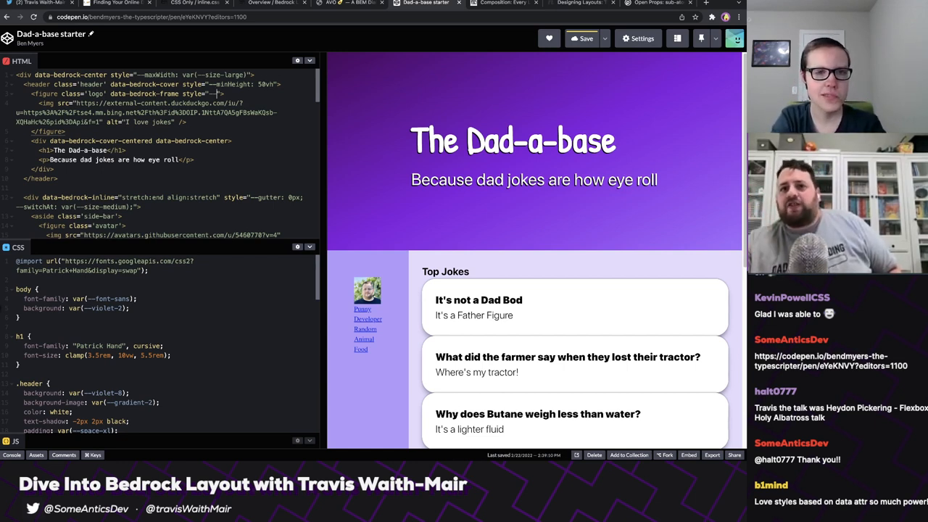
{"action": "type", "text": "atio: 1 / 1;"}
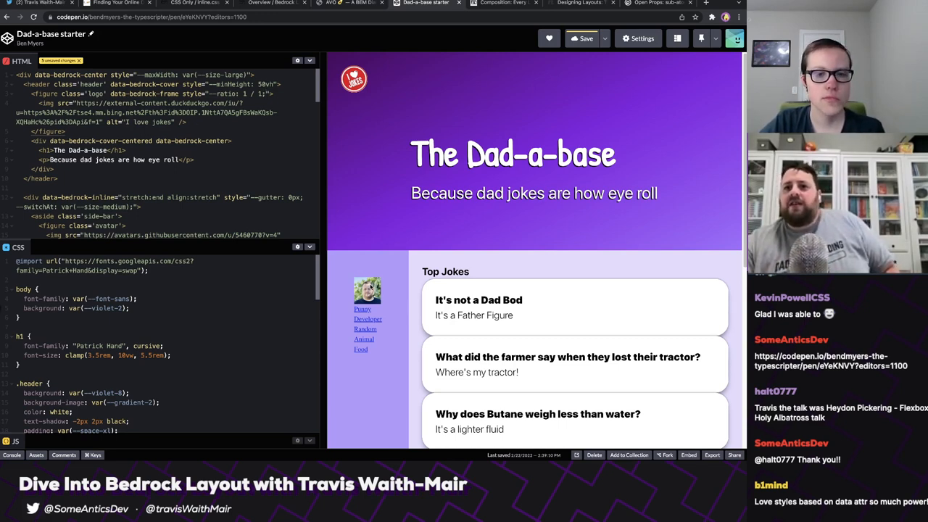
Add data-bedrock-frame with --ratio: var(--ratio-portrait) to the sidebar avatar figure.
{"action": "scroll", "scroll_direction": "down", "scroll_amount": 3}
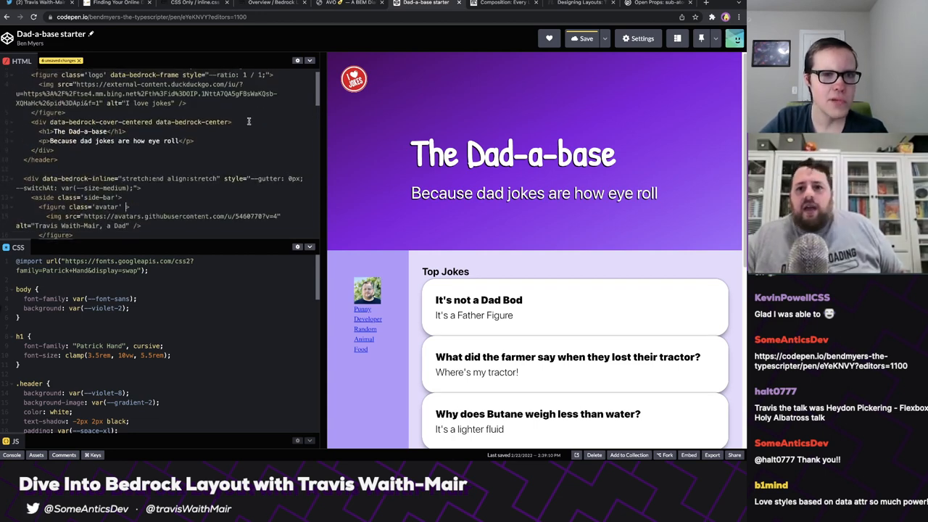
{"action": "scroll", "scroll_direction": "up", "scroll_amount": 3}
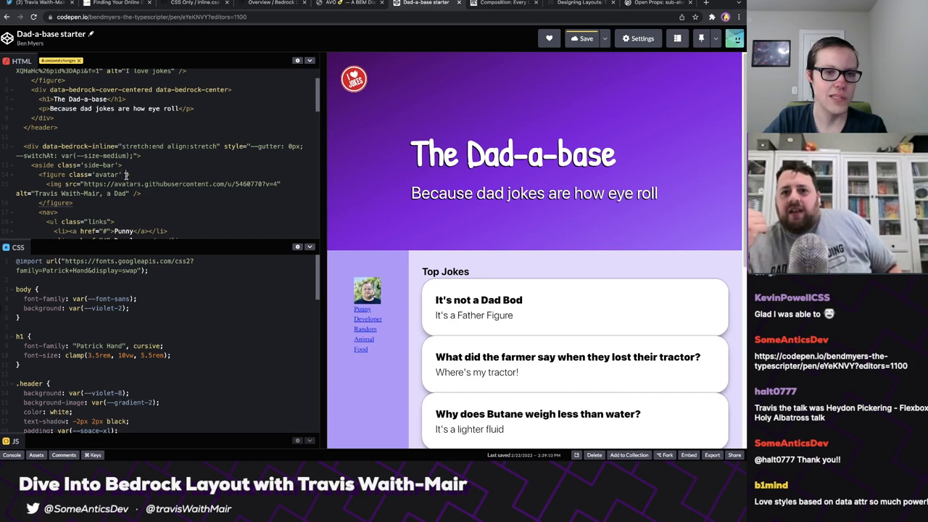
{"action": "type", "text": "data-bedrock-frame style=\"--ratio: 1 / 1;\""}
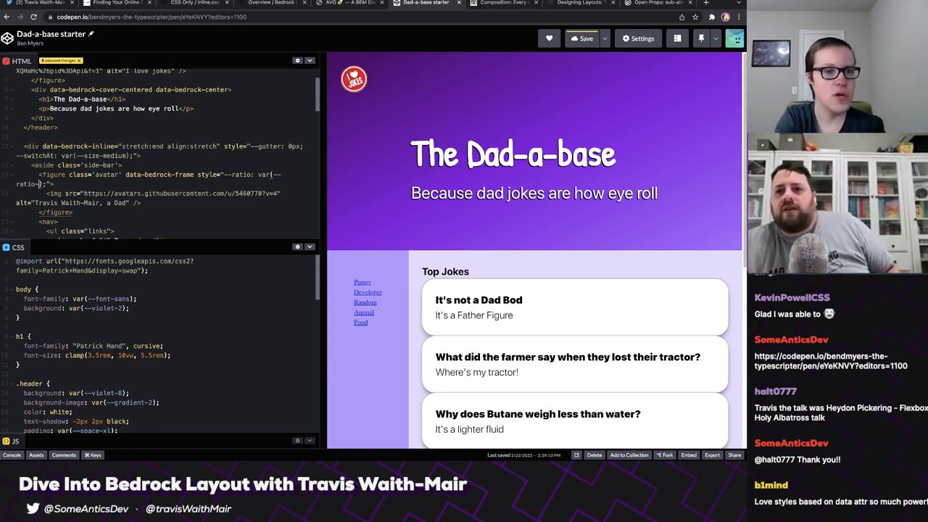
{"action": "type", "text": "portrait"}
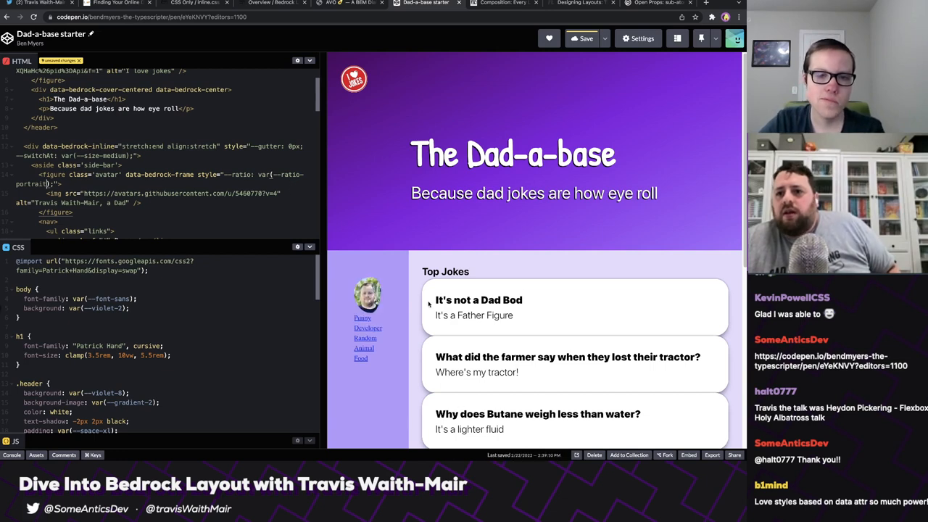
{"action": "mouse_move", "coordinate": [377, 315]}
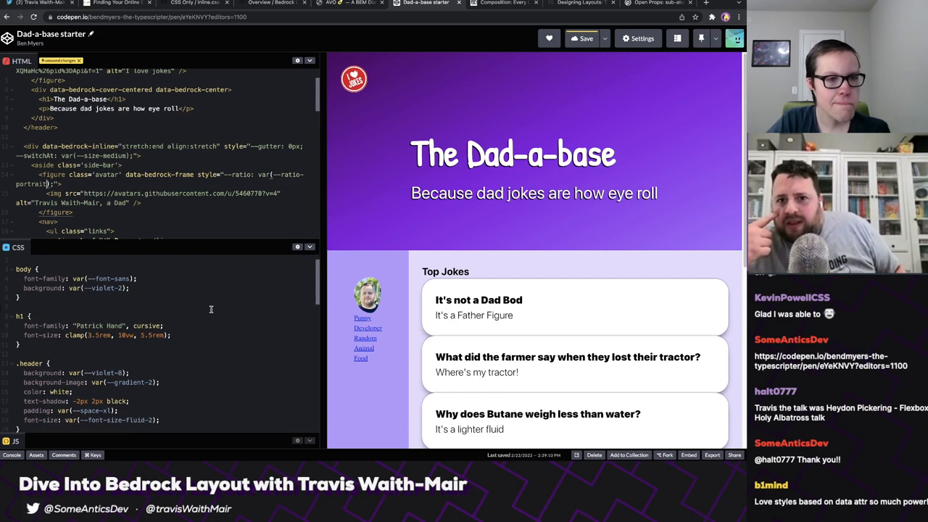
Comment out the .avatar border-radius in the CSS panel.
{"action": "scroll", "scroll_direction": "down", "scroll_amount": 3}
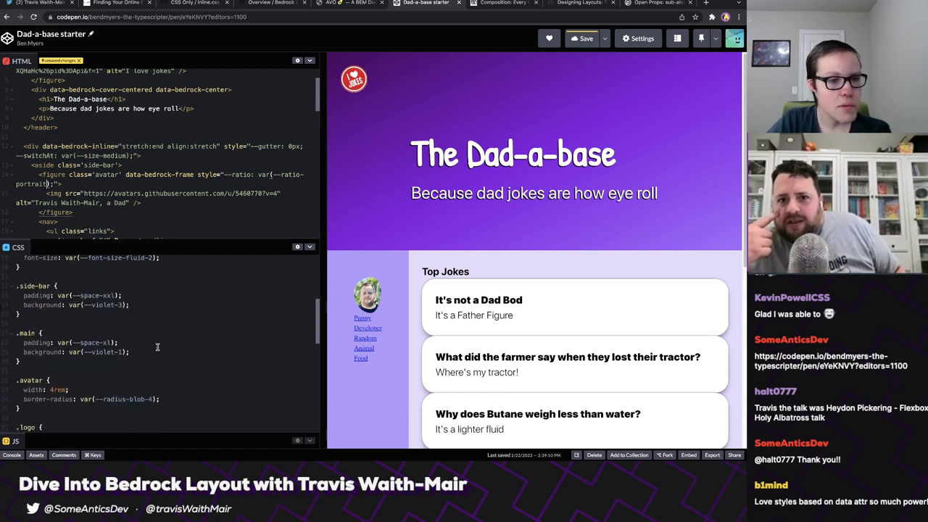
{"action": "scroll", "scroll_direction": "down", "scroll_amount": 3}
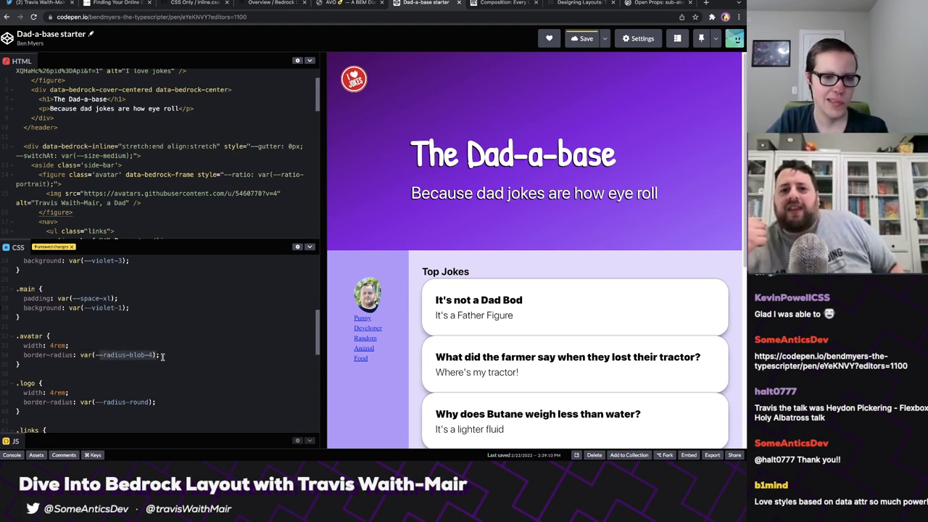
{"action": "key", "text": "ctrl+/"}
{"action": "type", "text": "4/3"}
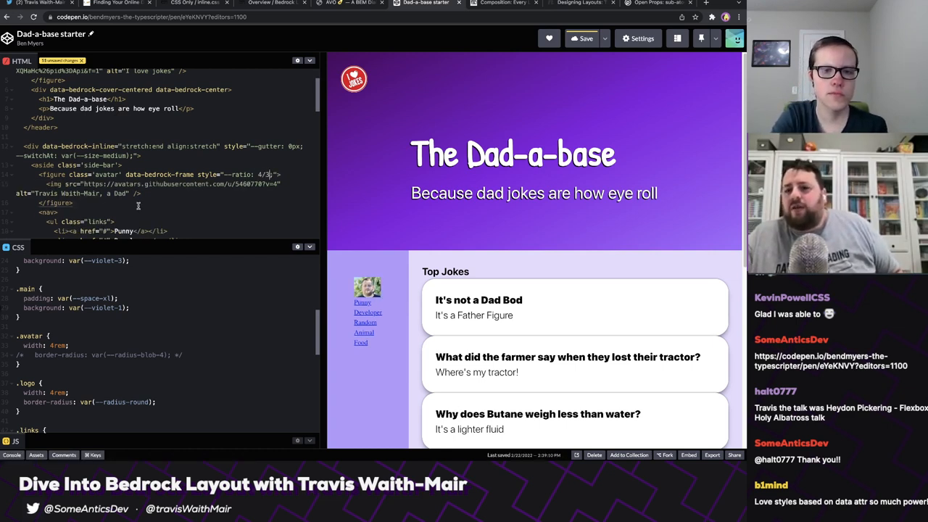
Replace the avatar frame's ratio value with 8/2.
{"action": "left_click", "coordinate": [263, 174]}
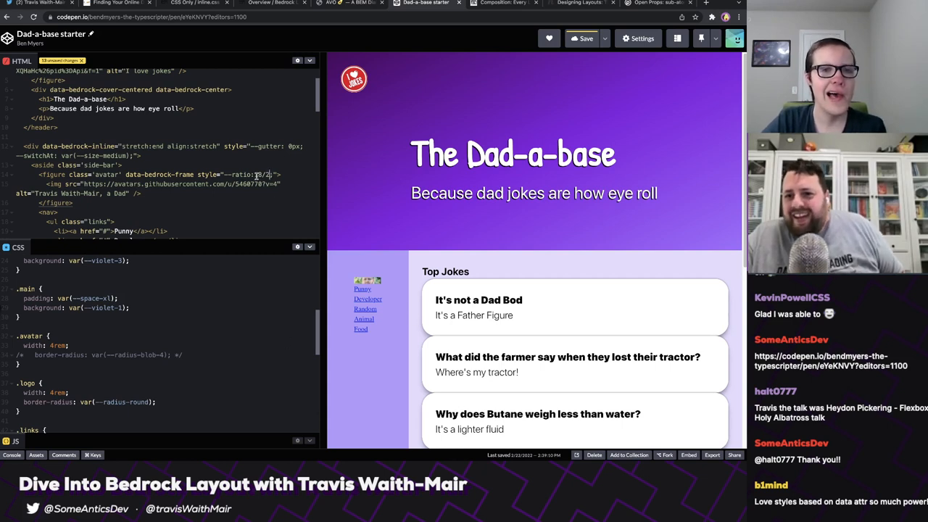
{"action": "type", "text": "8/2"}
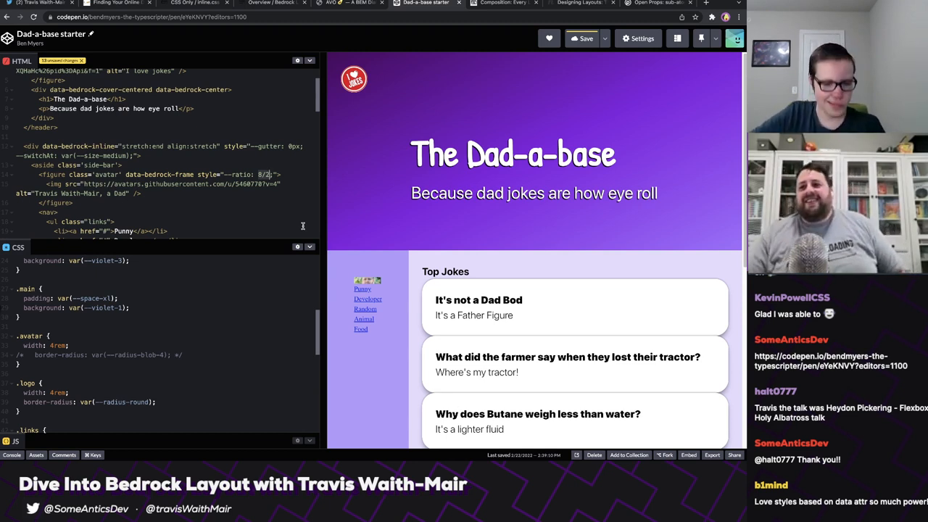
Change the avatar frame ratio again (4/3) and scroll the preview through Top Jokes.
{"action": "type", "text": "4/3"}
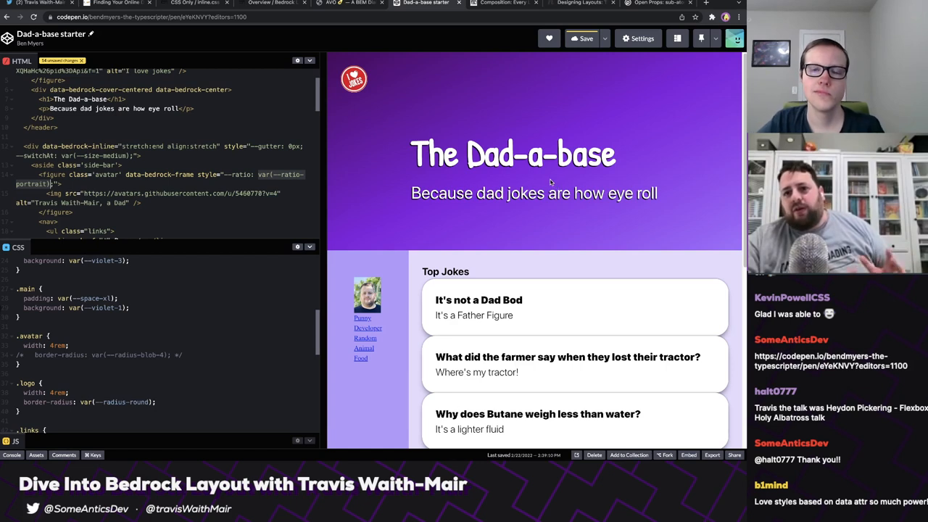
{"action": "mouse_move", "coordinate": [515, 175]}
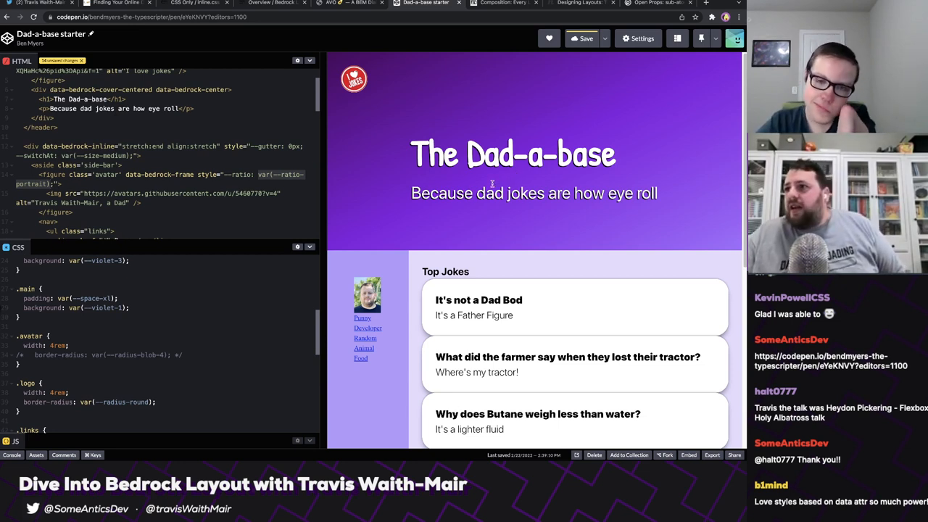
{"action": "mouse_move", "coordinate": [354, 178]}
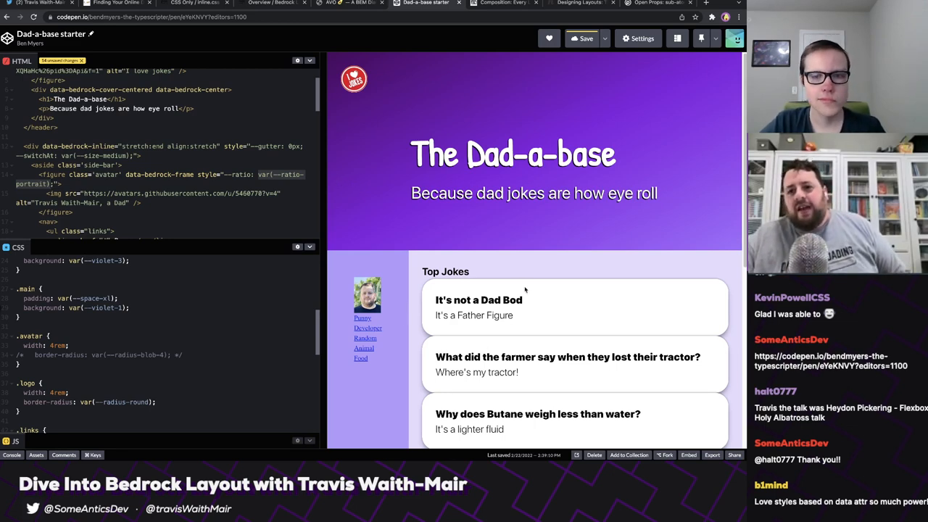
{"action": "scroll", "scroll_direction": "down", "scroll_amount": 3}
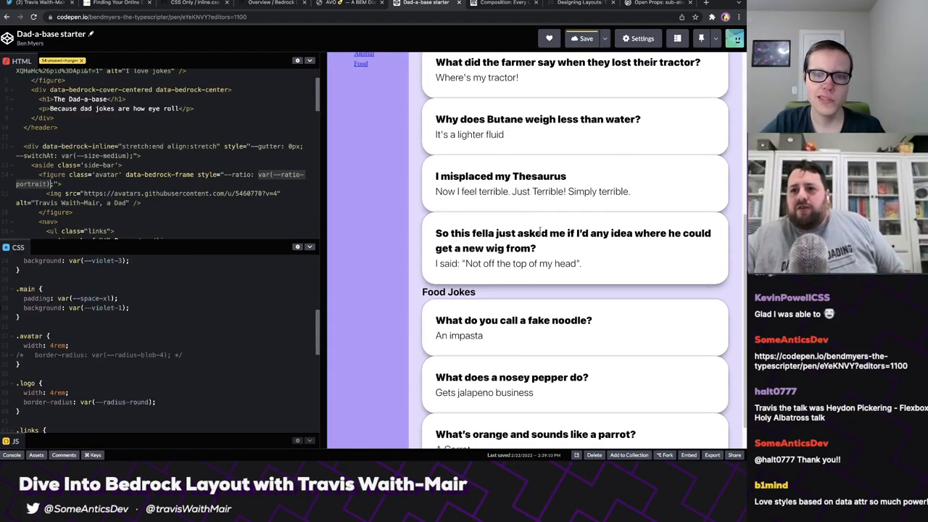
{"action": "scroll", "scroll_direction": "down", "scroll_amount": 3}
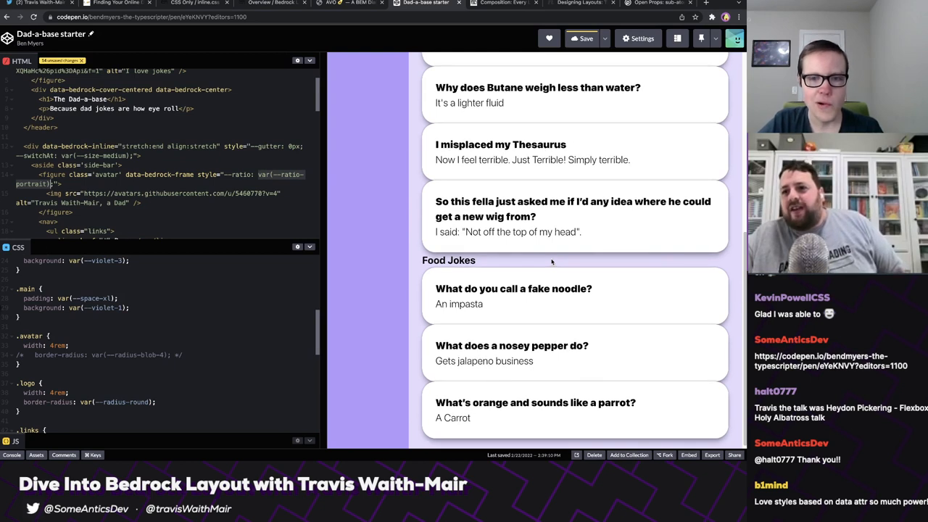
{"action": "mouse_move", "coordinate": [549, 372]}
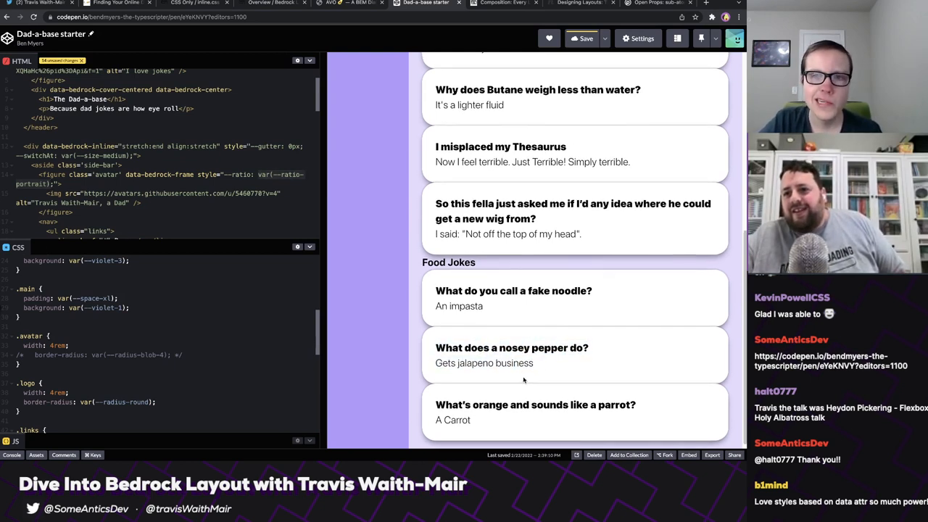
{"action": "scroll", "scroll_direction": "up", "scroll_amount": 3}
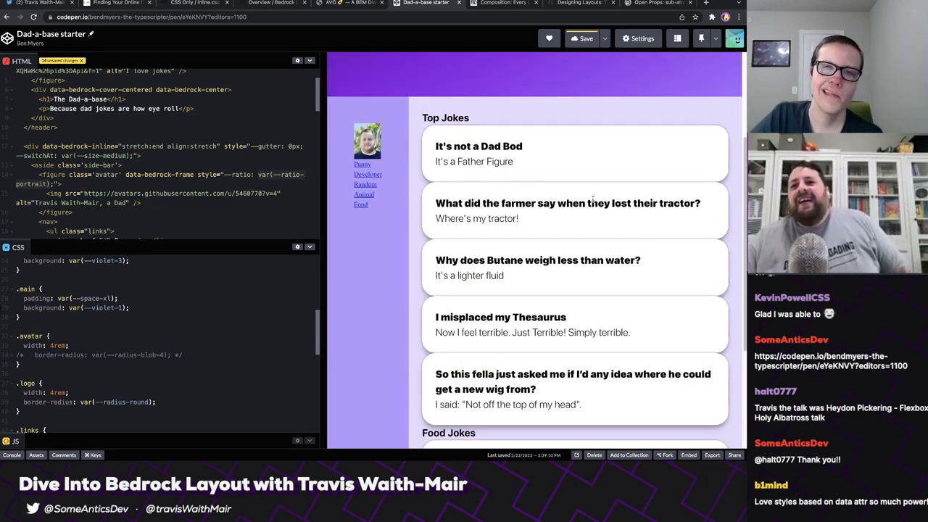
{"action": "mouse_move", "coordinate": [617, 187]}
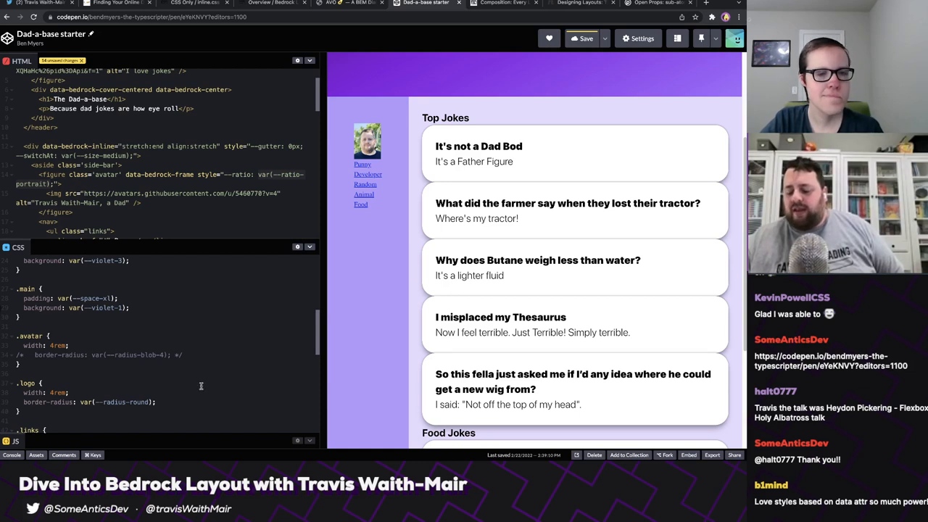
{"action": "mouse_move", "coordinate": [335, 335]}
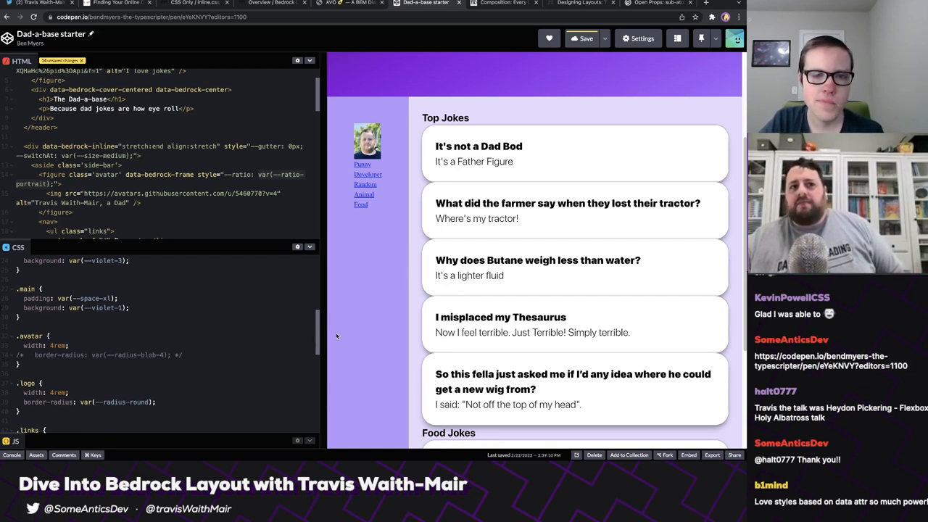
{"action": "mouse_move", "coordinate": [348, 332]}
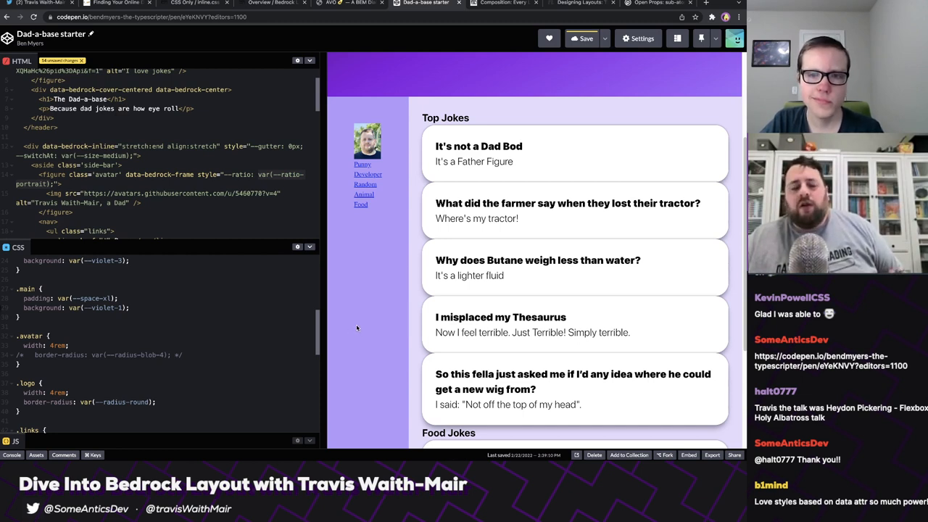
{"action": "mouse_move", "coordinate": [366, 321]}
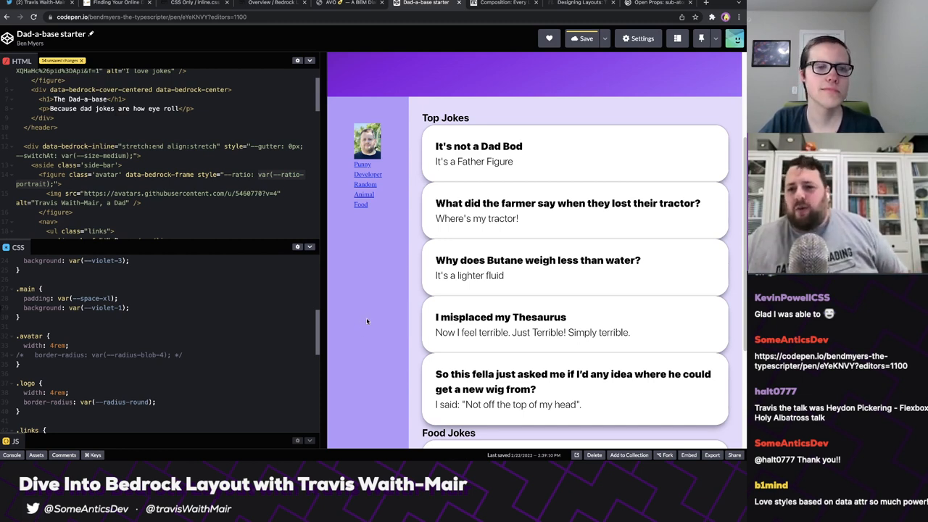
{"action": "mouse_move", "coordinate": [362, 322]}
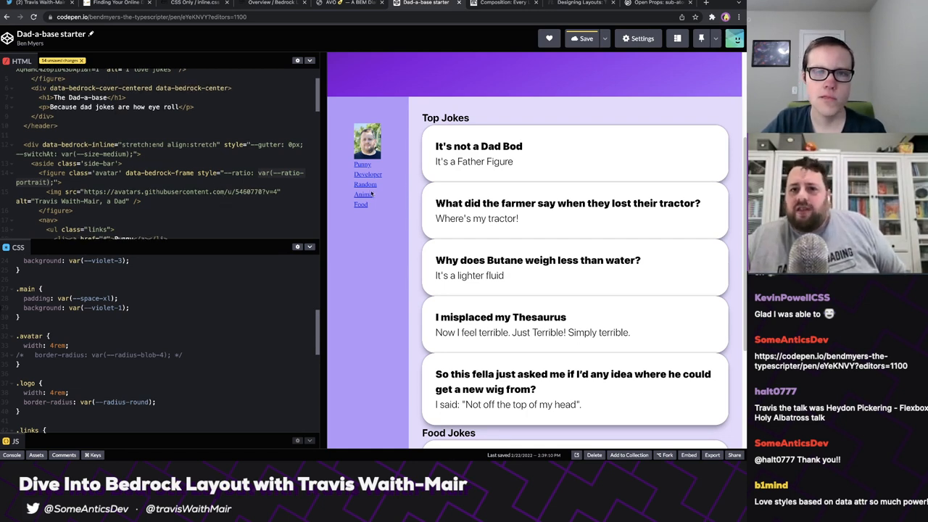
Insert a <div data-bedrock-grid> after the Top Jokes heading around the joke cards.
{"action": "scroll", "scroll_direction": "down", "scroll_amount": 3}
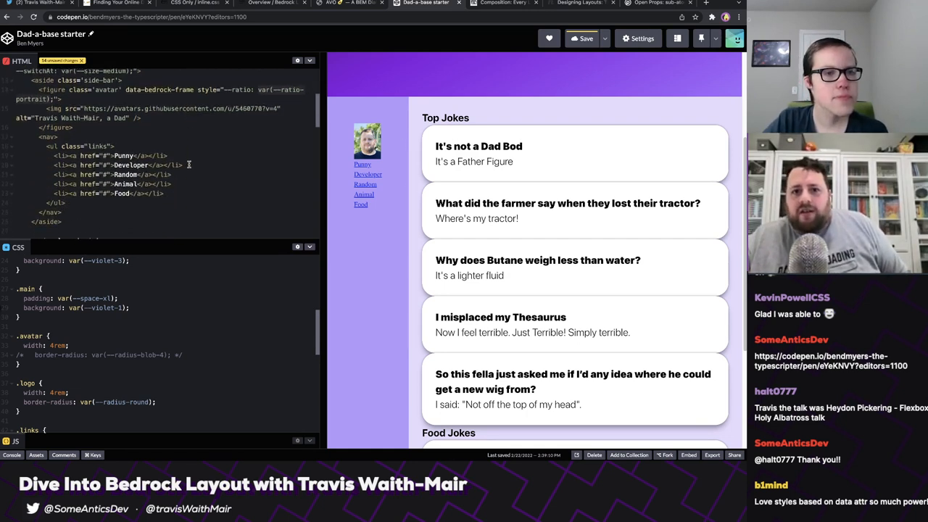
{"action": "scroll", "scroll_direction": "up", "scroll_amount": 3}
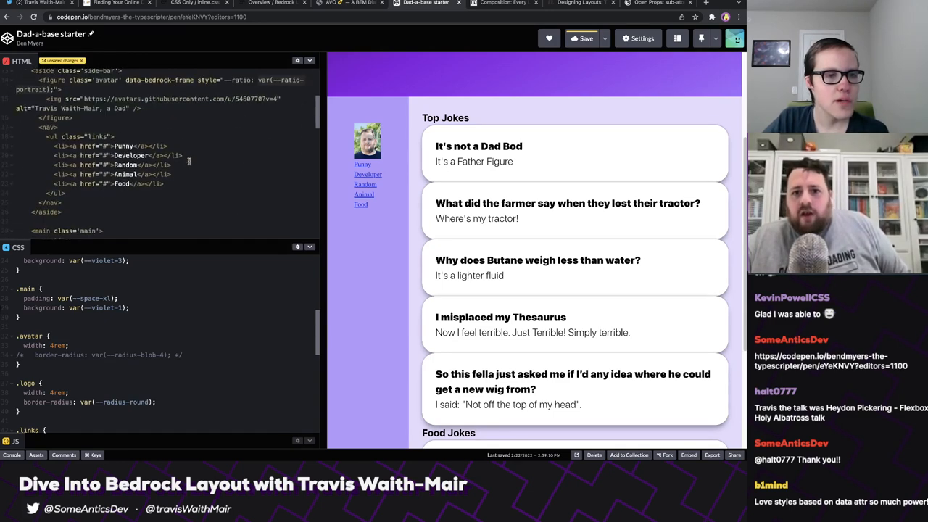
{"action": "scroll", "scroll_direction": "down", "scroll_amount": 3}
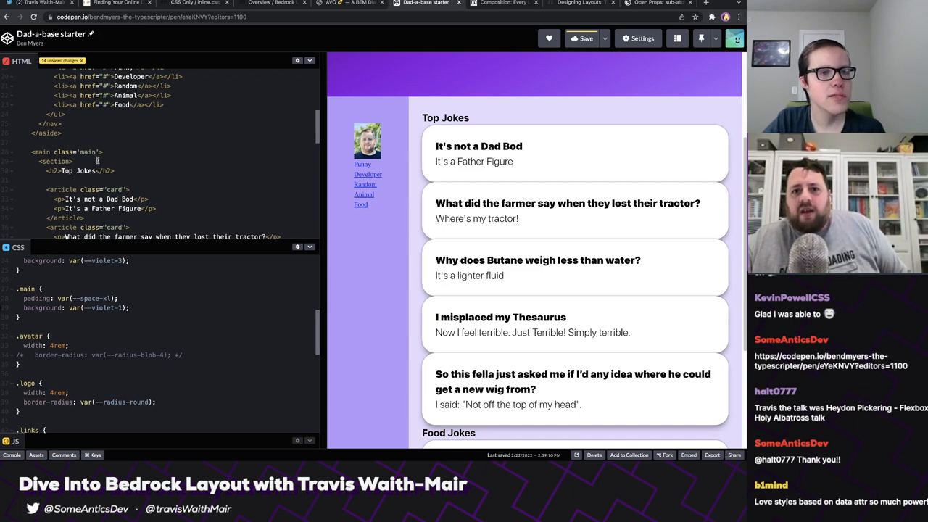
{"action": "scroll", "scroll_direction": "up", "scroll_amount": 3}
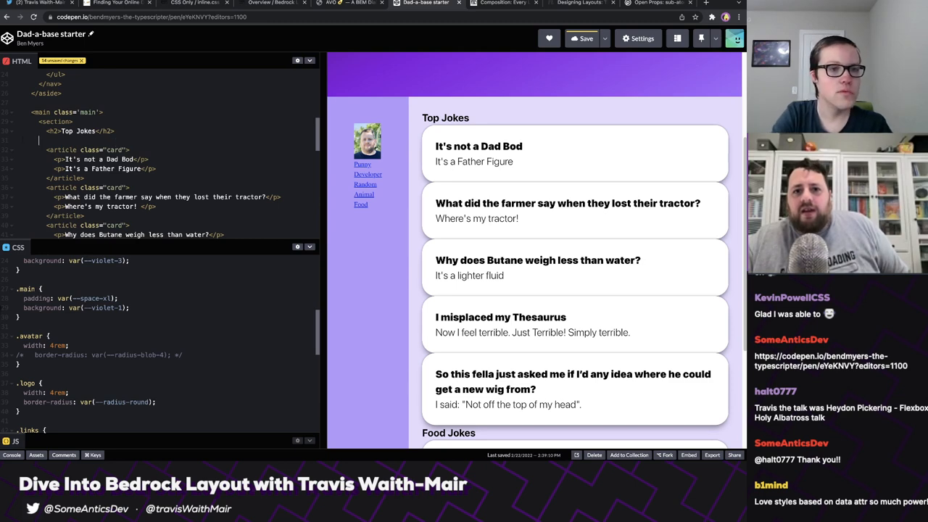
{"action": "type", "text": "<div>"}
{"action": "type", "text": "</di"}
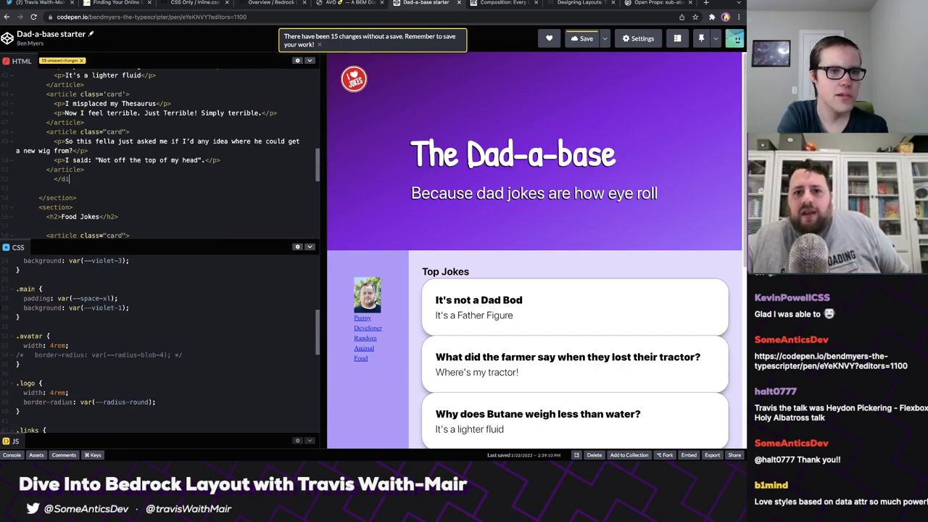
{"action": "scroll", "scroll_direction": "up", "scroll_amount": 3}
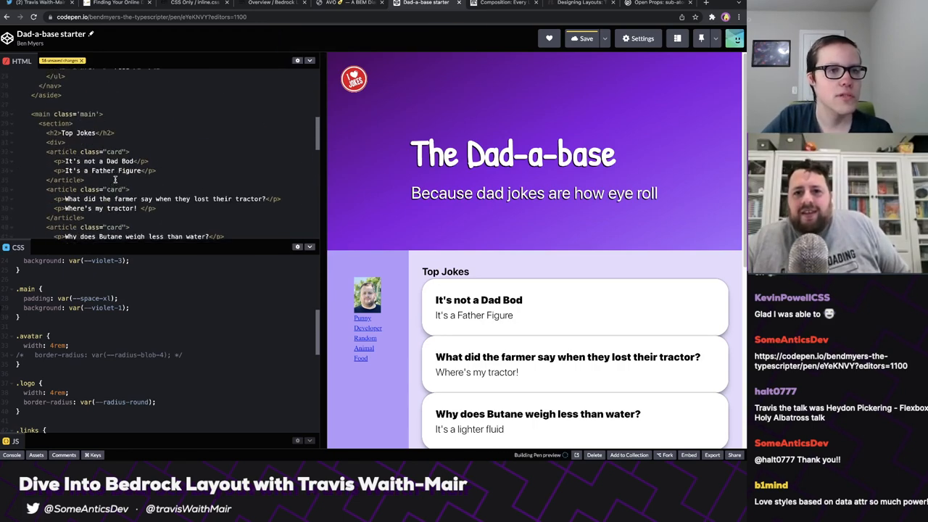
{"action": "scroll", "scroll_direction": "up", "scroll_amount": 3}
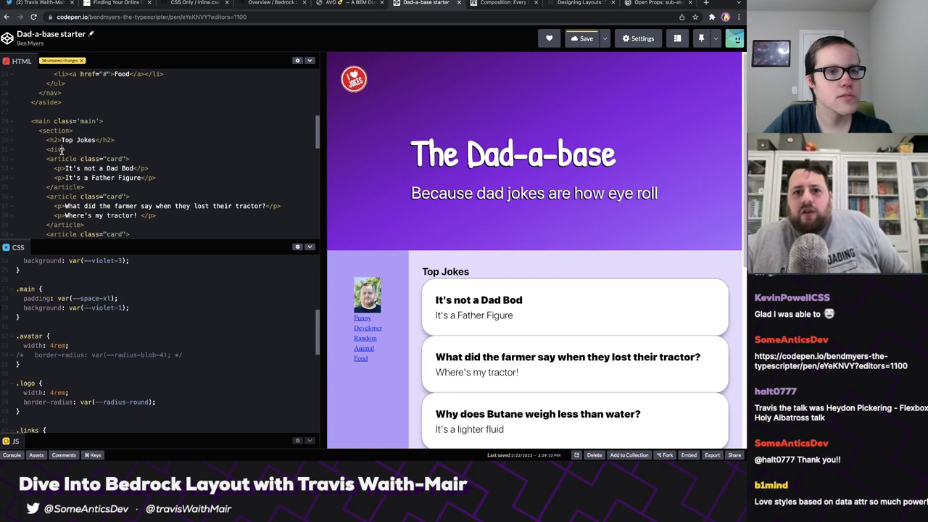
{"action": "type", "text": "data-bedrock-grid"}
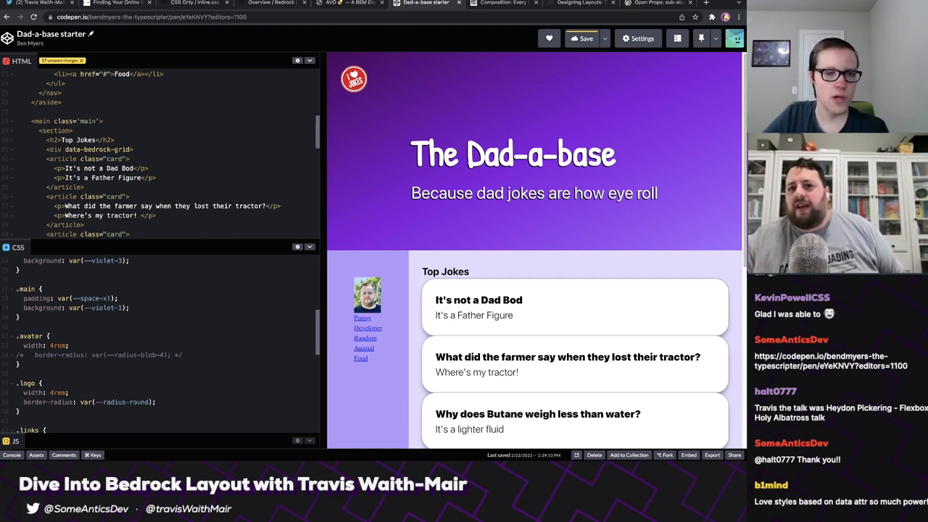
Give the grid div style "--minItemWidth: 20rem; --gutter: var(--space-xl);".
{"action": "type", "text": "style=\"--"}
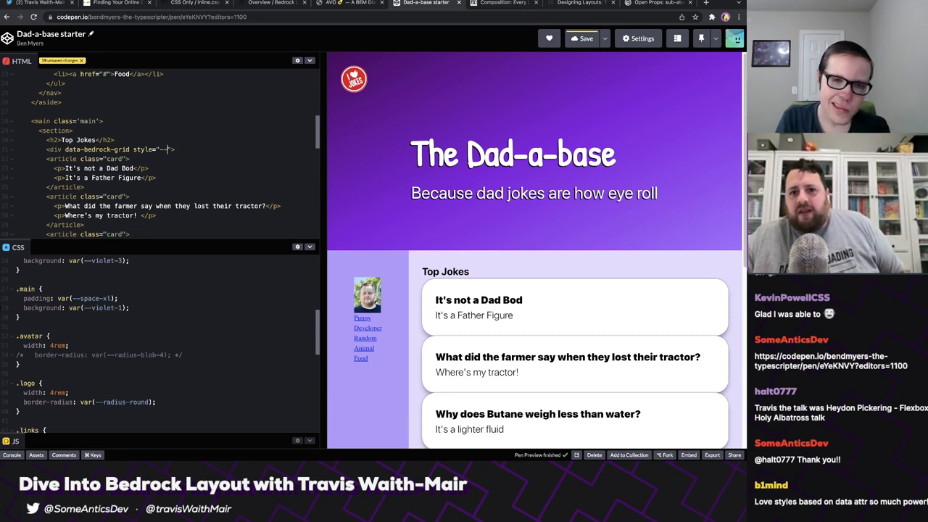
{"action": "type", "text": "min"}
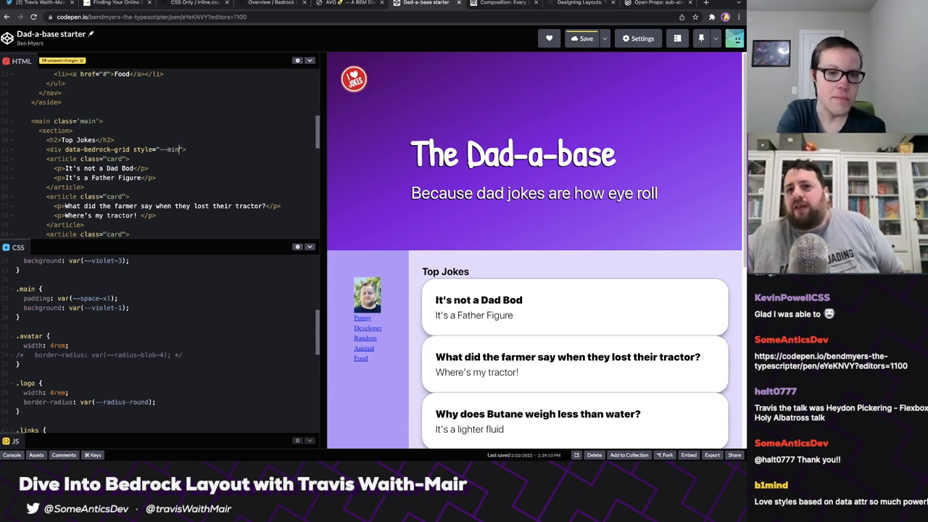
{"action": "type", "text": "ItemWidth:"}
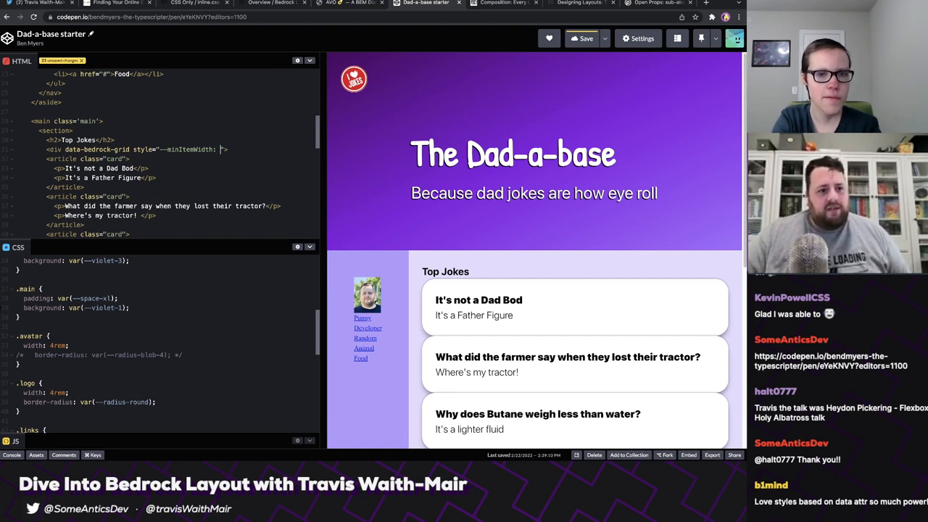
{"action": "type", "text": "var(--size"}
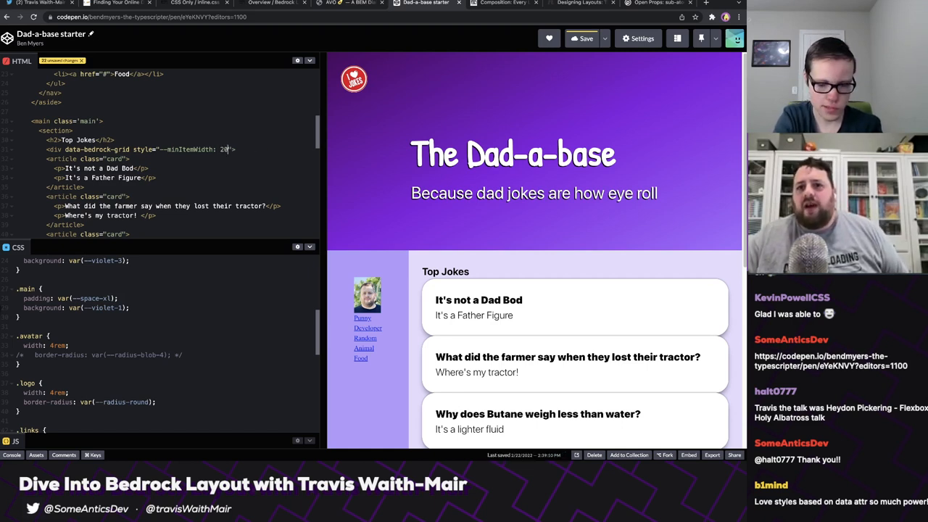
{"action": "type", "text": "rem; --gutter: var(--space-xl);"}
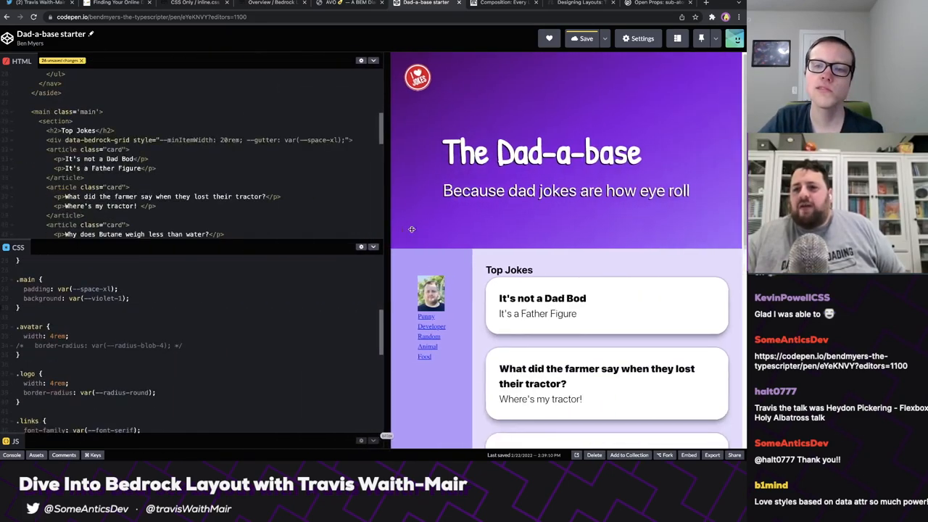
Widen the preview so Top Jokes forms two columns, then scroll down to Food Jokes.
{"action": "left_click_drag", "start_coordinate": [389, 232], "coordinate": [439, 232]}
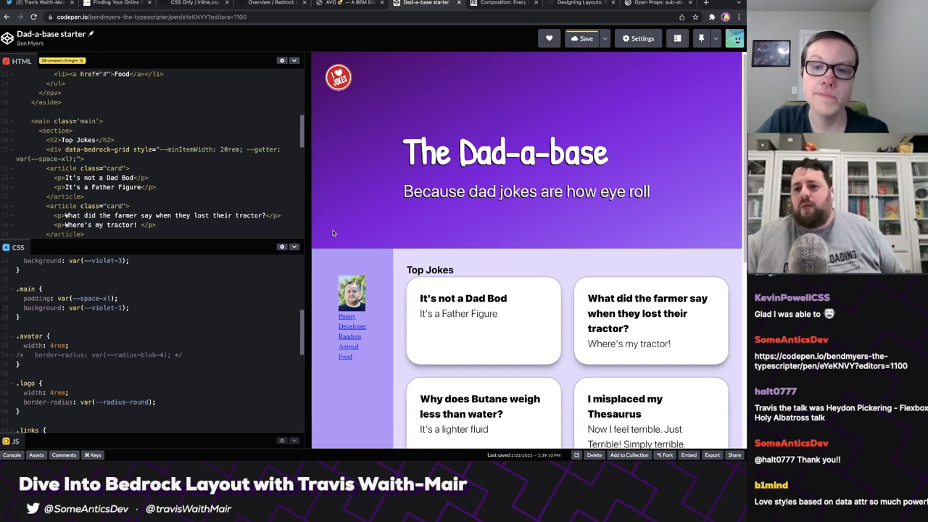
{"action": "scroll", "scroll_direction": "down", "scroll_amount": 3}
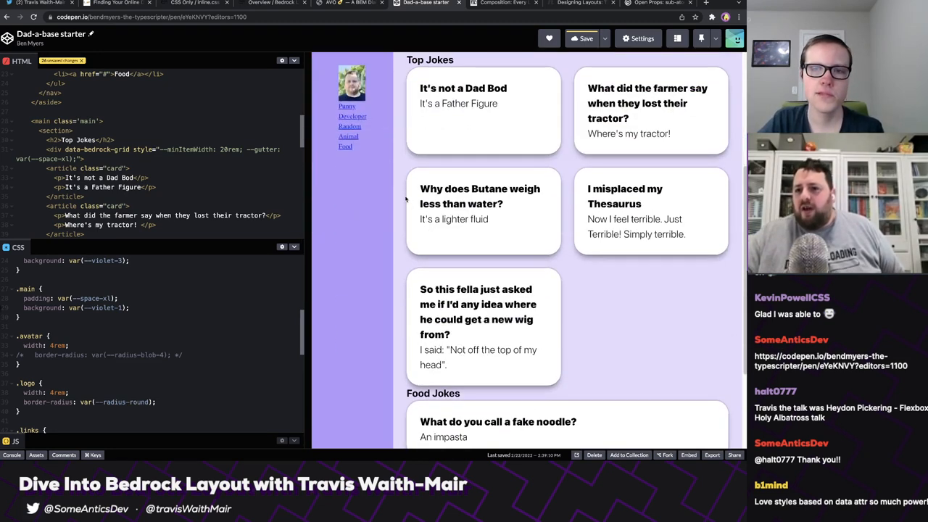
{"action": "scroll", "scroll_direction": "down", "scroll_amount": 3}
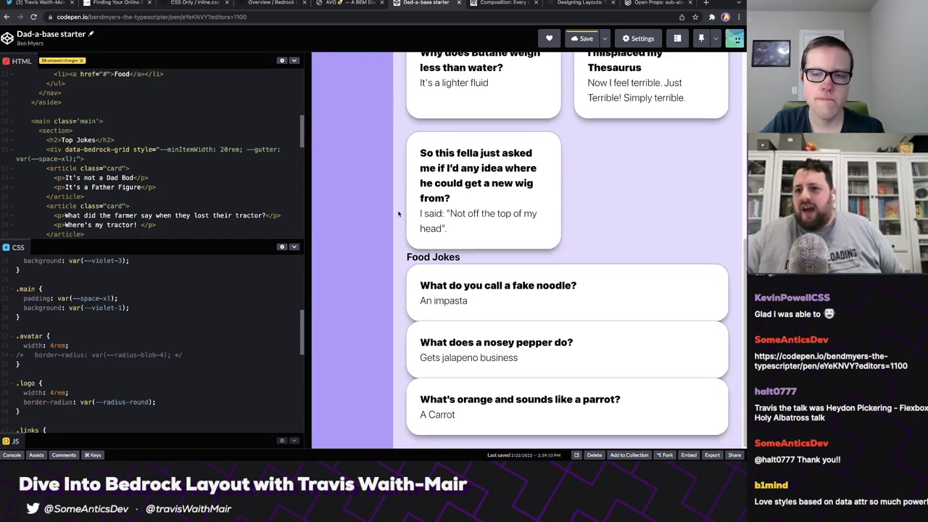
{"action": "mouse_move", "coordinate": [334, 287]}
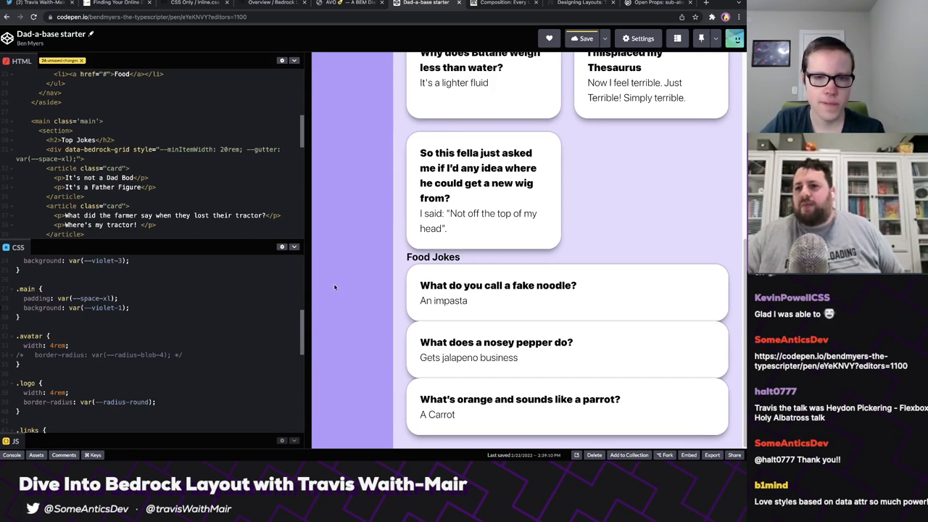
{"action": "mouse_move", "coordinate": [589, 190]}
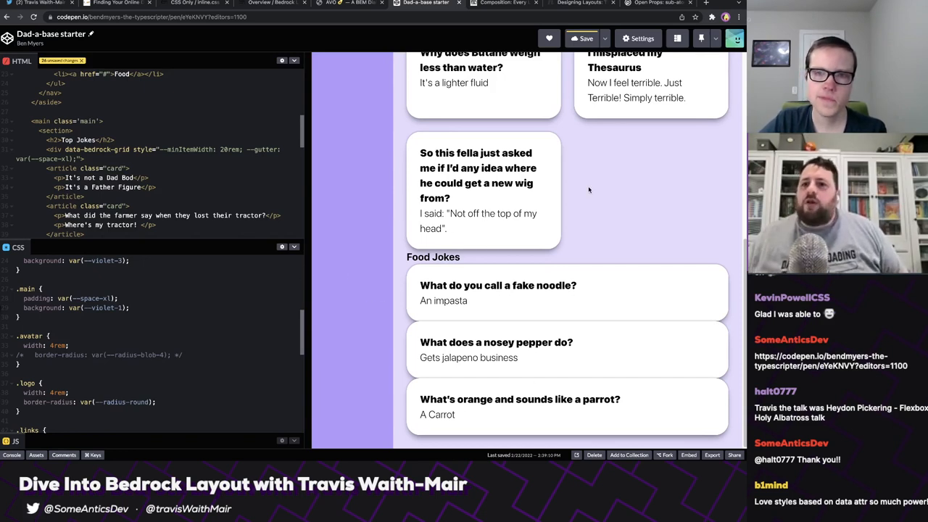
{"action": "mouse_move", "coordinate": [549, 211]}
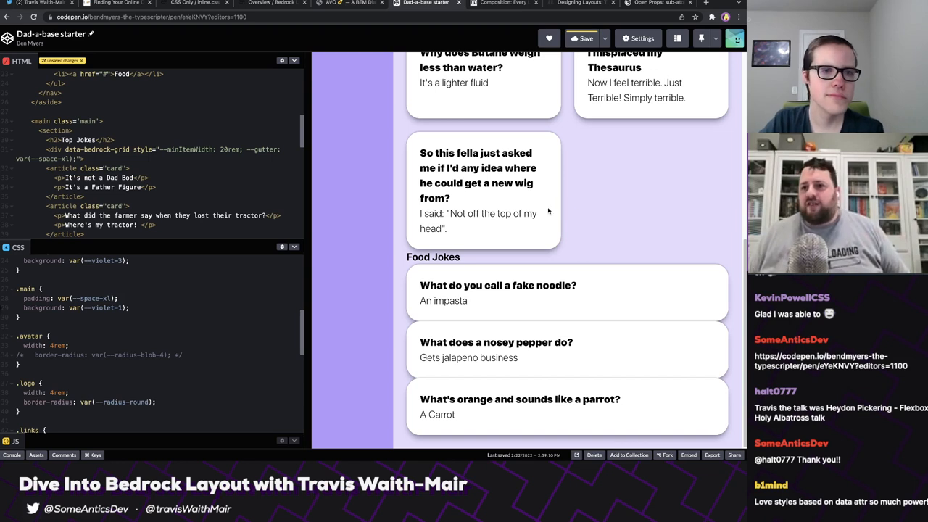
{"action": "mouse_move", "coordinate": [533, 238]}
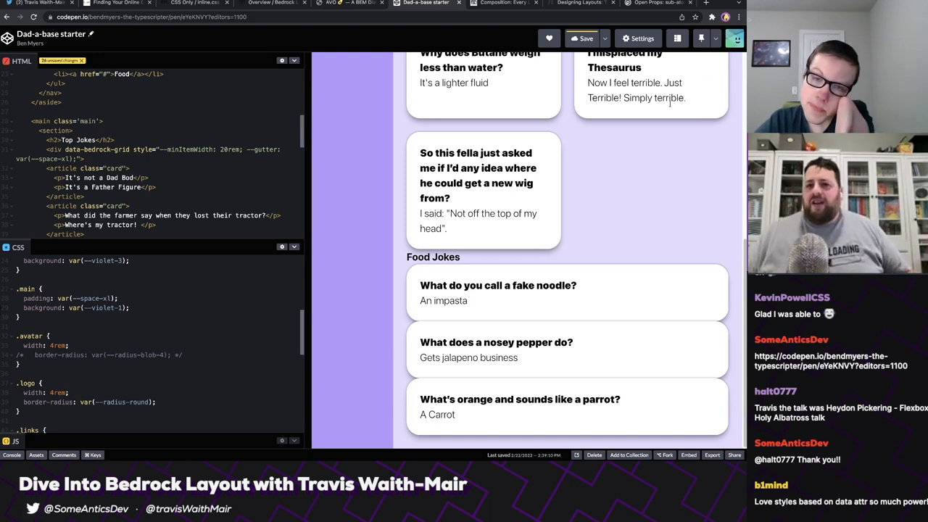
{"action": "mouse_move", "coordinate": [653, 165]}
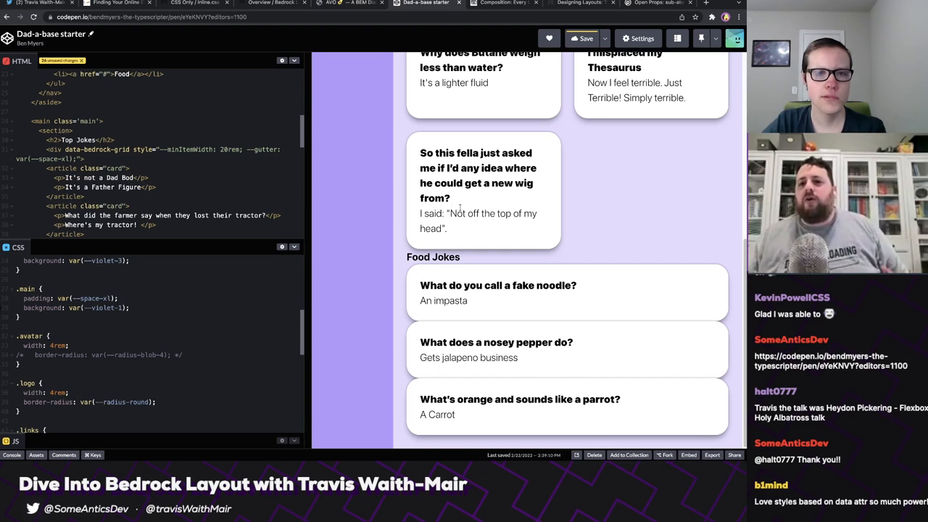
{"action": "mouse_move", "coordinate": [330, 232]}
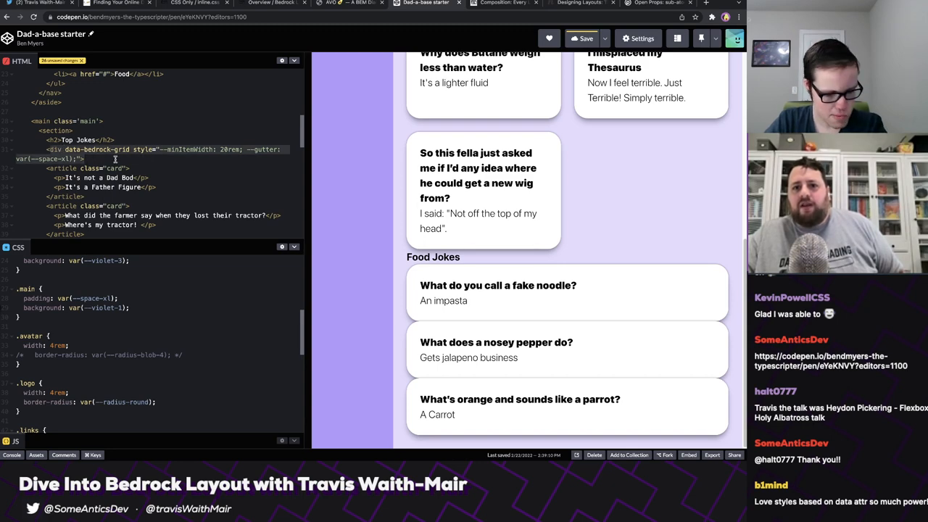
Scroll through the HTML around the Food Jokes section and its data-bedrock-grid wrapper.
{"action": "scroll", "scroll_direction": "down", "scroll_amount": 3}
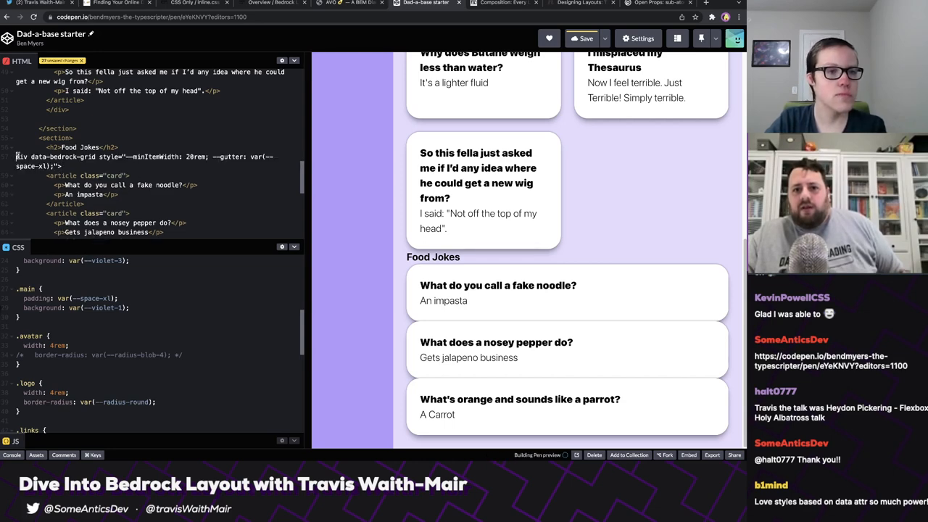
{"action": "scroll", "scroll_direction": "up", "scroll_amount": 3}
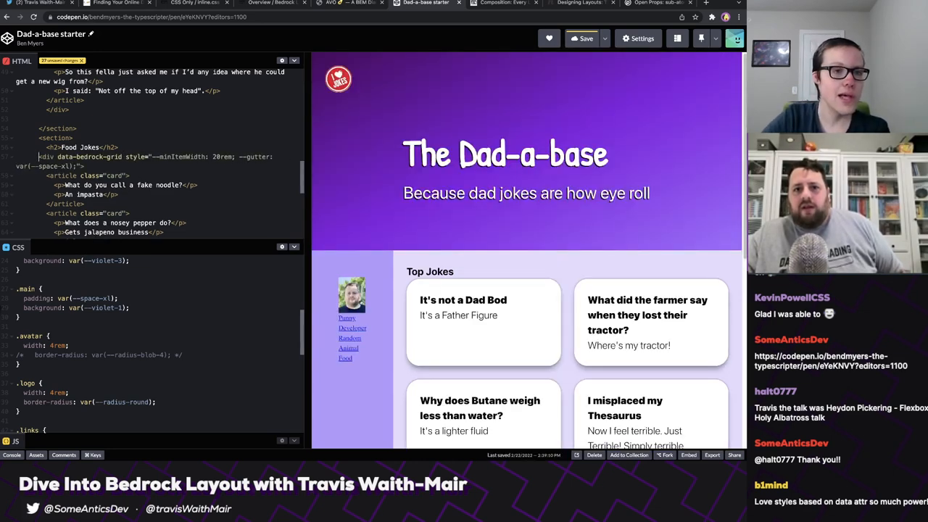
{"action": "scroll", "scroll_direction": "down", "scroll_amount": 3}
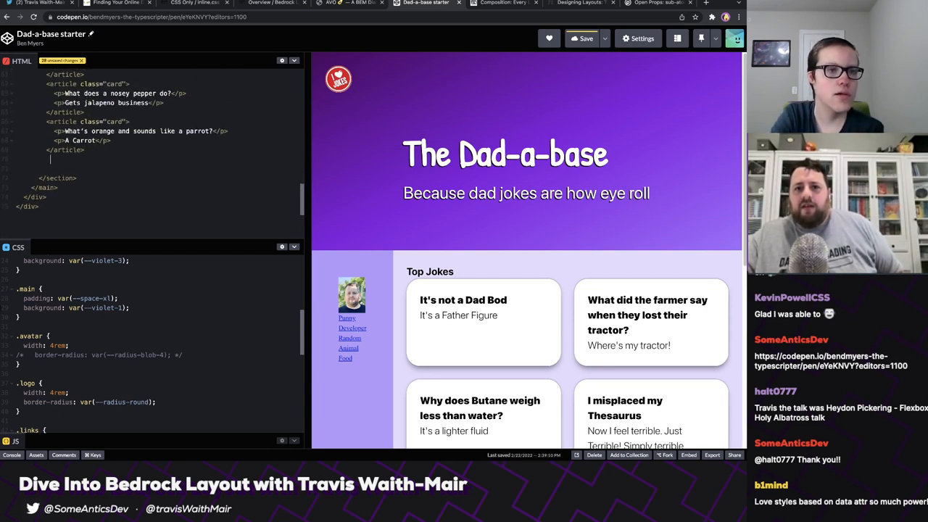
Close the Food Jokes wrapper div and change its style to --basis: 20rem.
{"action": "type", "text": "</div>"}
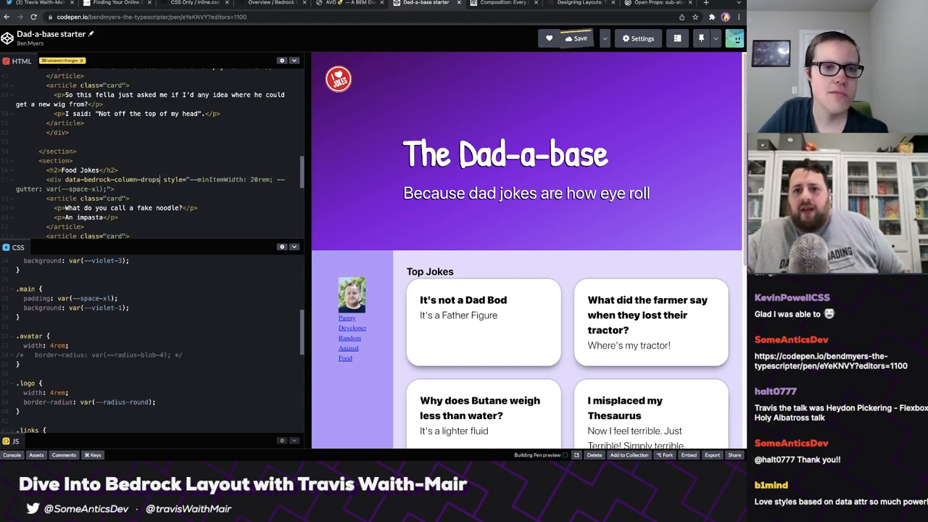
{"action": "left_click", "coordinate": [581, 39]}
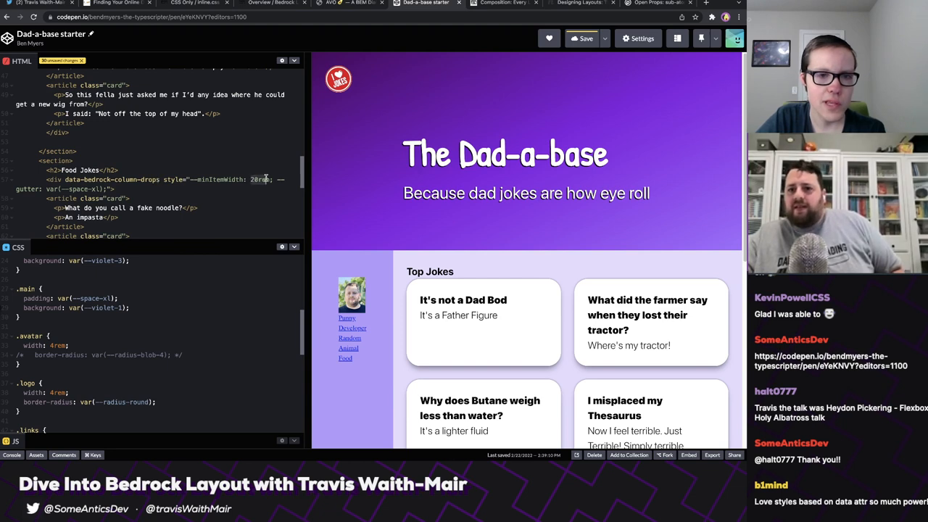
{"action": "type", "text": "basis"}
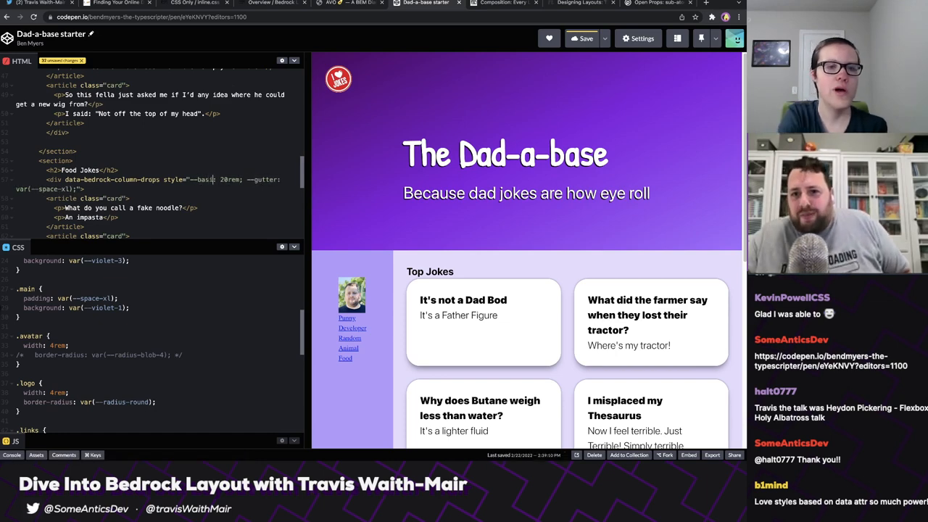
{"action": "scroll", "scroll_direction": "down", "scroll_amount": 3}
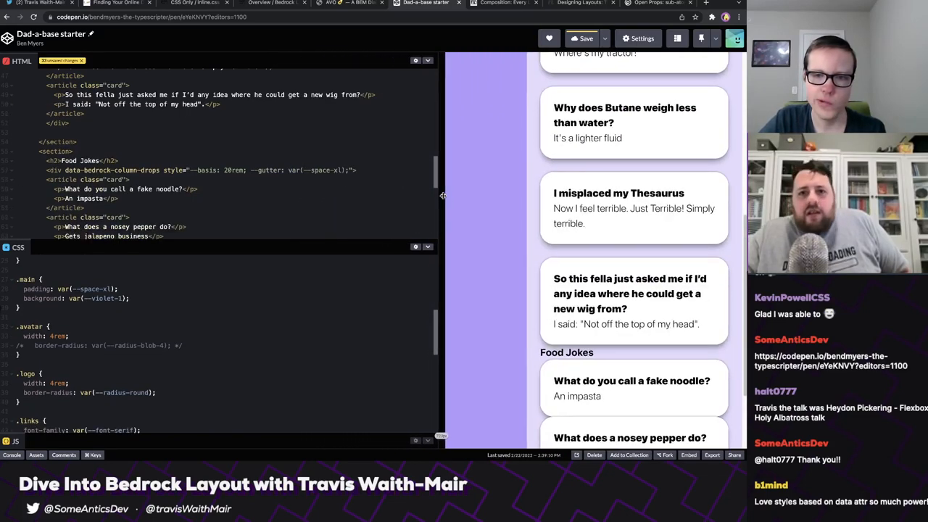
Resize the preview to check Food Jokes shows two cards per row with a full-width last card.
{"action": "left_click_drag", "start_coordinate": [440, 199], "coordinate": [412, 199]}
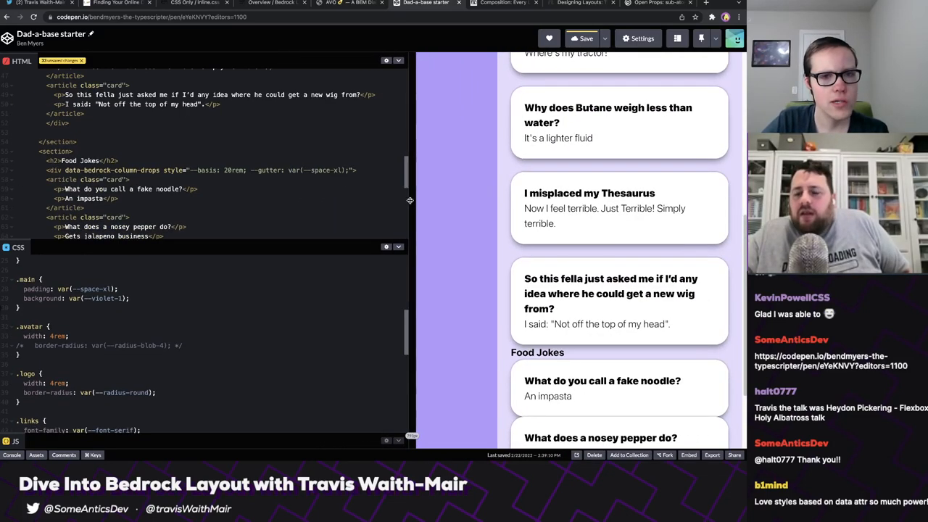
{"action": "left_click_drag", "start_coordinate": [409, 214], "coordinate": [232, 214]}
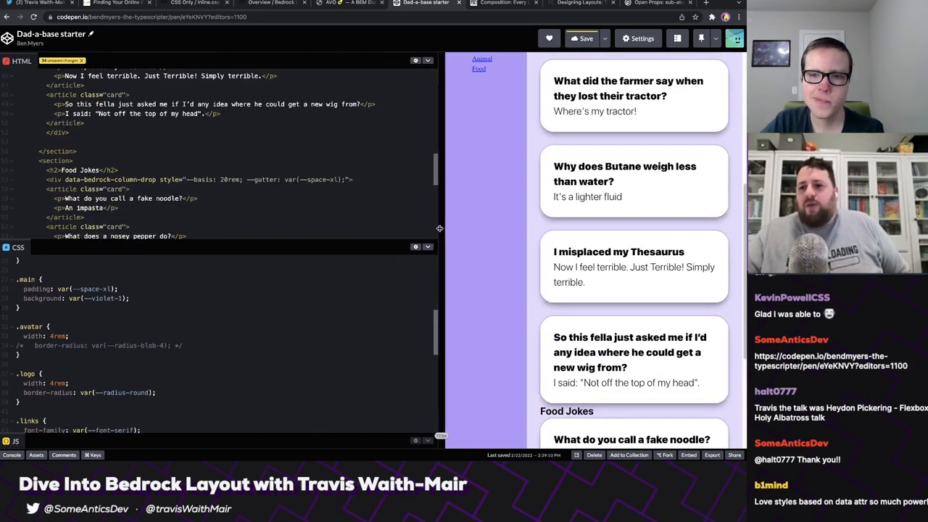
{"action": "scroll", "scroll_direction": "down", "scroll_amount": 3}
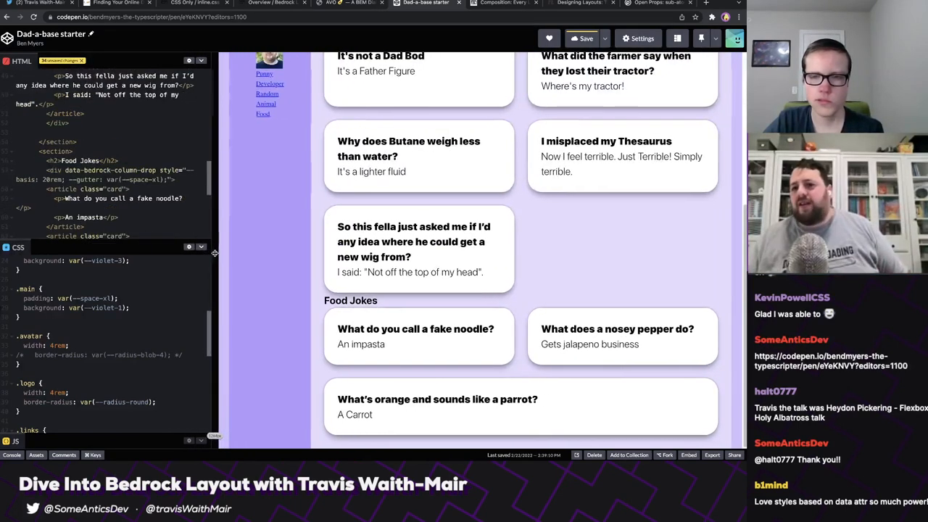
{"action": "left_click_drag", "start_coordinate": [218, 252], "coordinate": [177, 252]}
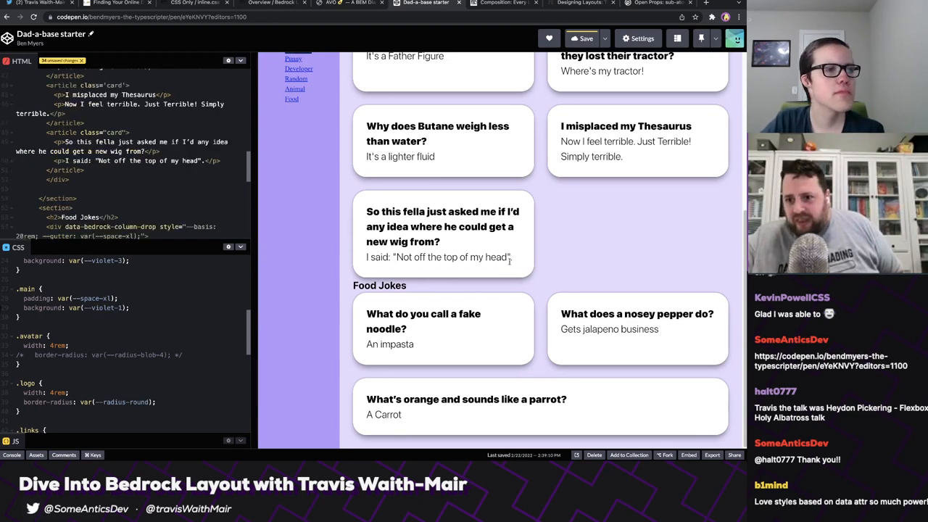
{"action": "mouse_move", "coordinate": [509, 266]}
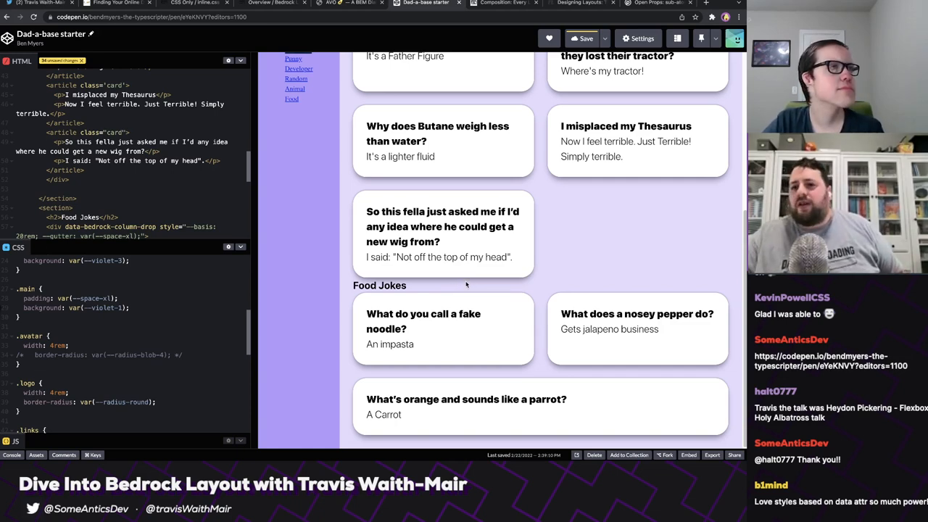
{"action": "mouse_move", "coordinate": [490, 280]}
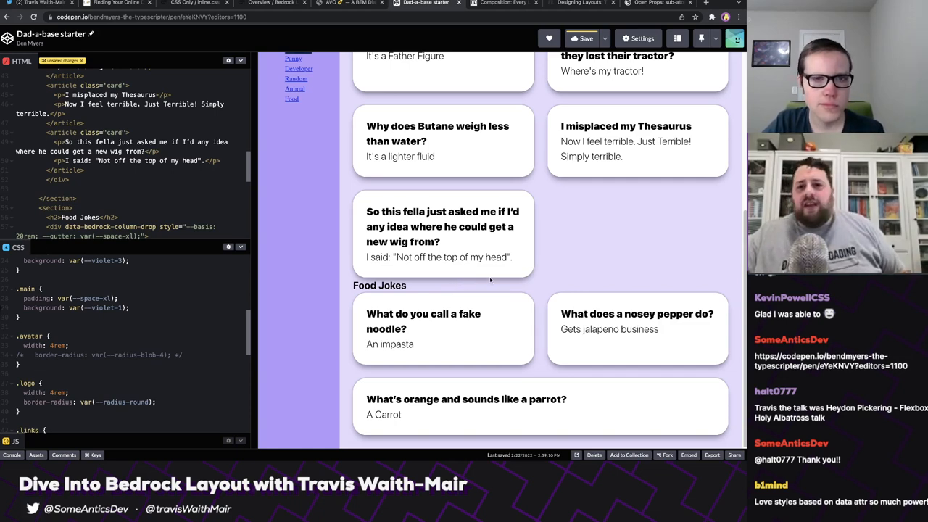
{"action": "scroll", "scroll_direction": "up", "scroll_amount": 3}
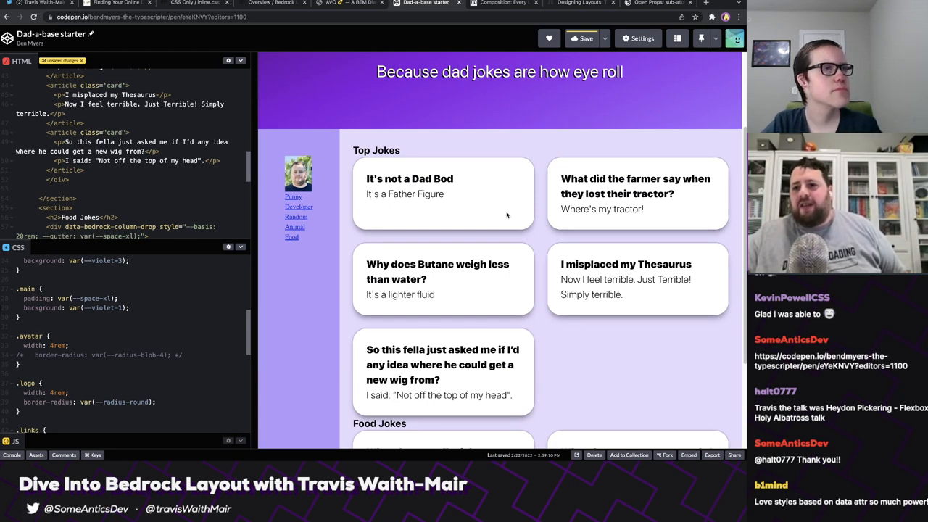
{"action": "scroll", "scroll_direction": "down", "scroll_amount": 3}
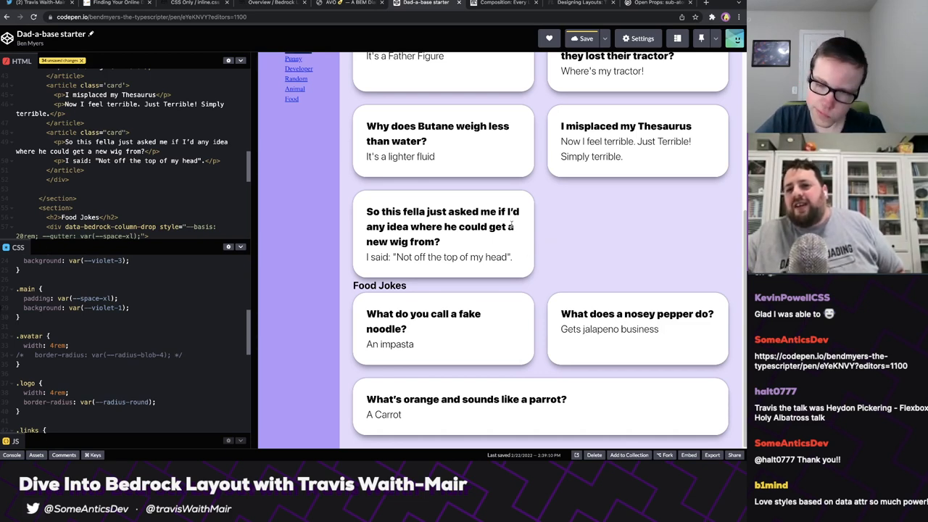
{"action": "mouse_move", "coordinate": [668, 281]}
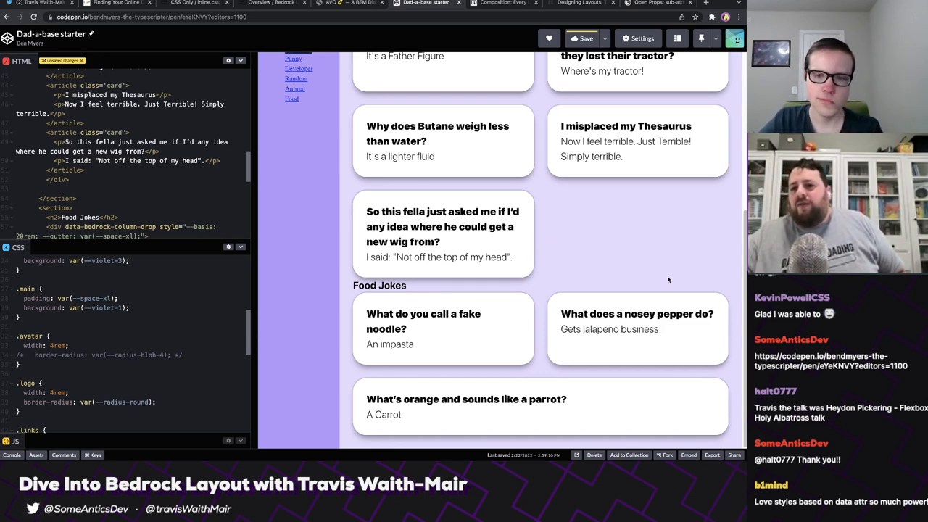
{"action": "mouse_move", "coordinate": [554, 155]}
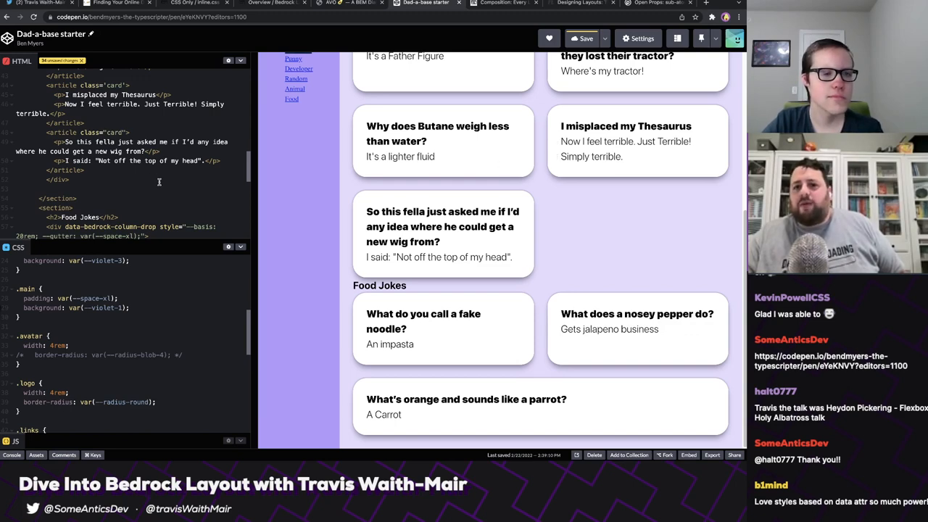
Give the main element data-bedrock-stack with --gutter: var(--space-xxl).
{"action": "scroll", "scroll_direction": "up", "scroll_amount": 3}
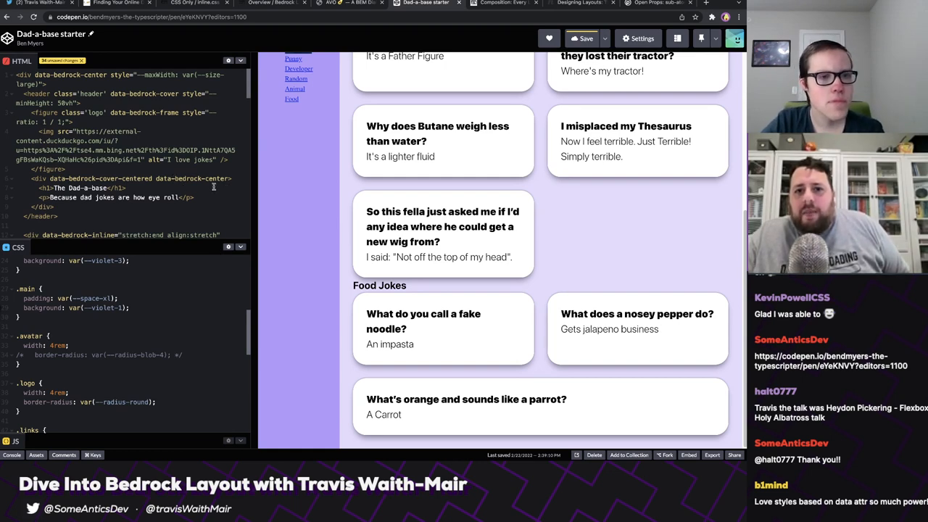
{"action": "scroll", "scroll_direction": "down", "scroll_amount": 3}
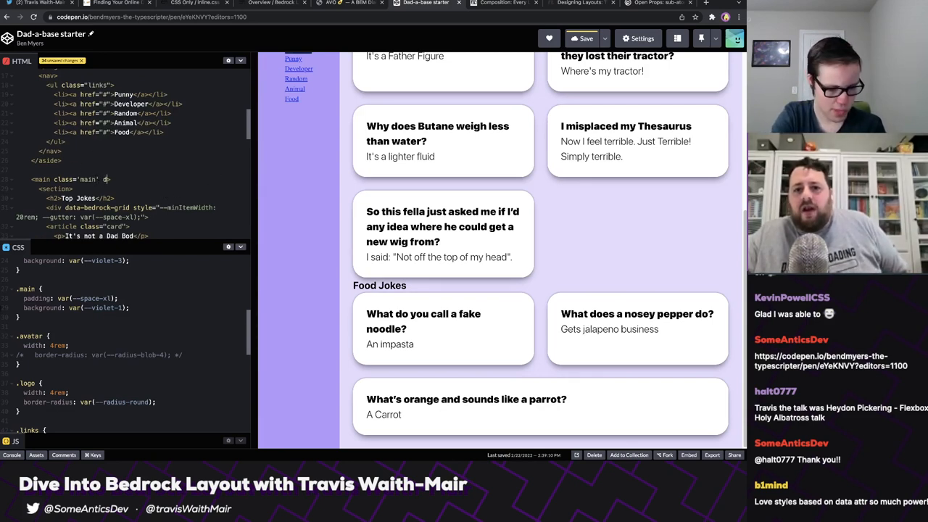
{"action": "type", "text": "data-bedrock-stack style=\"--gutter: var(--space-xxl)\">"}
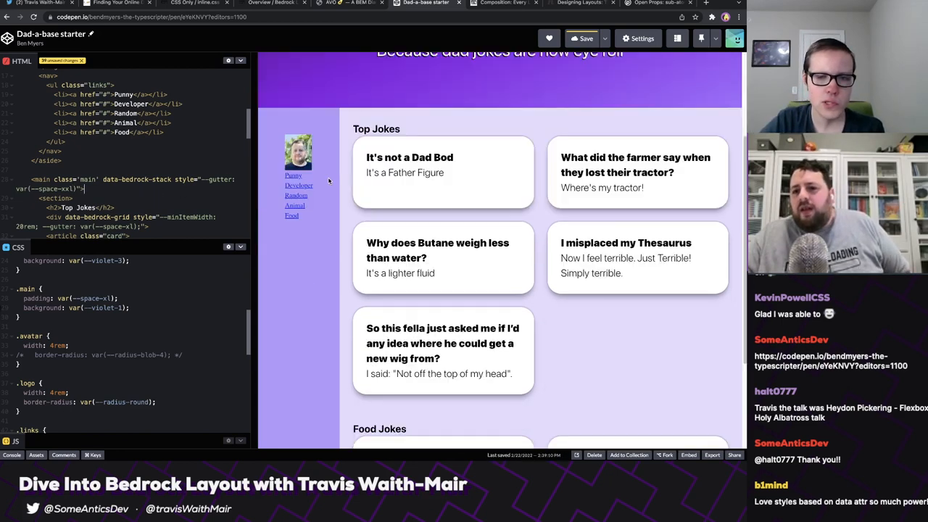
{"action": "scroll", "scroll_direction": "down", "scroll_amount": 3}
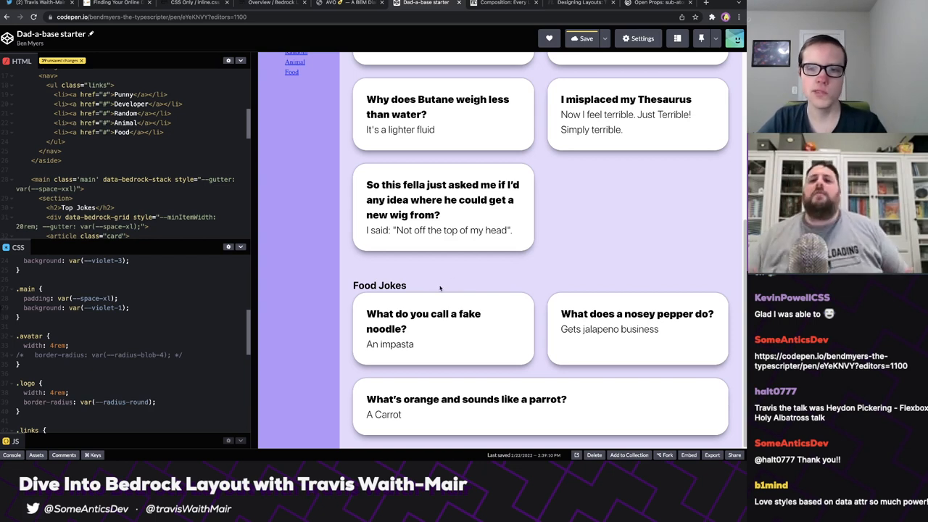
{"action": "mouse_move", "coordinate": [443, 288]}
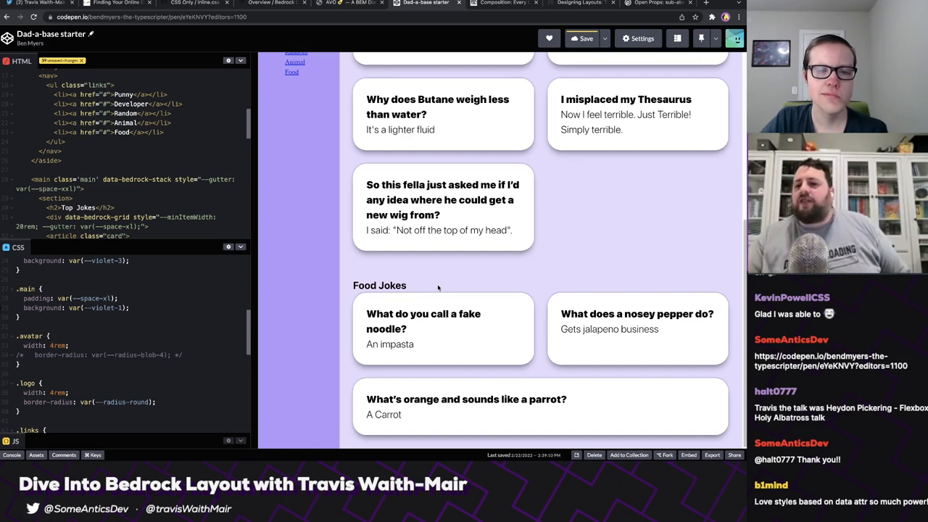
{"action": "mouse_move", "coordinate": [468, 303]}
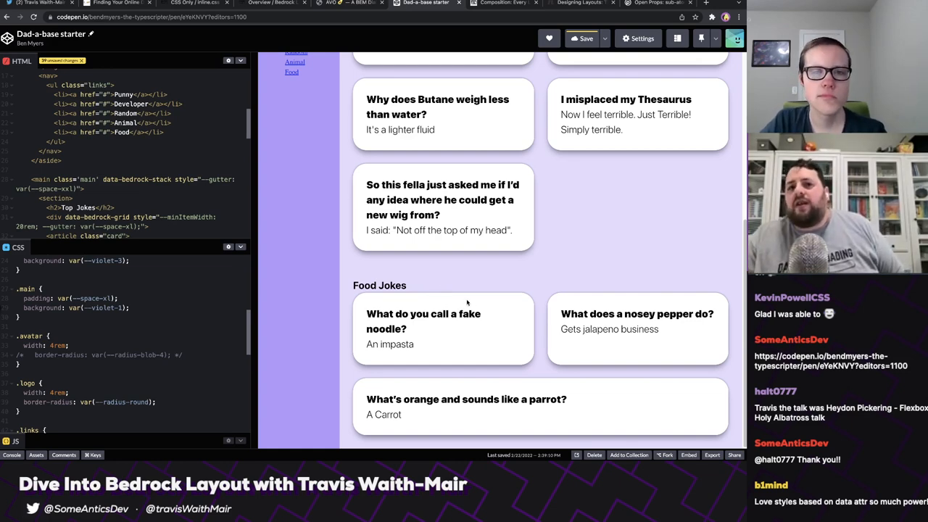
{"action": "scroll", "scroll_direction": "up", "scroll_amount": 3}
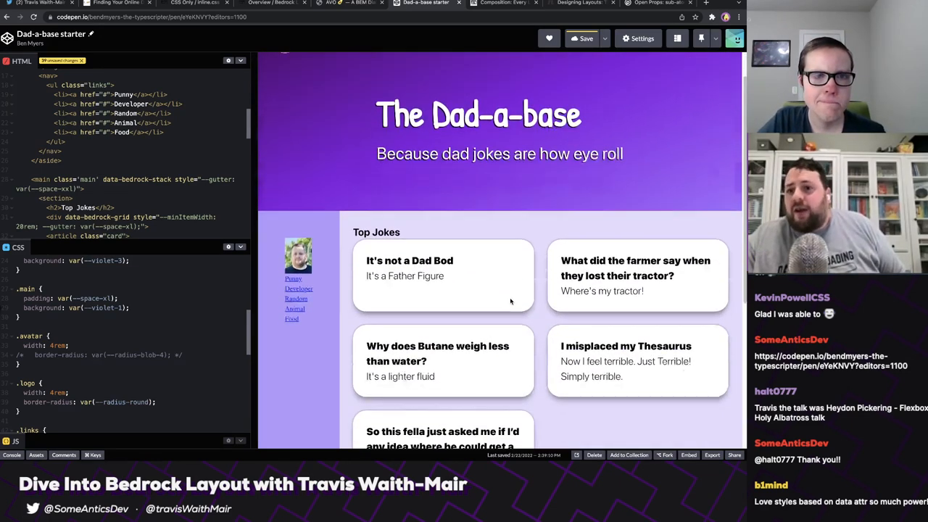
{"action": "scroll", "scroll_direction": "down", "scroll_amount": 3}
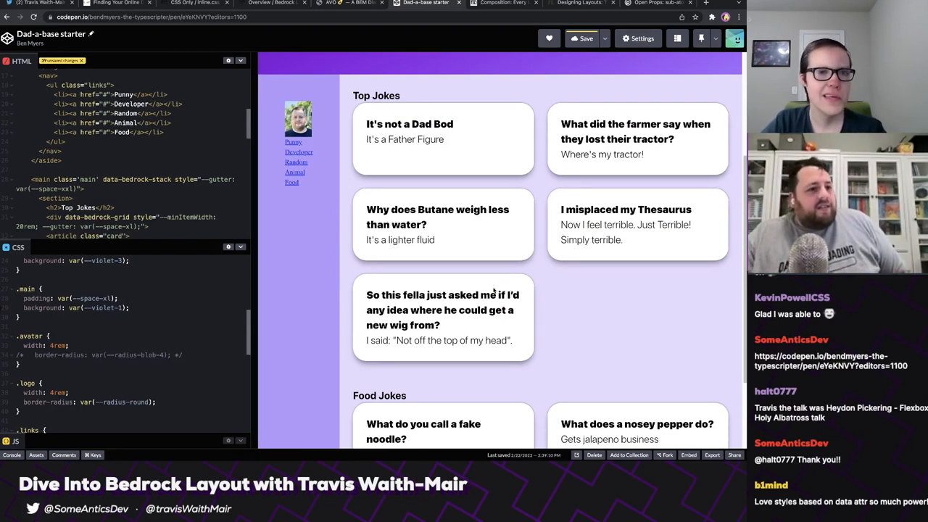
{"action": "mouse_move", "coordinate": [478, 298]}
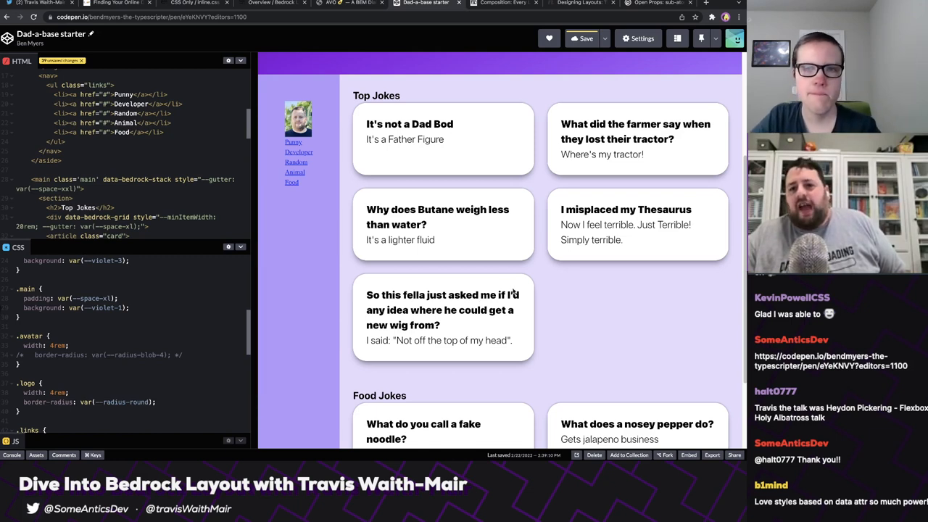
{"action": "mouse_move", "coordinate": [486, 281]}
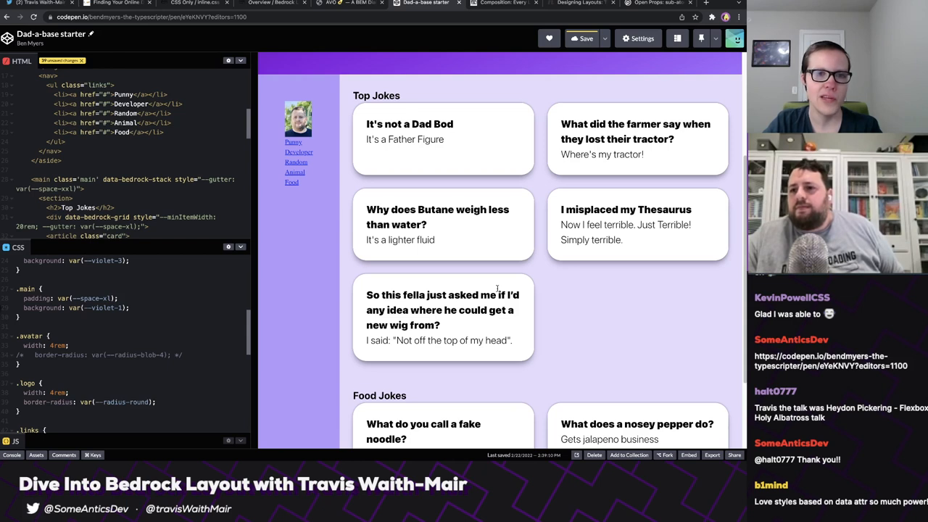
{"action": "mouse_move", "coordinate": [499, 286]}
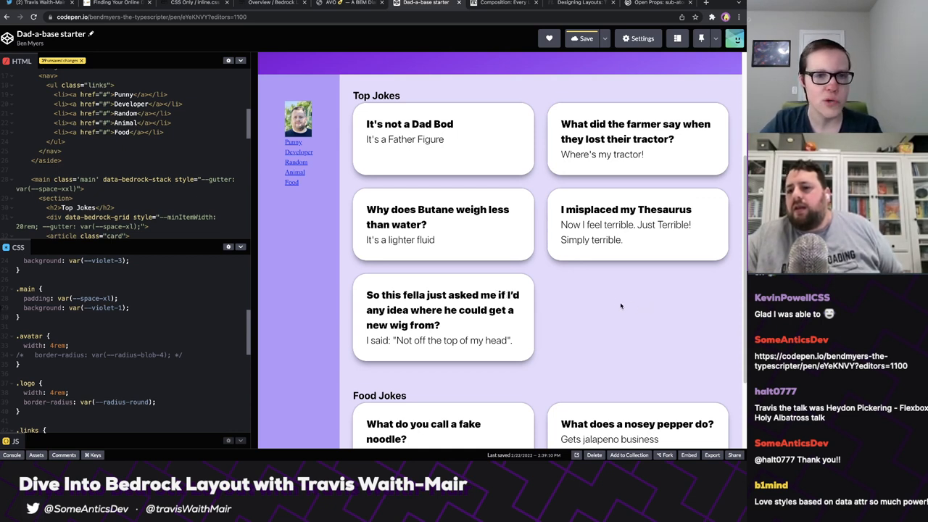
{"action": "mouse_move", "coordinate": [637, 256]}
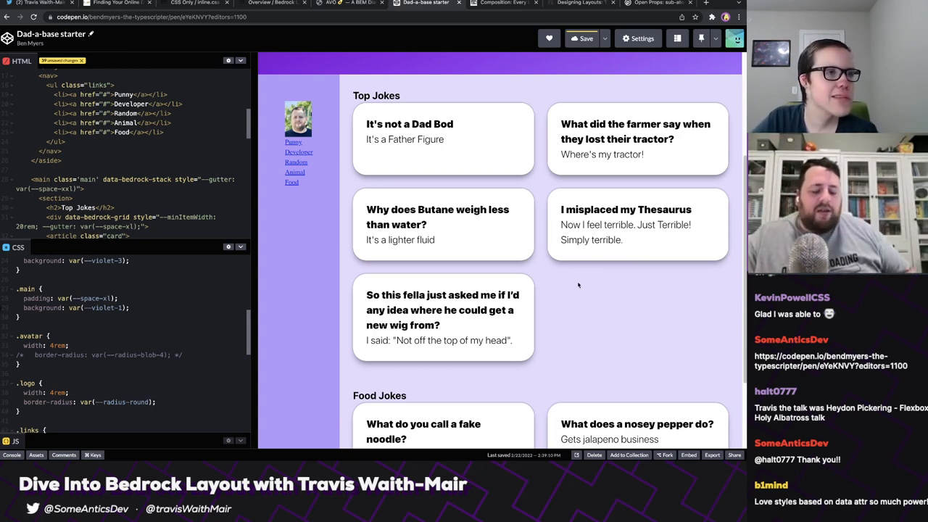
{"action": "left_click", "coordinate": [272, 2]}
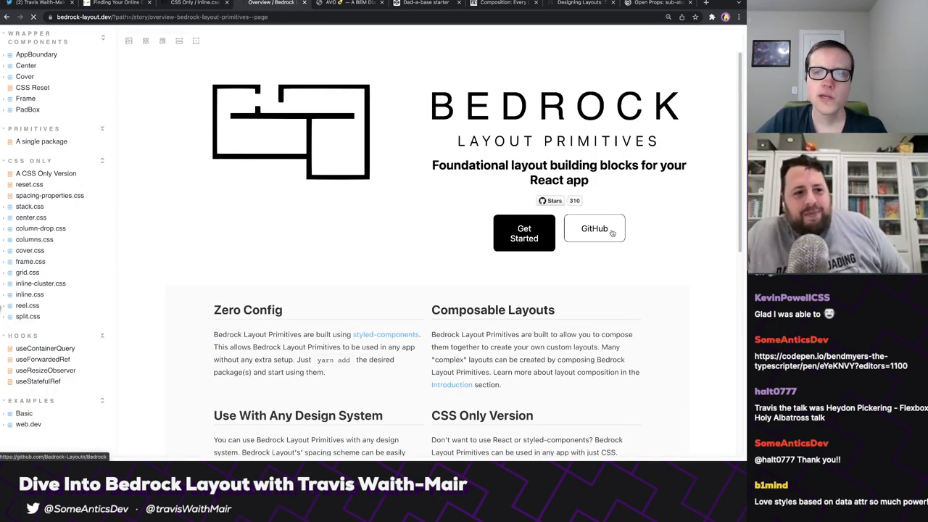
Follow the docs' GitHub link to the Bedrock-Layouts/Bedrock repository.
{"action": "left_click", "coordinate": [593, 229]}
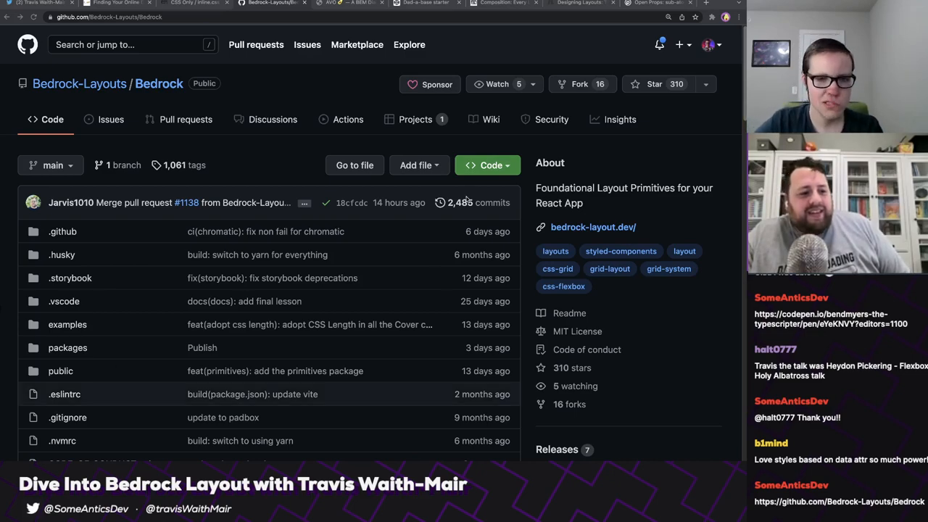
{"action": "scroll", "scroll_direction": "down", "scroll_amount": 3}
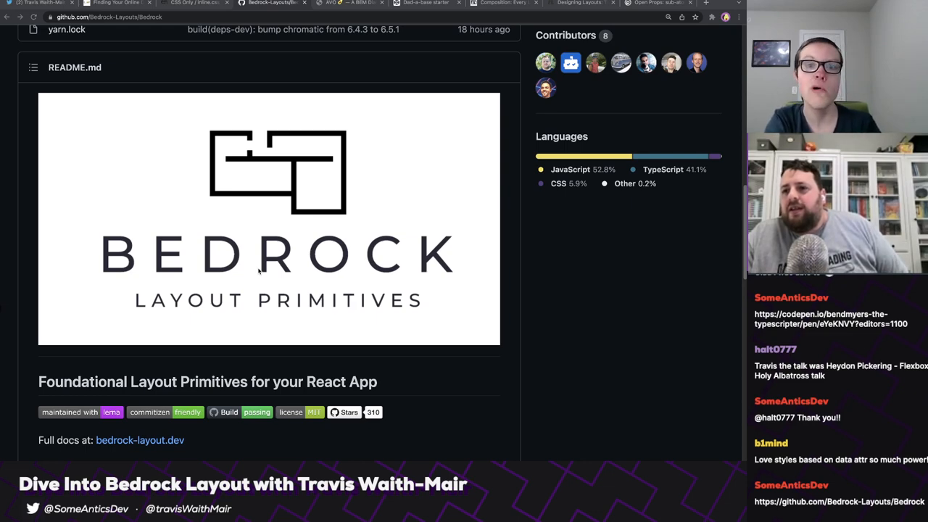
{"action": "scroll", "scroll_direction": "down", "scroll_amount": 3}
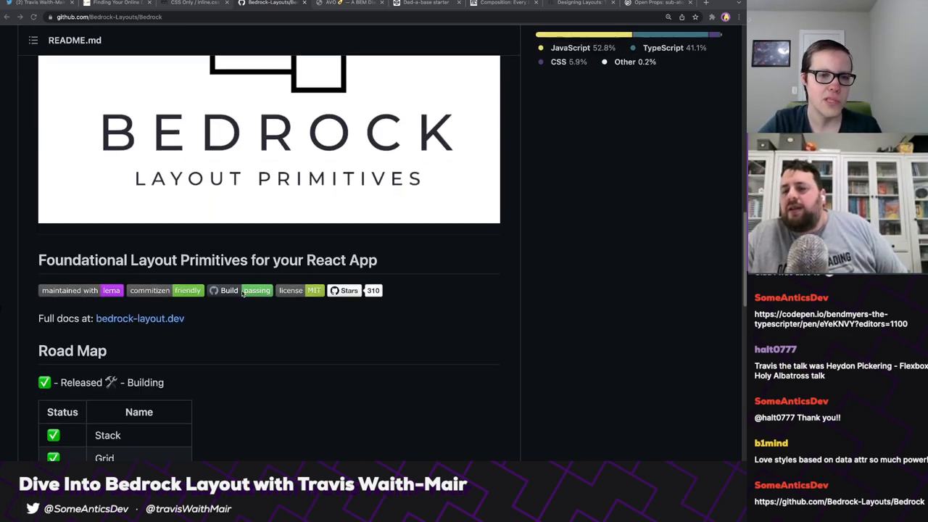
{"action": "scroll", "scroll_direction": "down", "scroll_amount": 3}
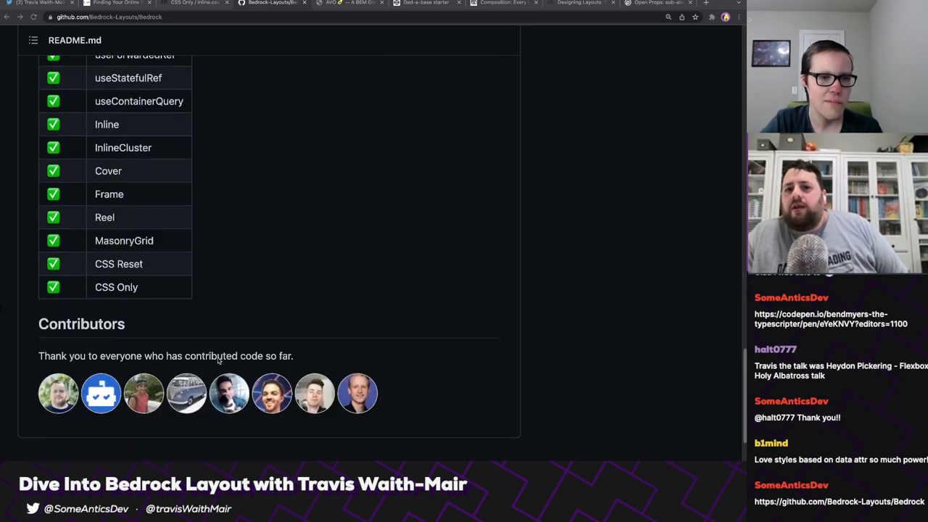
{"action": "scroll", "scroll_direction": "up", "scroll_amount": 3}
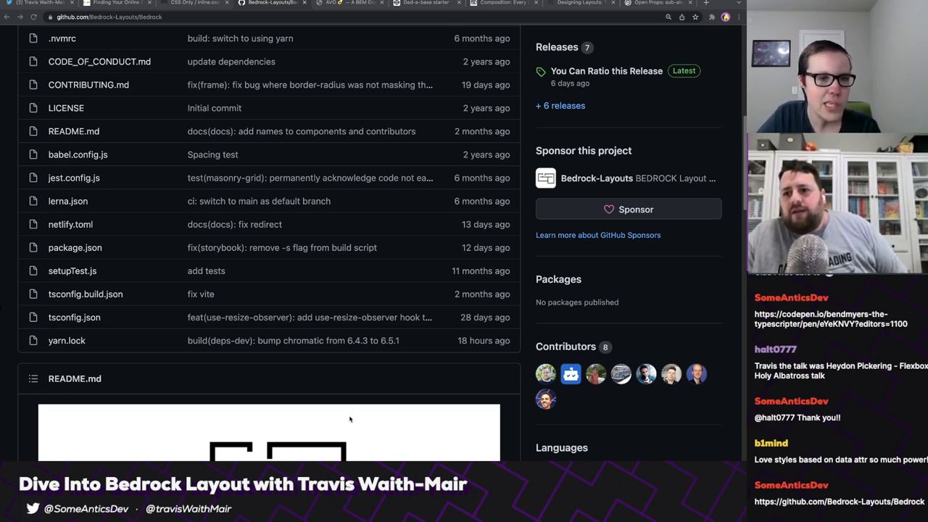
{"action": "scroll", "scroll_direction": "up", "scroll_amount": 3}
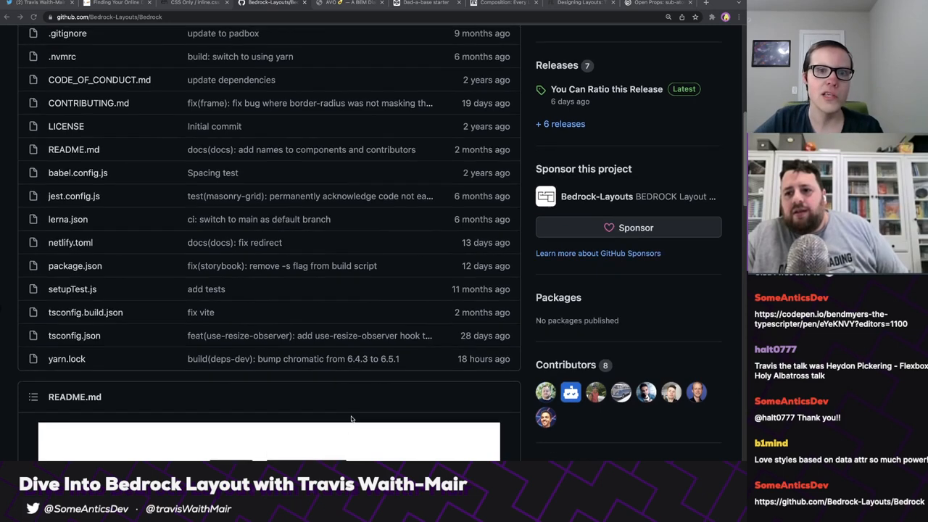
{"action": "scroll", "scroll_direction": "up", "scroll_amount": 3}
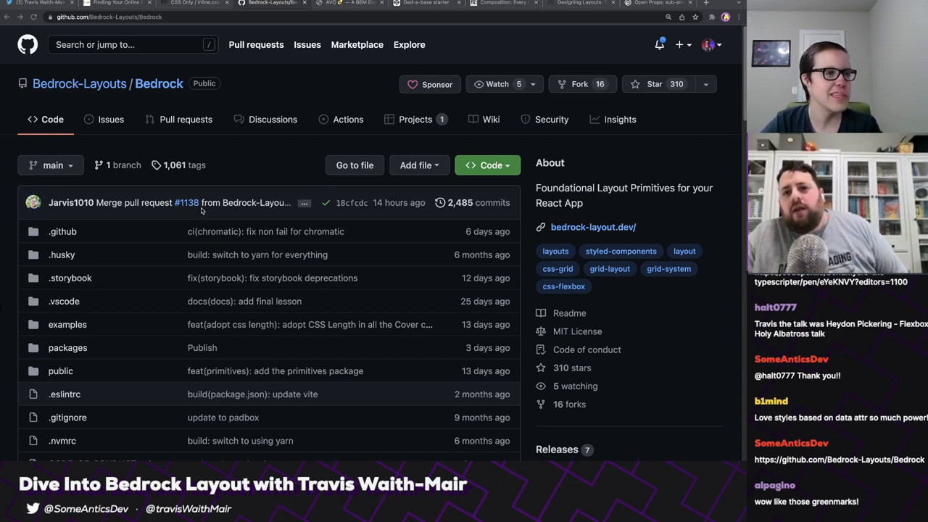
{"action": "scroll", "scroll_direction": "down", "scroll_amount": 3}
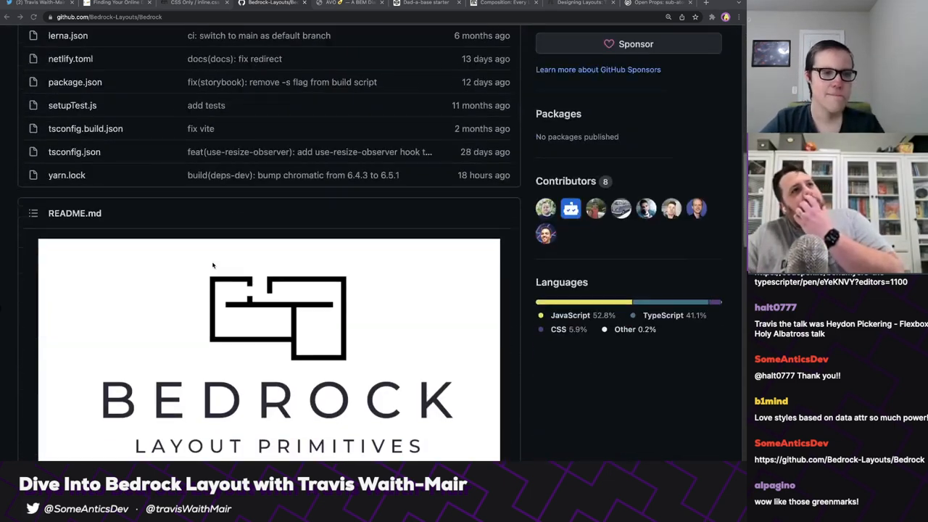
{"action": "scroll", "scroll_direction": "down", "scroll_amount": 3}
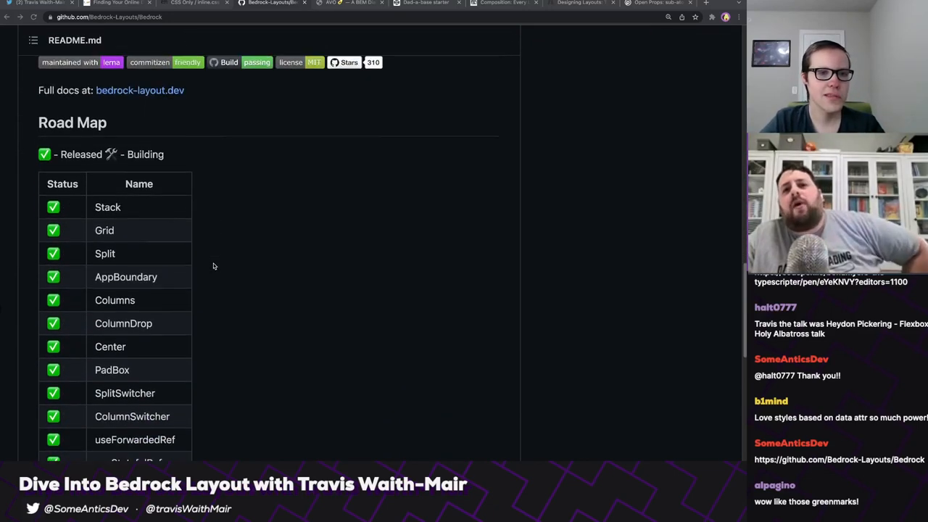
{"action": "scroll", "scroll_direction": "down", "scroll_amount": 3}
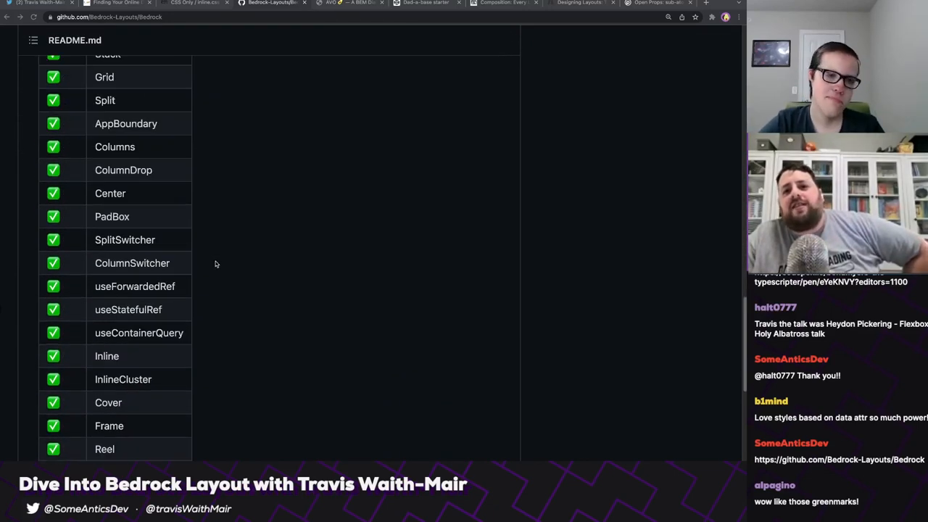
{"action": "scroll", "scroll_direction": "down", "scroll_amount": 3}
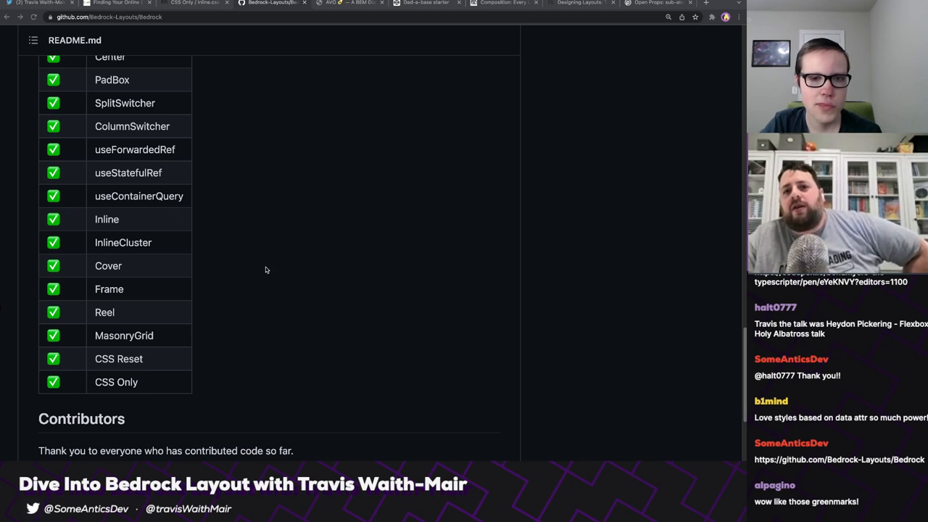
{"action": "mouse_move", "coordinate": [242, 276]}
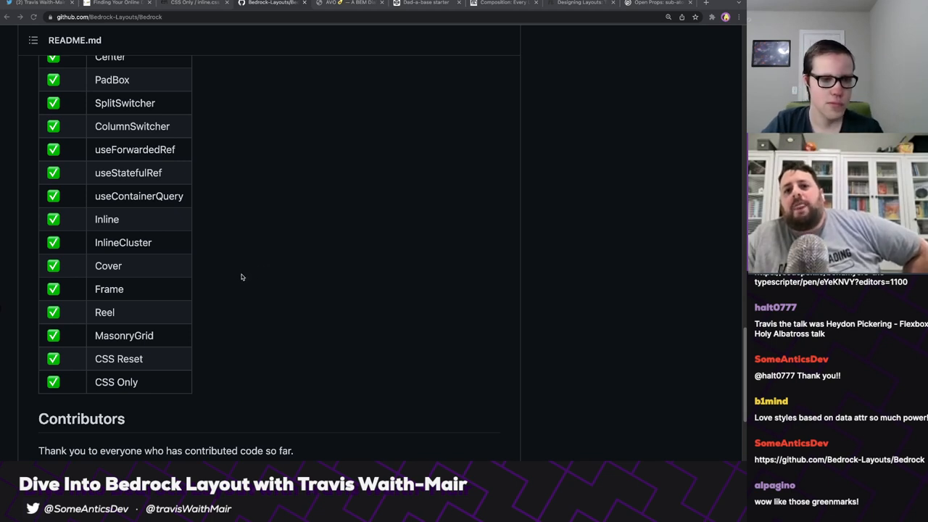
{"action": "scroll", "scroll_direction": "up", "scroll_amount": 3}
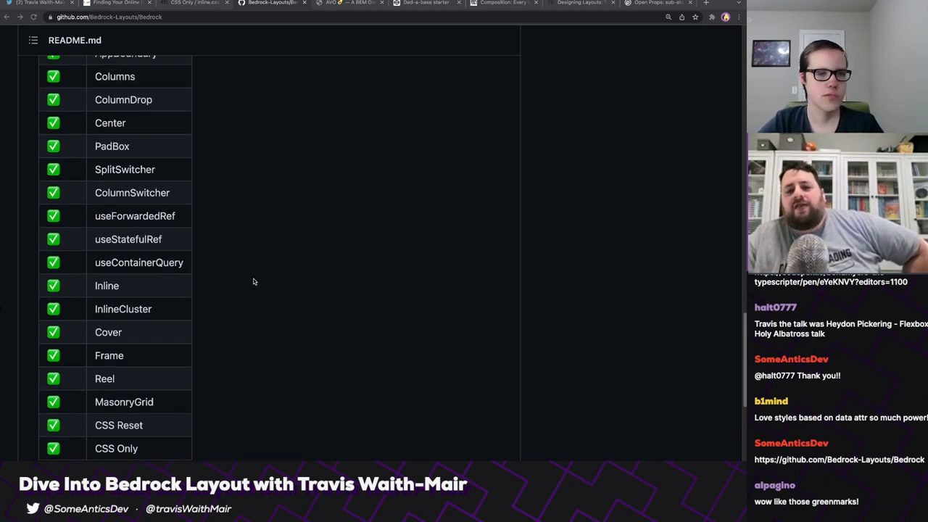
{"action": "scroll", "scroll_direction": "up", "scroll_amount": 3}
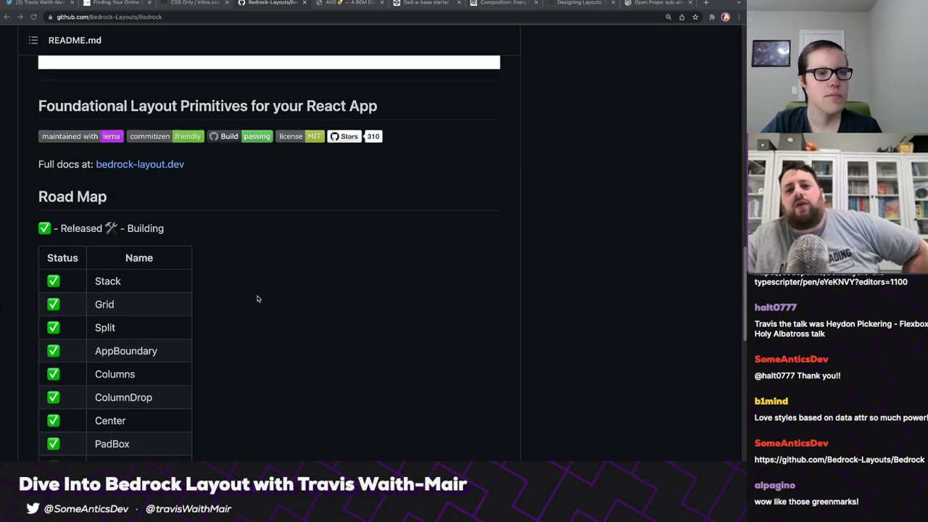
{"action": "mouse_move", "coordinate": [251, 304]}
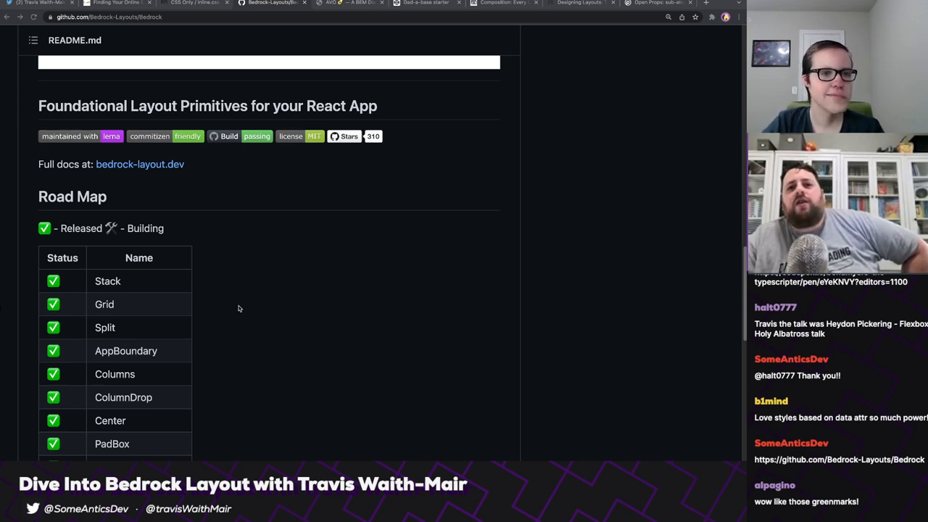
{"action": "mouse_move", "coordinate": [221, 309]}
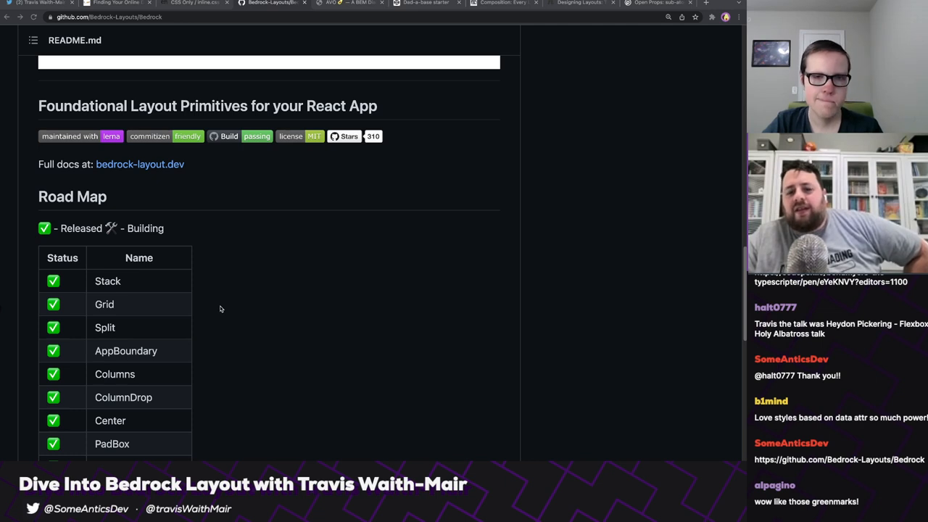
{"action": "mouse_move", "coordinate": [205, 310]}
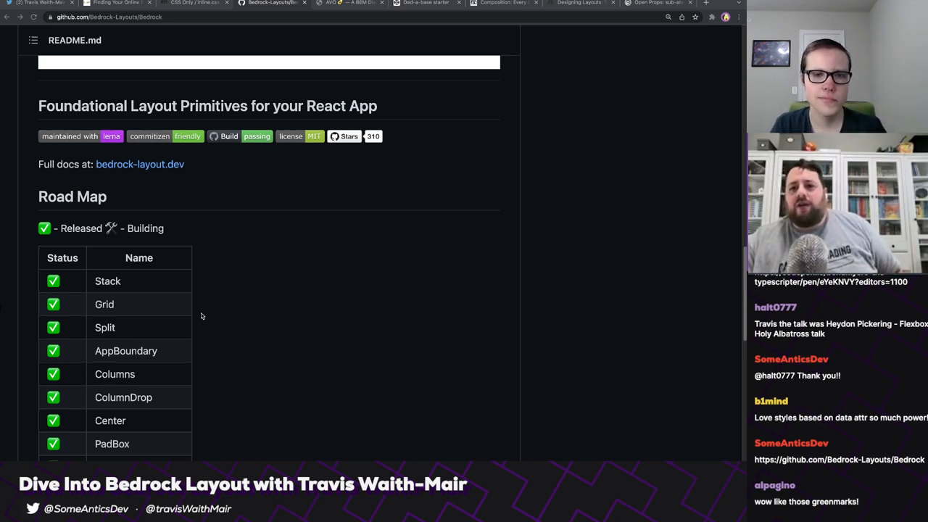
{"action": "mouse_move", "coordinate": [325, 307]}
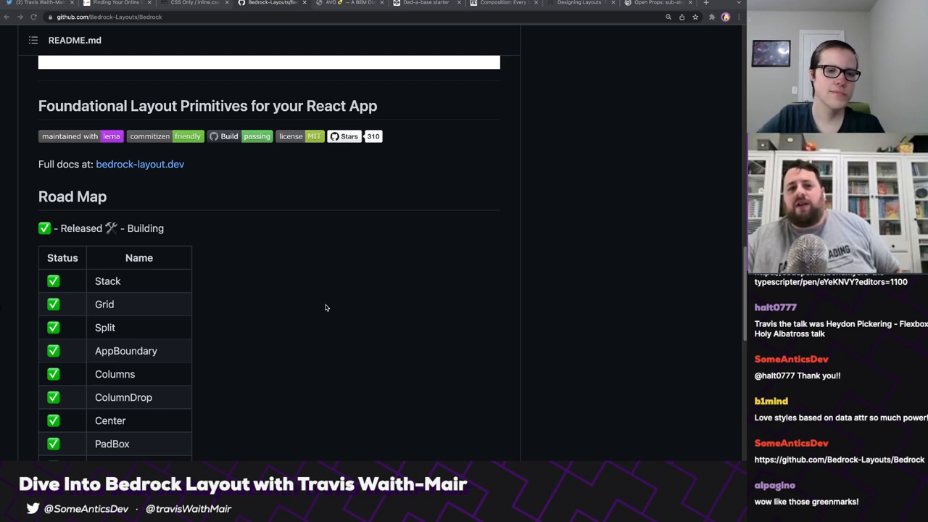
{"action": "scroll", "scroll_direction": "down", "scroll_amount": 3}
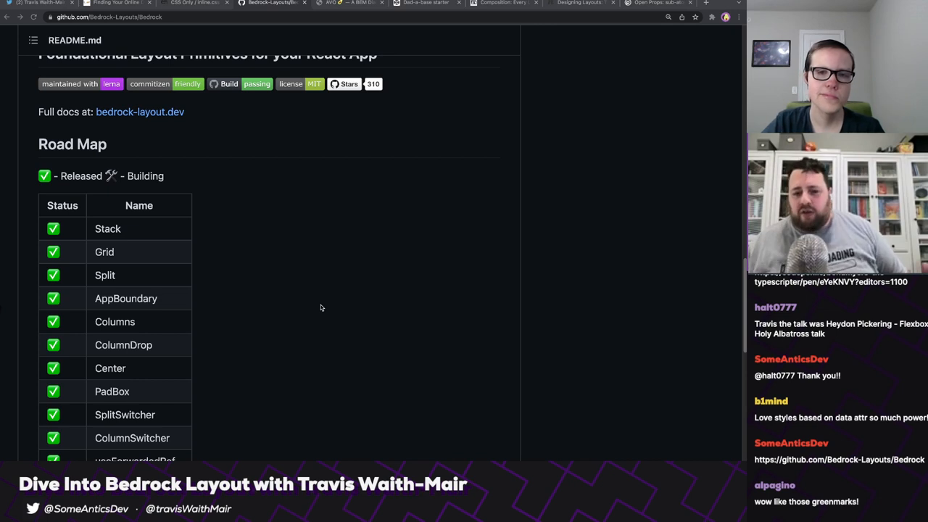
{"action": "mouse_move", "coordinate": [263, 335]}
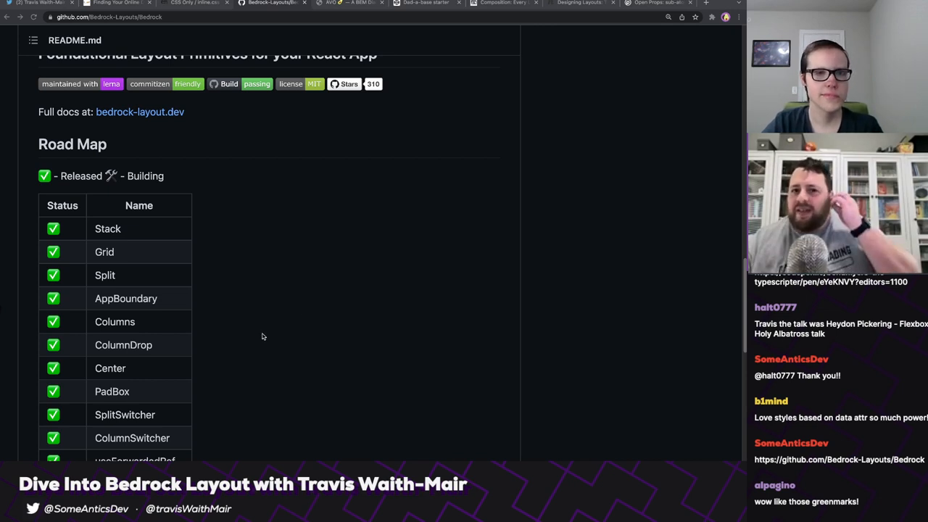
{"action": "scroll", "scroll_direction": "down", "scroll_amount": 3}
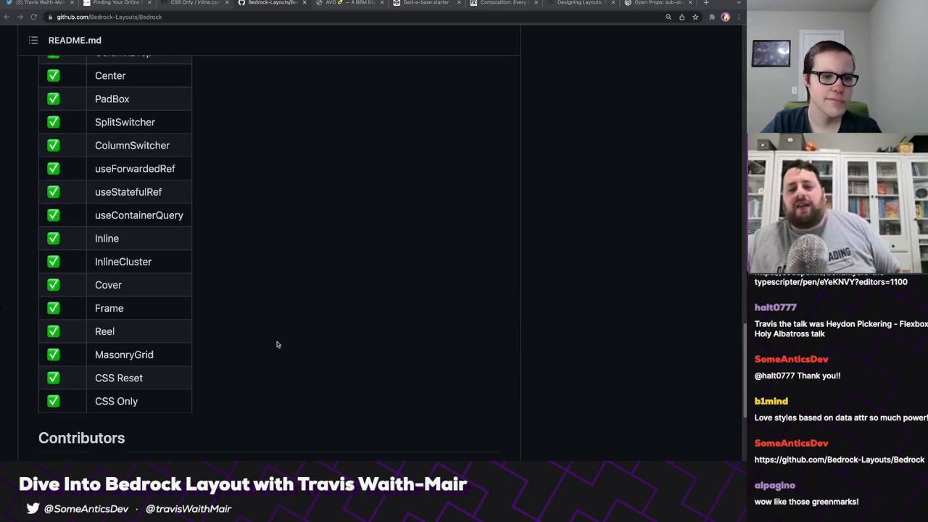
{"action": "mouse_move", "coordinate": [306, 367]}
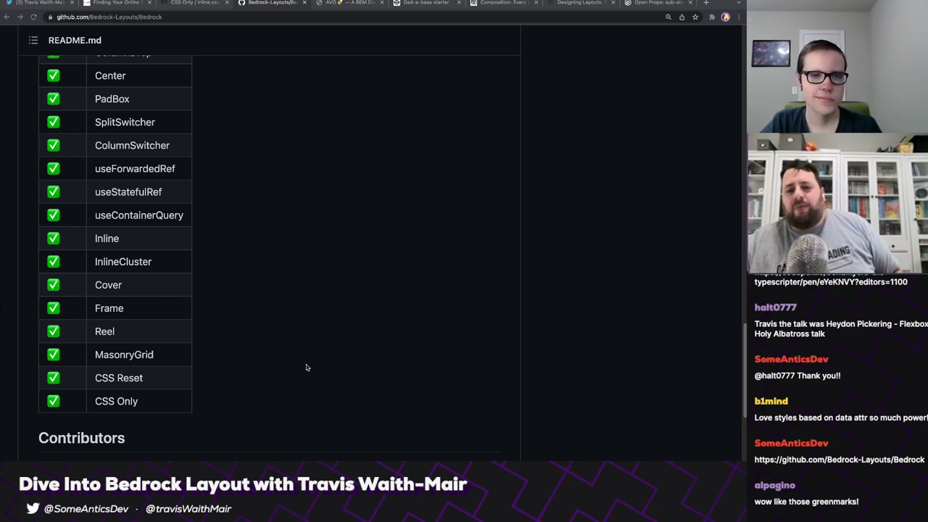
{"action": "mouse_move", "coordinate": [318, 343]}
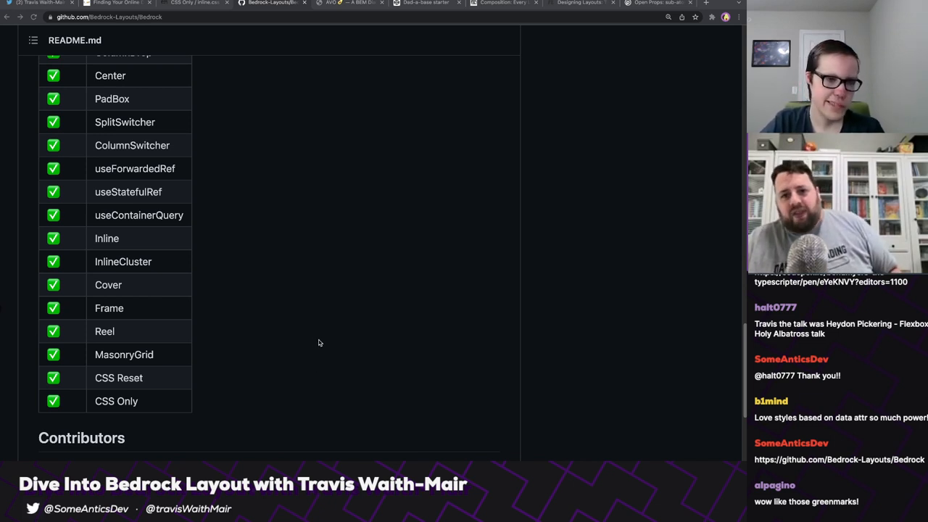
{"action": "scroll", "scroll_direction": "up", "scroll_amount": 3}
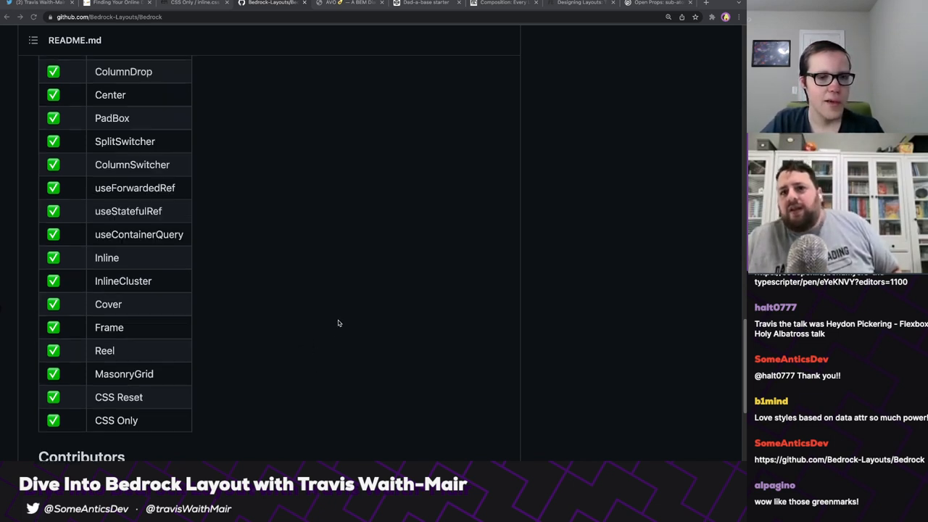
{"action": "scroll", "scroll_direction": "up", "scroll_amount": 3}
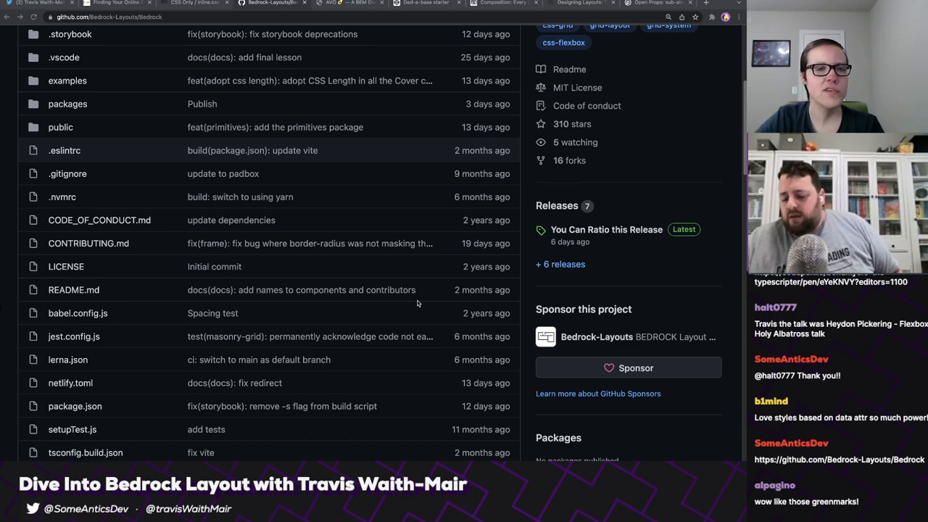
{"action": "scroll", "scroll_direction": "up", "scroll_amount": 3}
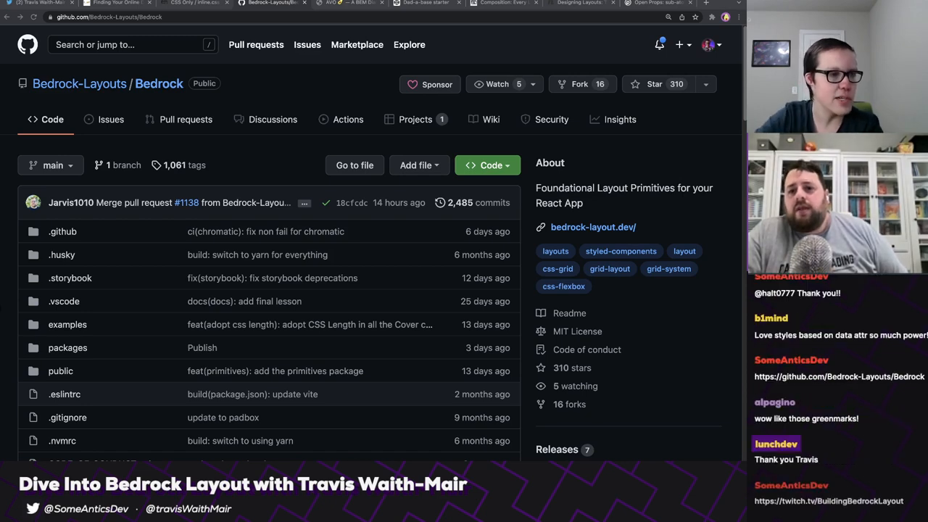
Bring up Travis Waith-Mair's Twitter profile, then open the Some Antics profile.
{"action": "left_click", "coordinate": [36, 3]}
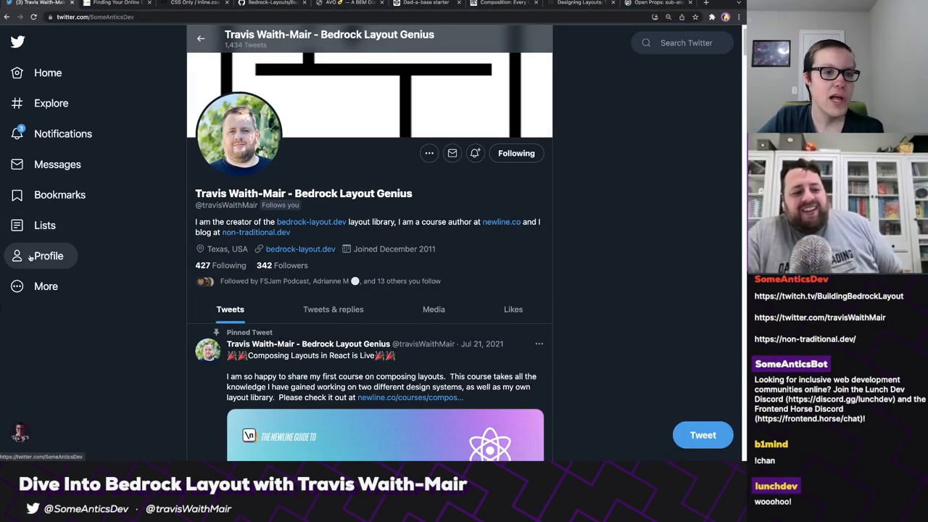
{"action": "left_click", "coordinate": [47, 255]}
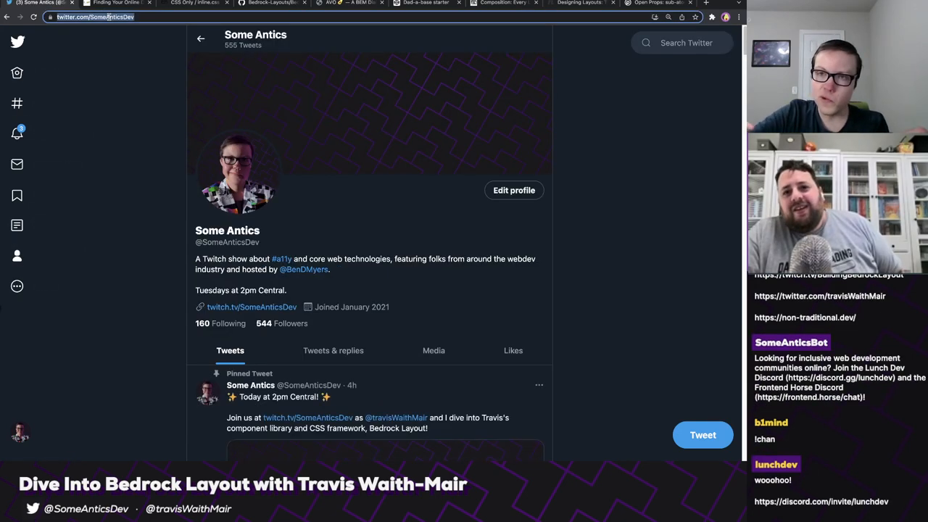